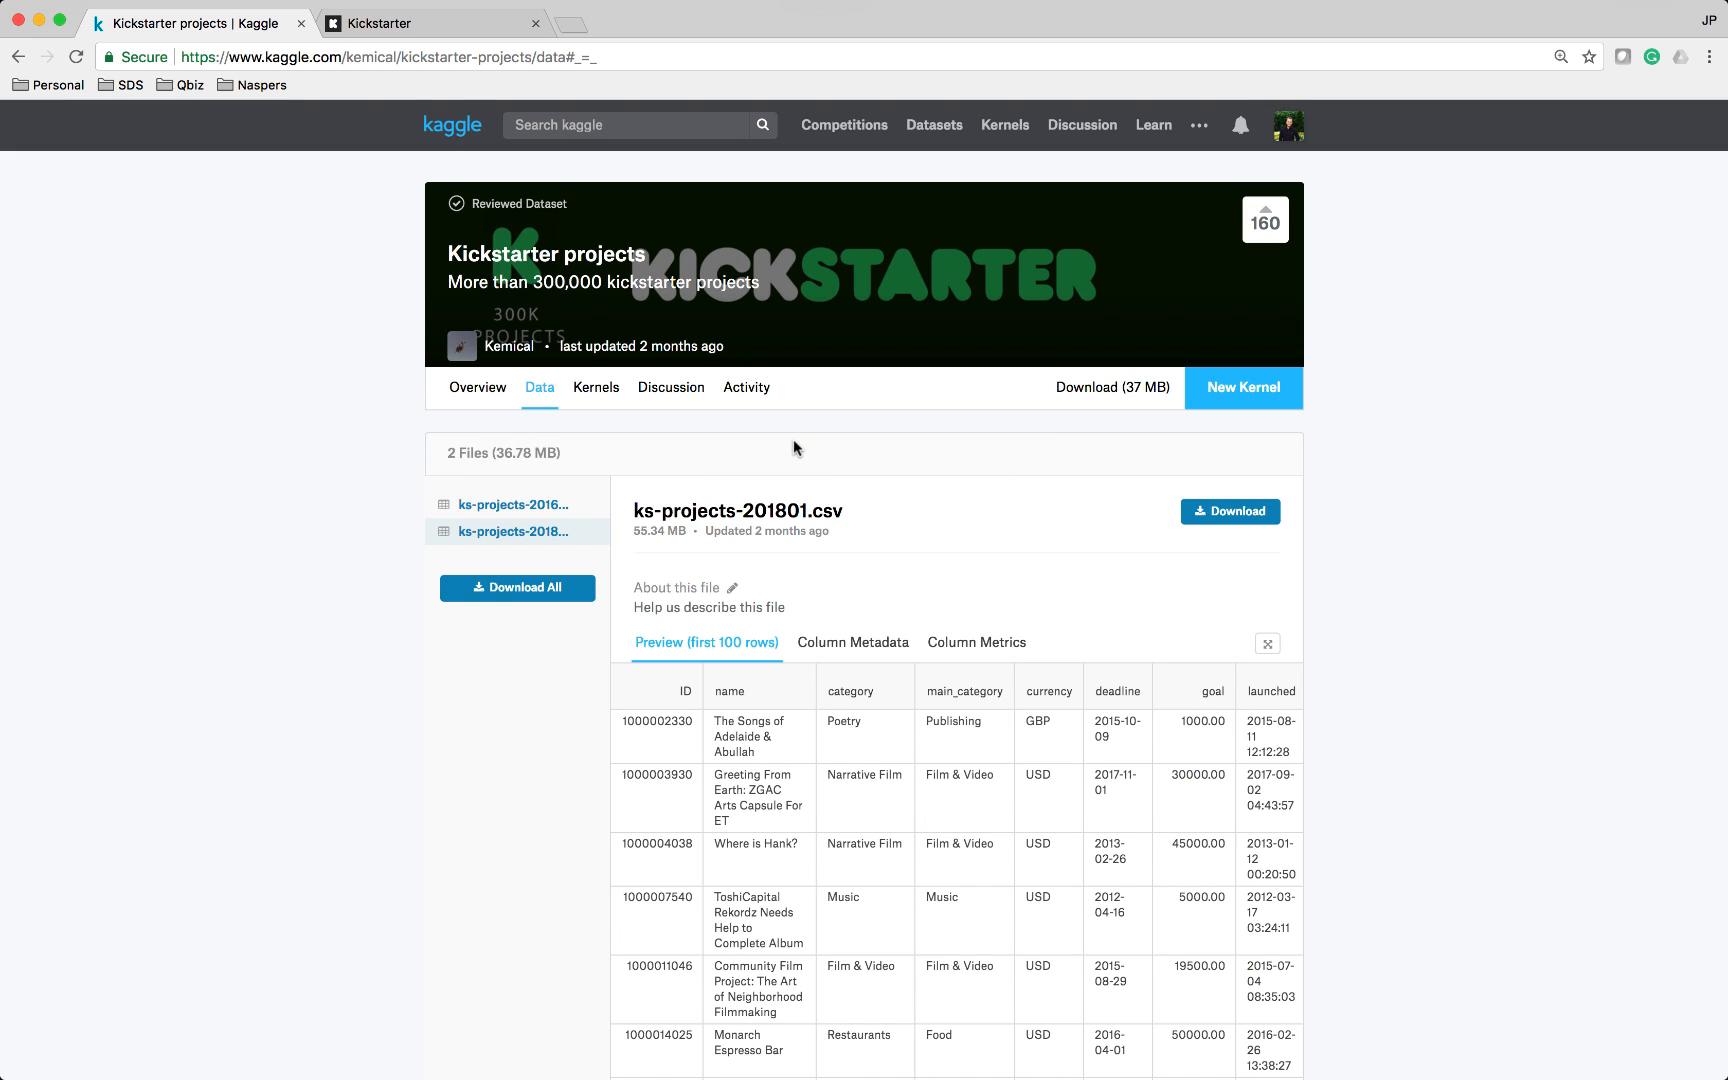
mouse_move(380, 104)
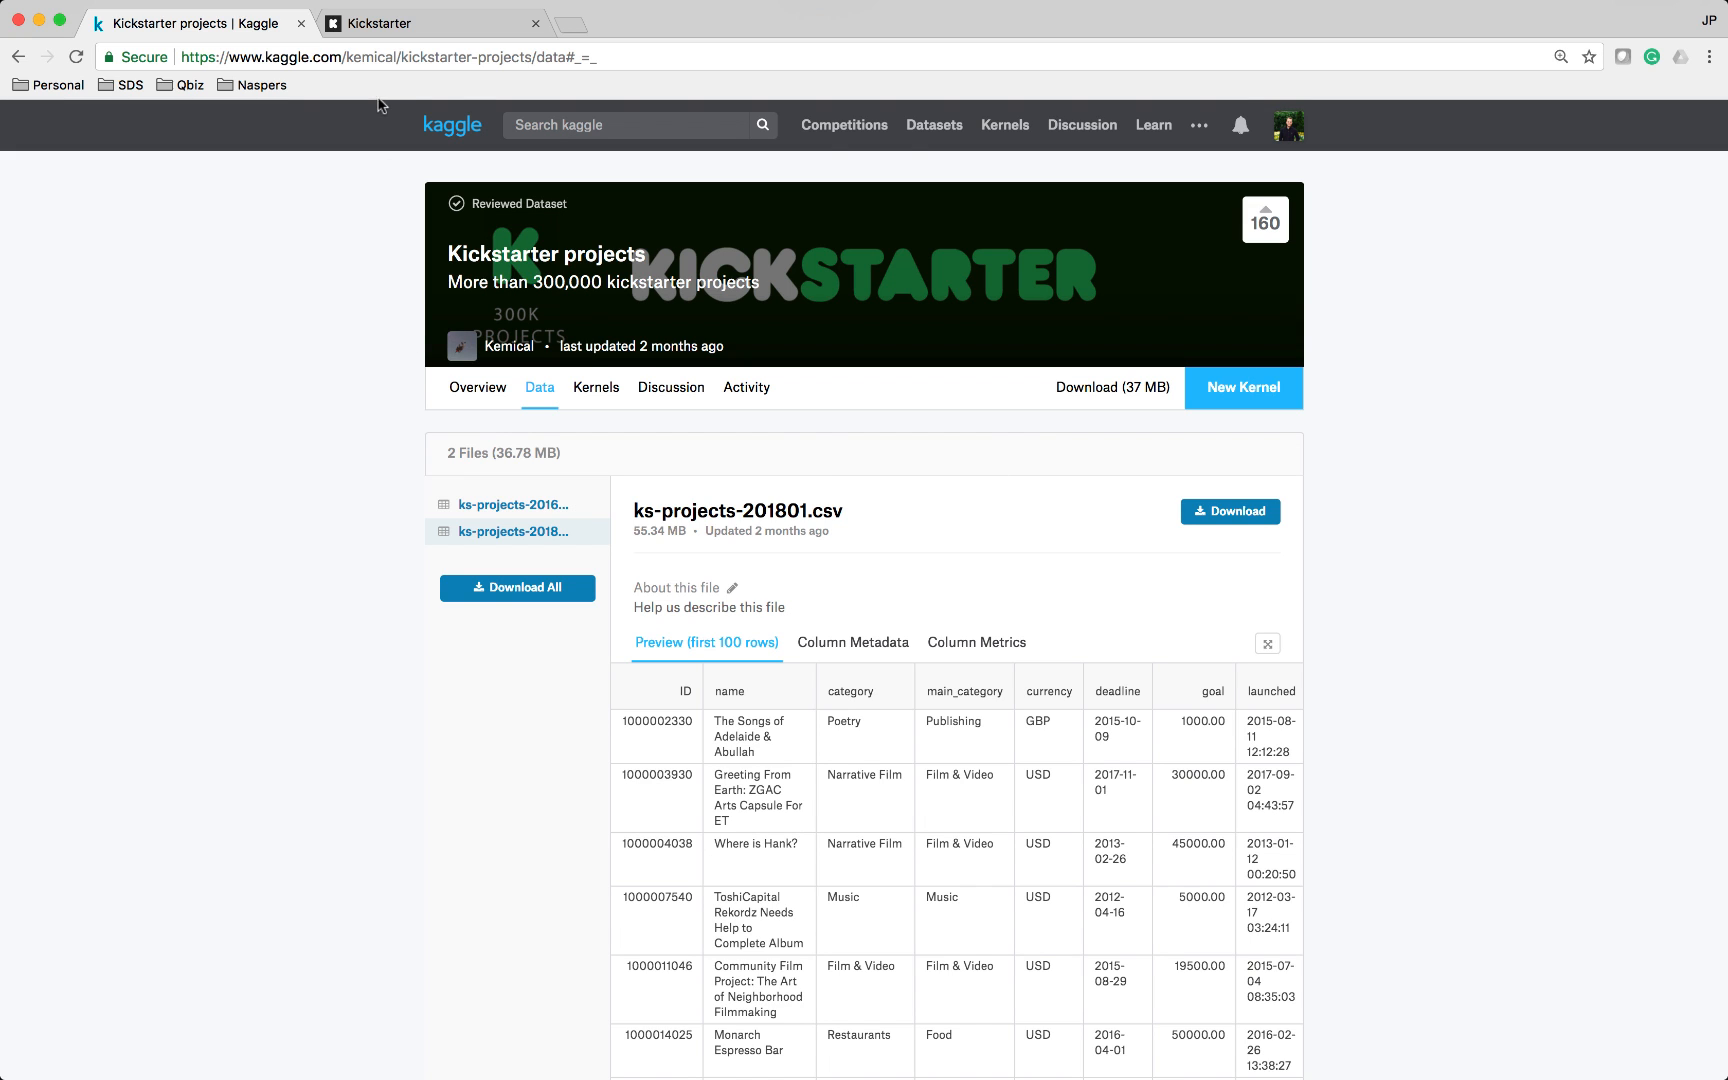
Step: Switch to the Kickstarter browser tab to show the kickstarter.com home page
left_click(434, 24)
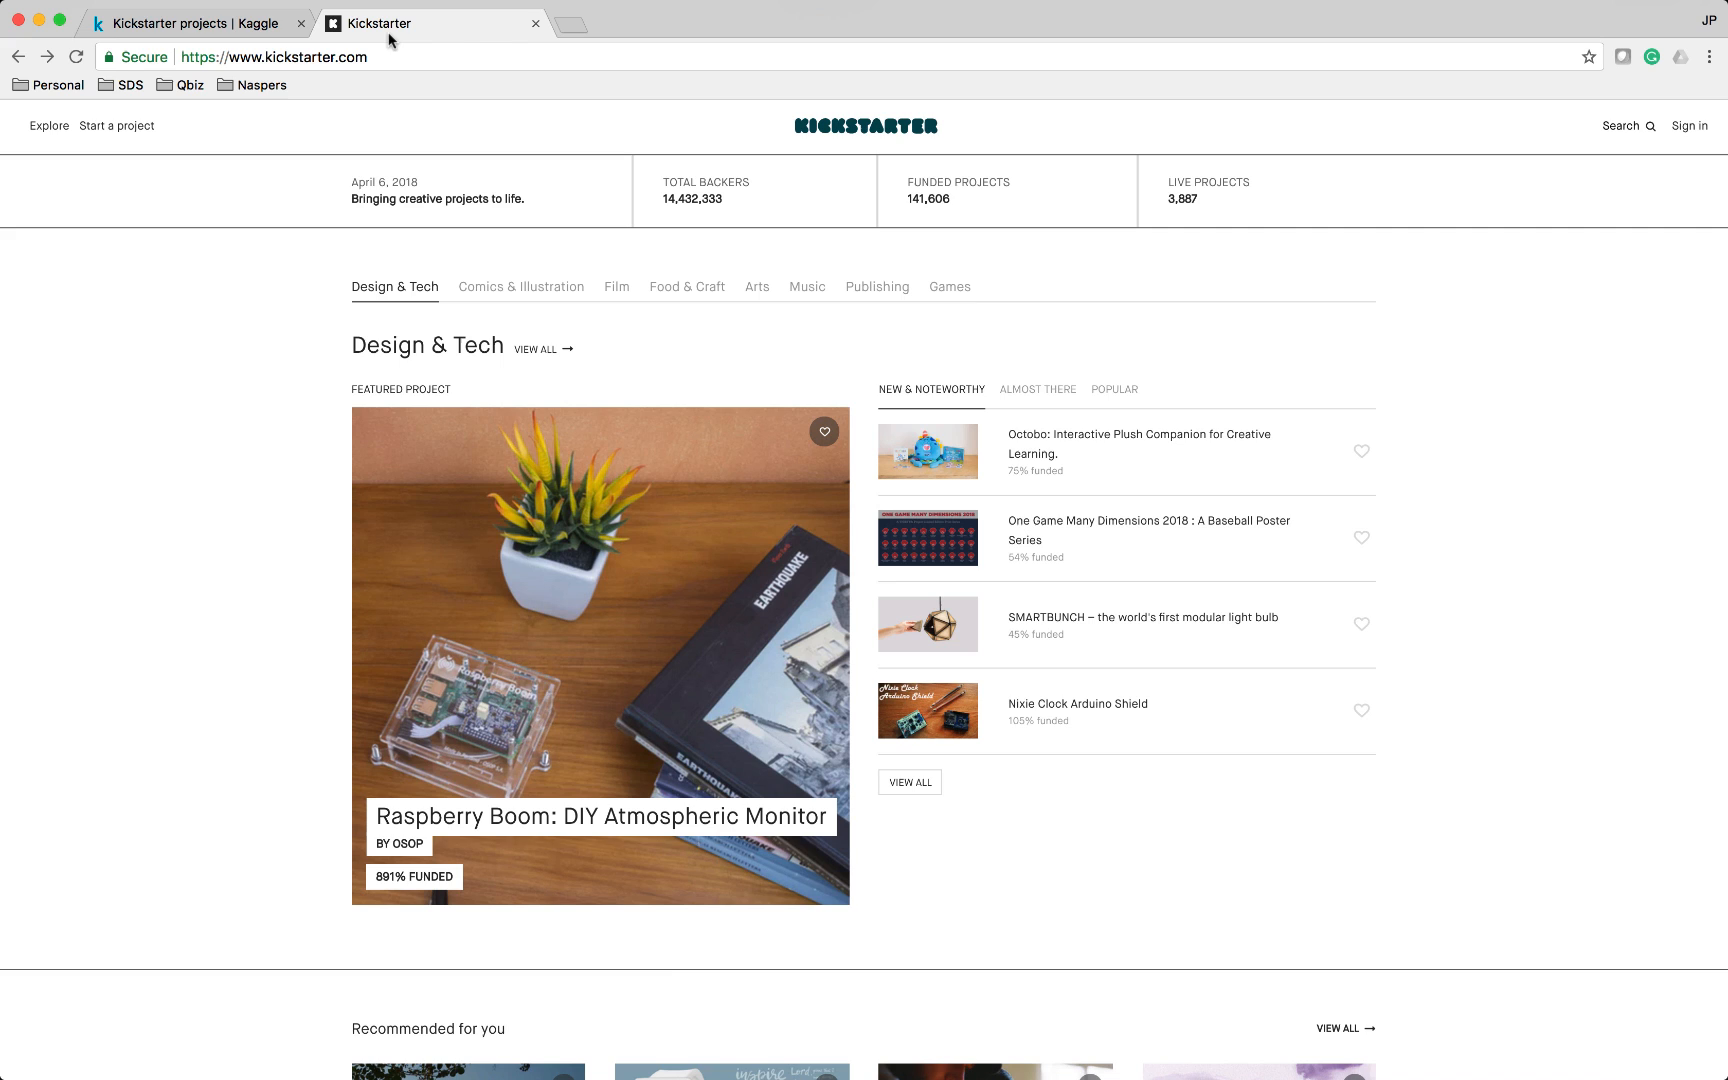
left_click(192, 24)
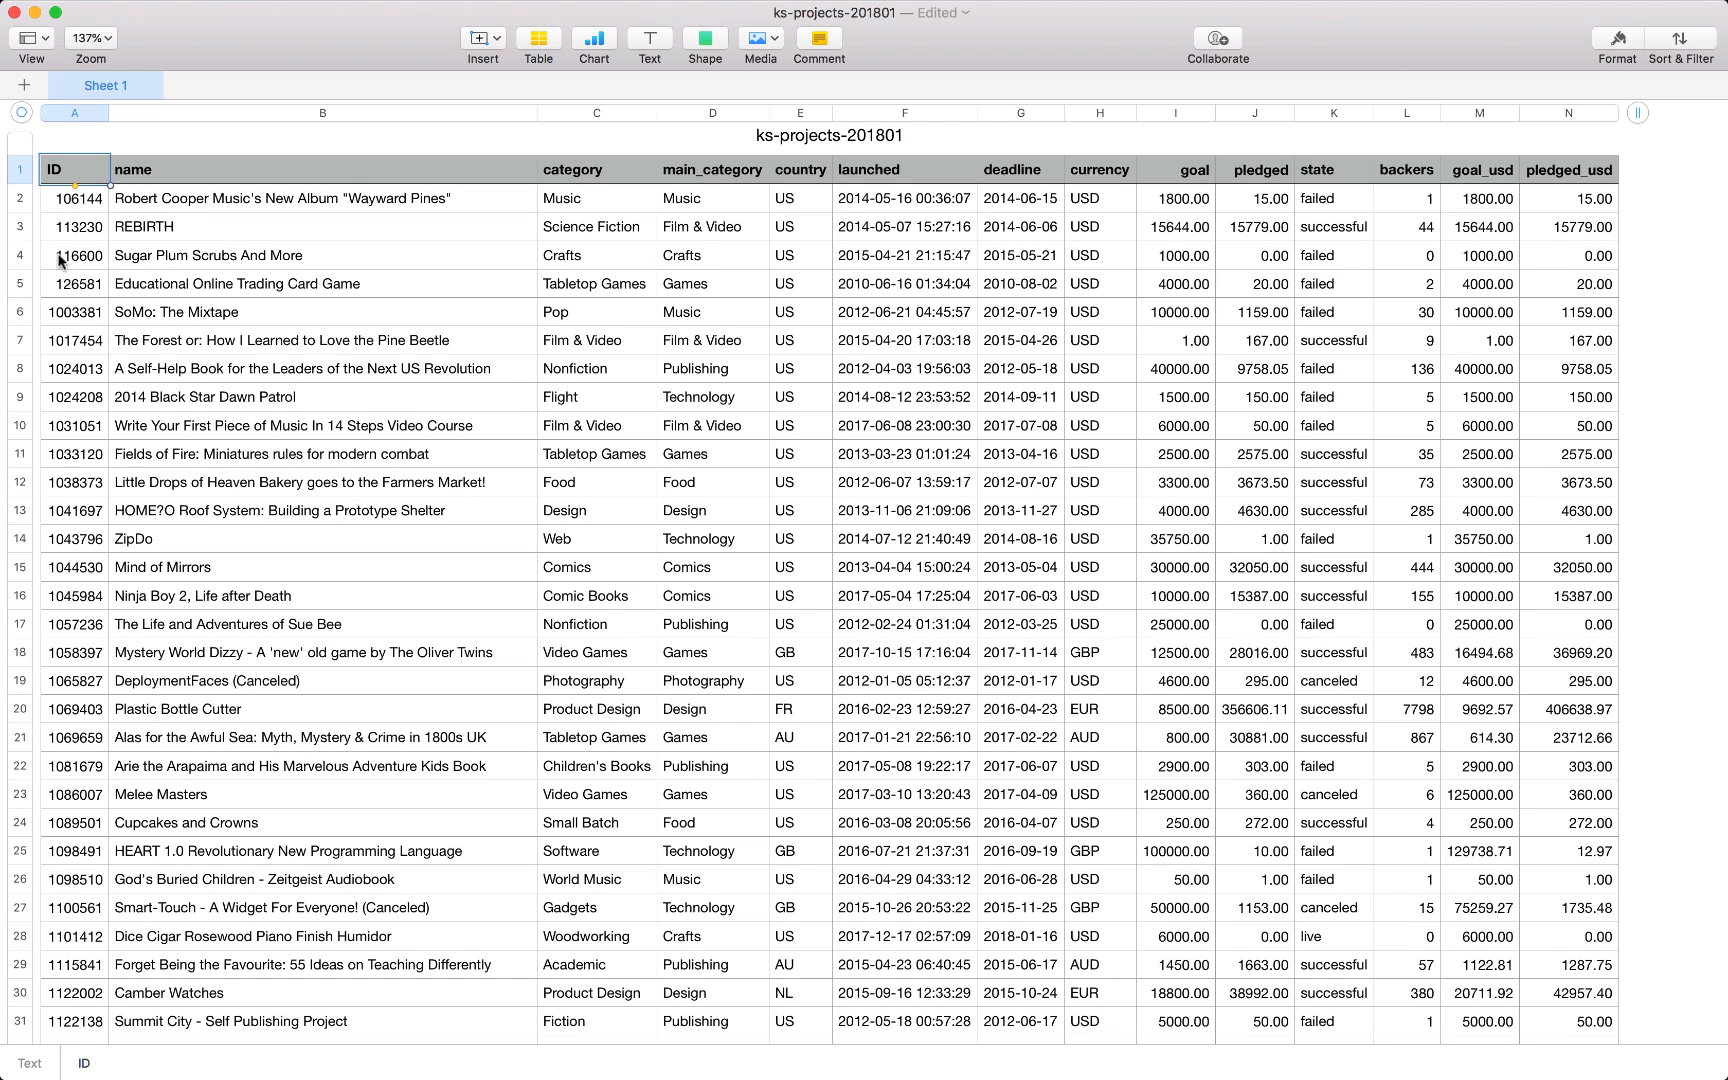
mouse_move(198, 266)
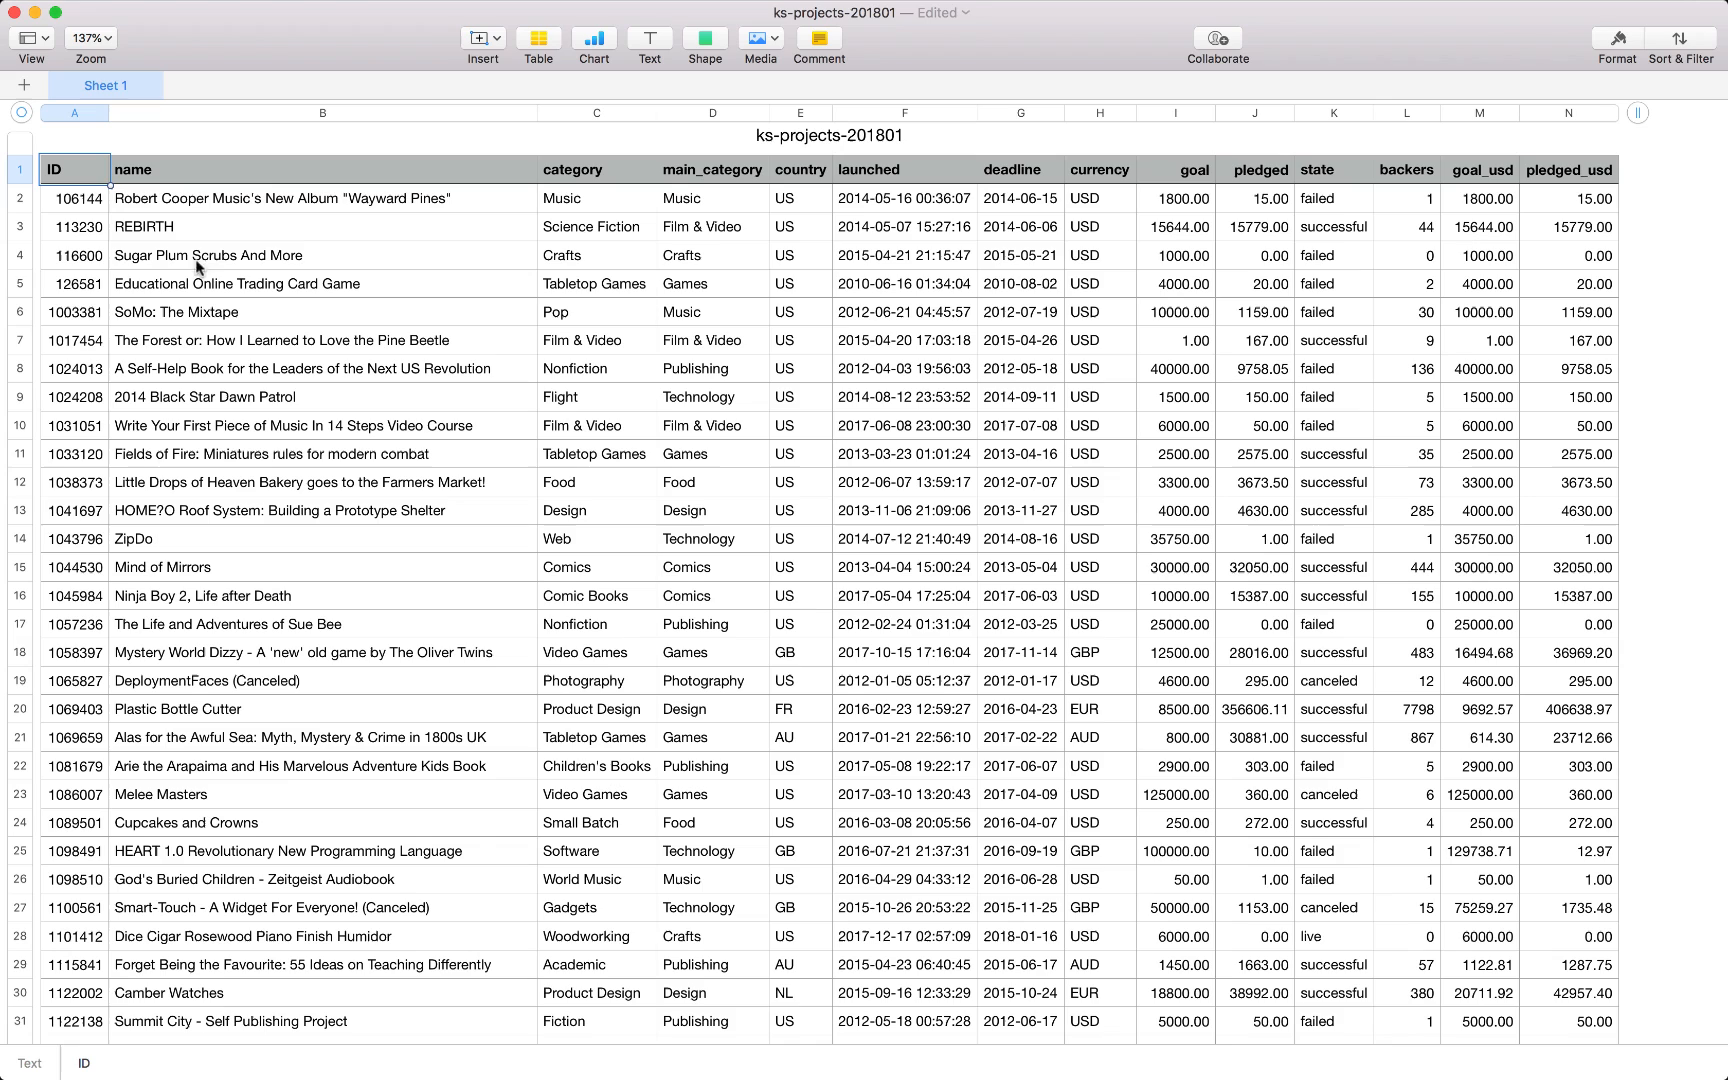
mouse_move(218, 492)
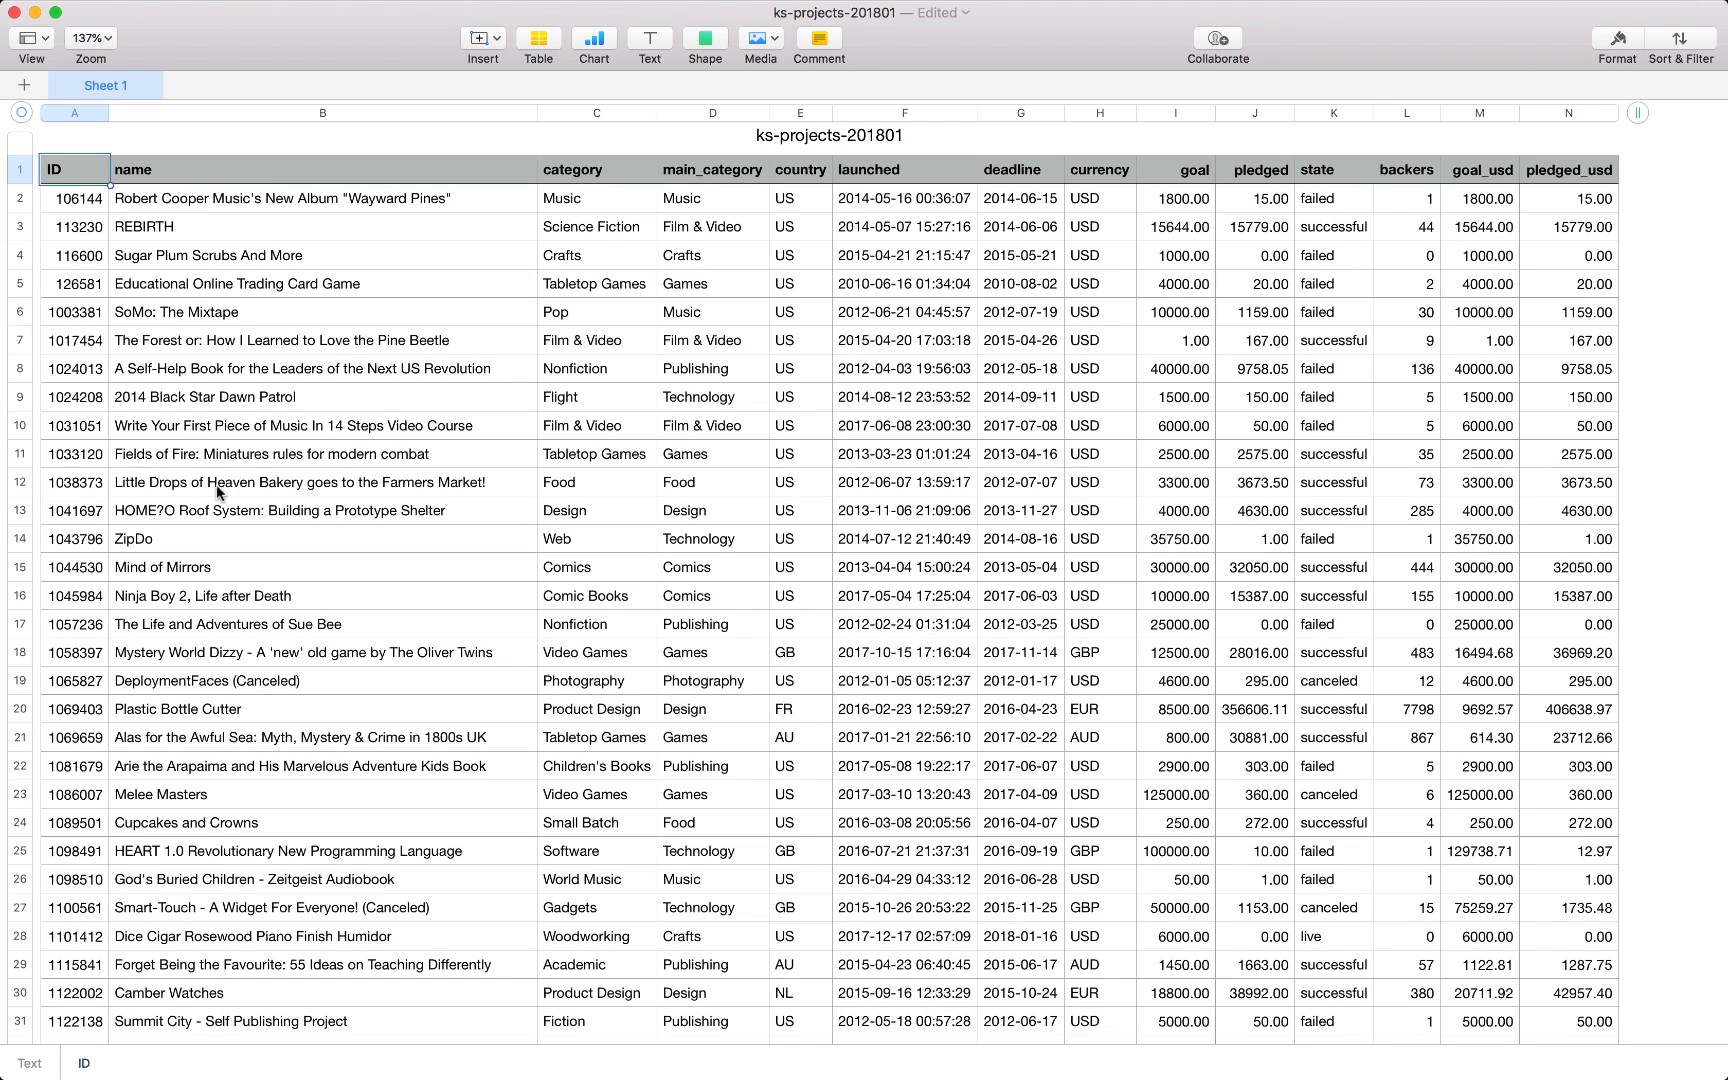
mouse_move(696, 188)
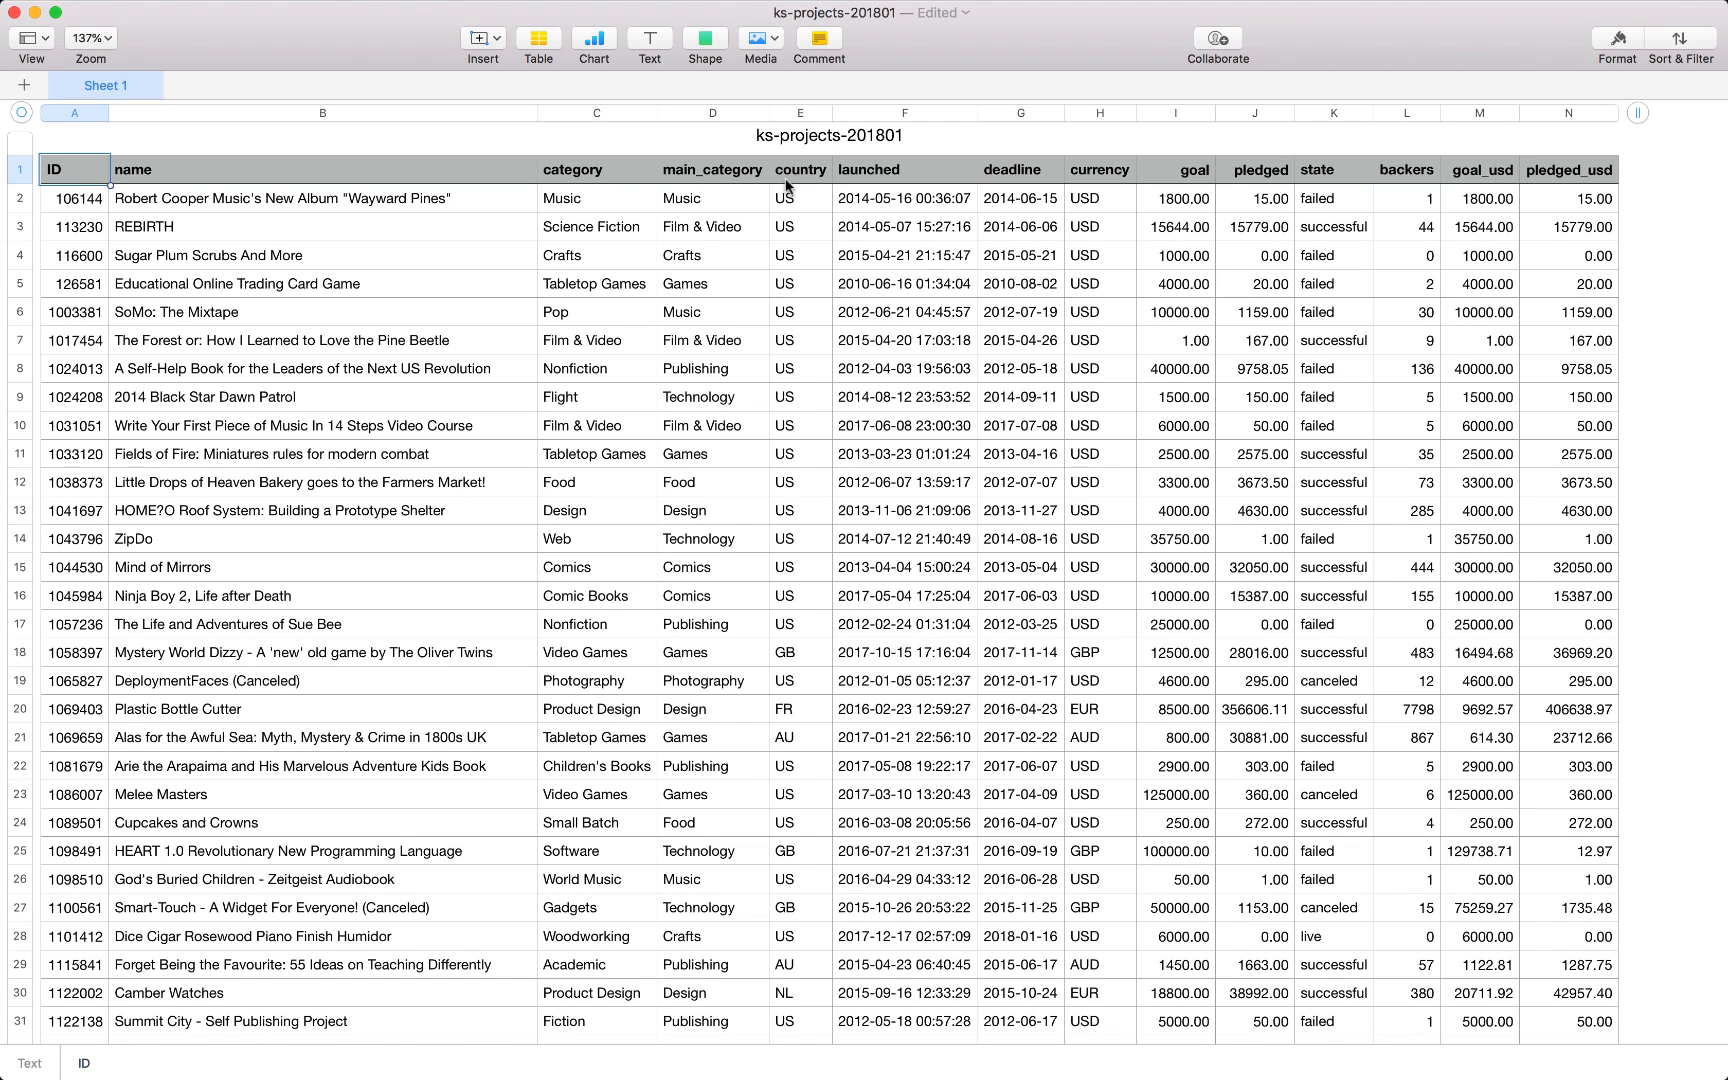
mouse_move(784, 326)
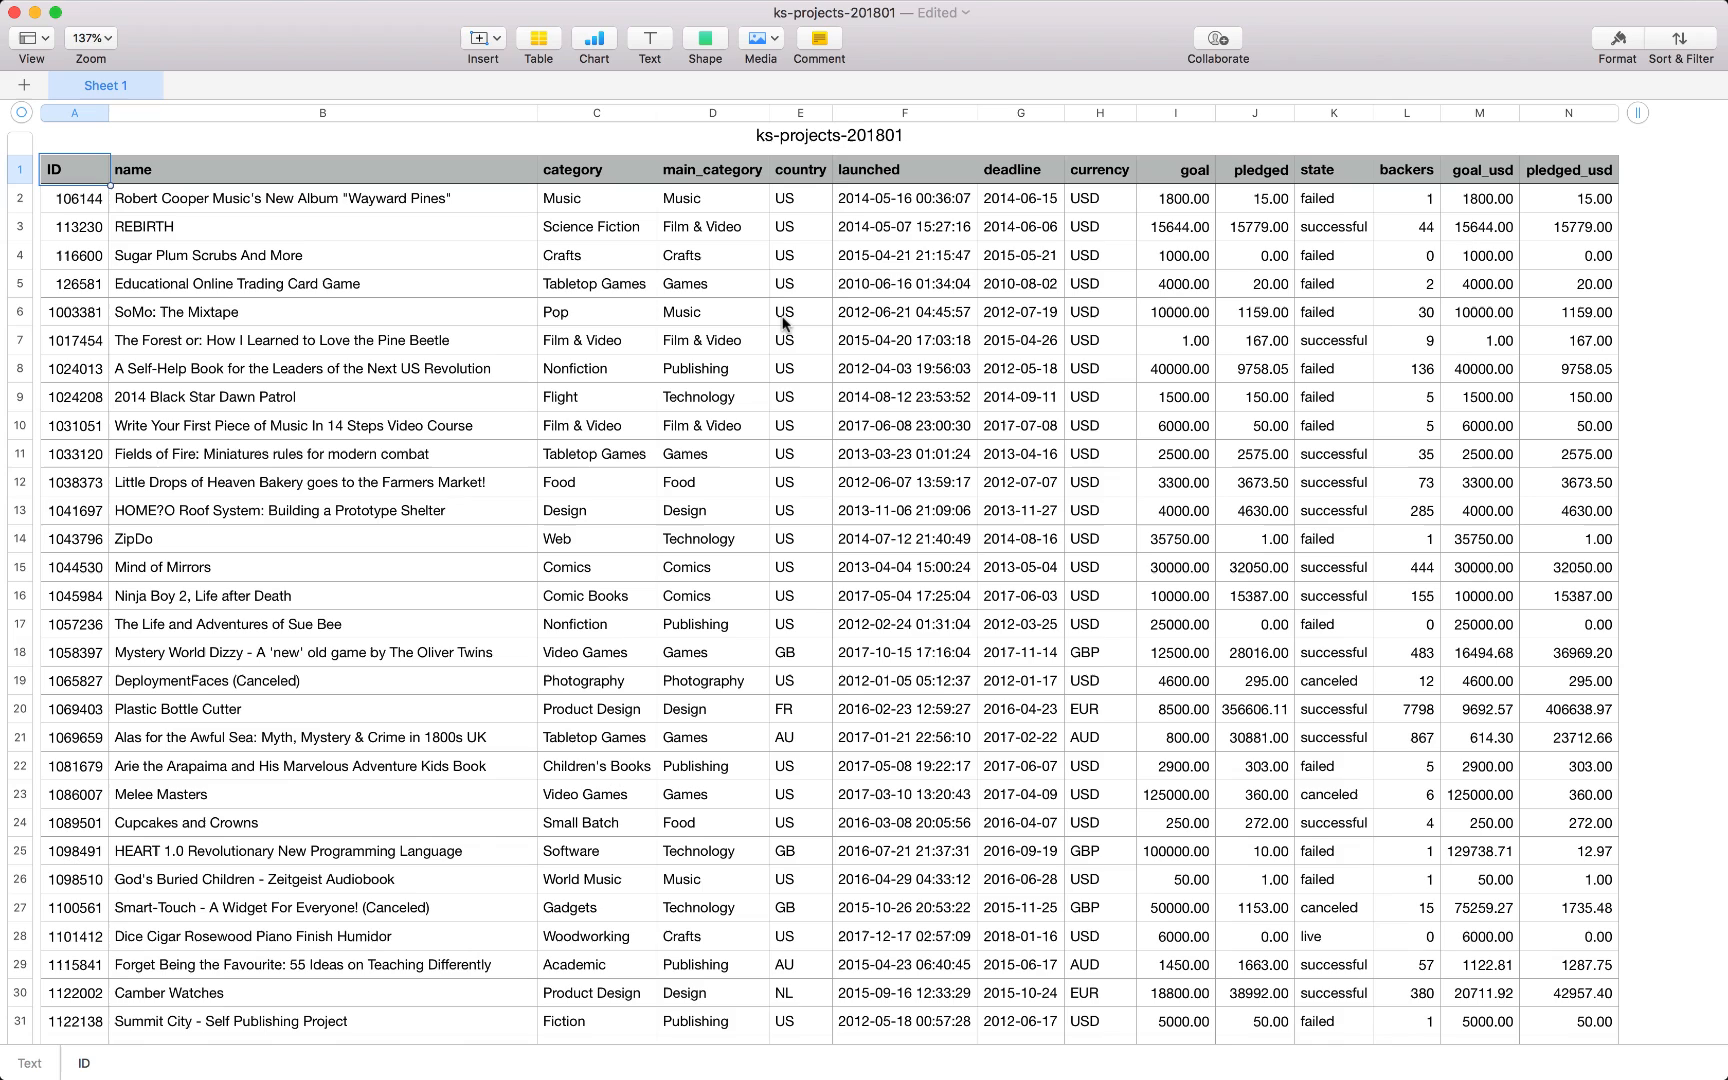
mouse_move(794, 308)
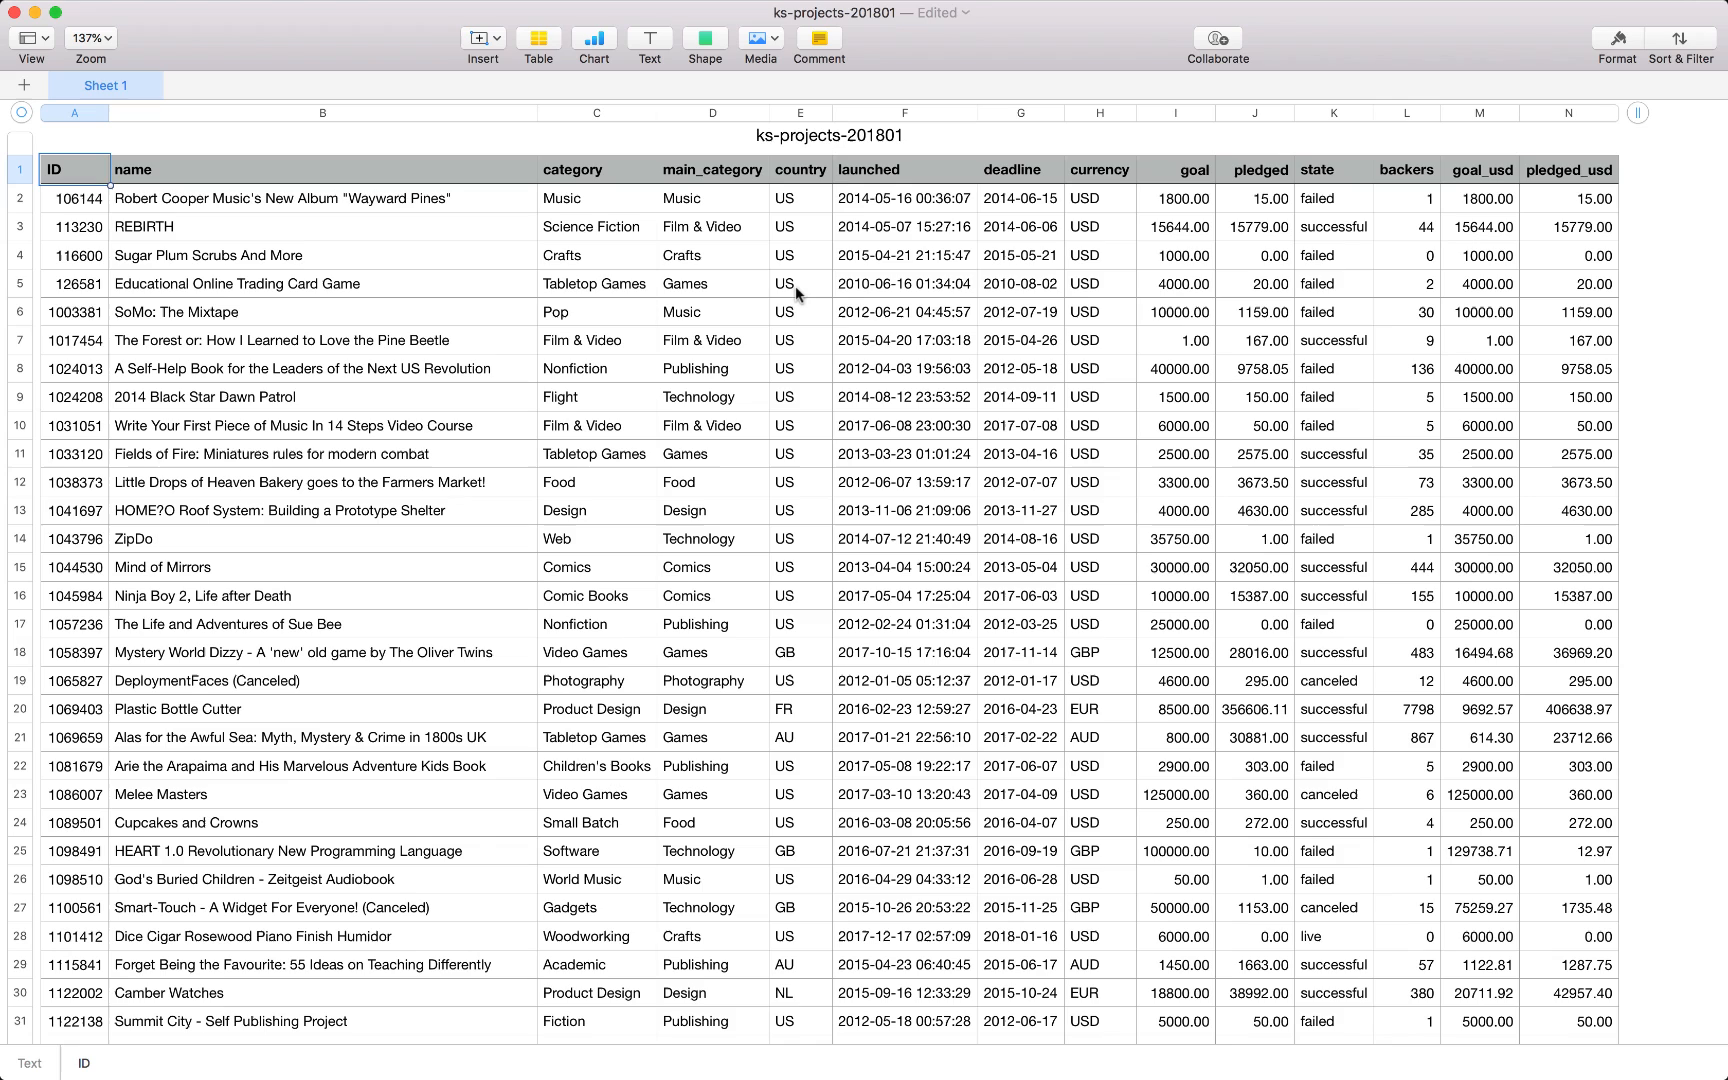
mouse_move(796, 592)
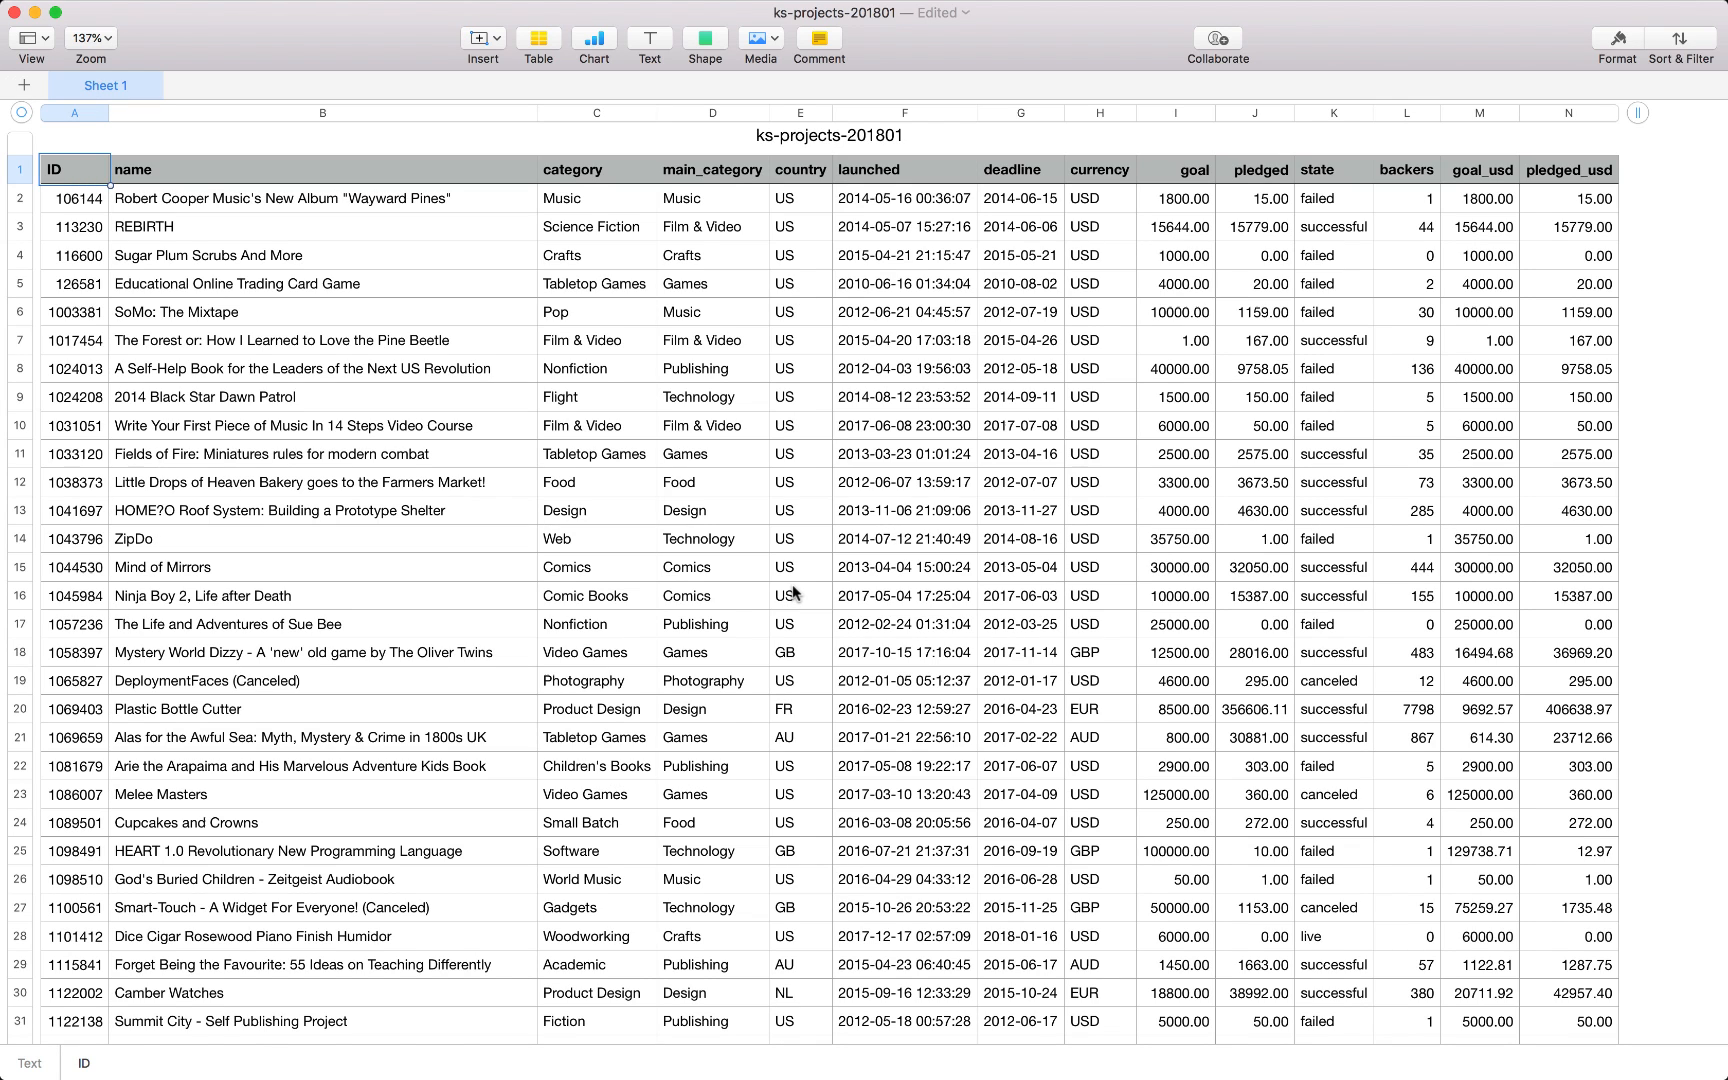
mouse_move(902, 298)
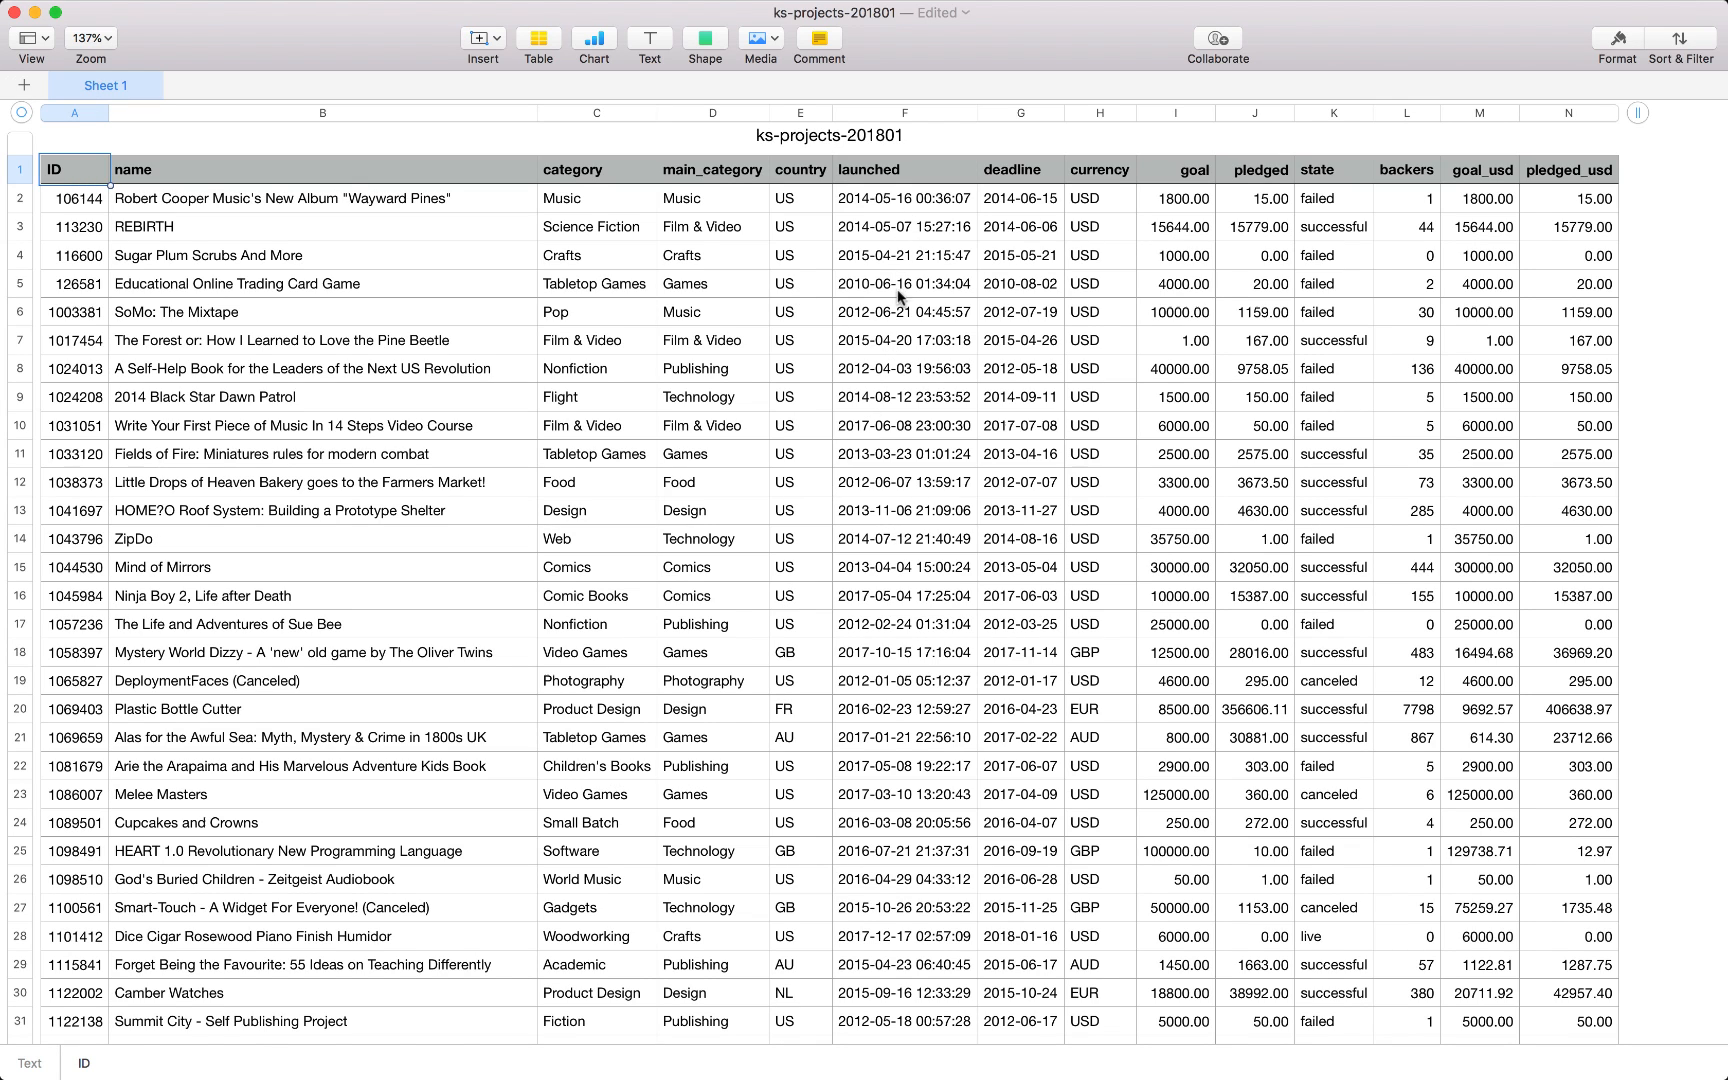
mouse_move(904, 328)
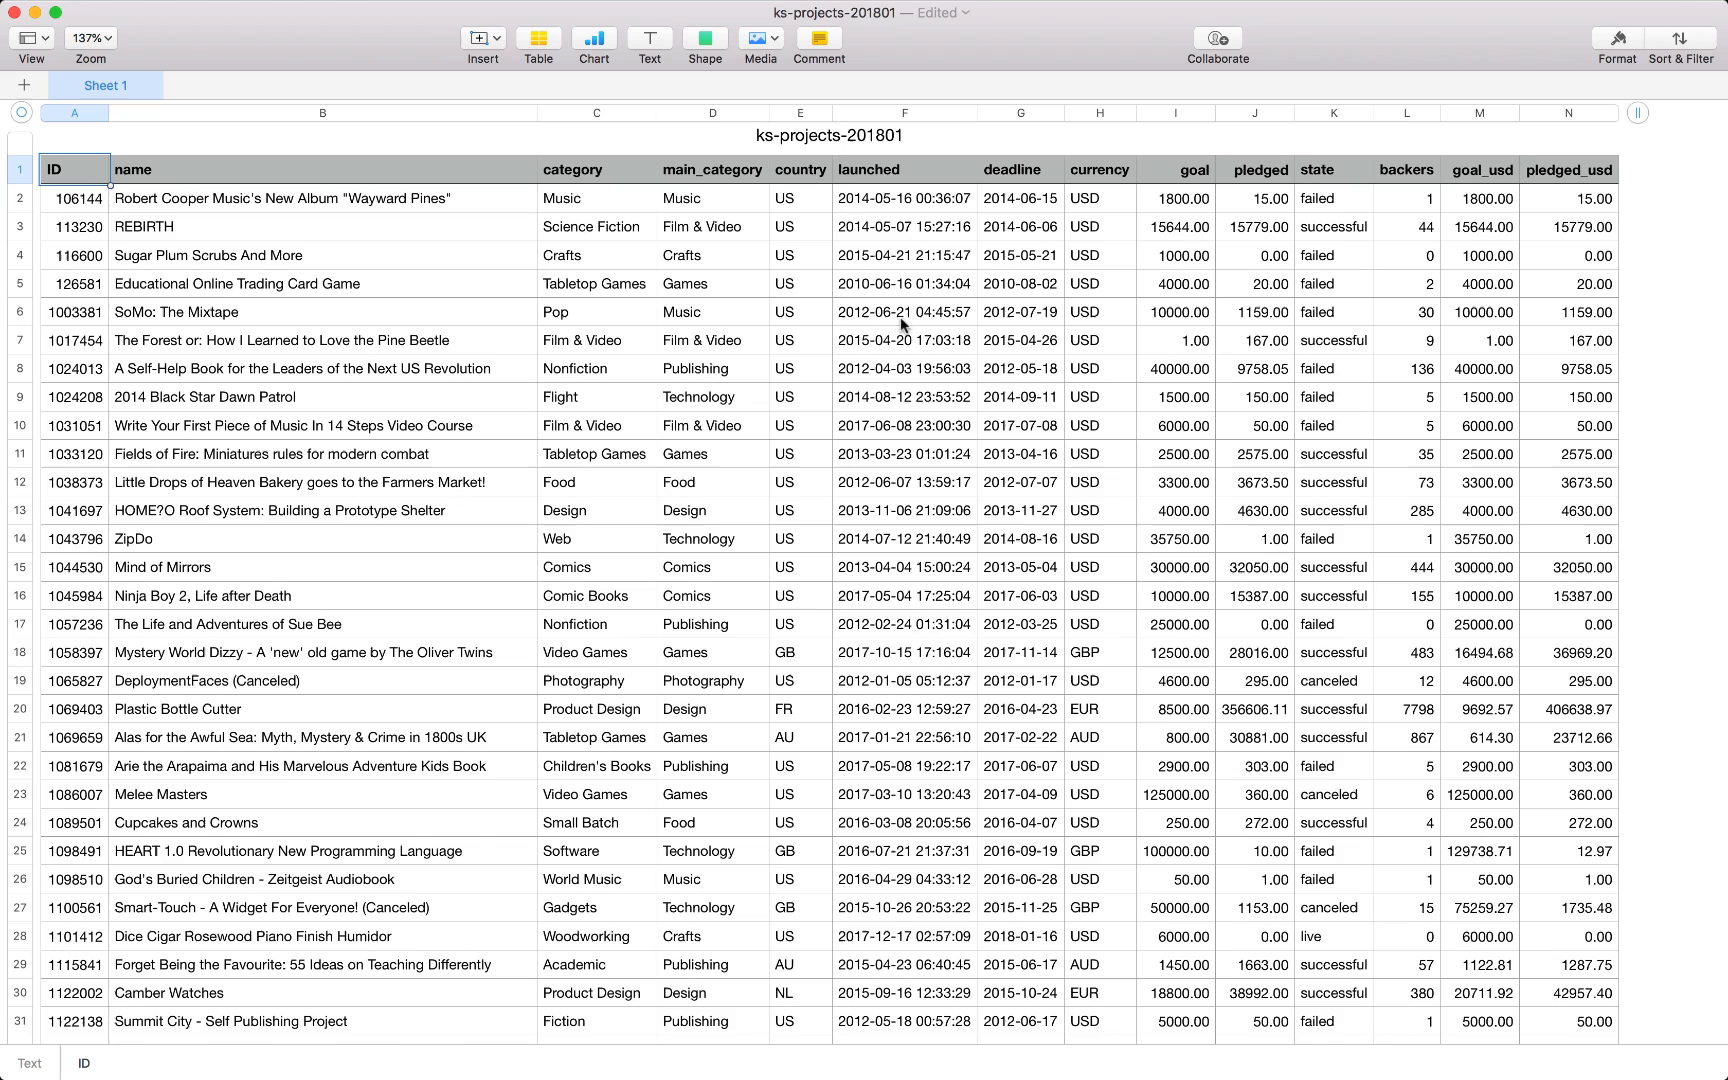
mouse_move(1008, 252)
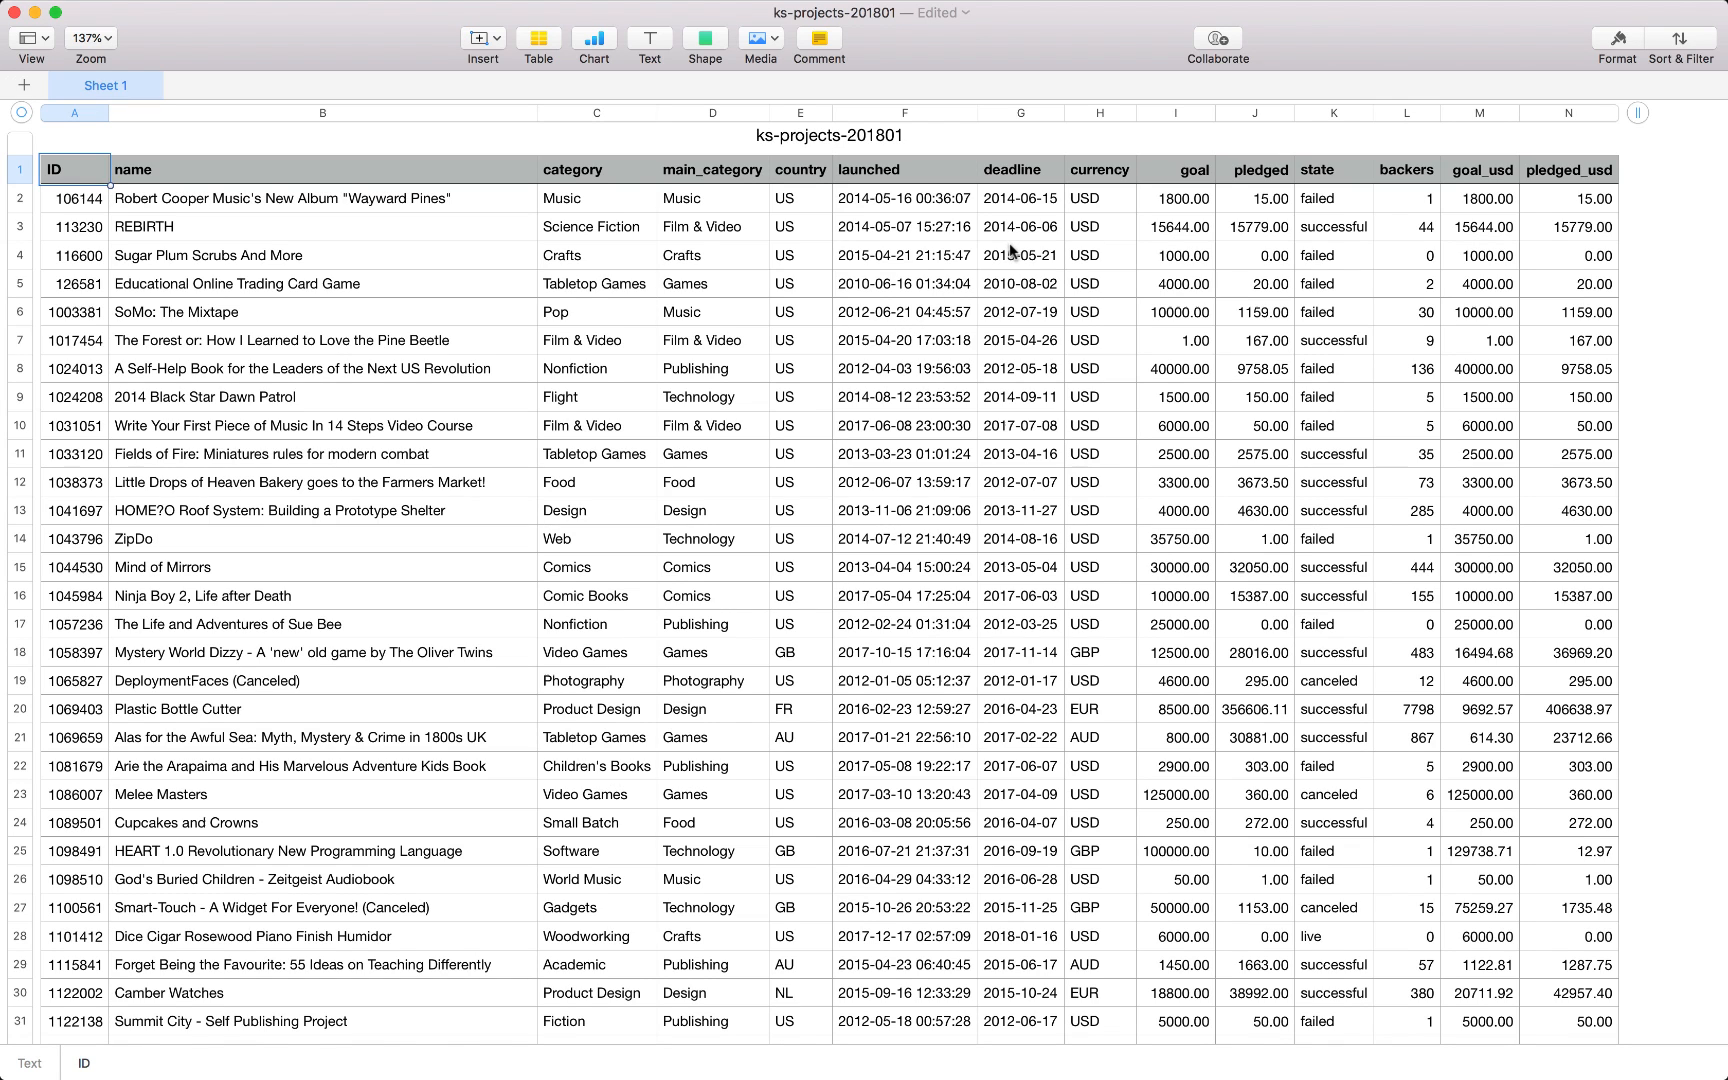
mouse_move(1002, 236)
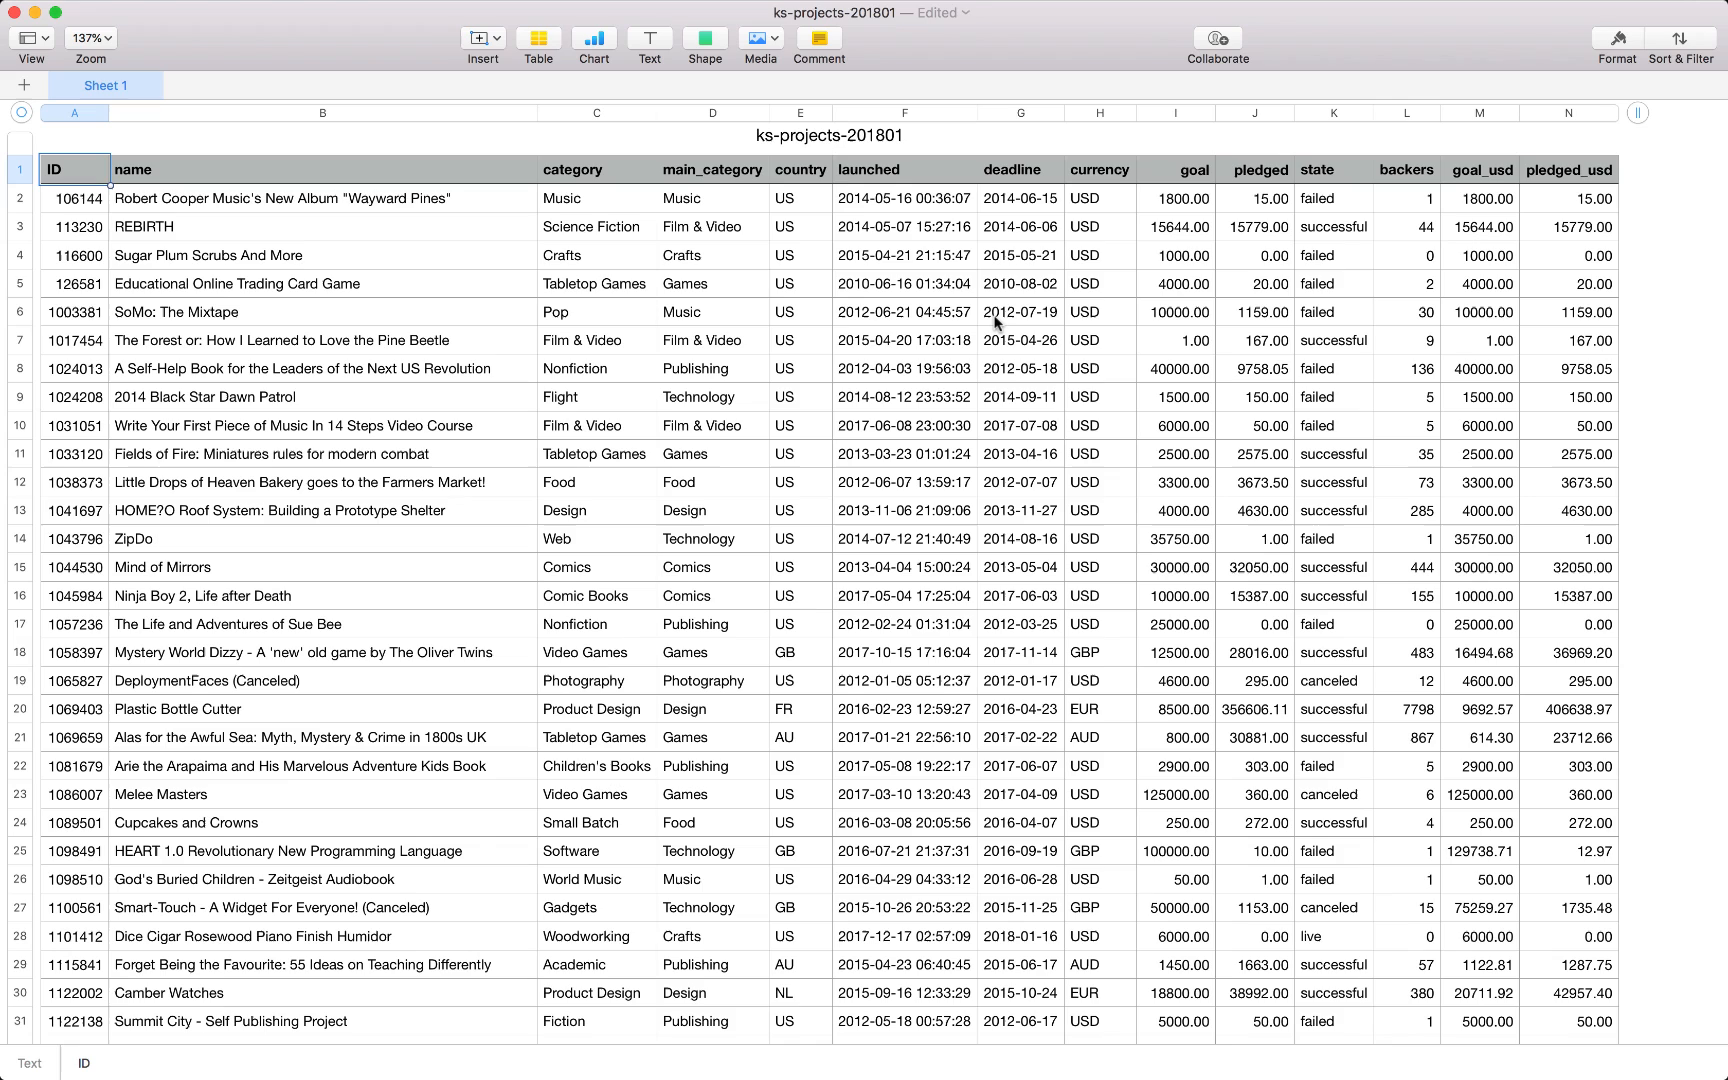
mouse_move(1080, 234)
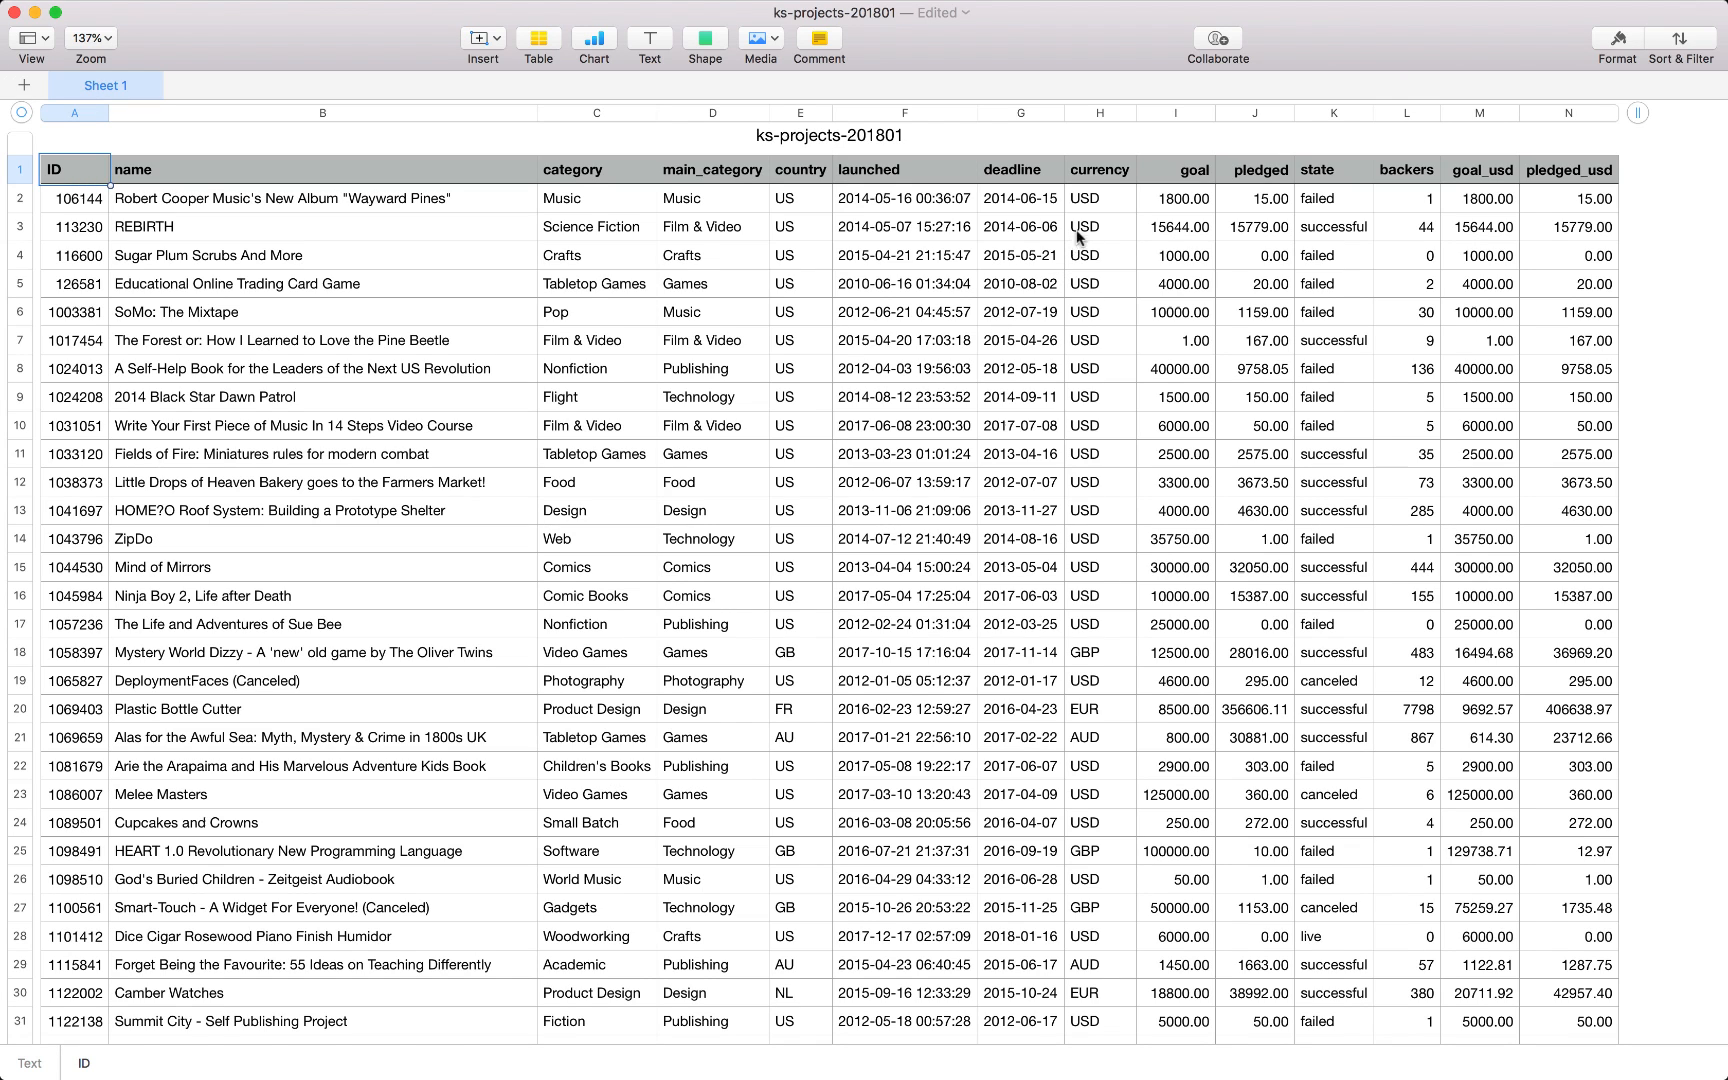
mouse_move(1104, 524)
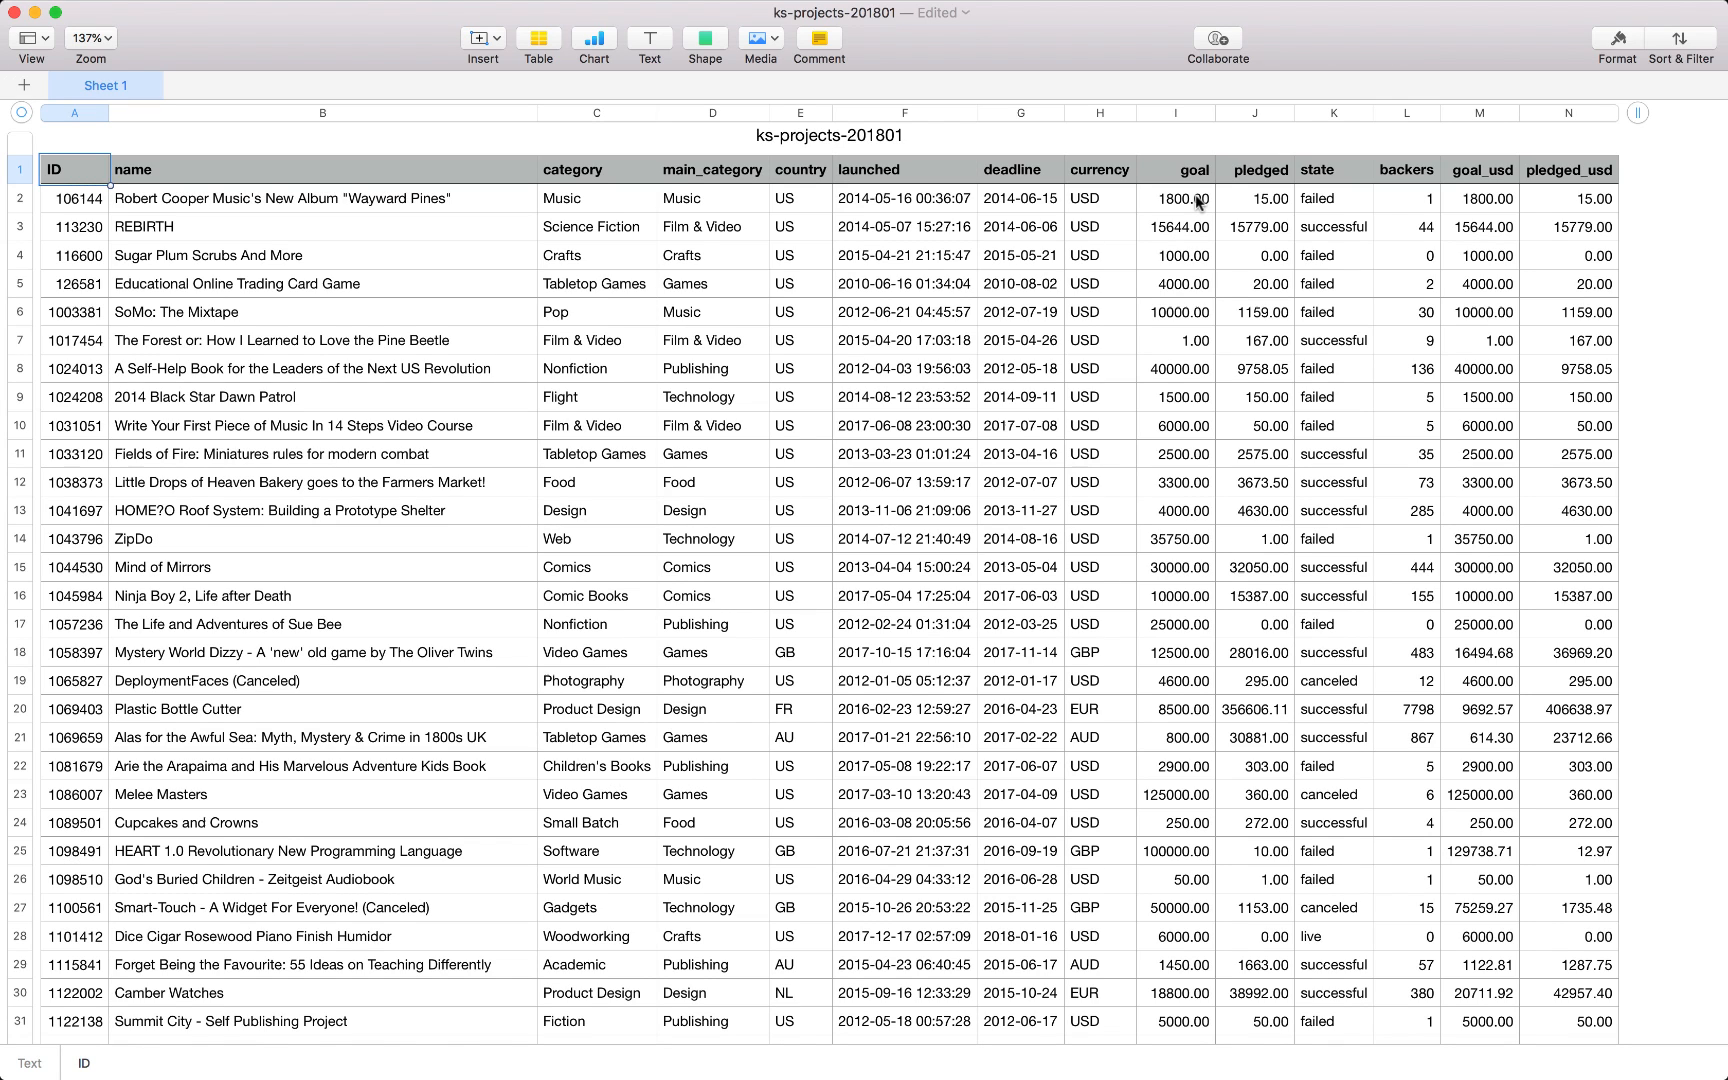
mouse_move(1236, 200)
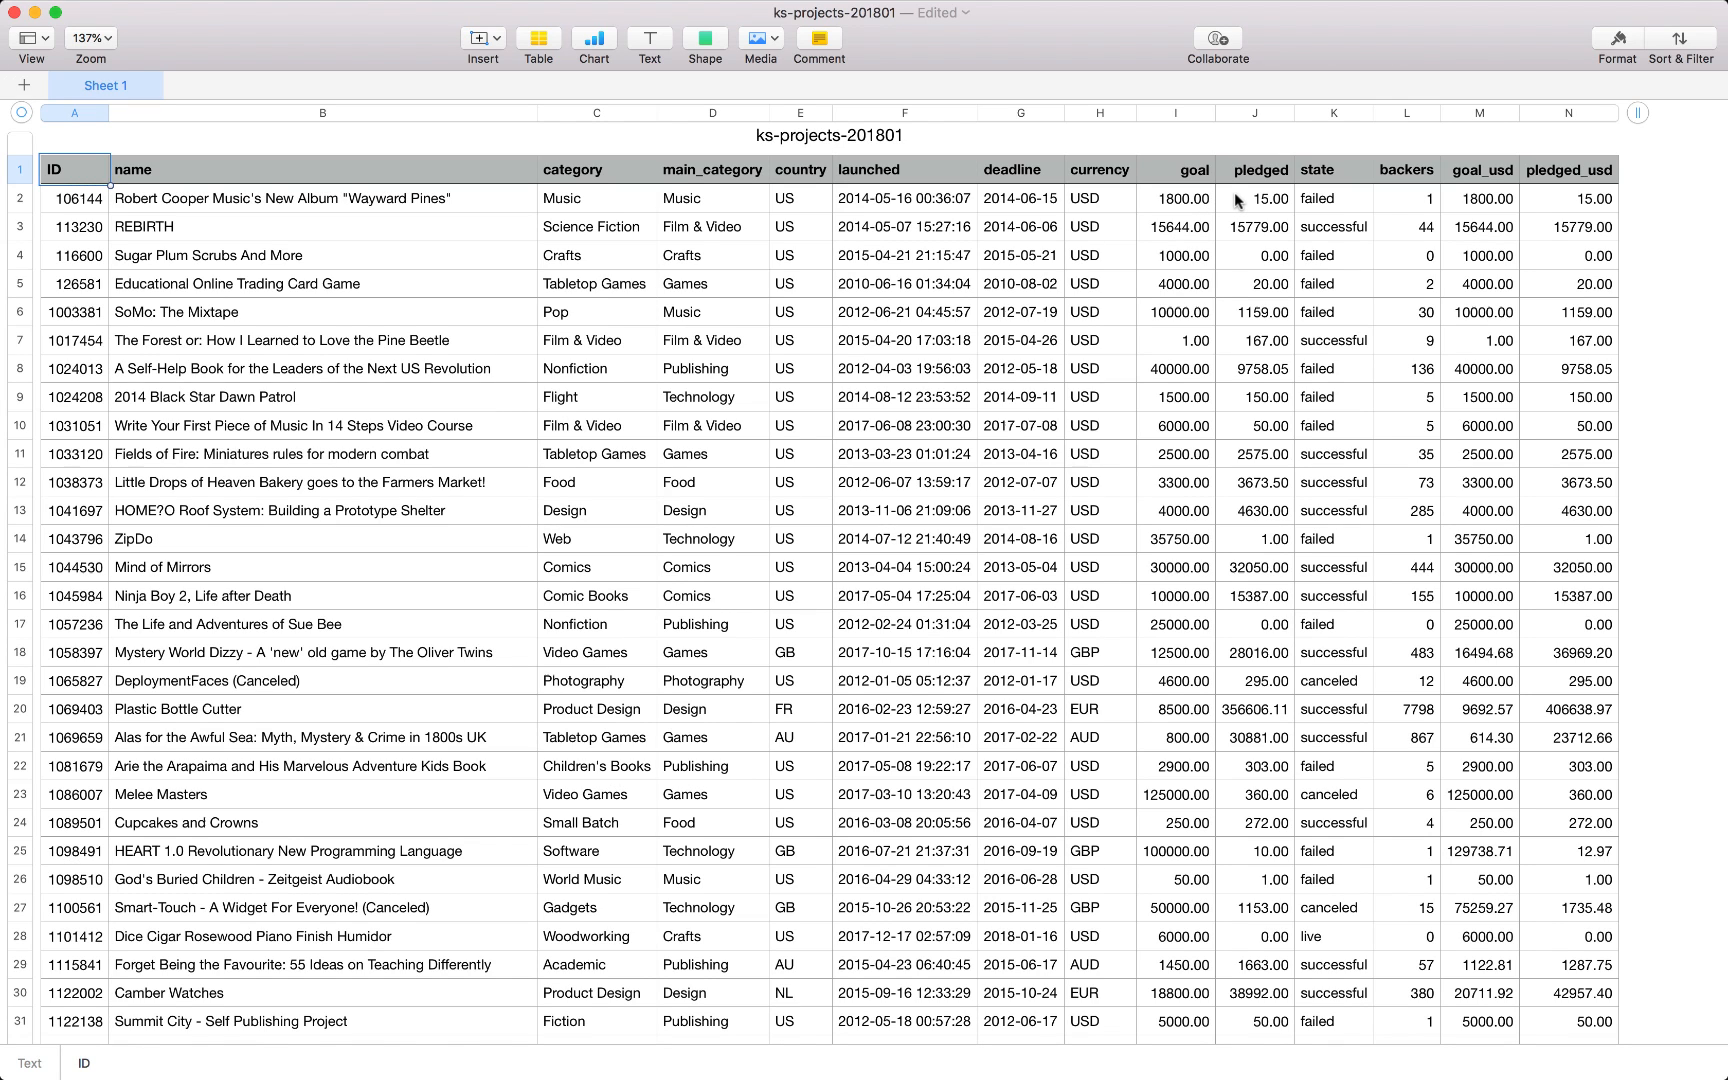
mouse_move(1230, 326)
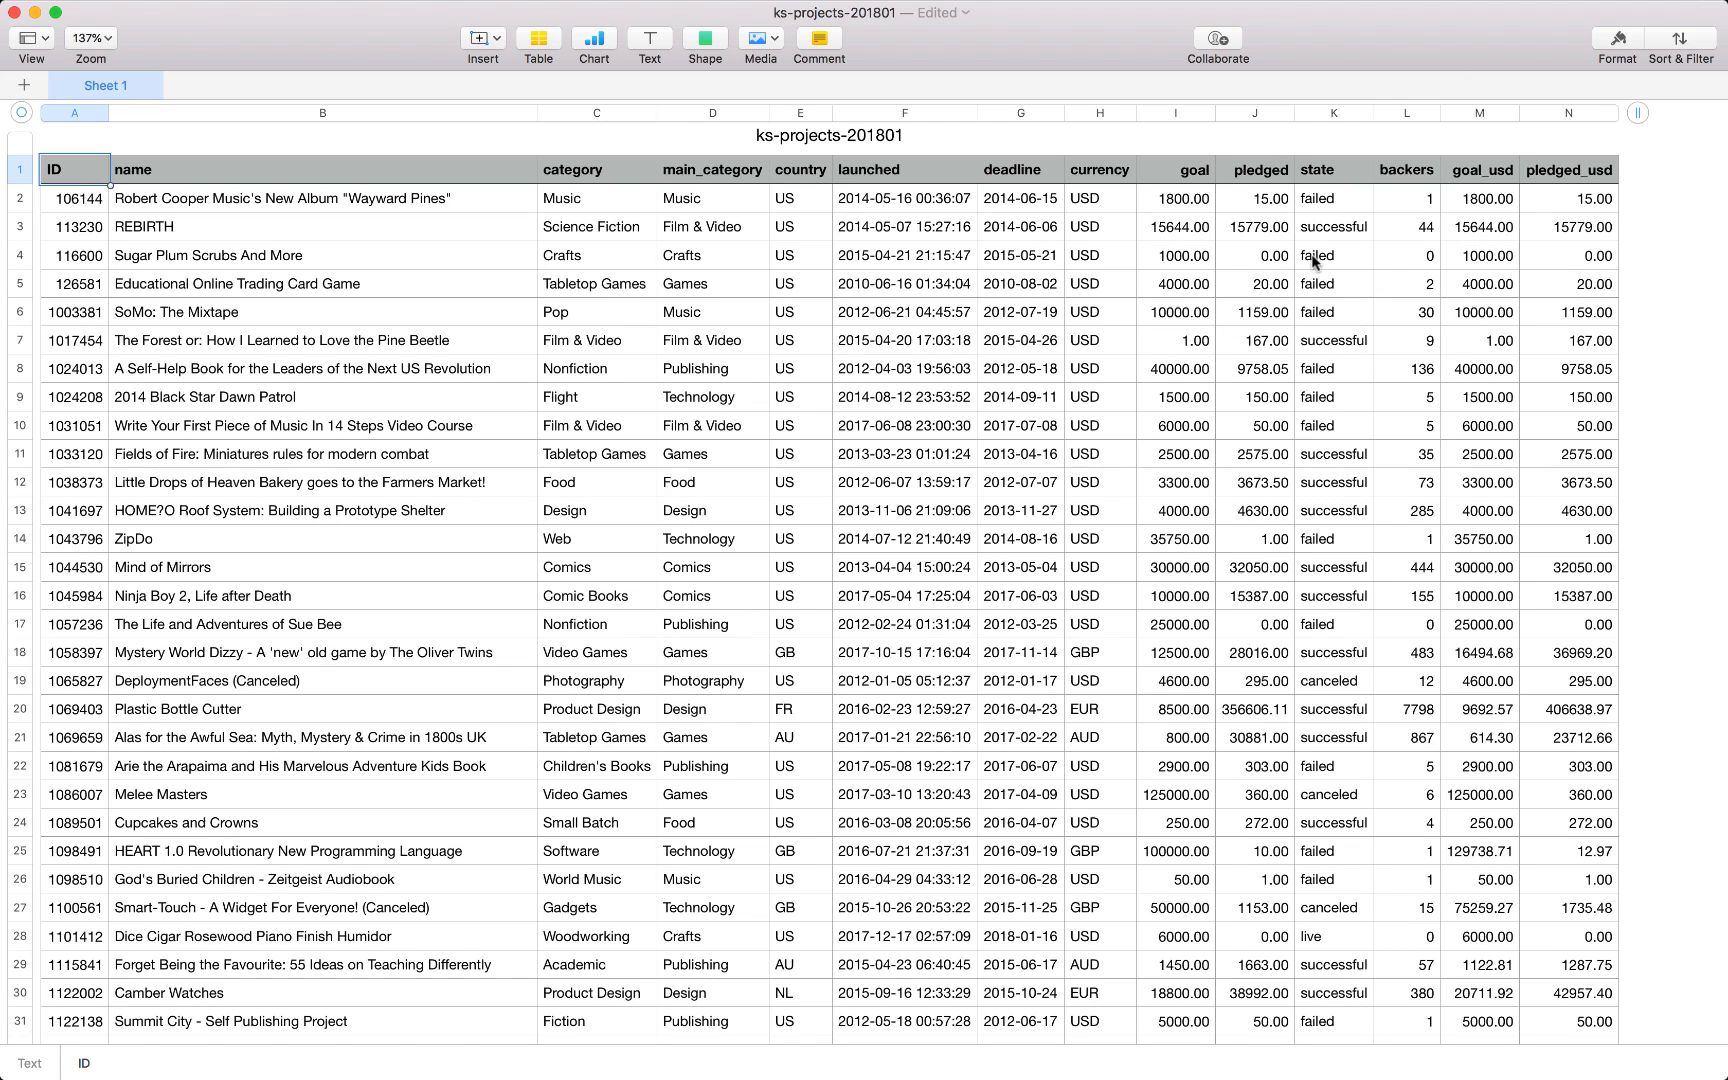
mouse_move(1320, 338)
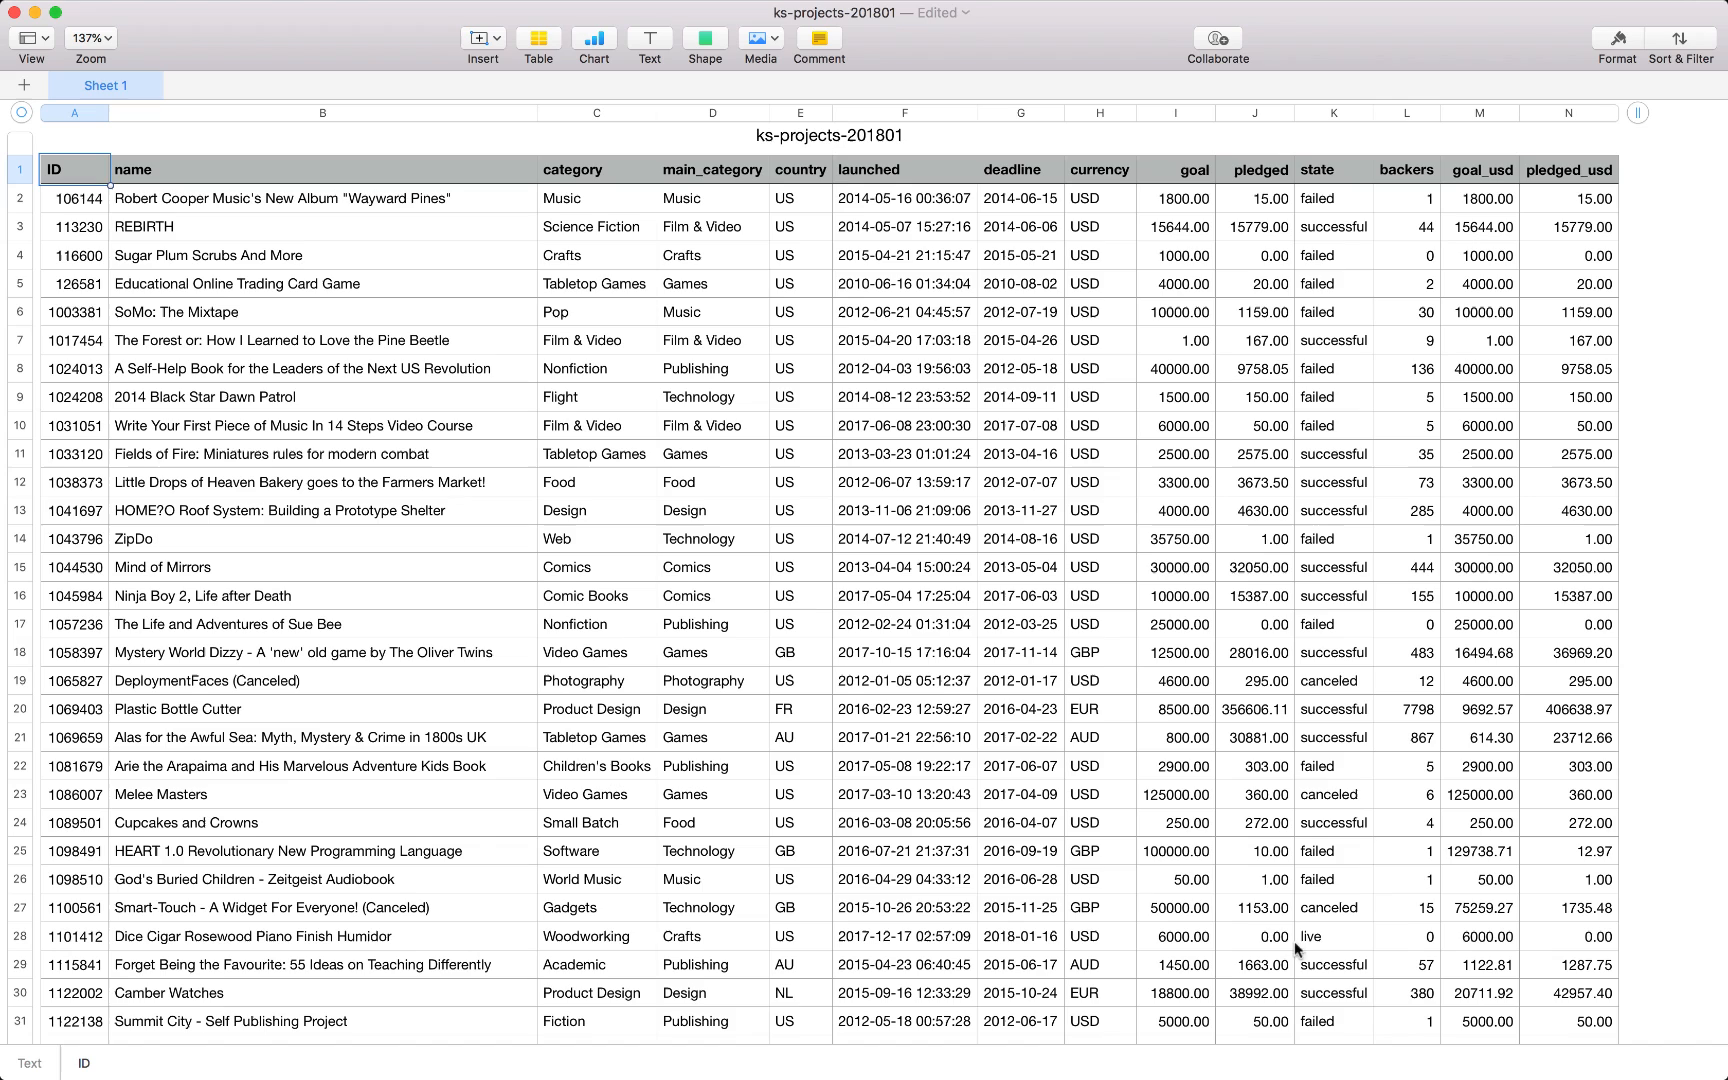
mouse_move(1328, 950)
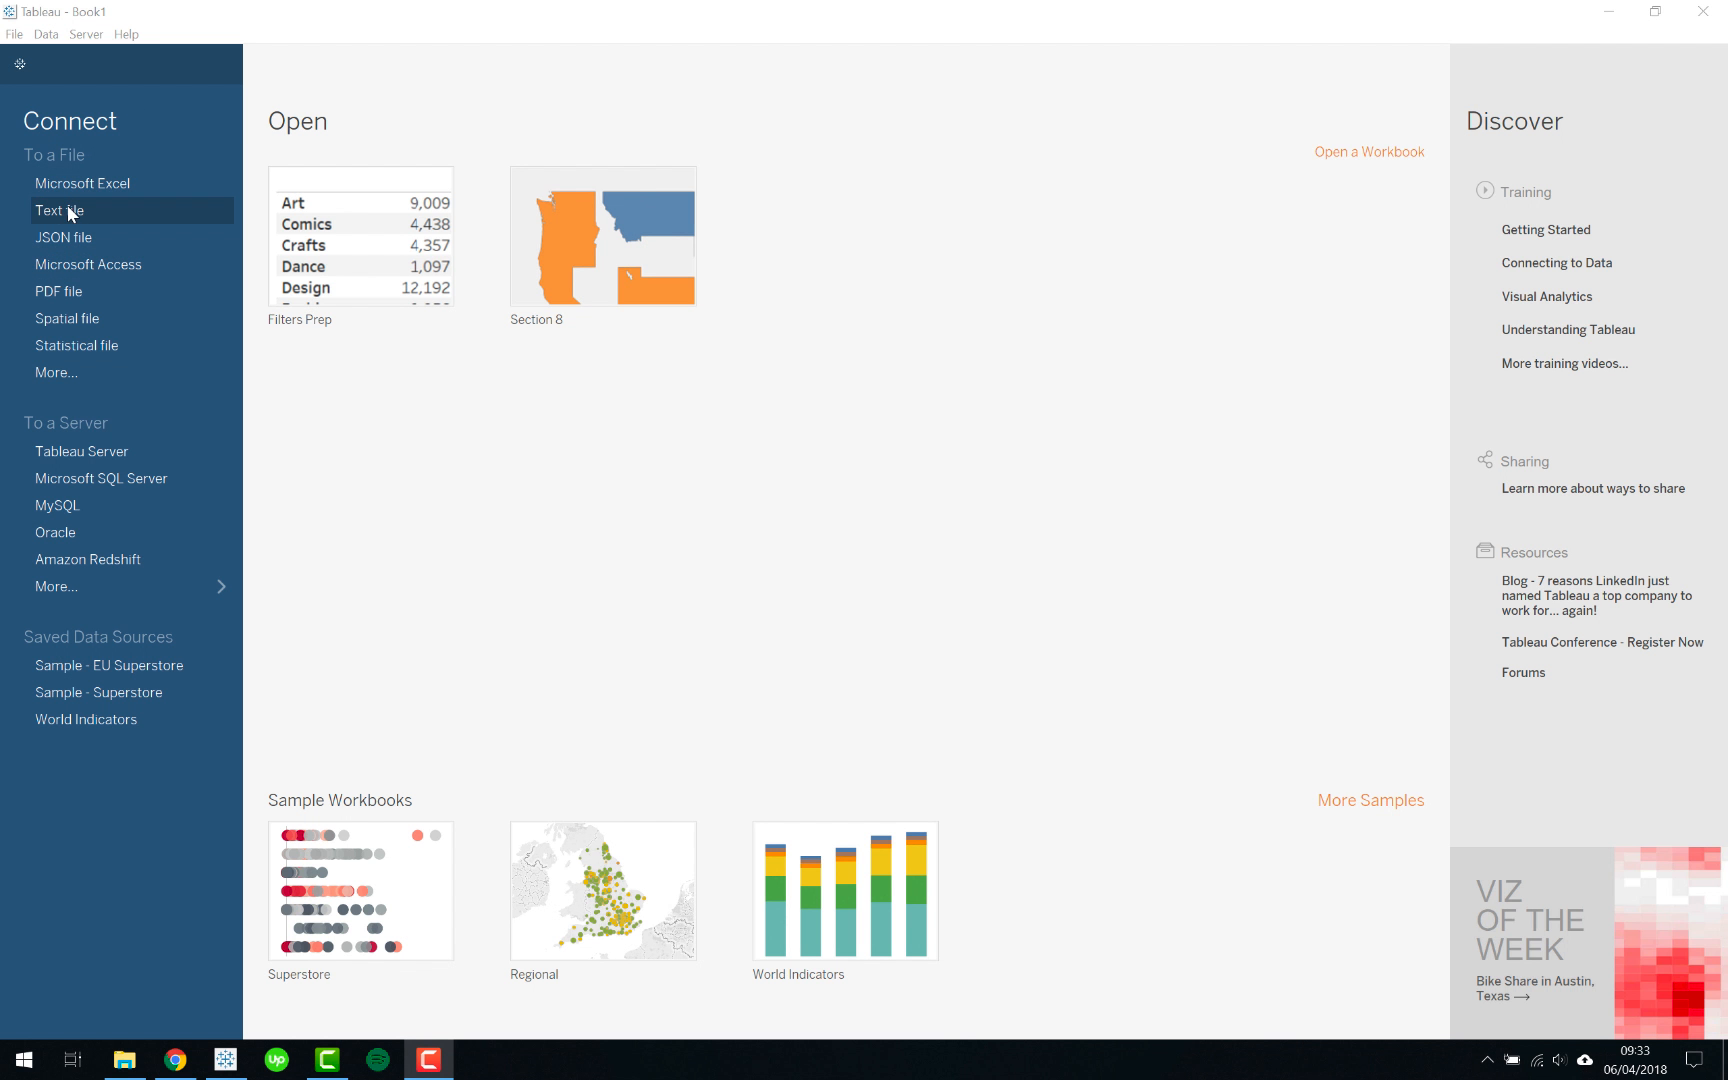
Step: Connect to the ks-projects-201801.csv text file as a live data source
left_click(60, 210)
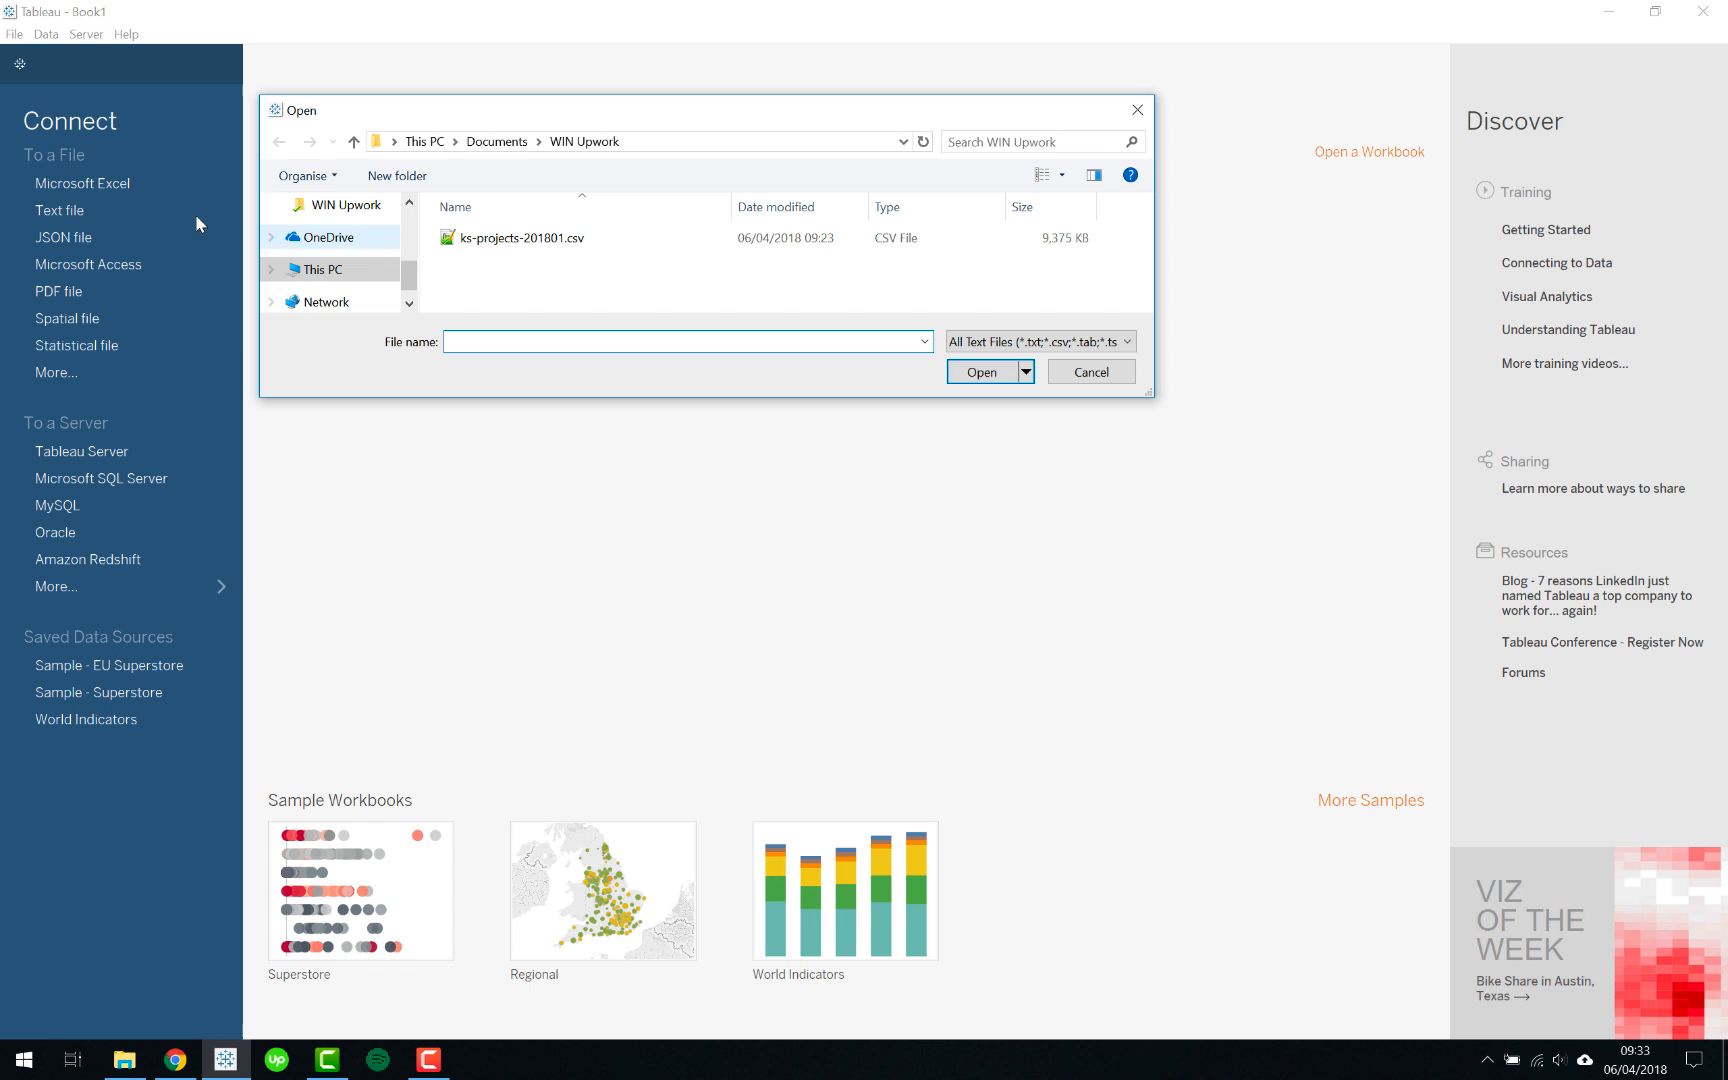
left_click(524, 238)
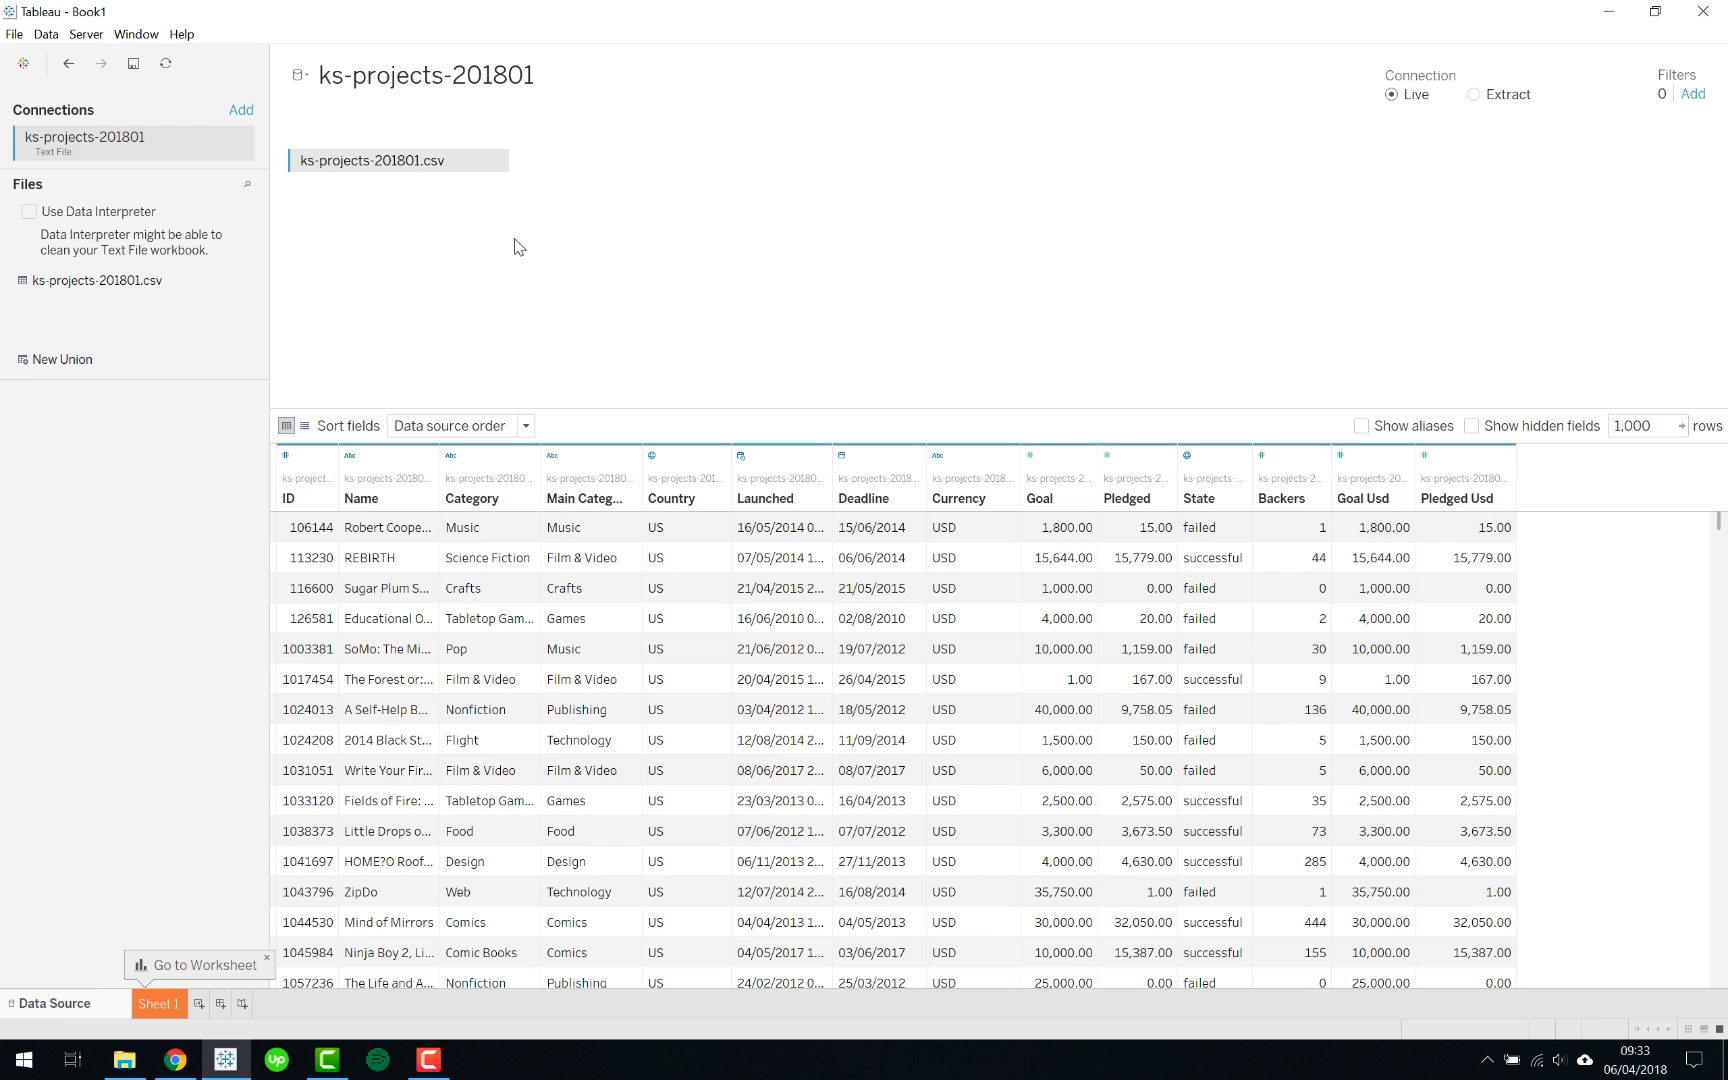
mouse_move(1334, 524)
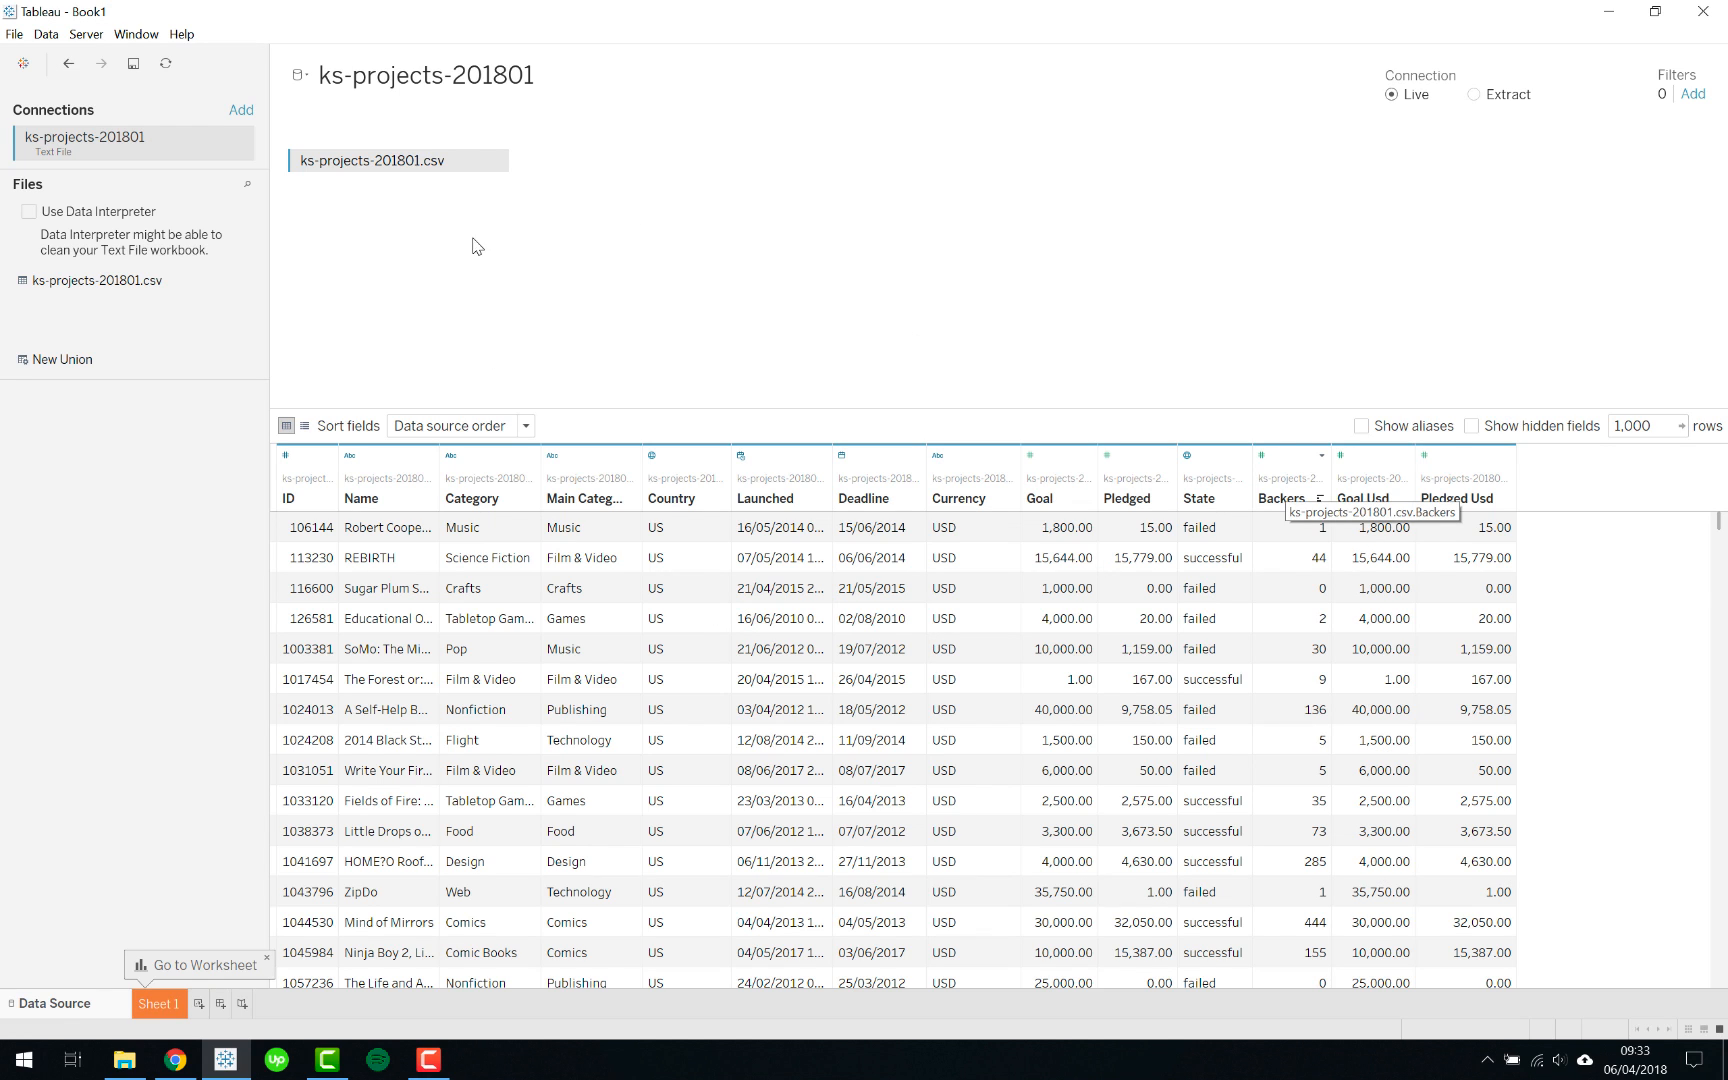
mouse_move(684, 418)
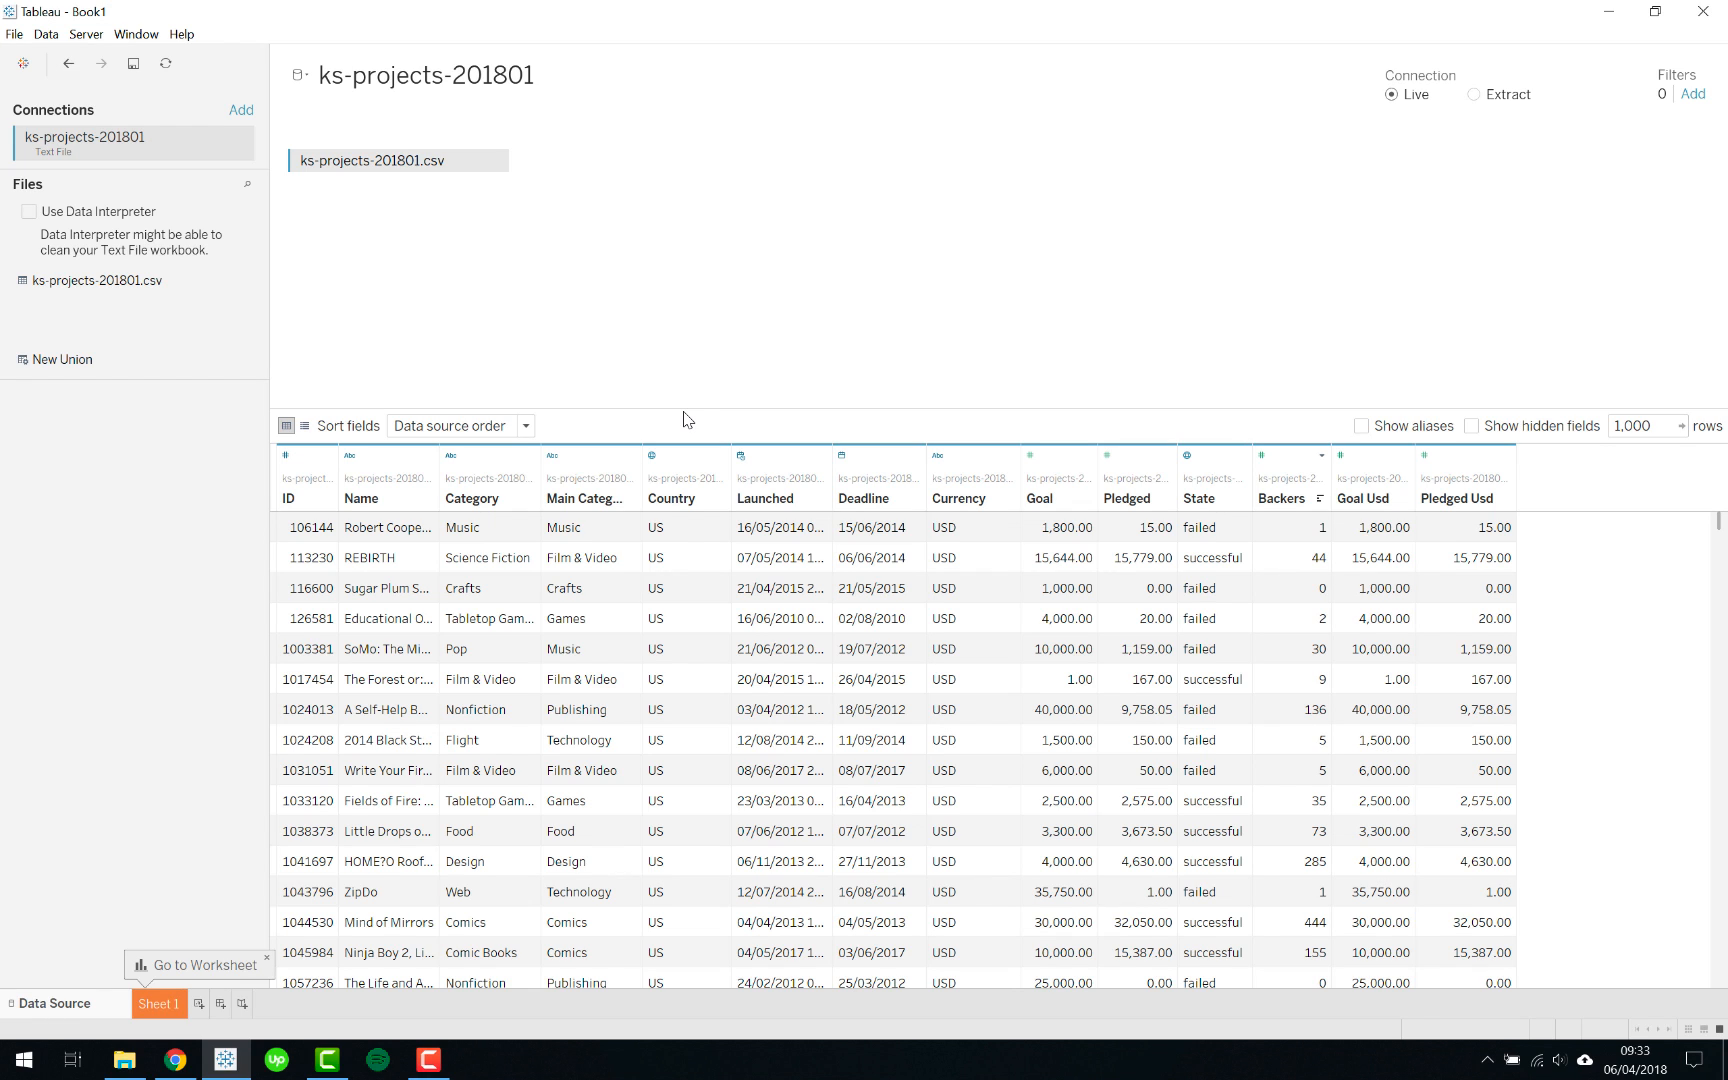
mouse_move(560, 358)
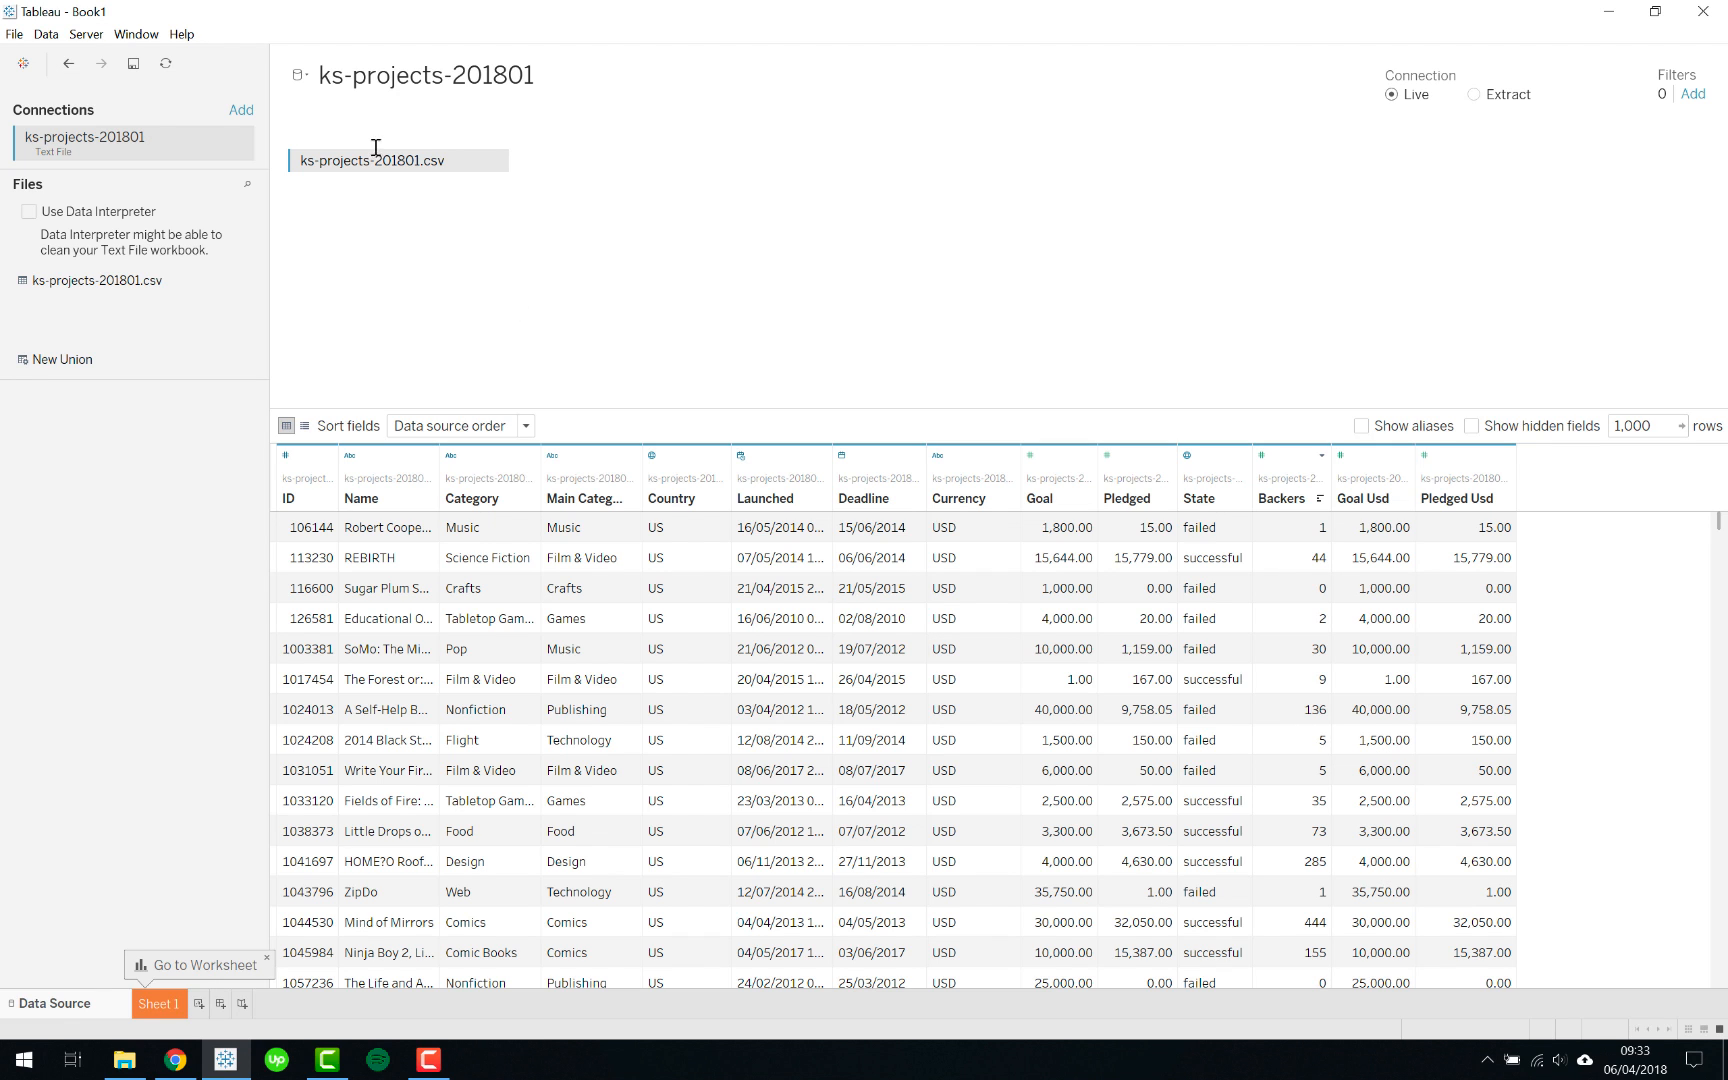
Step: From the start page, choose ks-projects-201801.csv again and reveal the Open with Legacy Connection option
left_click(20, 62)
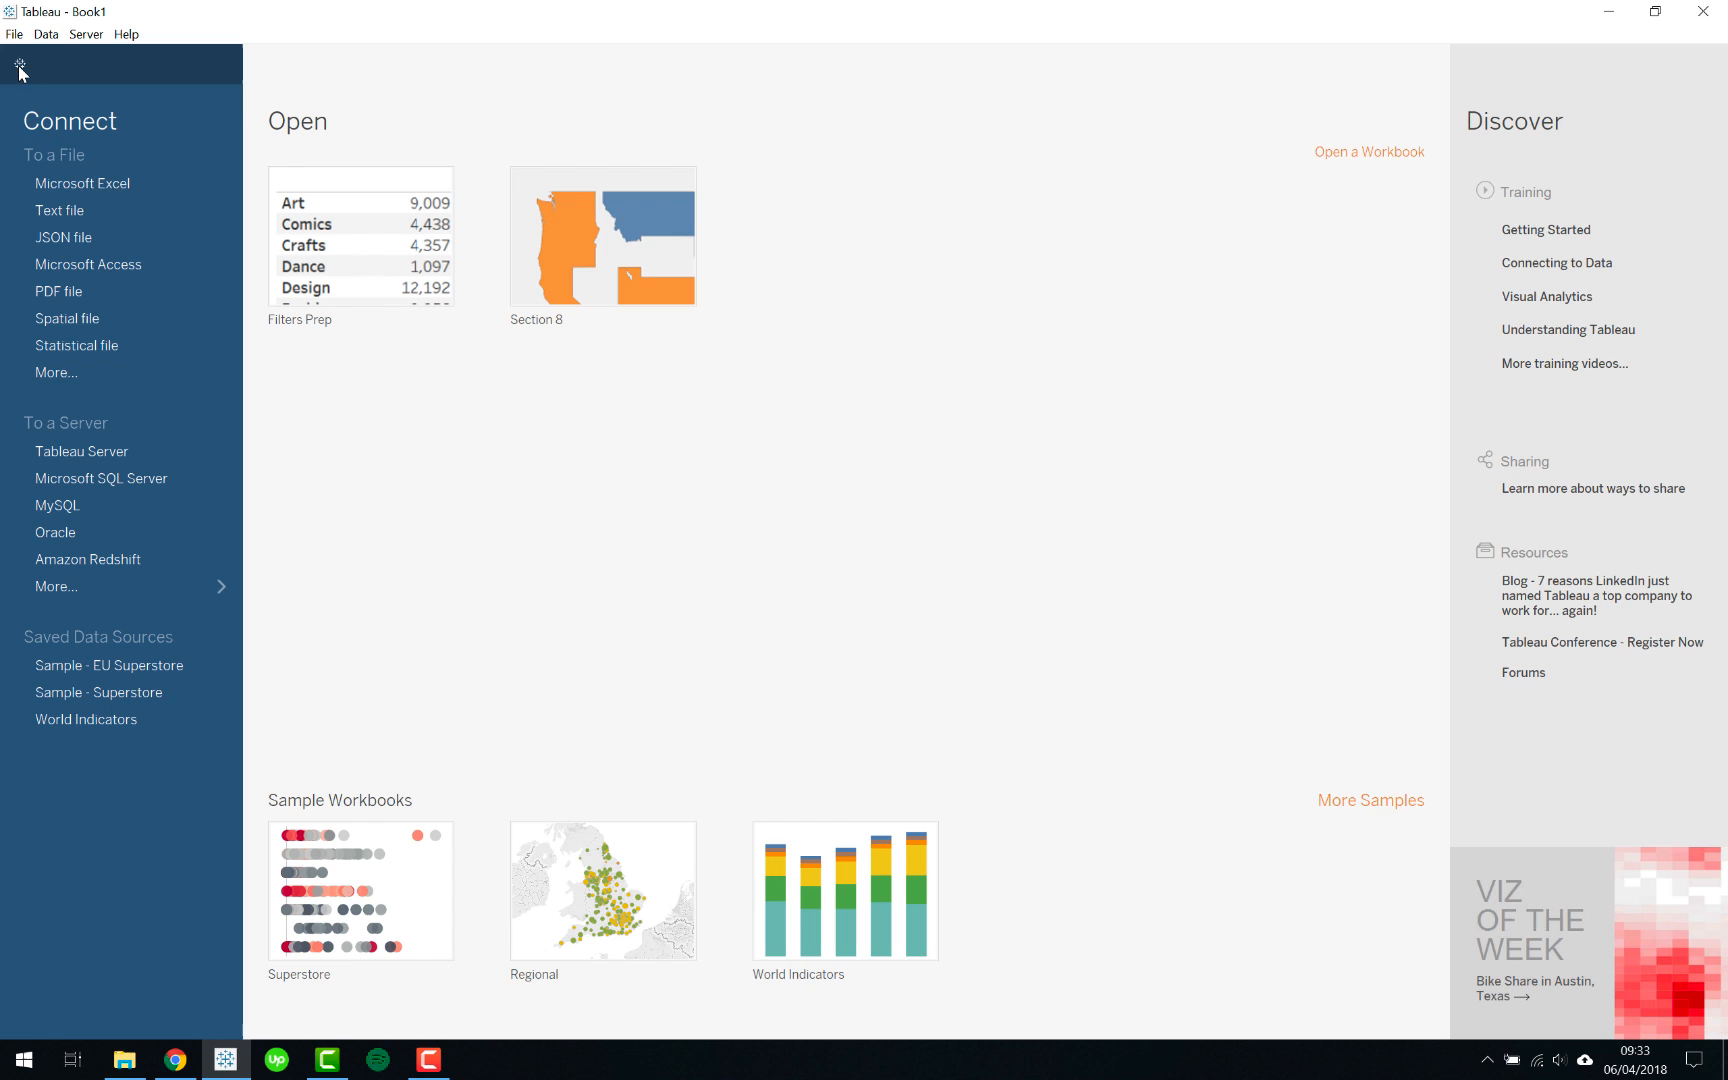
left_click(58, 210)
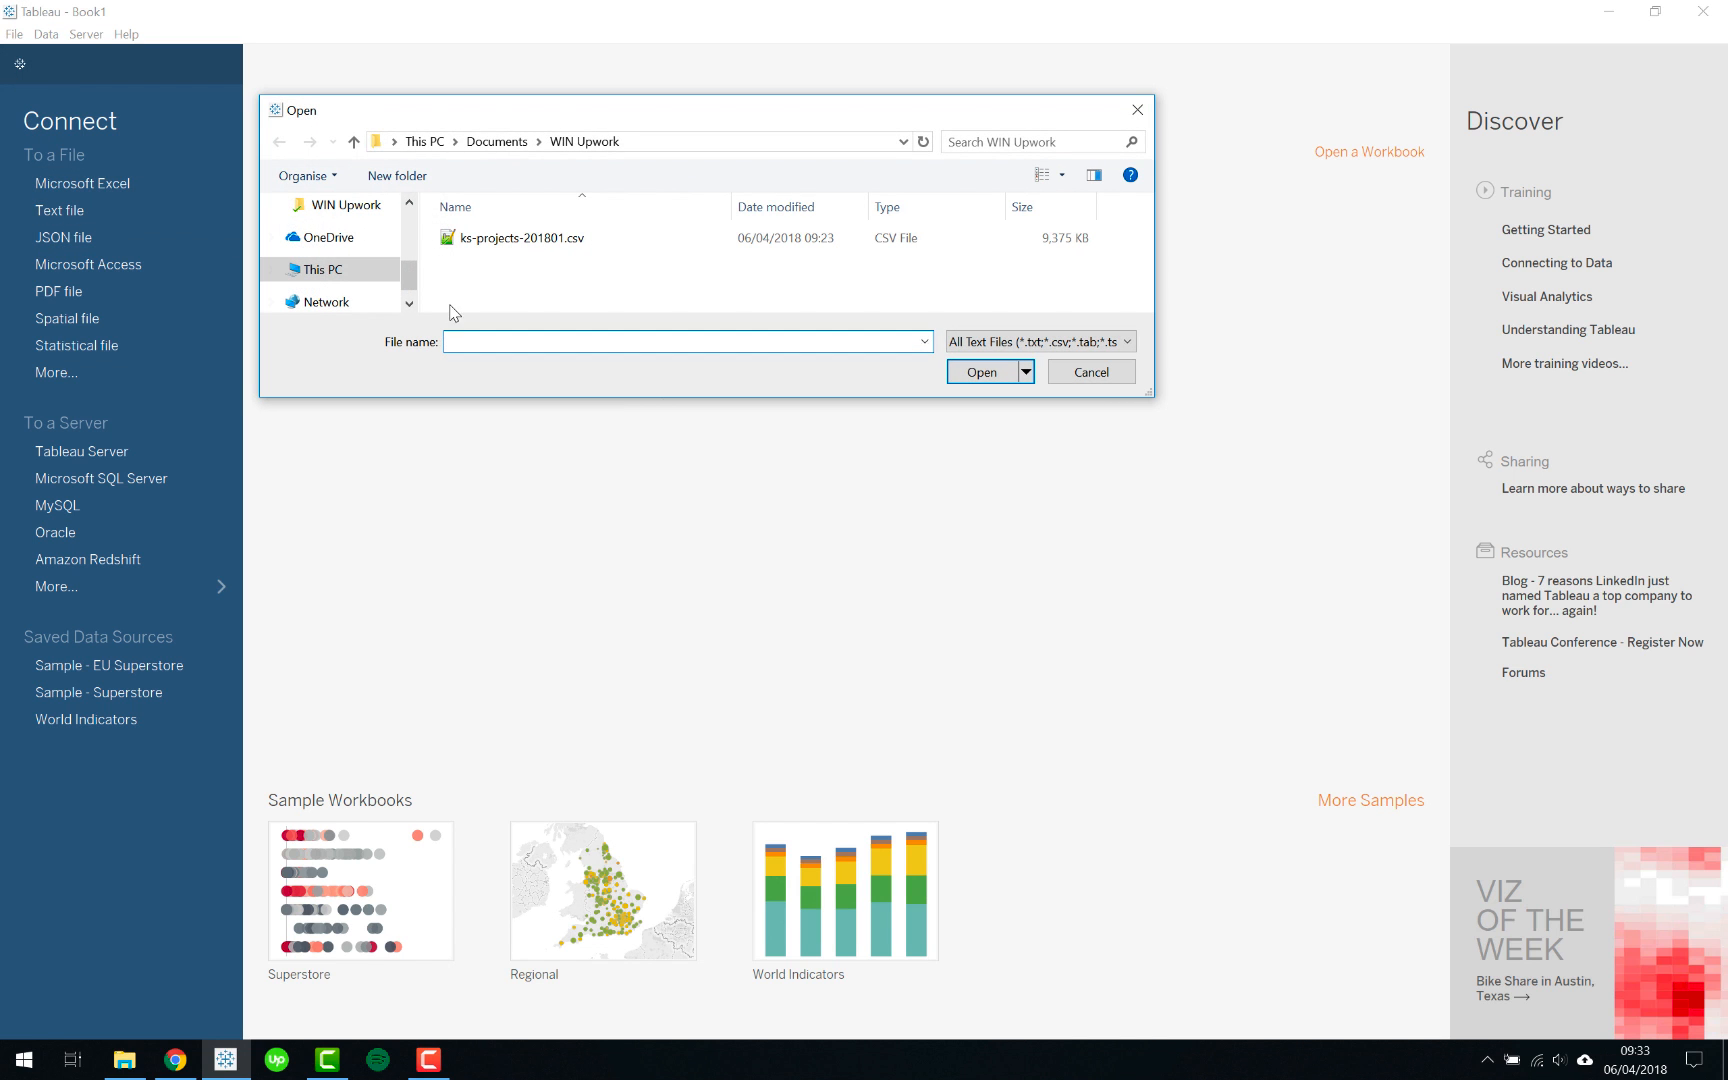
left_click(522, 236)
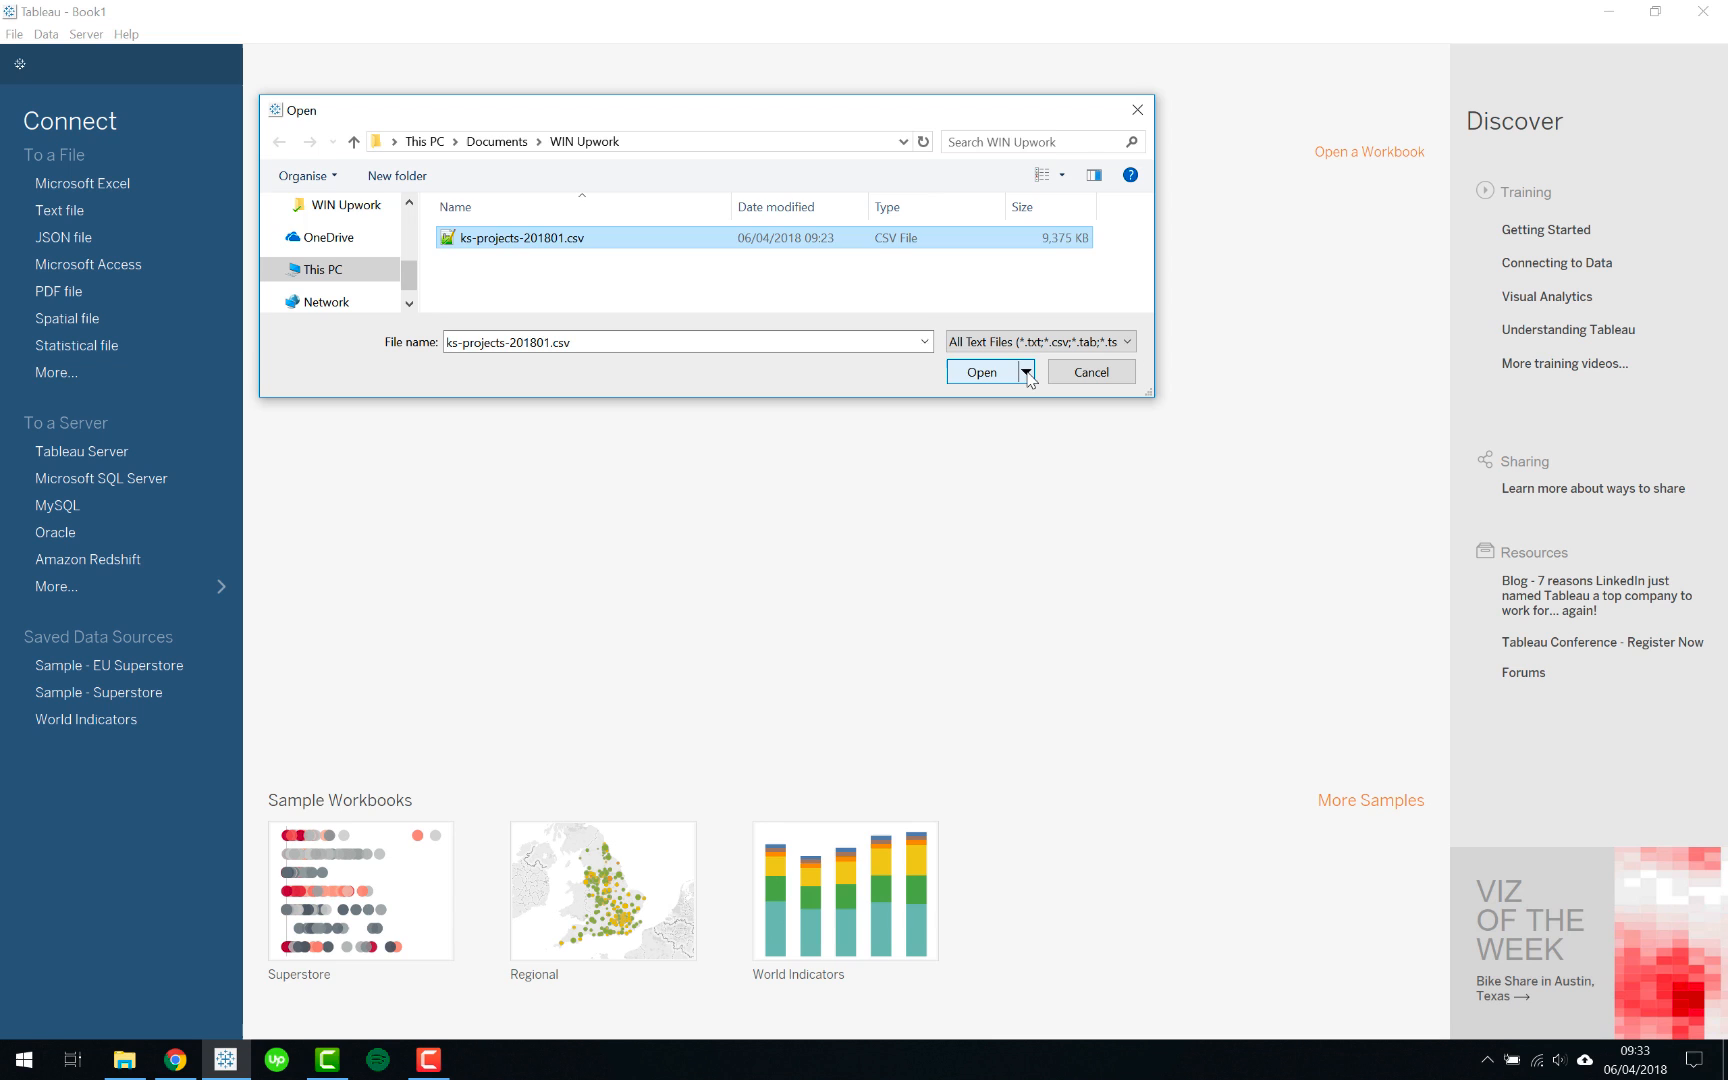
left_click(1024, 372)
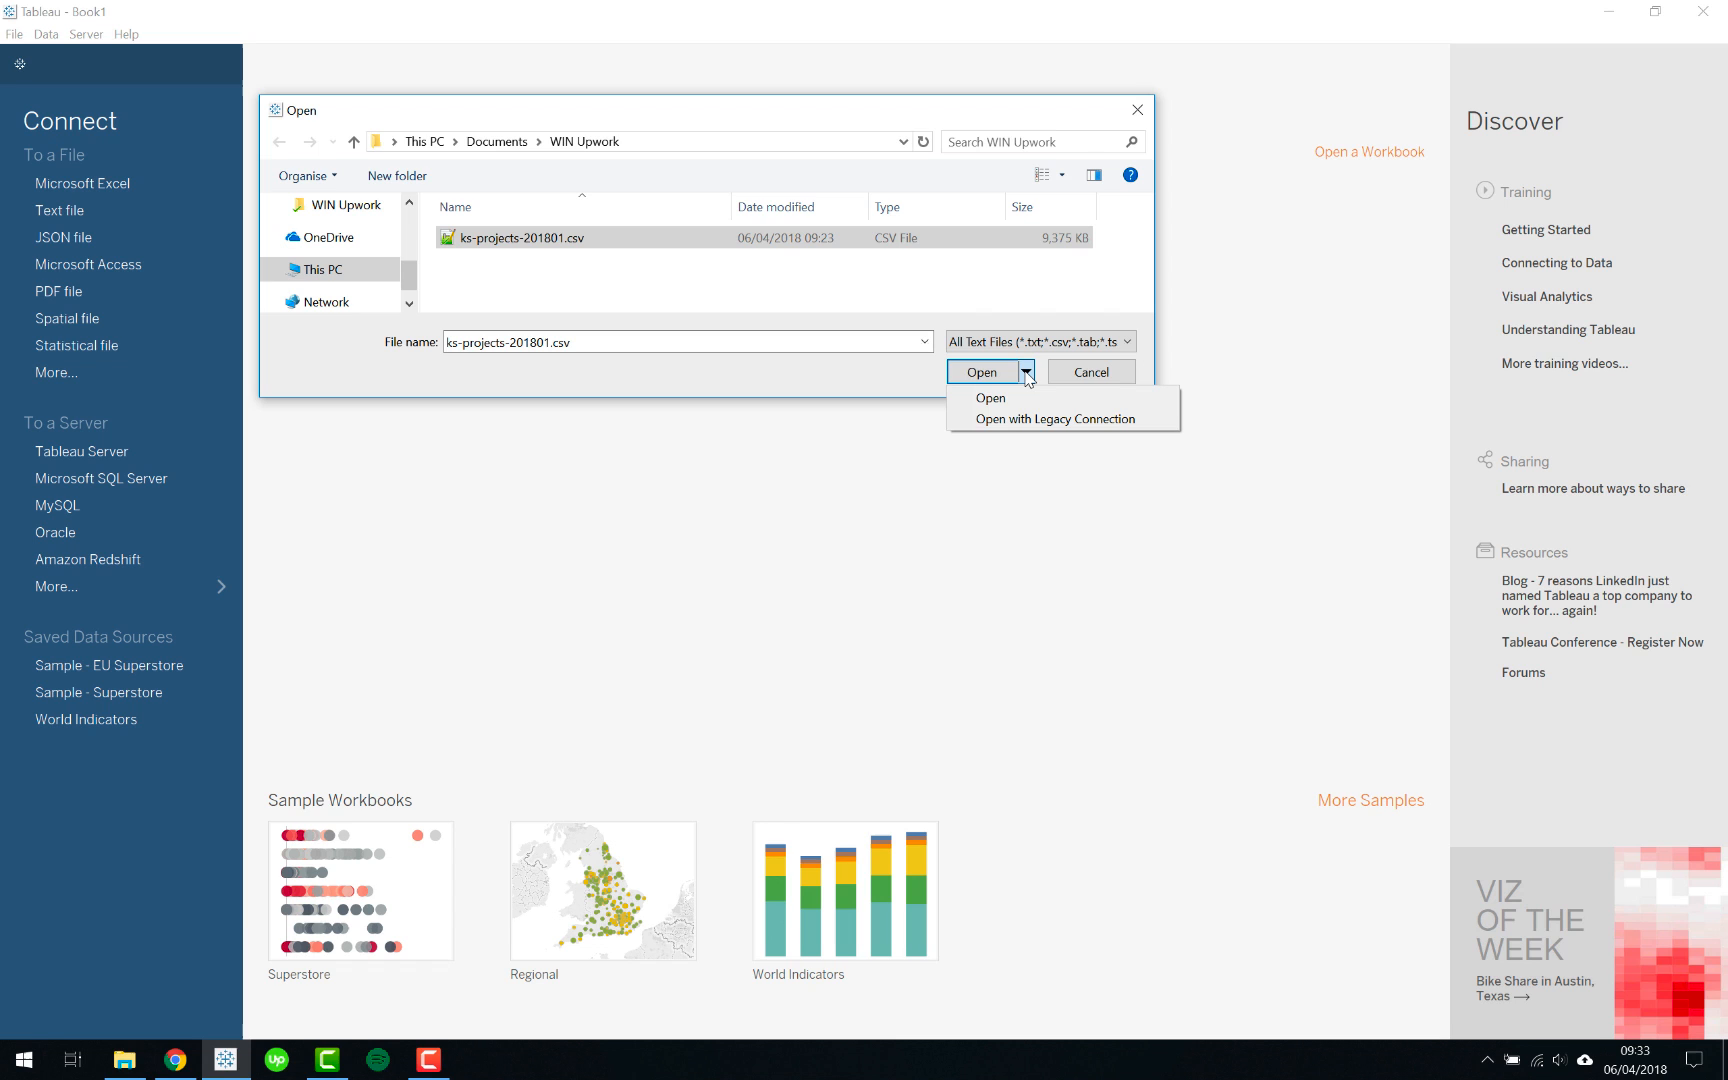
mouse_move(1058, 418)
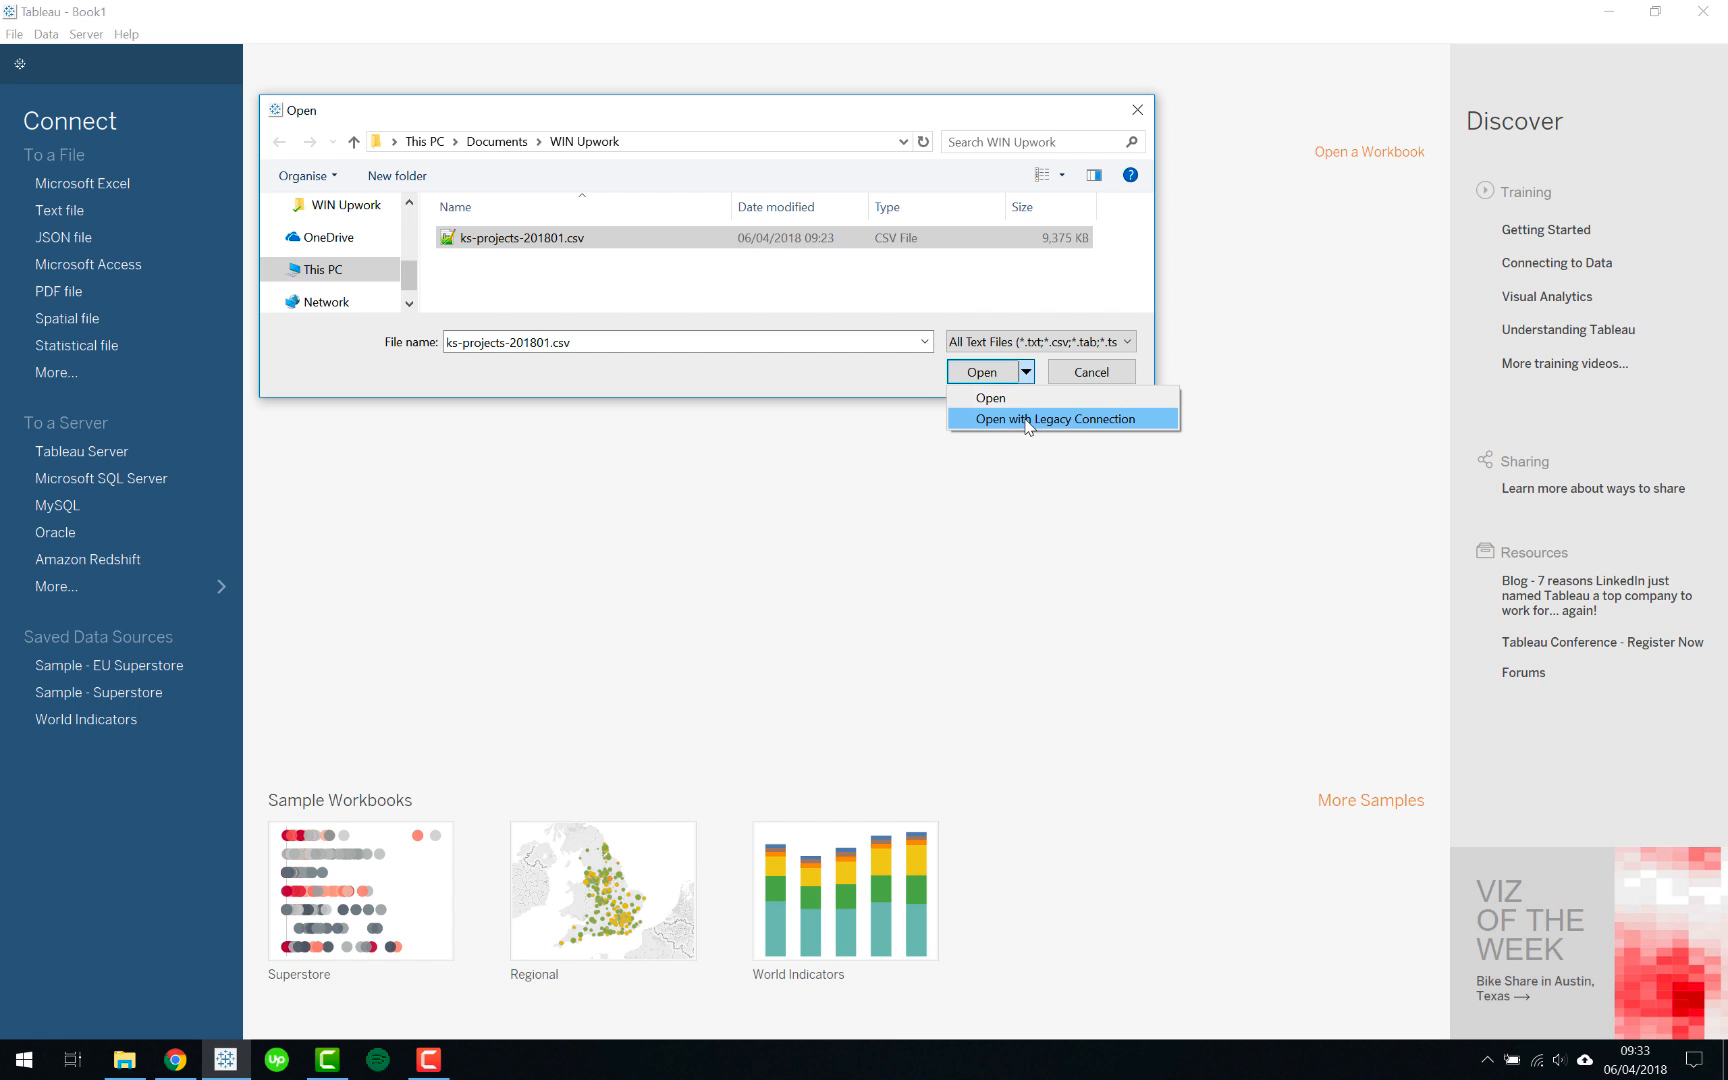
mouse_move(1000, 364)
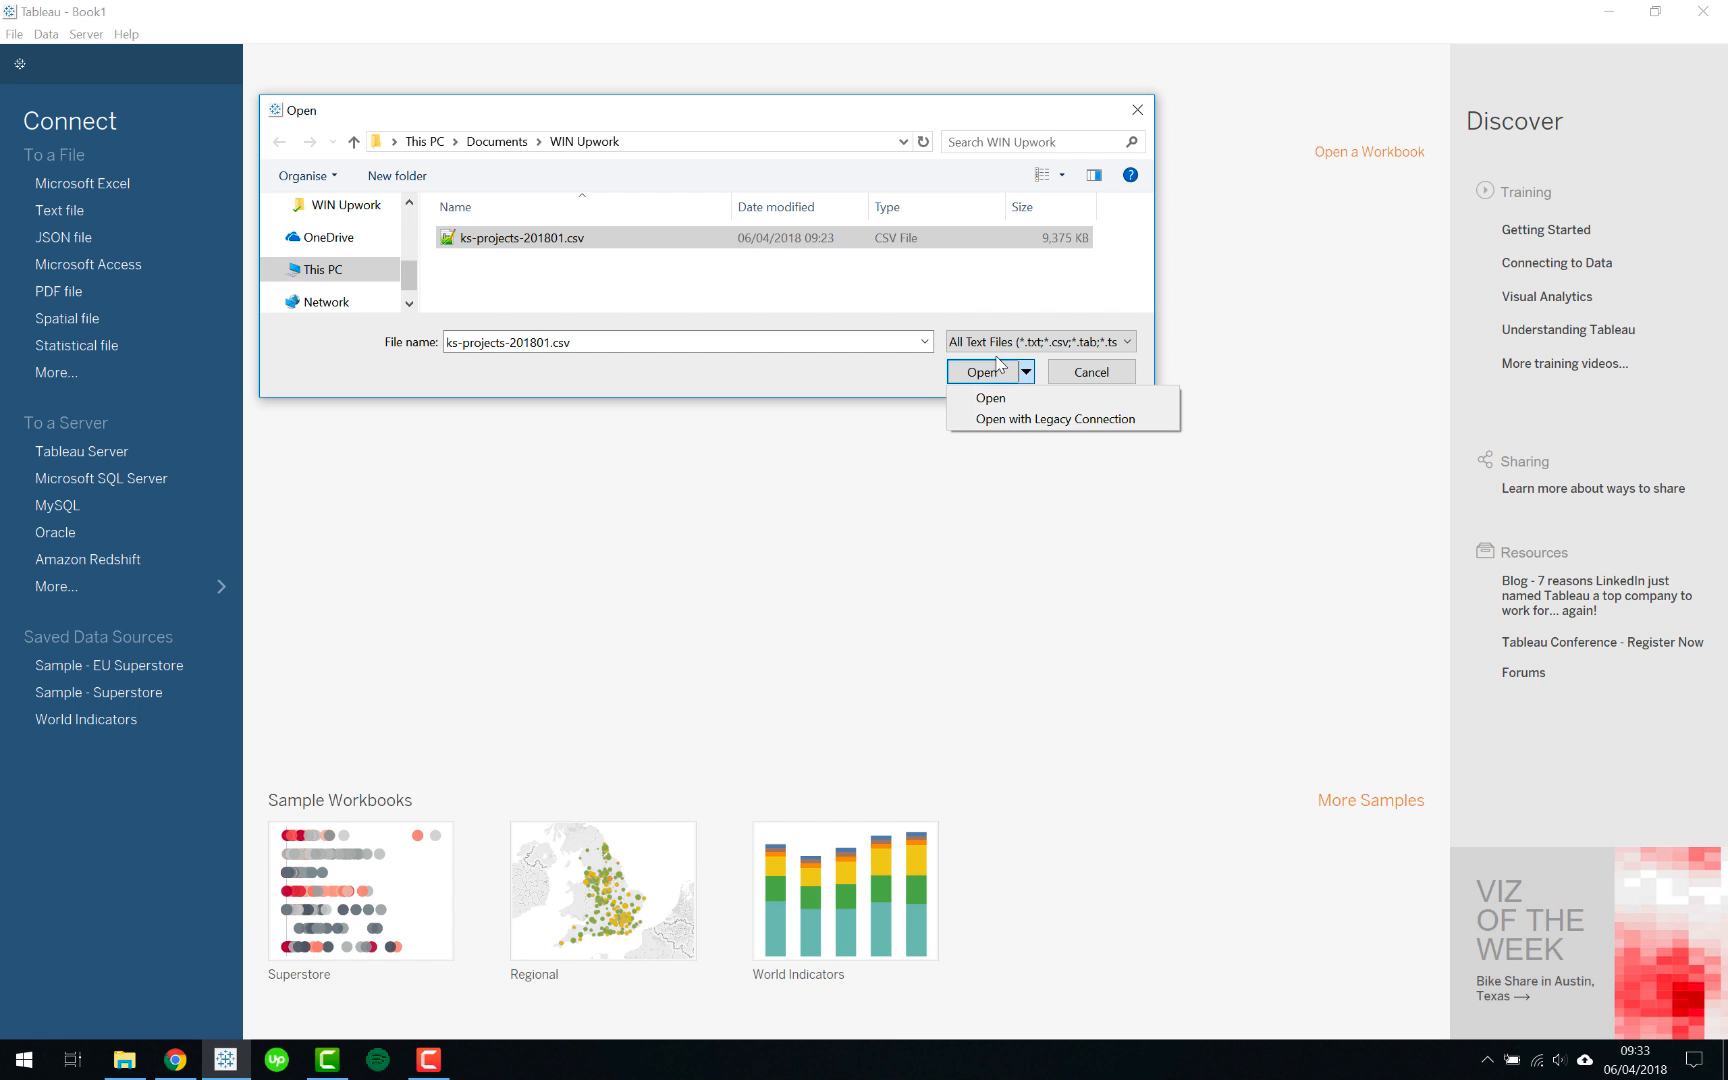
Step: Open the file with a legacy connection and set the text file's field separator to Semicolon
left_click(982, 372)
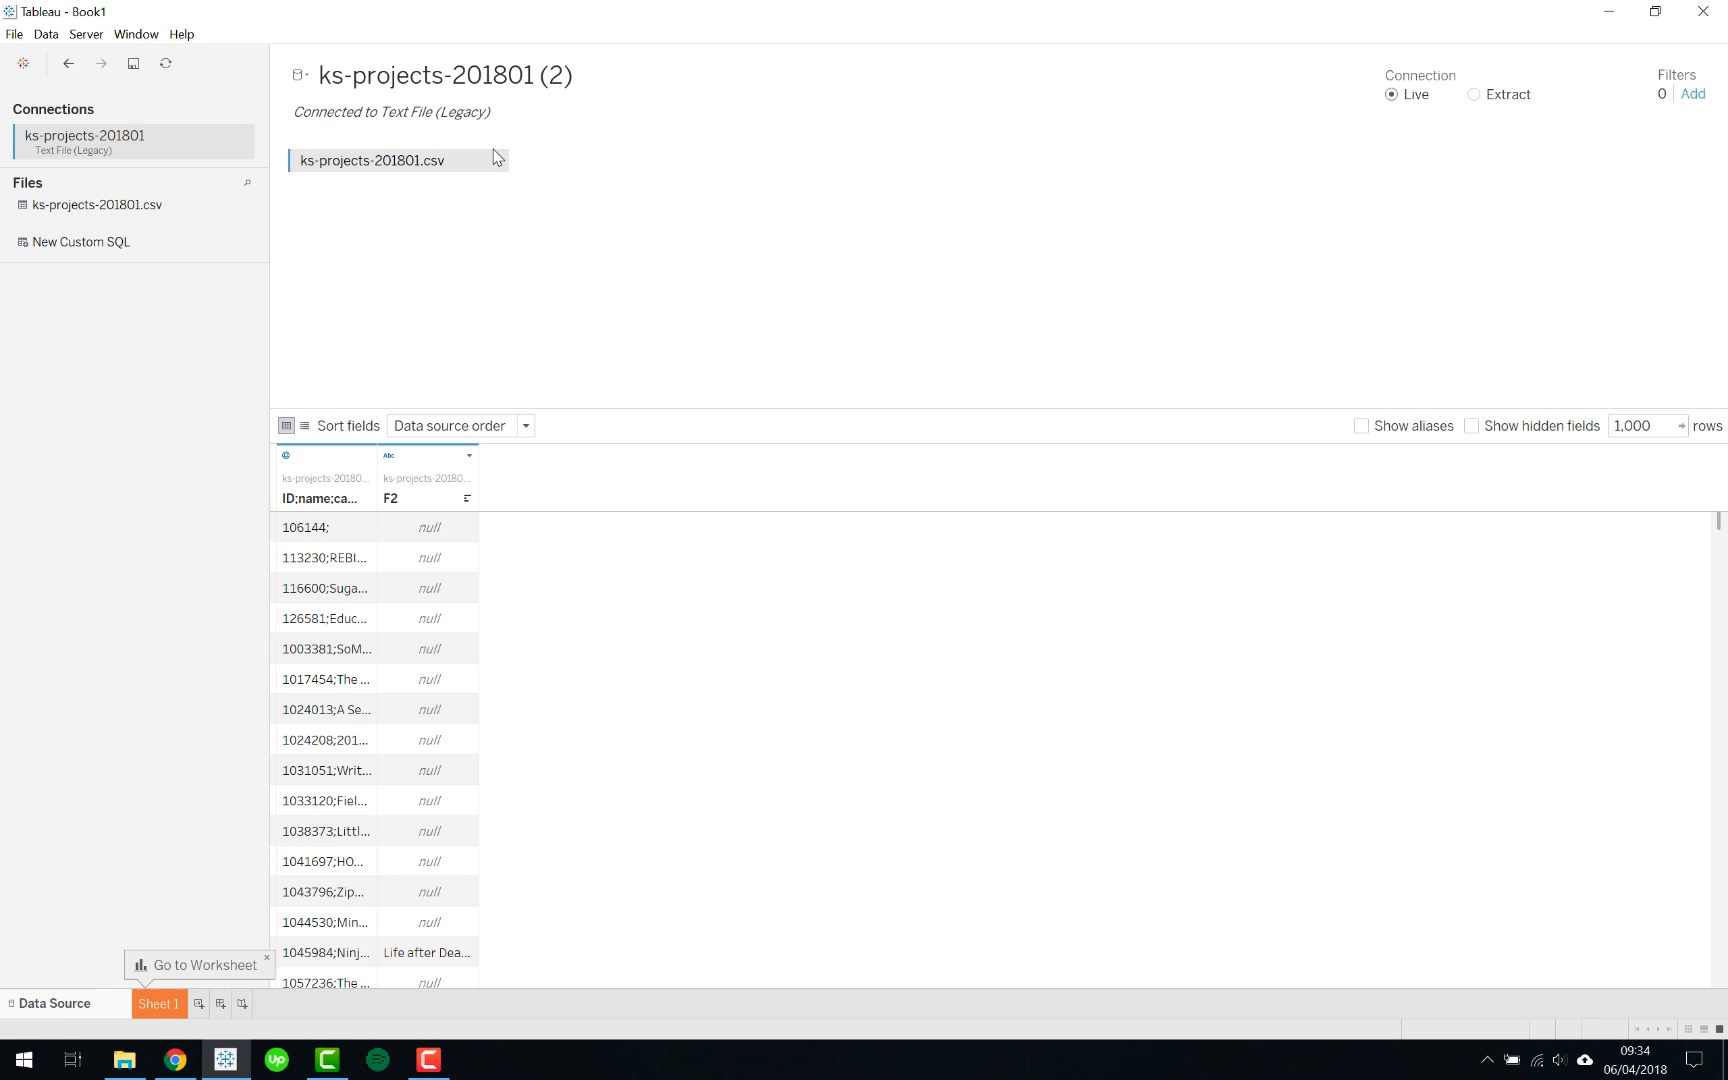
mouse_move(106, 288)
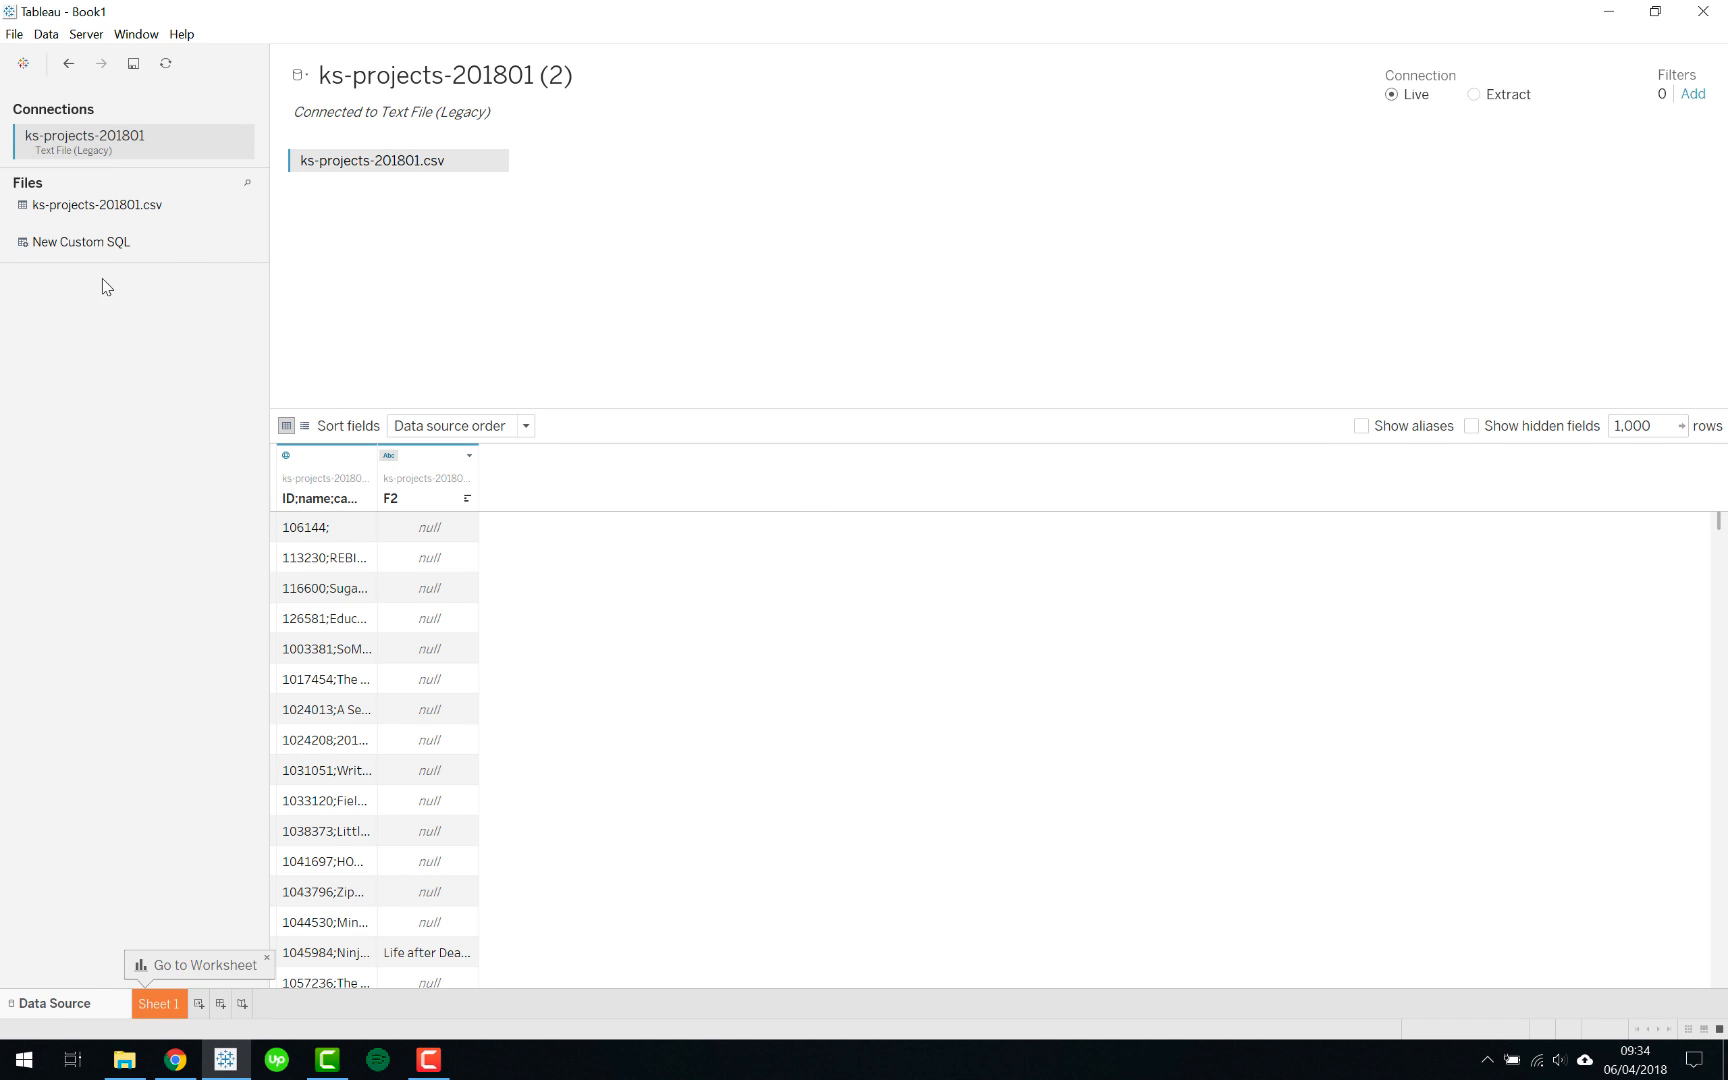
mouse_move(332, 540)
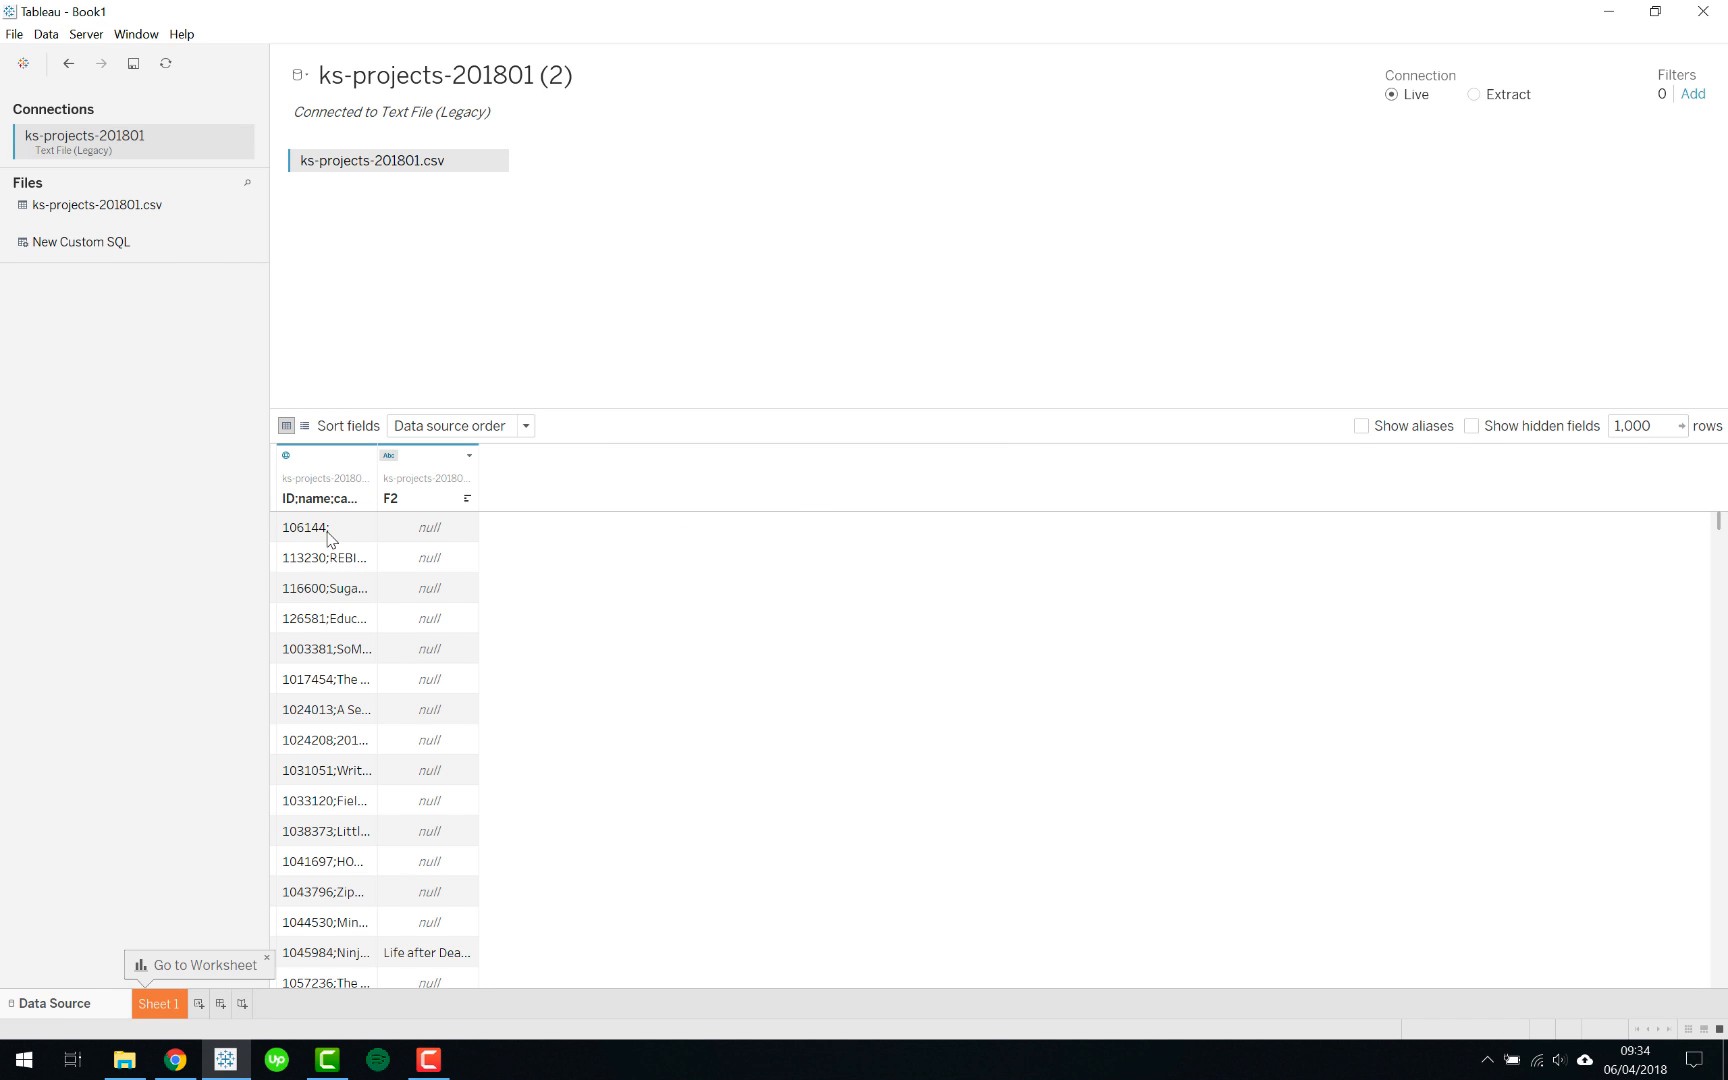
right_click(396, 160)
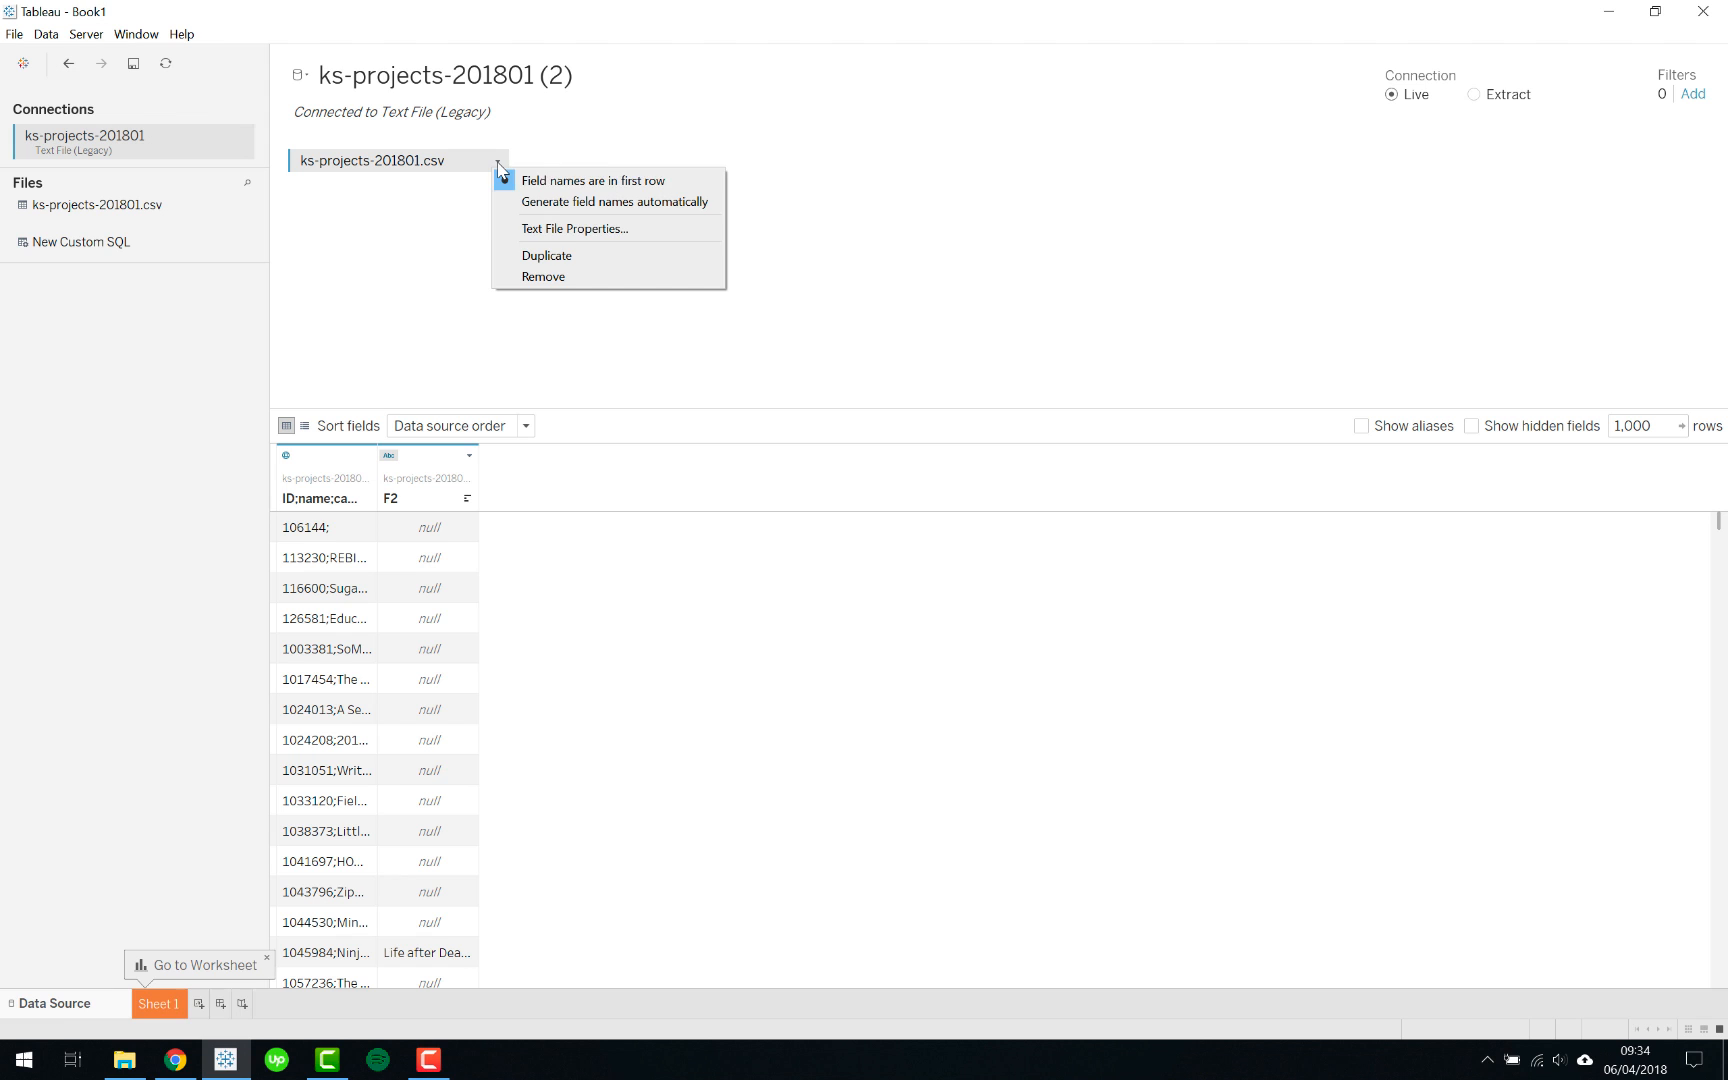
mouse_move(600, 230)
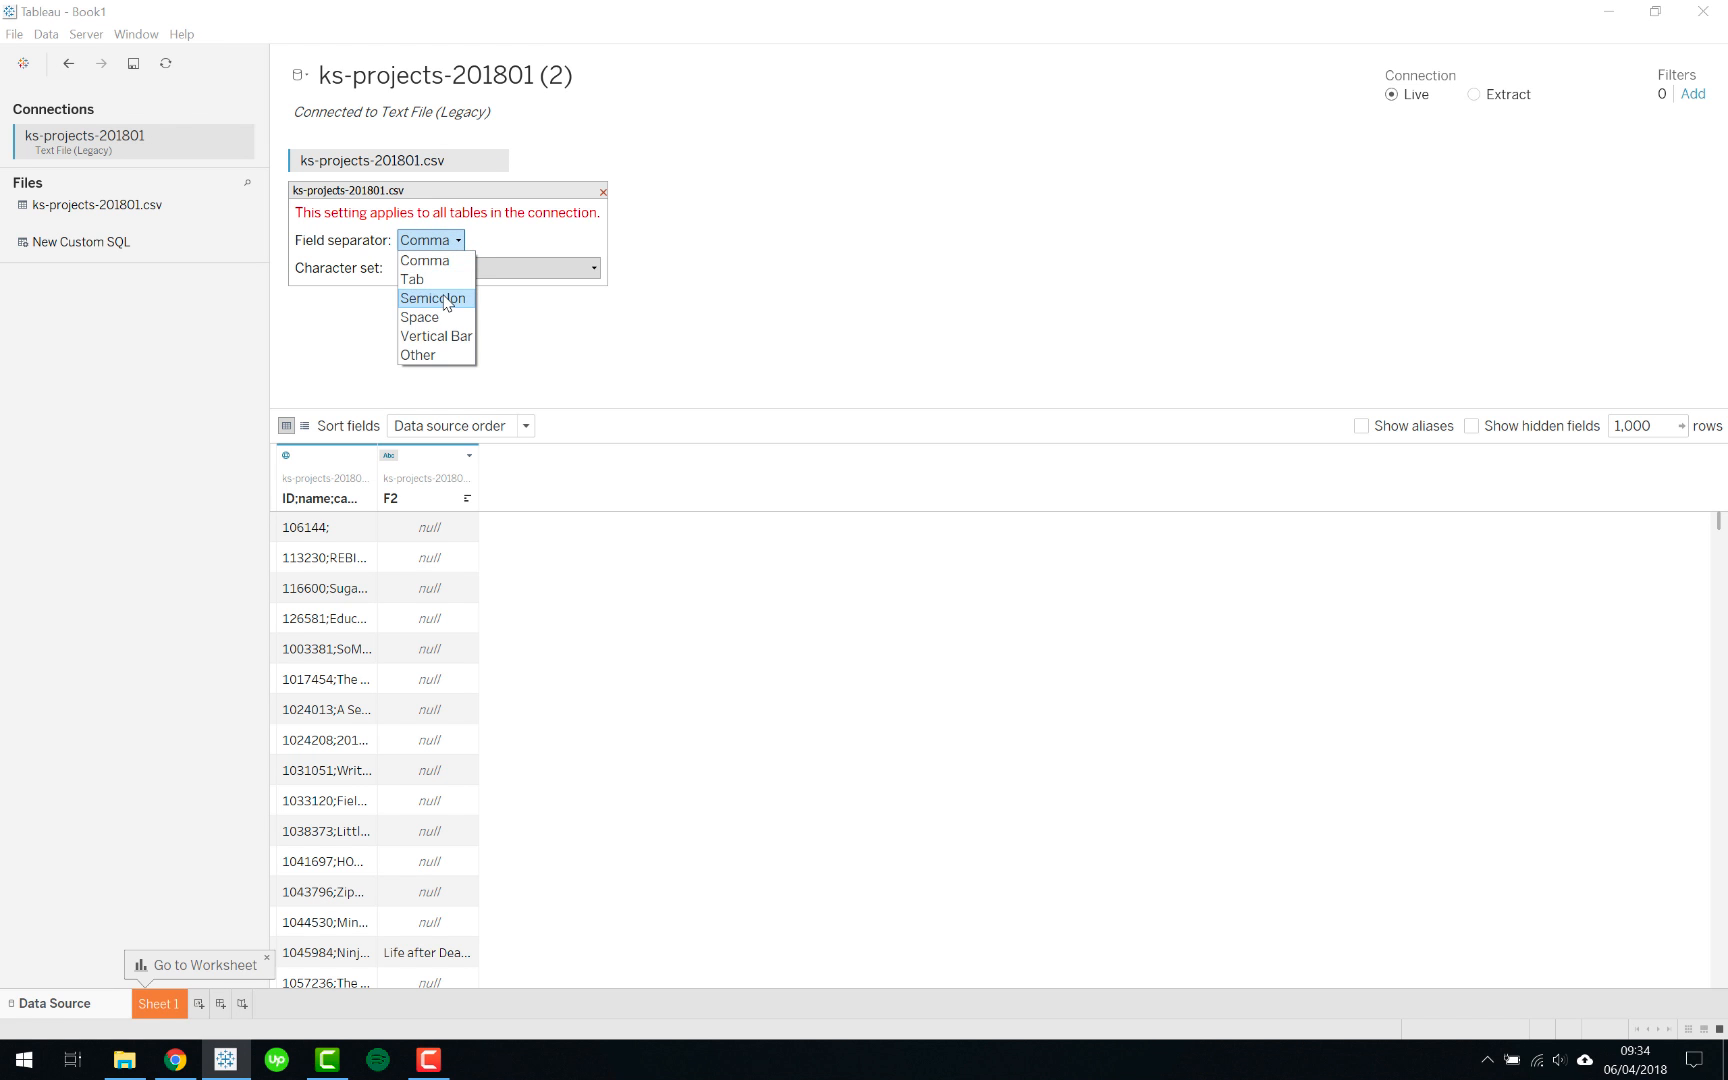
left_click(434, 298)
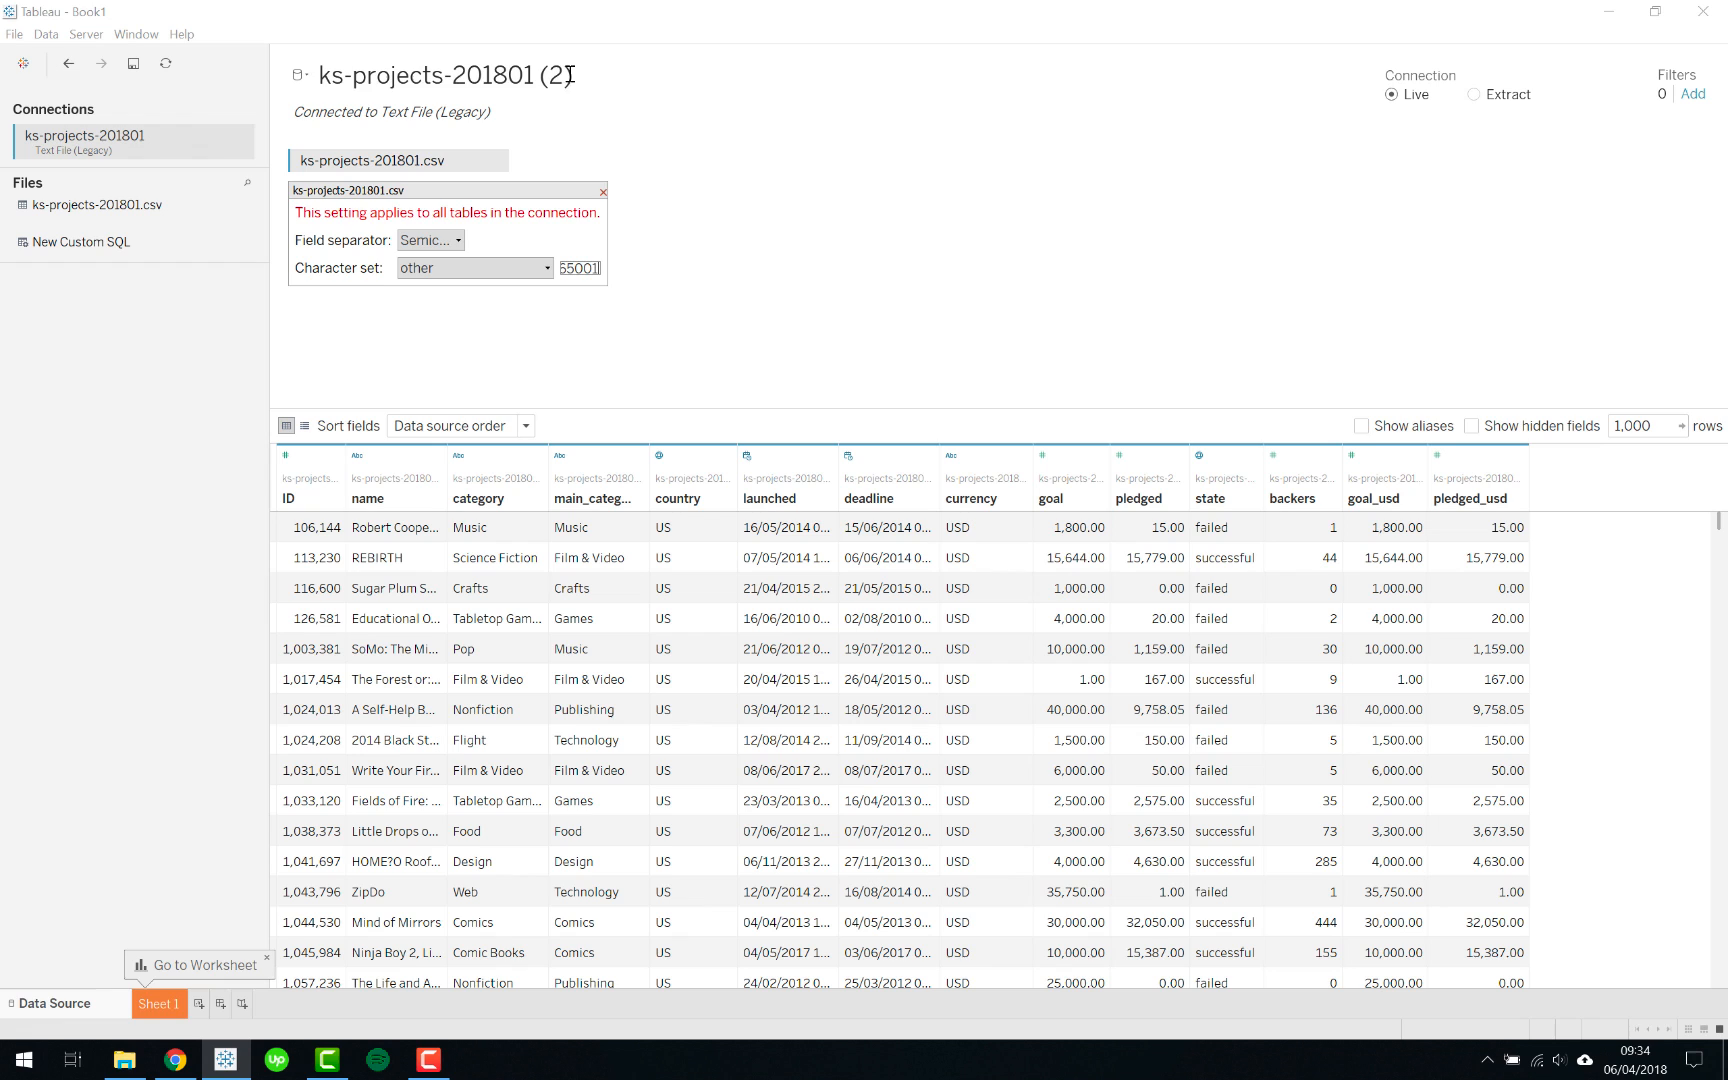
left_click(602, 190)
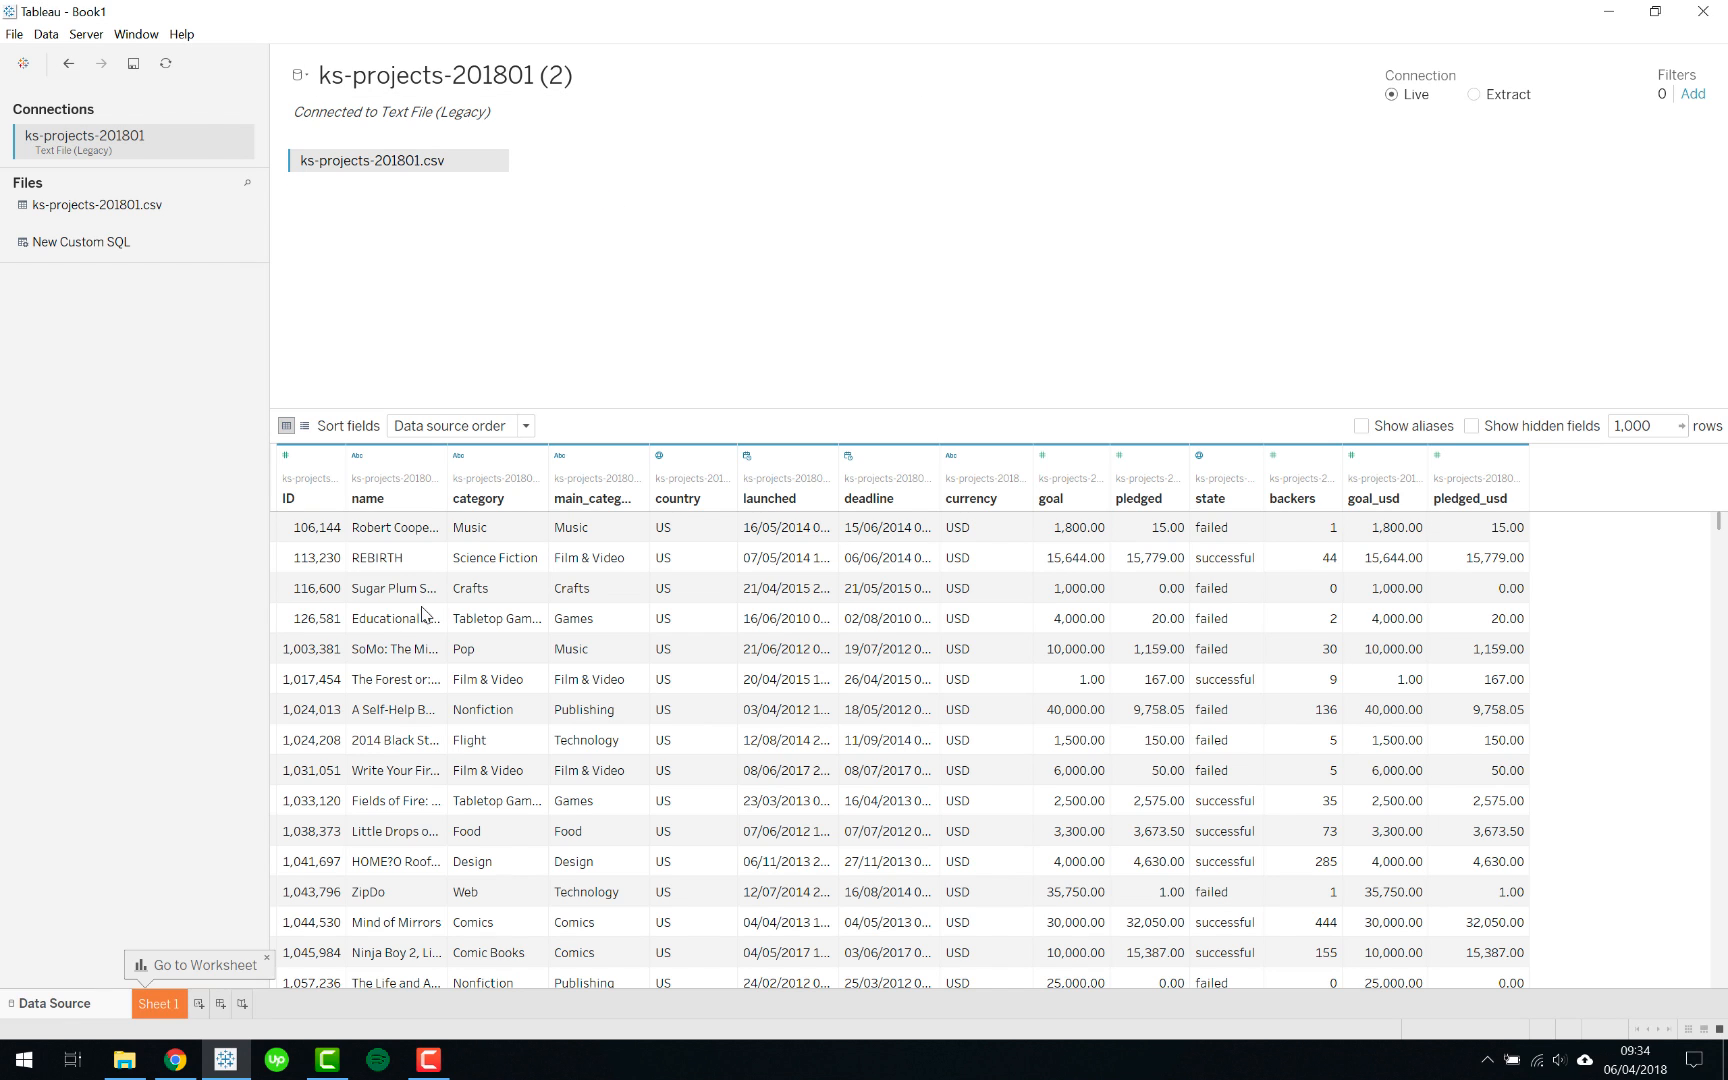
mouse_move(784, 526)
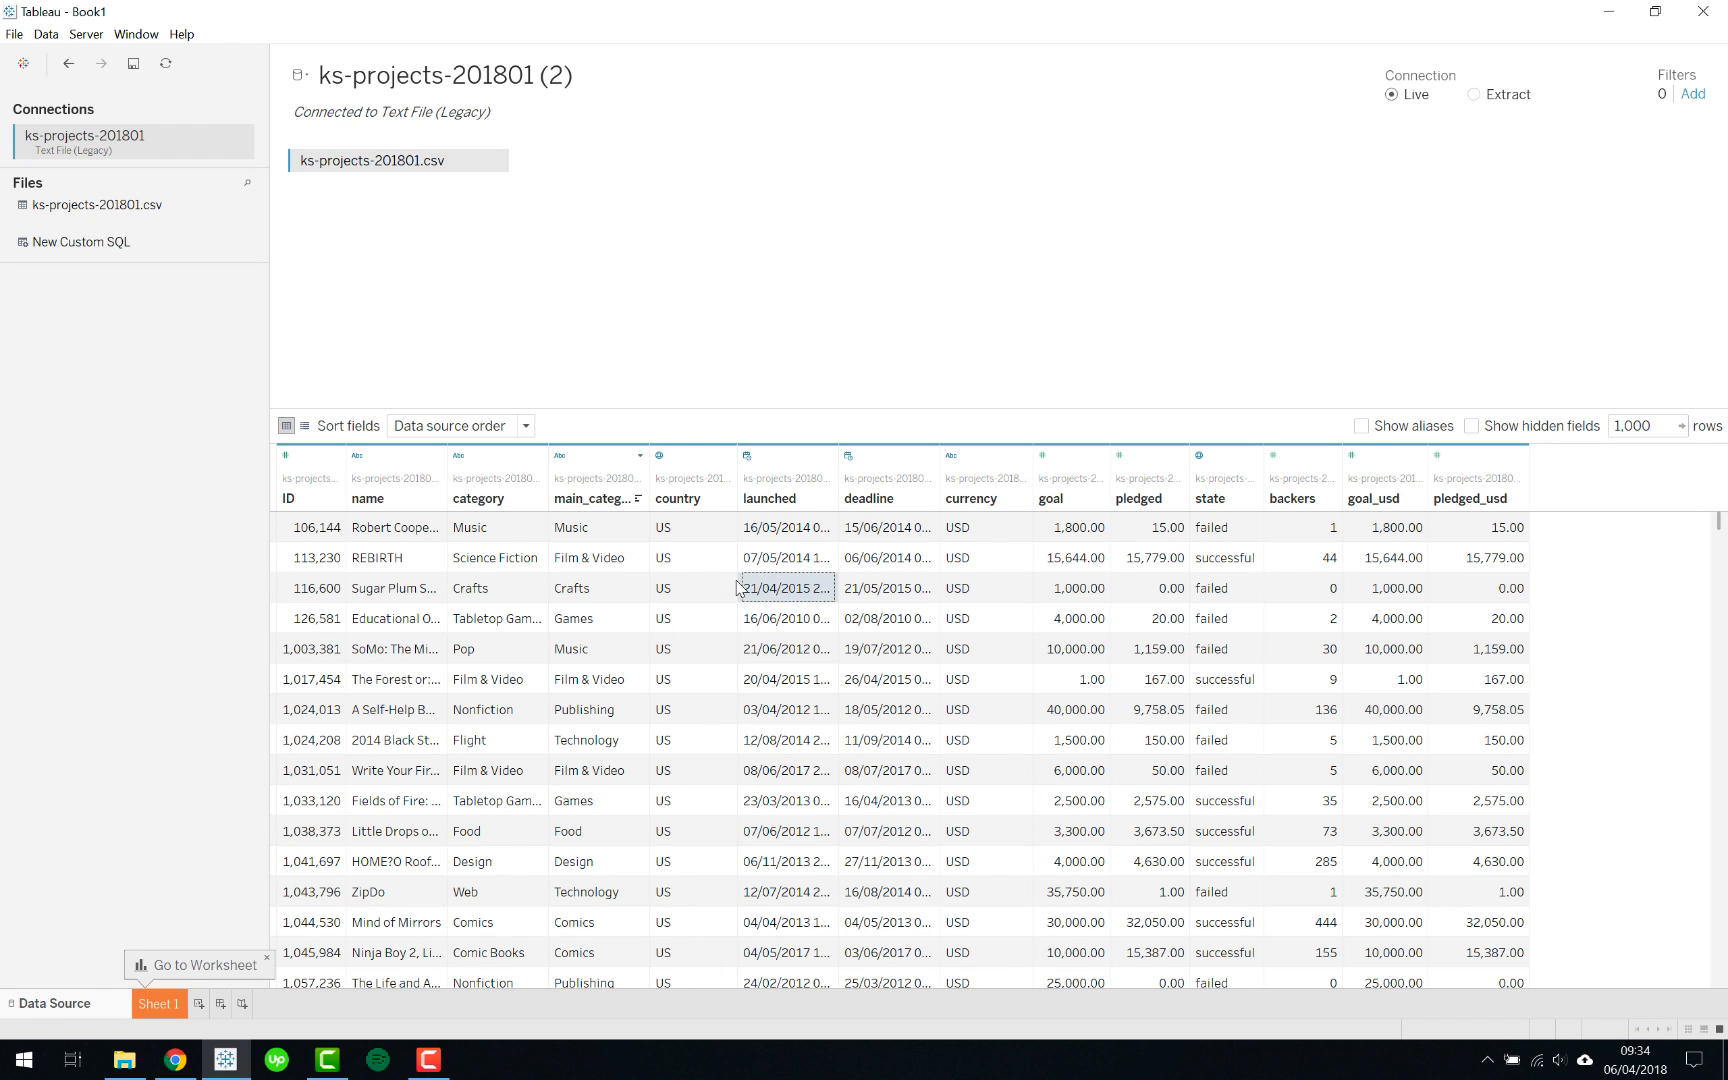
mouse_move(722, 590)
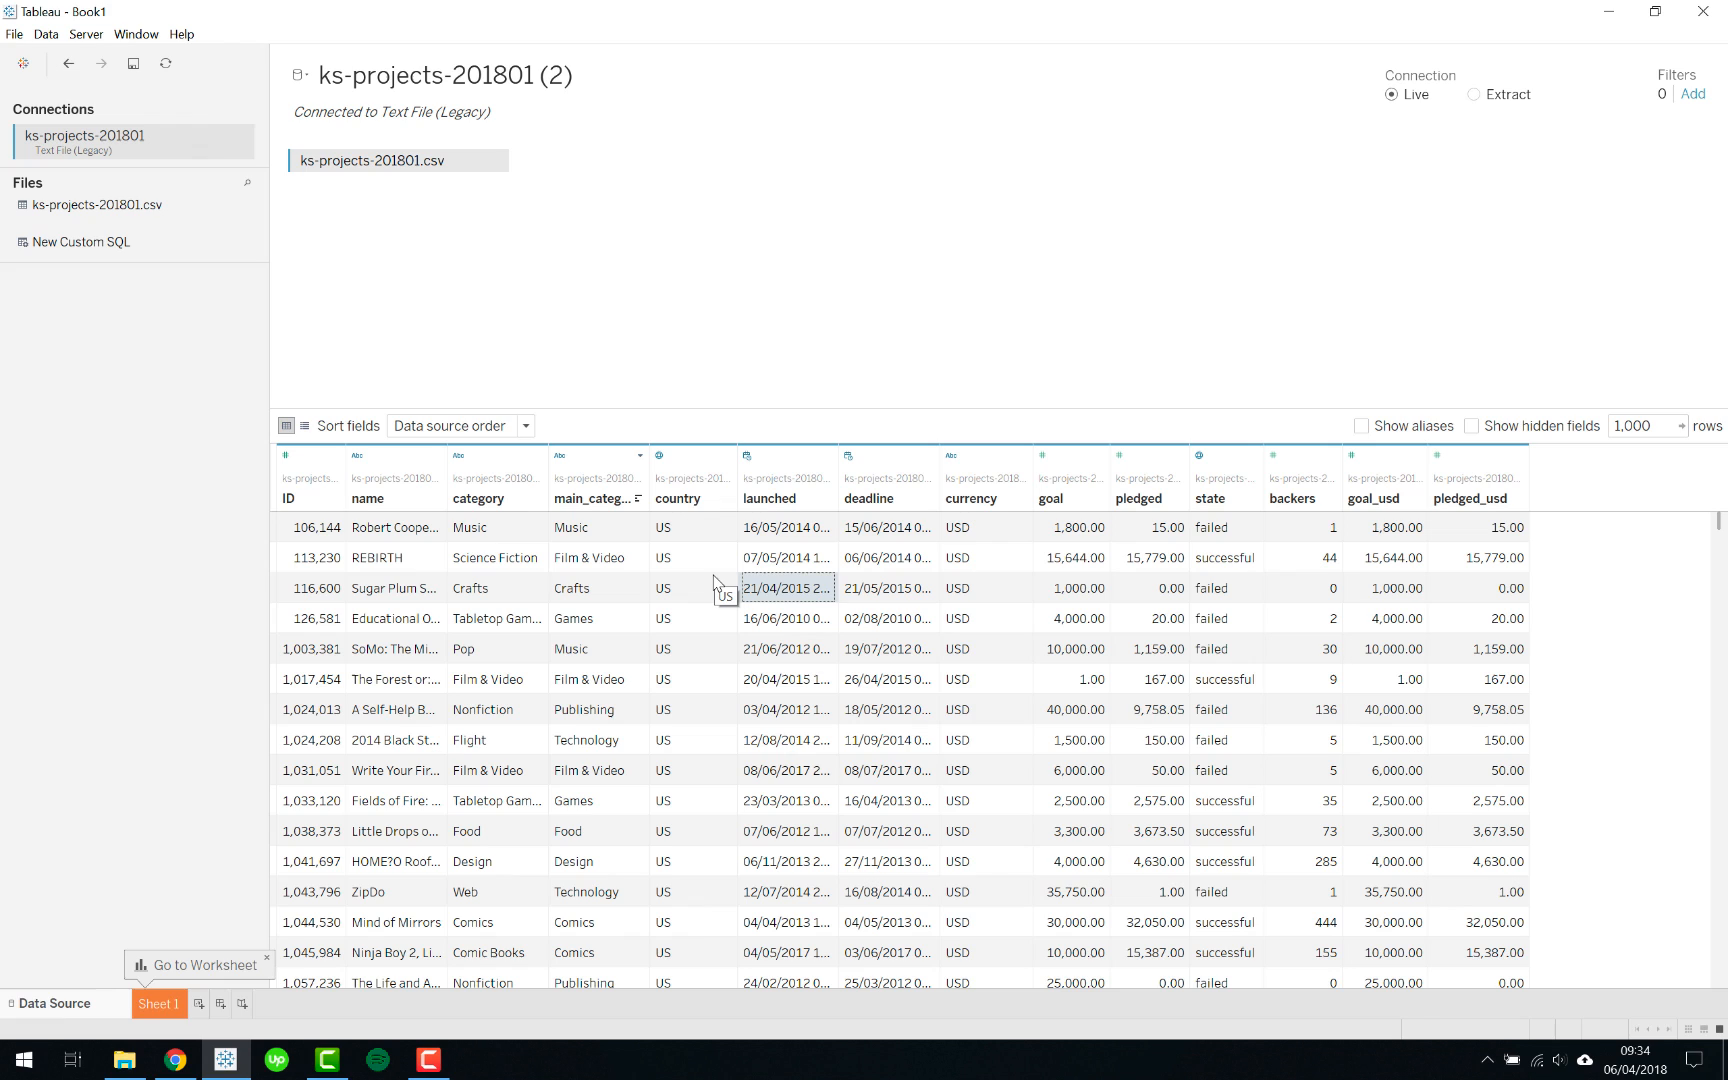
mouse_move(890, 596)
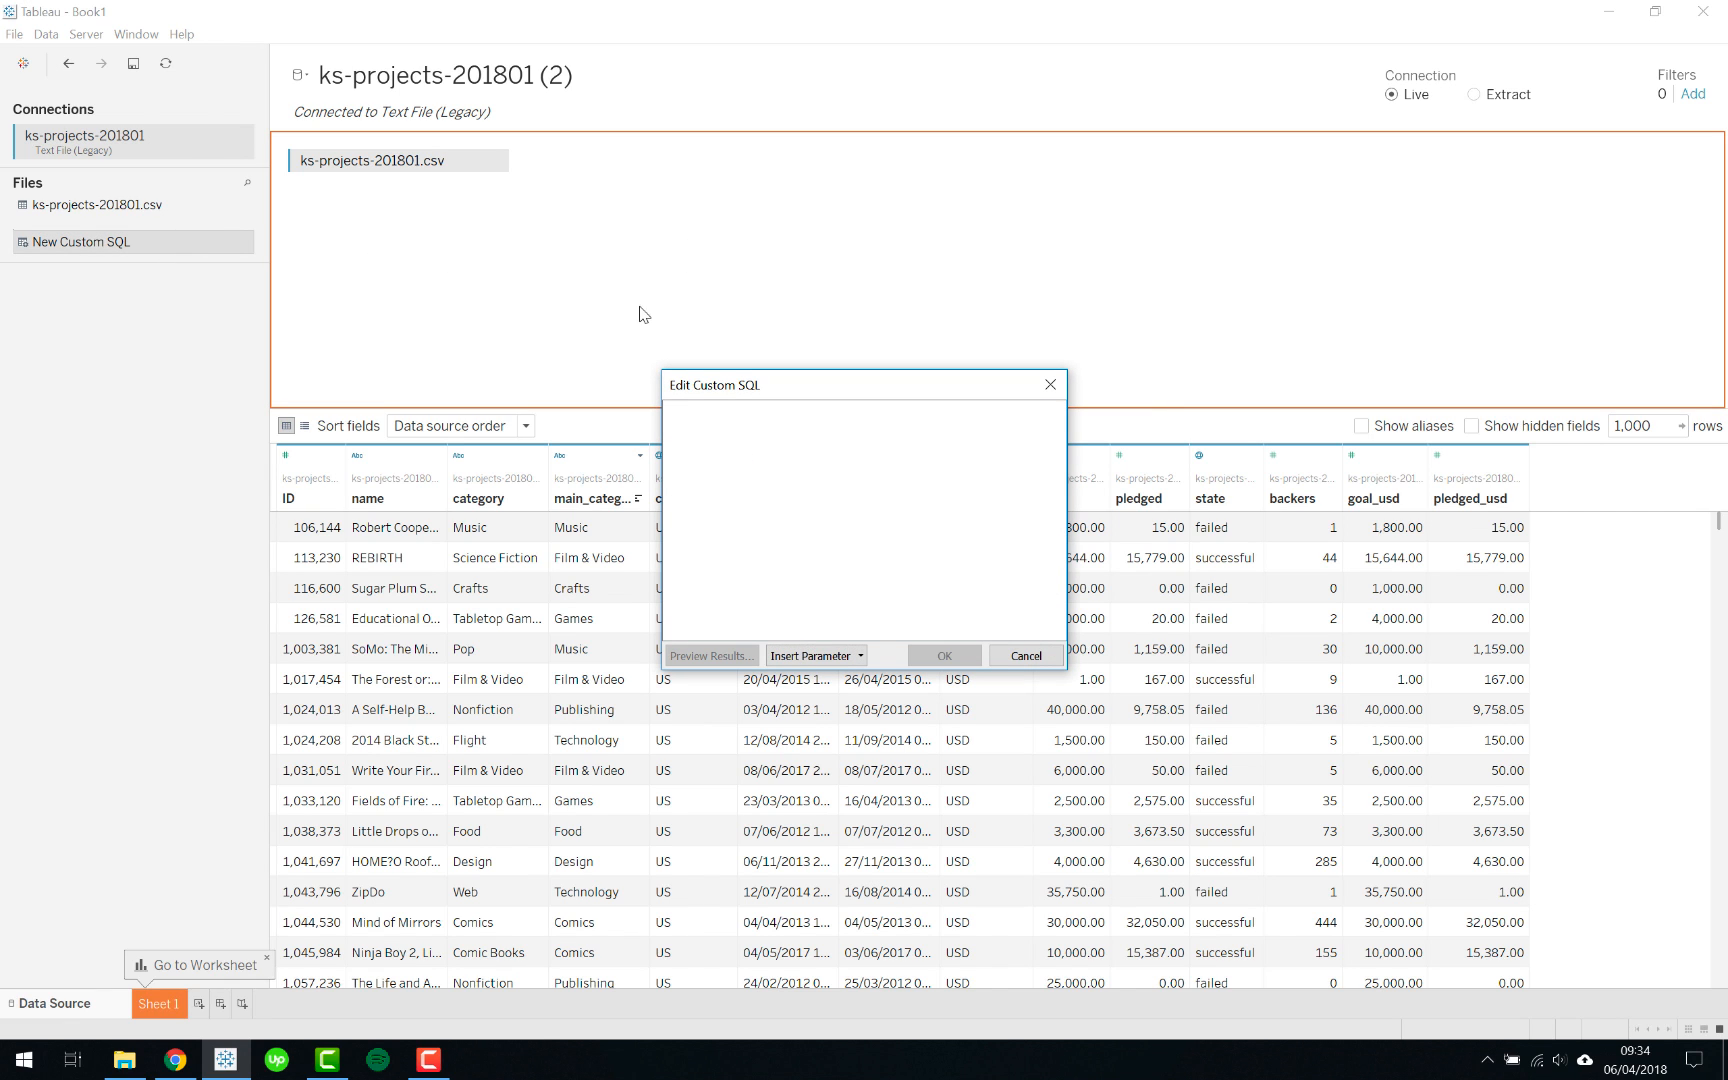
type("Select")
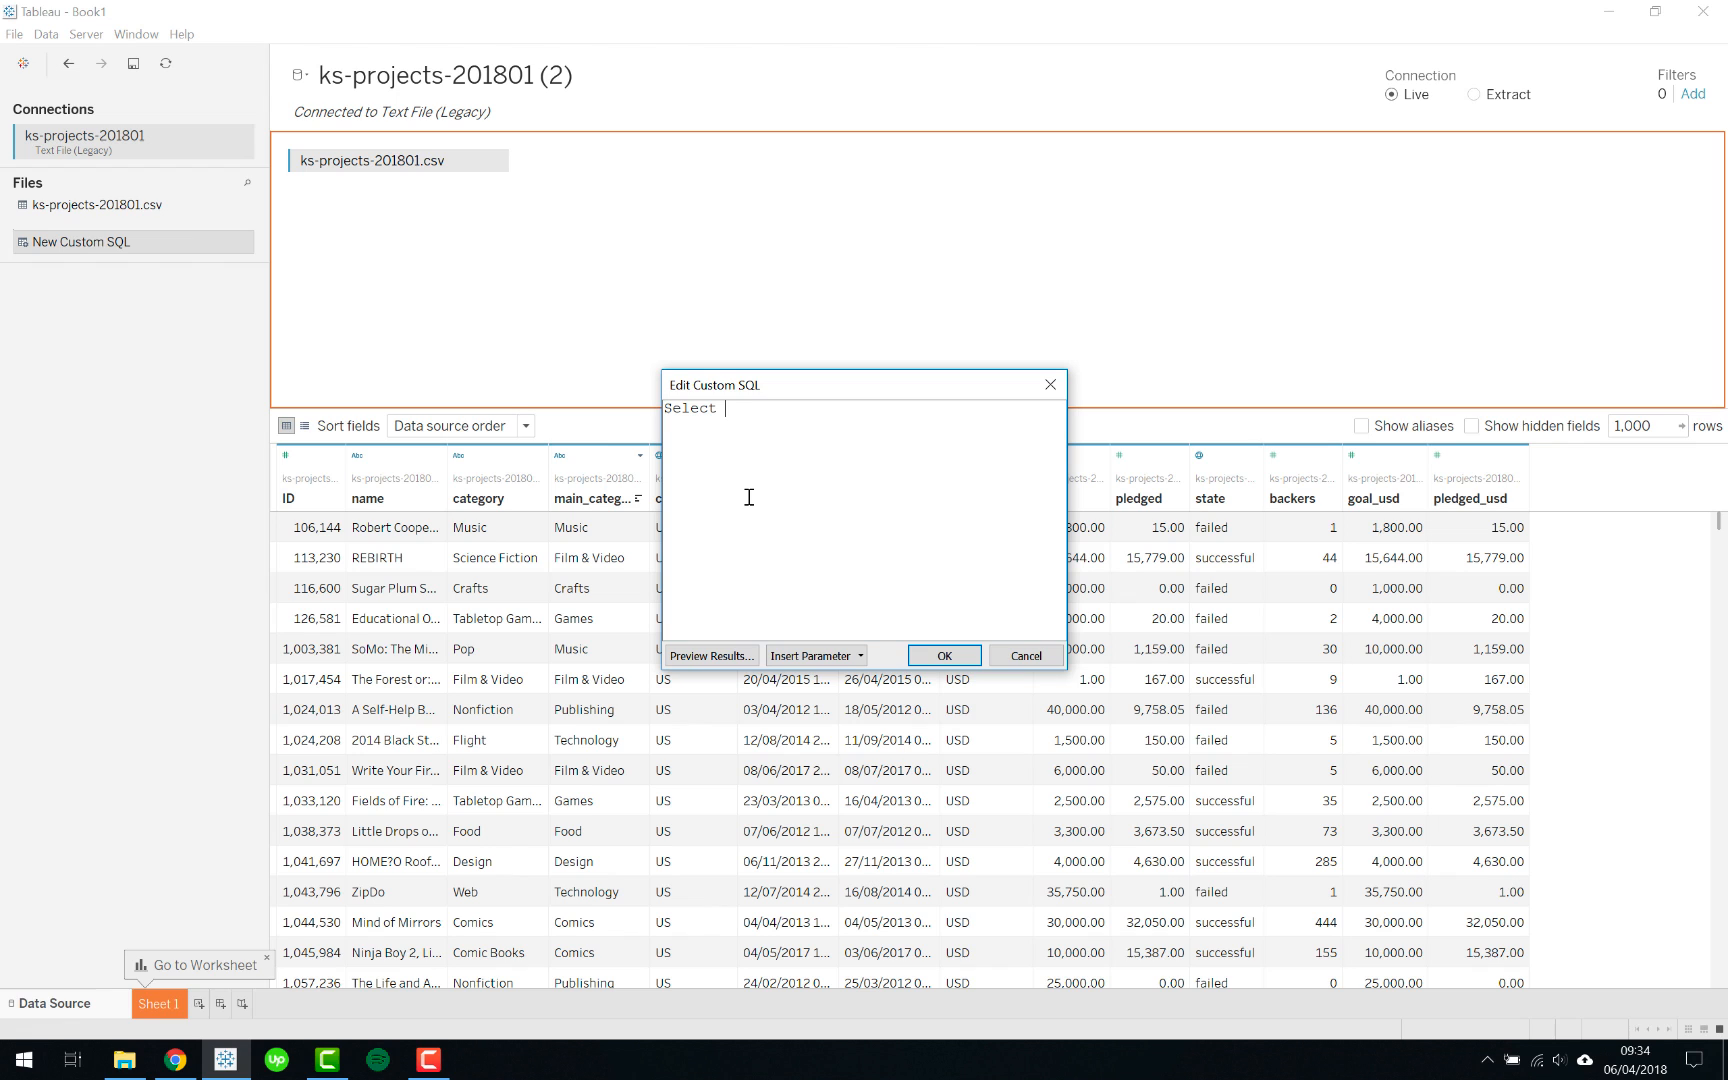
type("*")
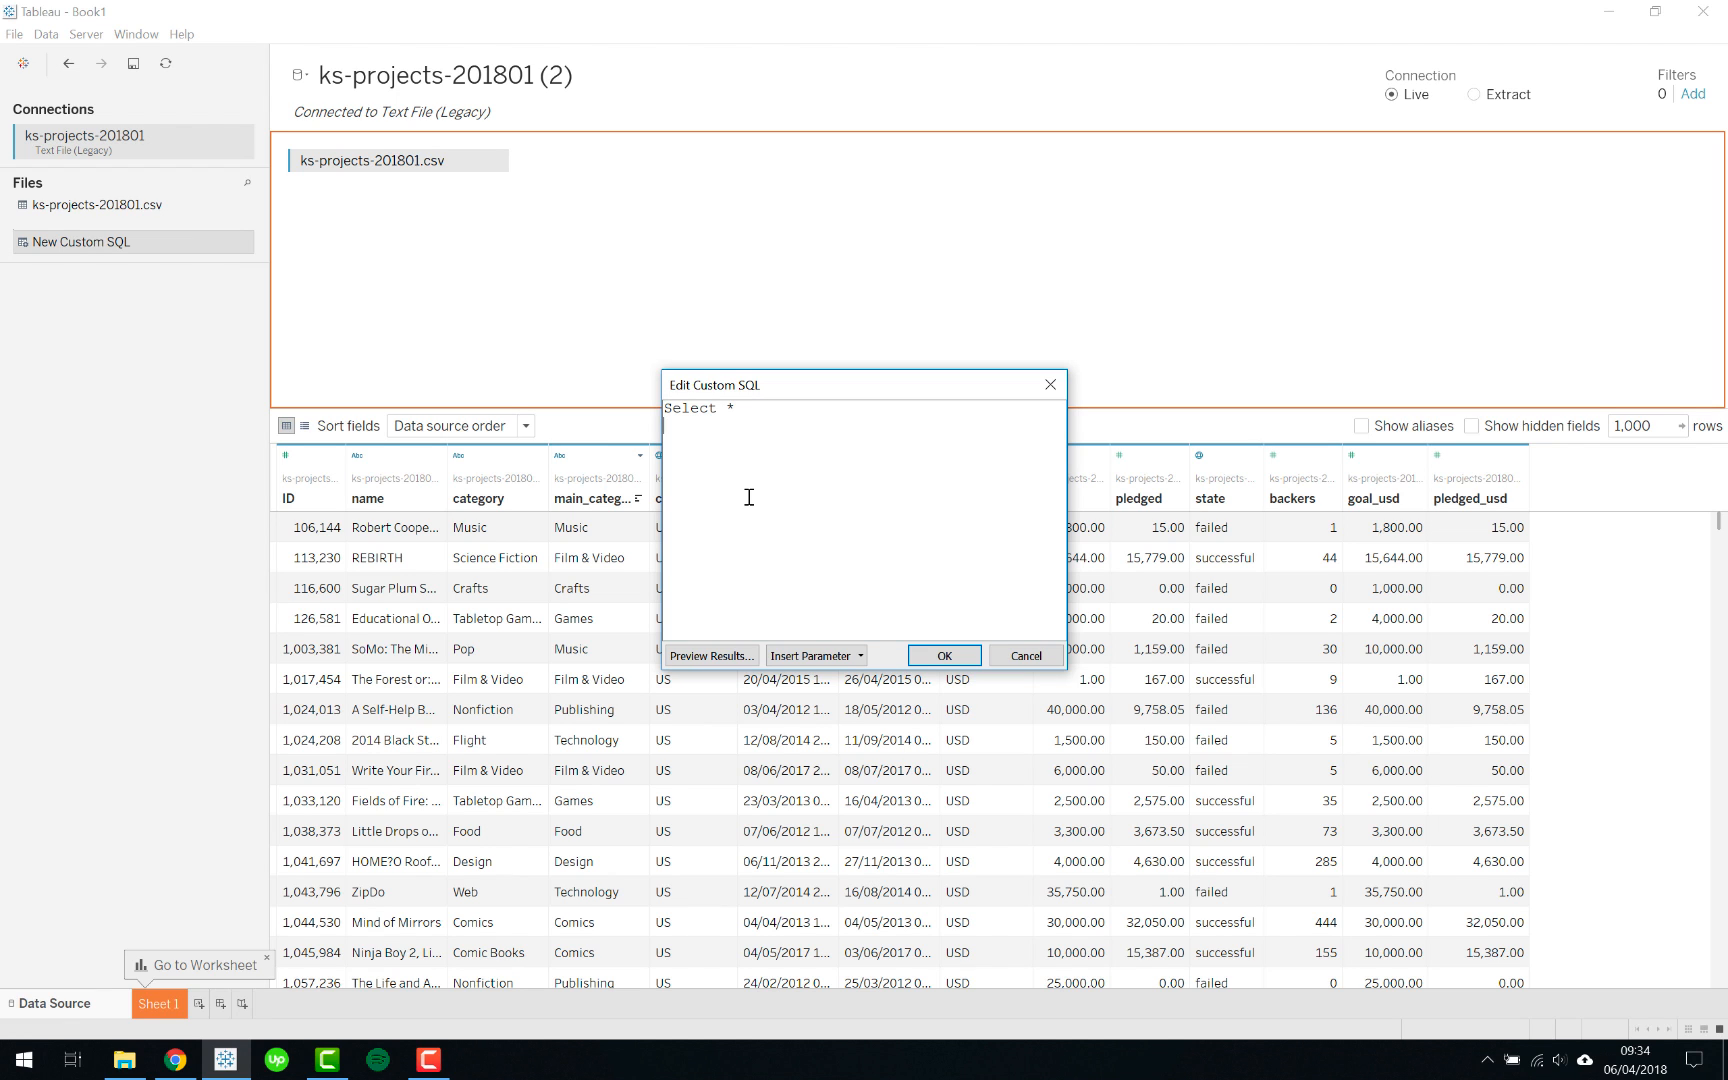
type("From")
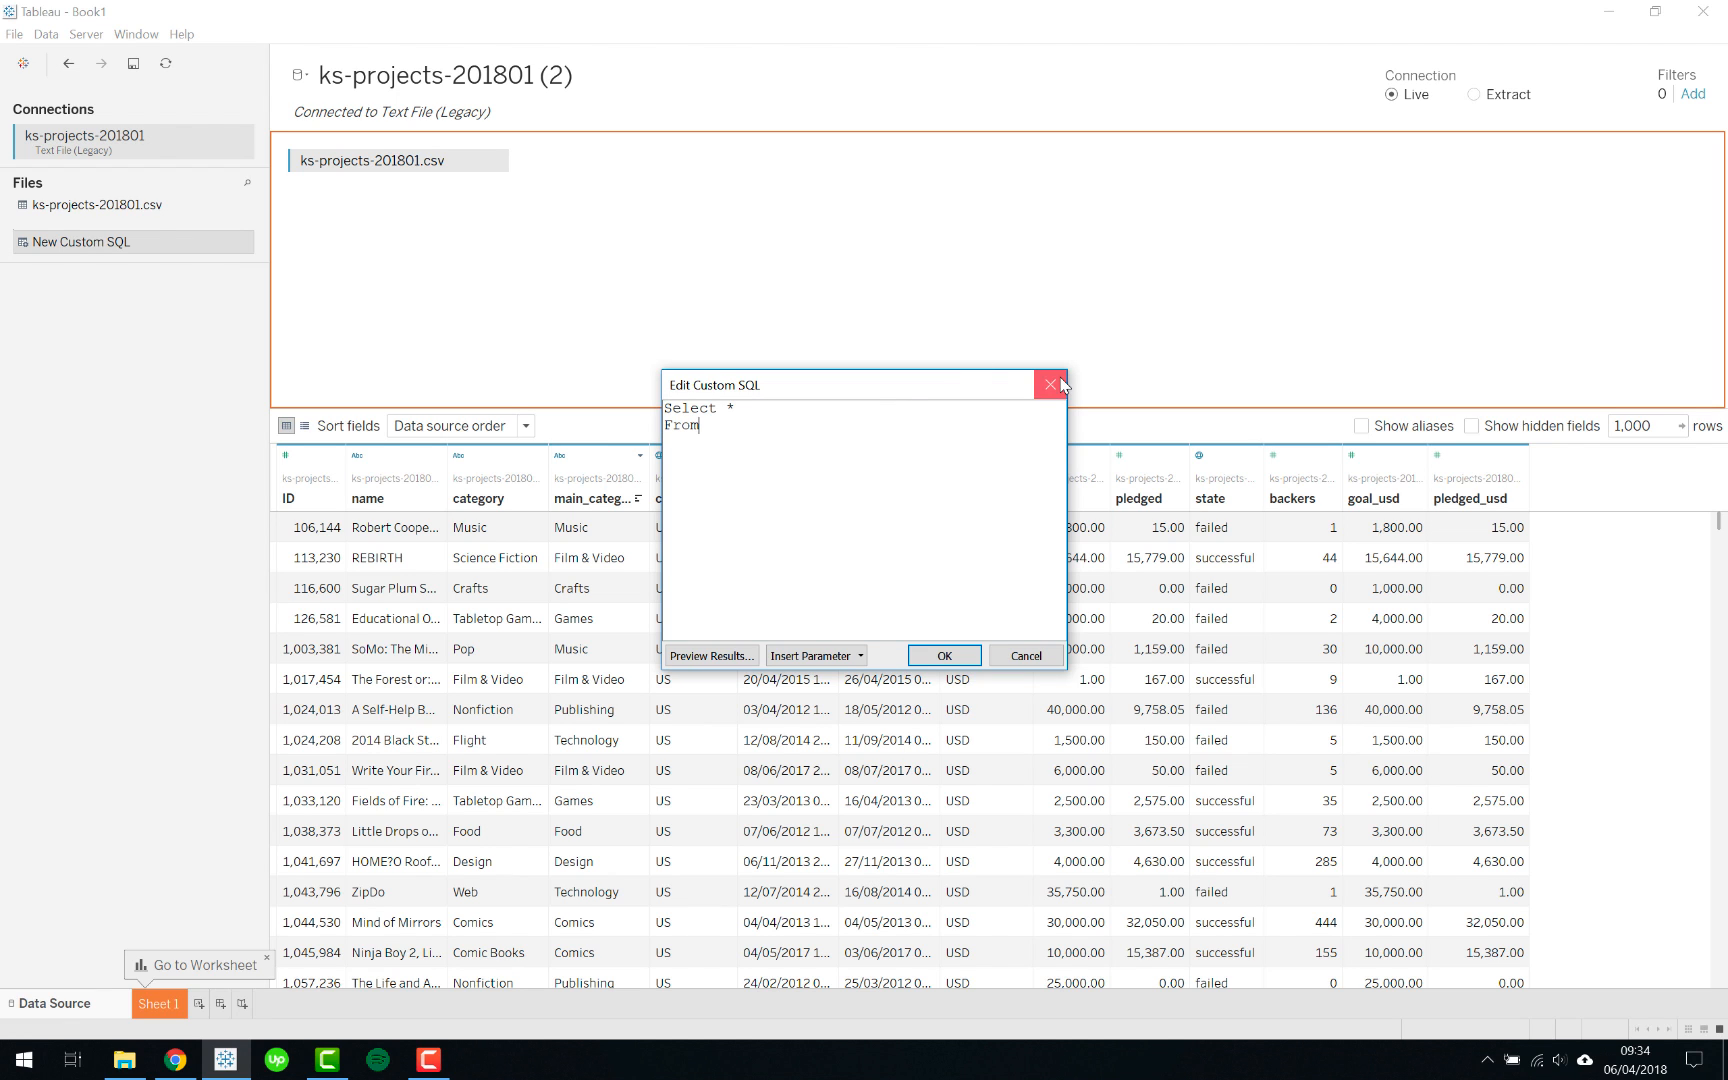
left_click(1052, 384)
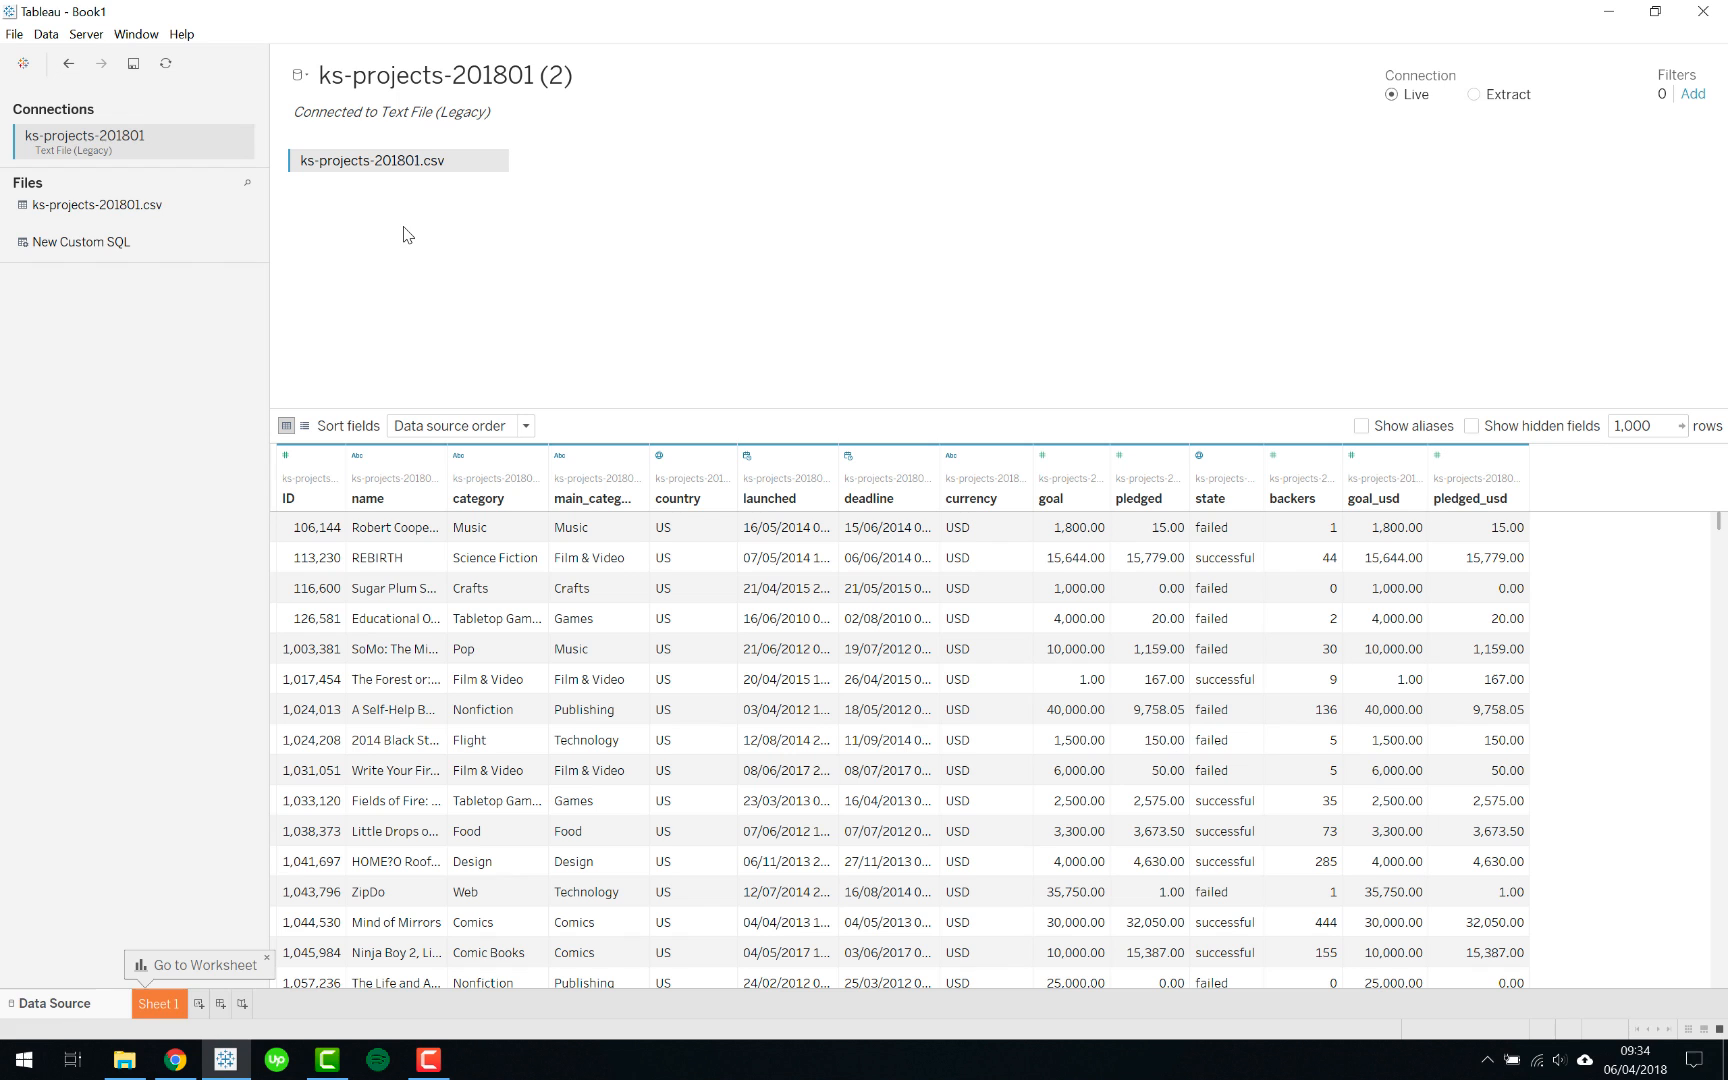
left_click(46, 34)
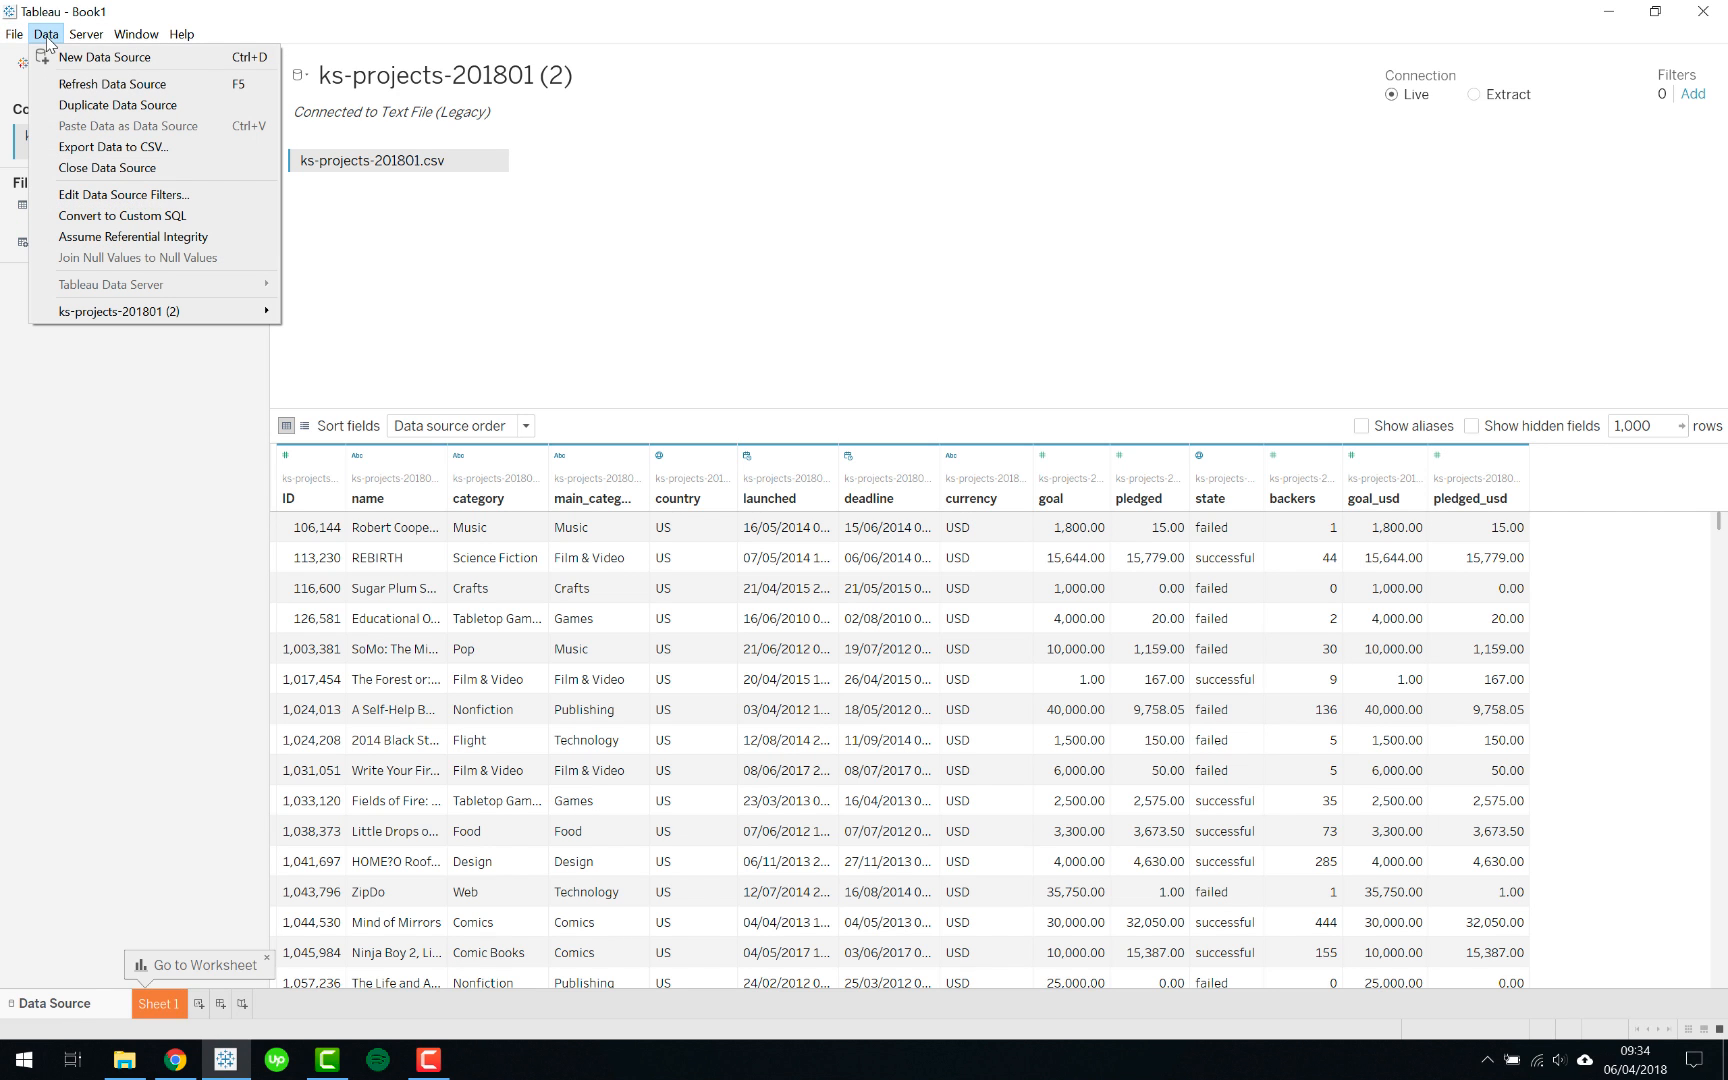
Step: Convert the data source to Custom SQL and select the generated column list in the enlarged editor
left_click(122, 214)
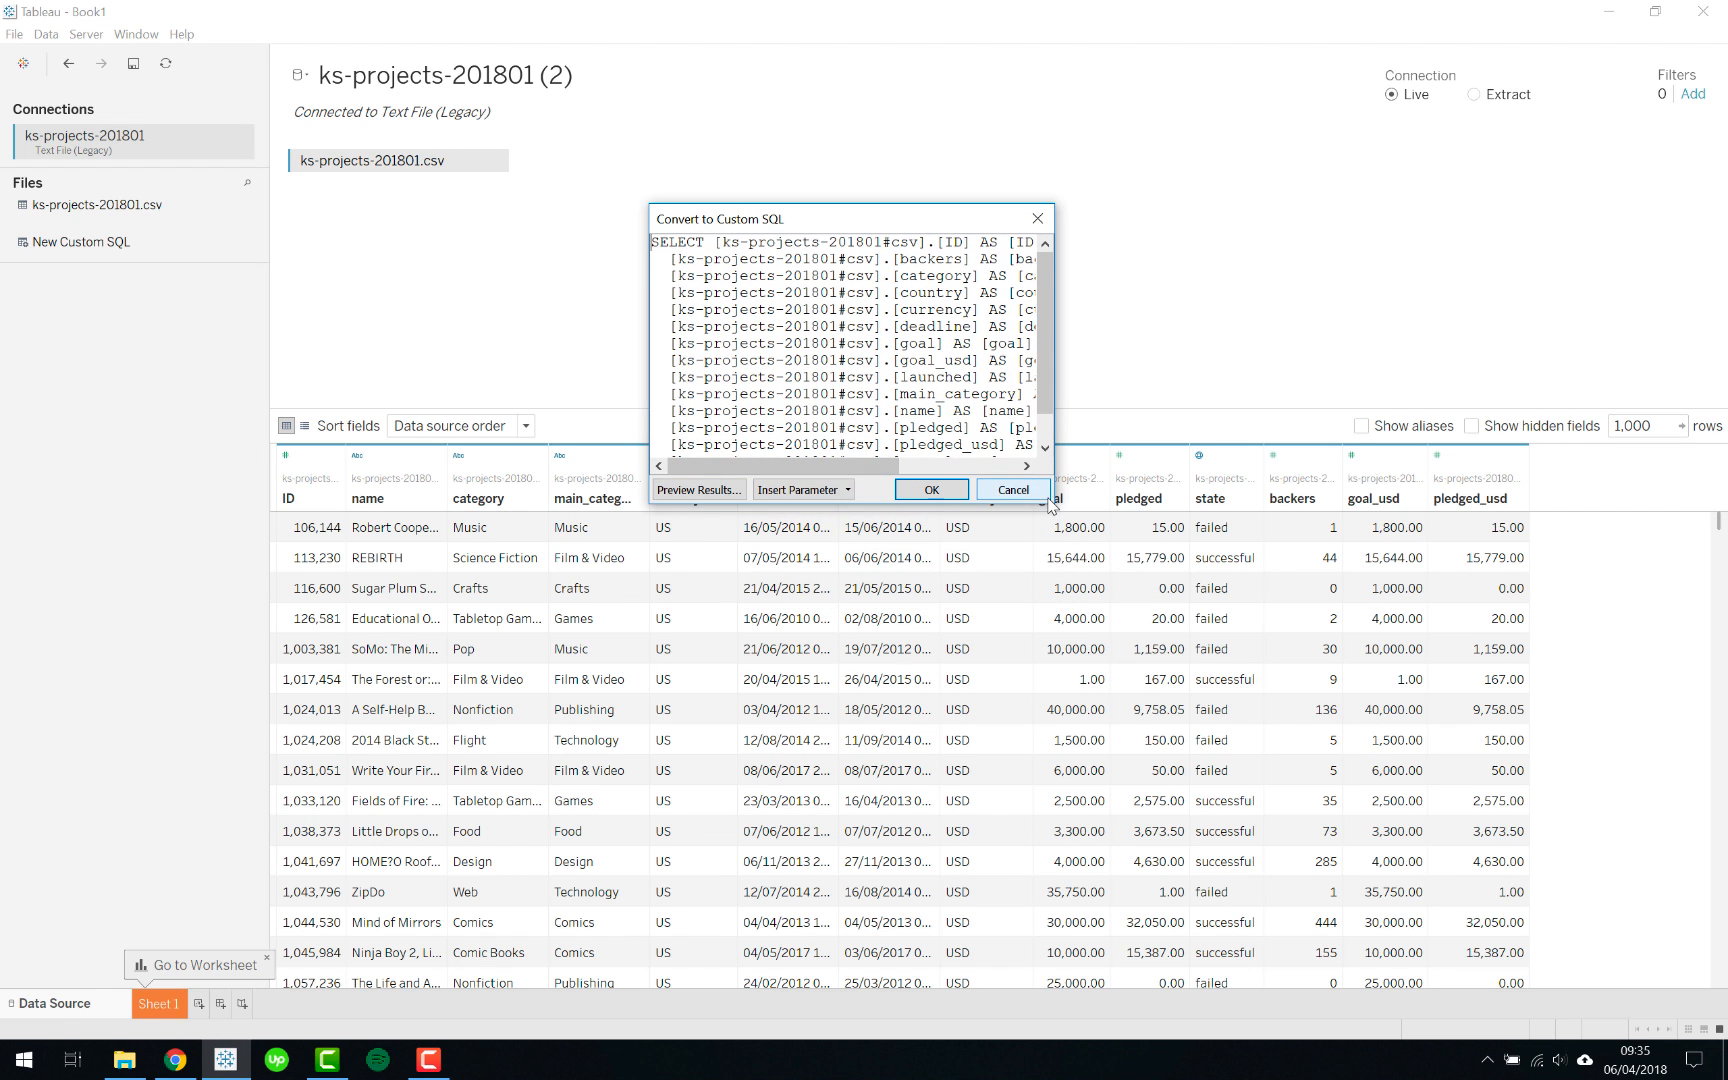
left_click_drag(1046, 506, 1498, 772)
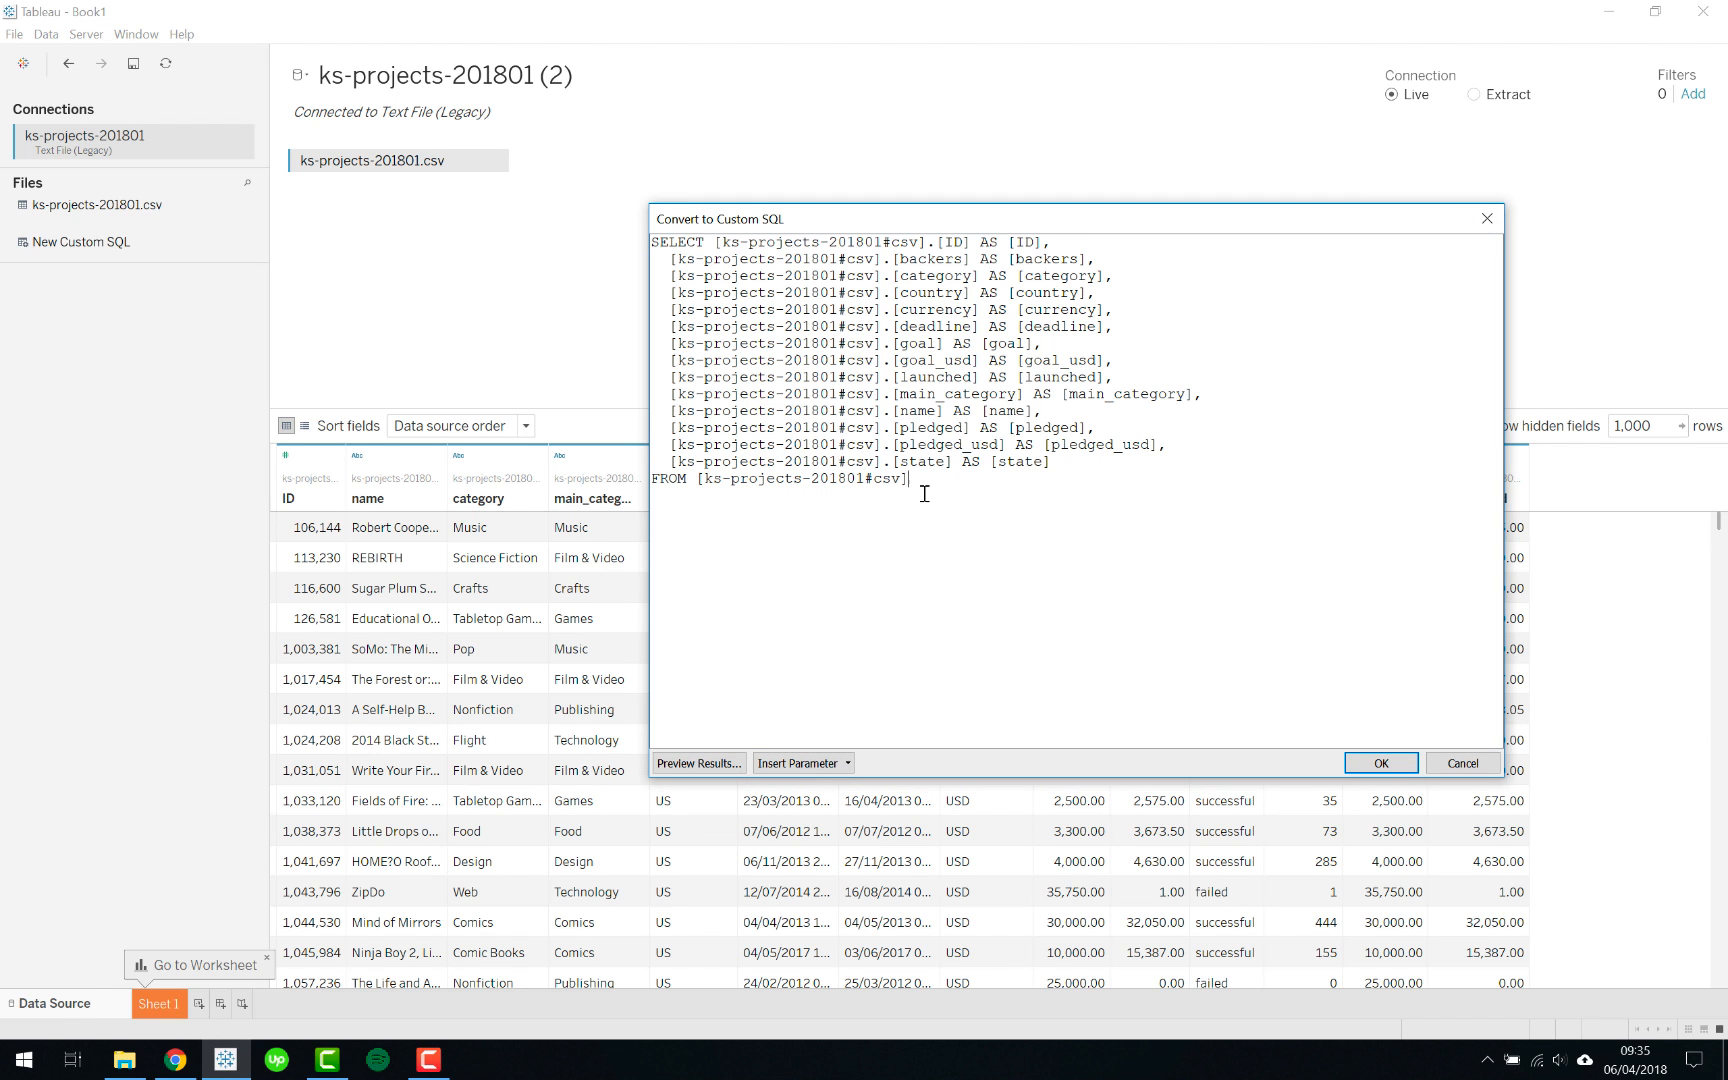
double_click(798, 478)
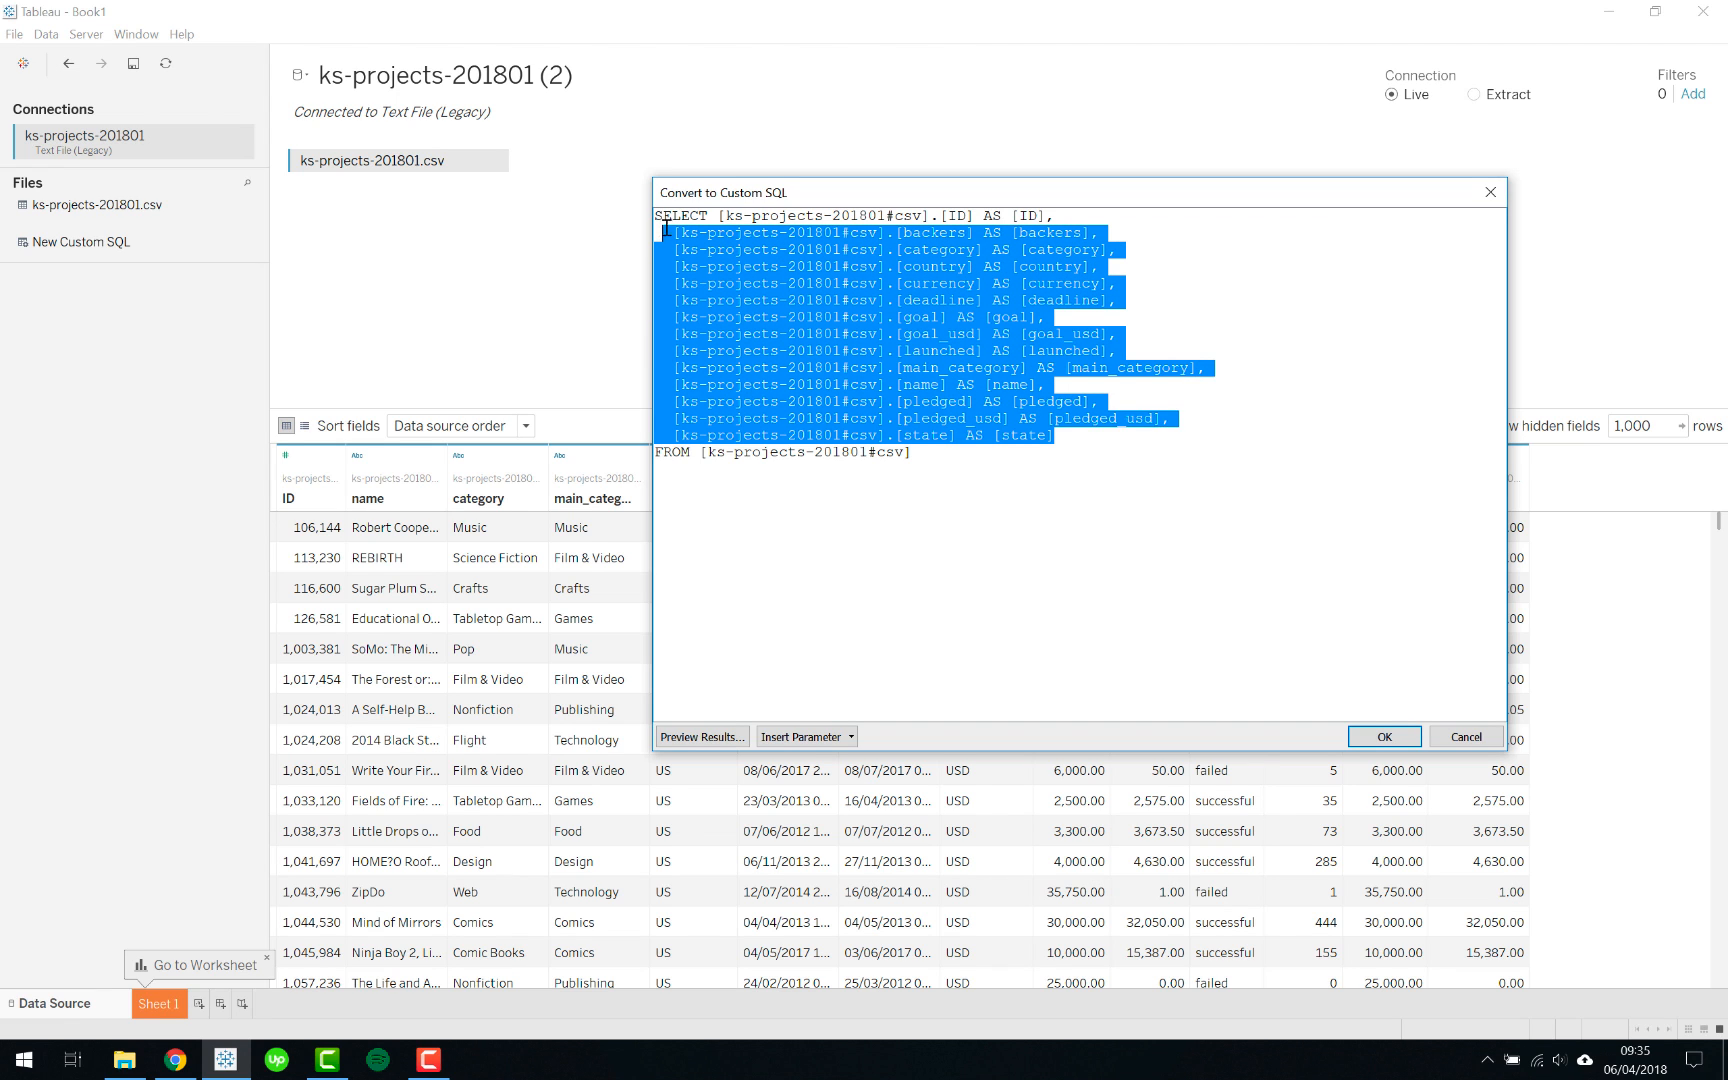
left_click(722, 216)
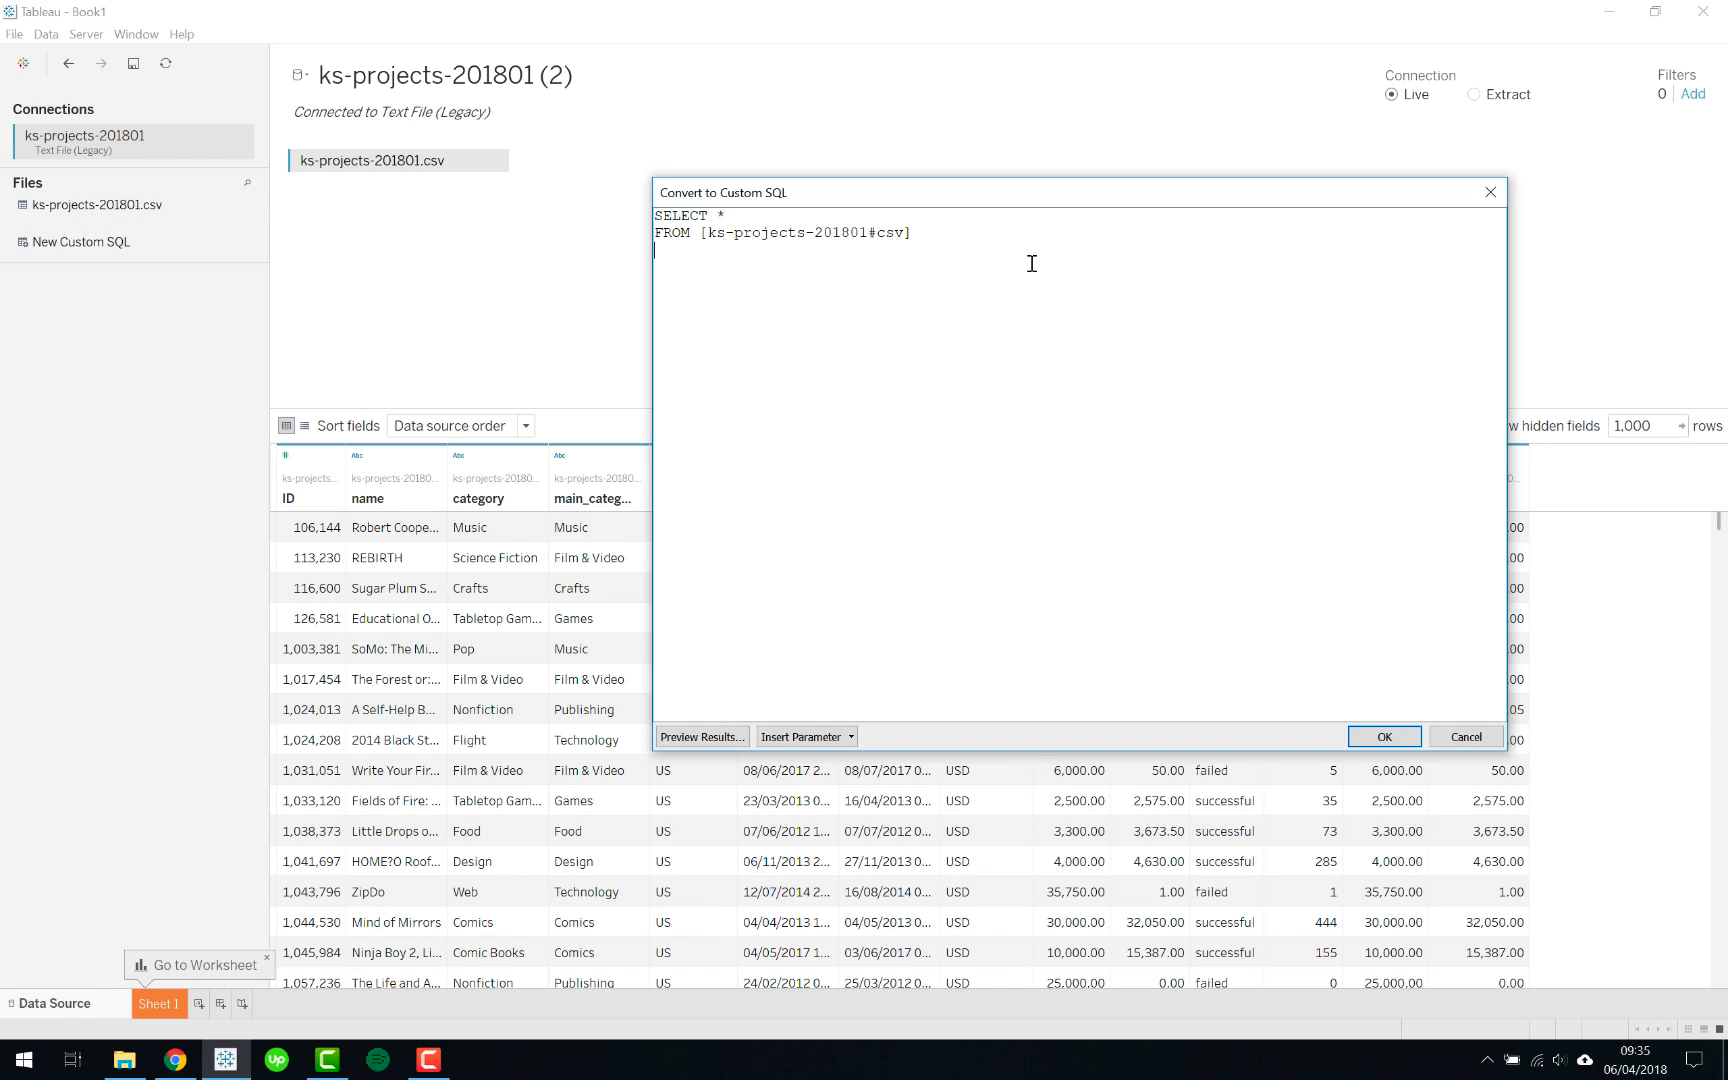
Step: Complete the query with WHERE year(deadline) > 2015 and confirm the custom SQL
type("WHERE")
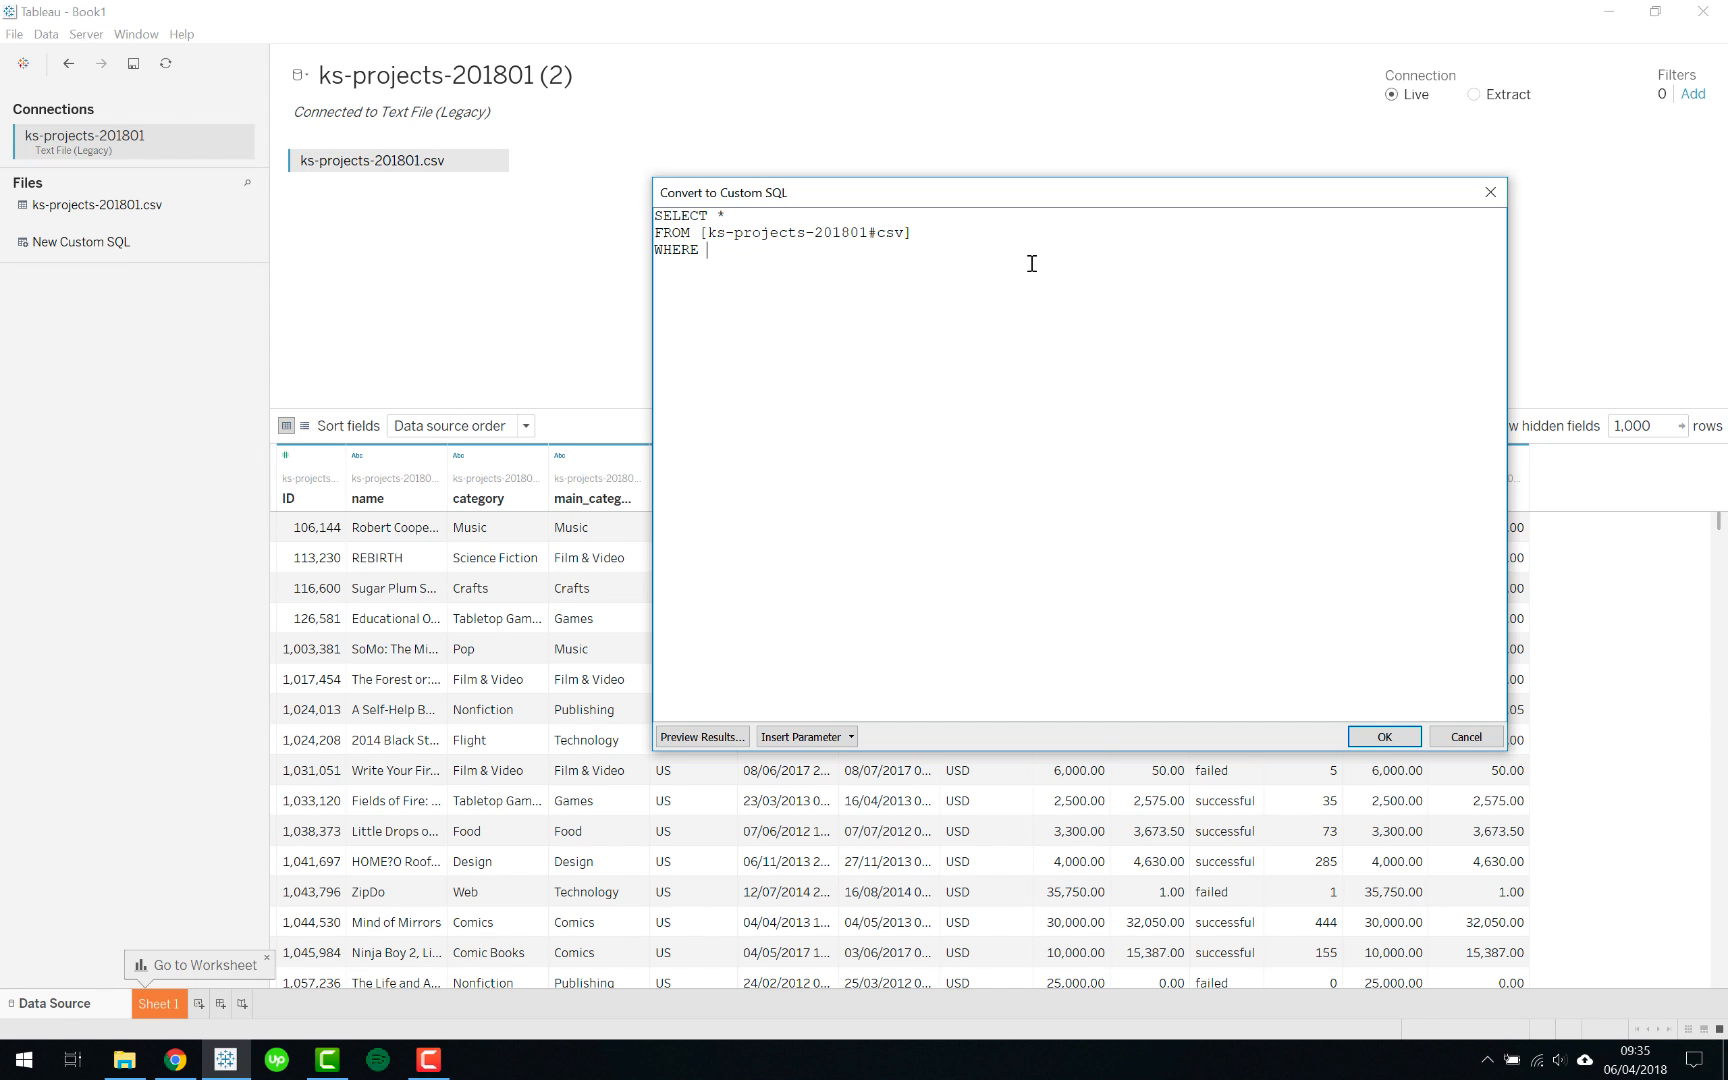
type("year(d")
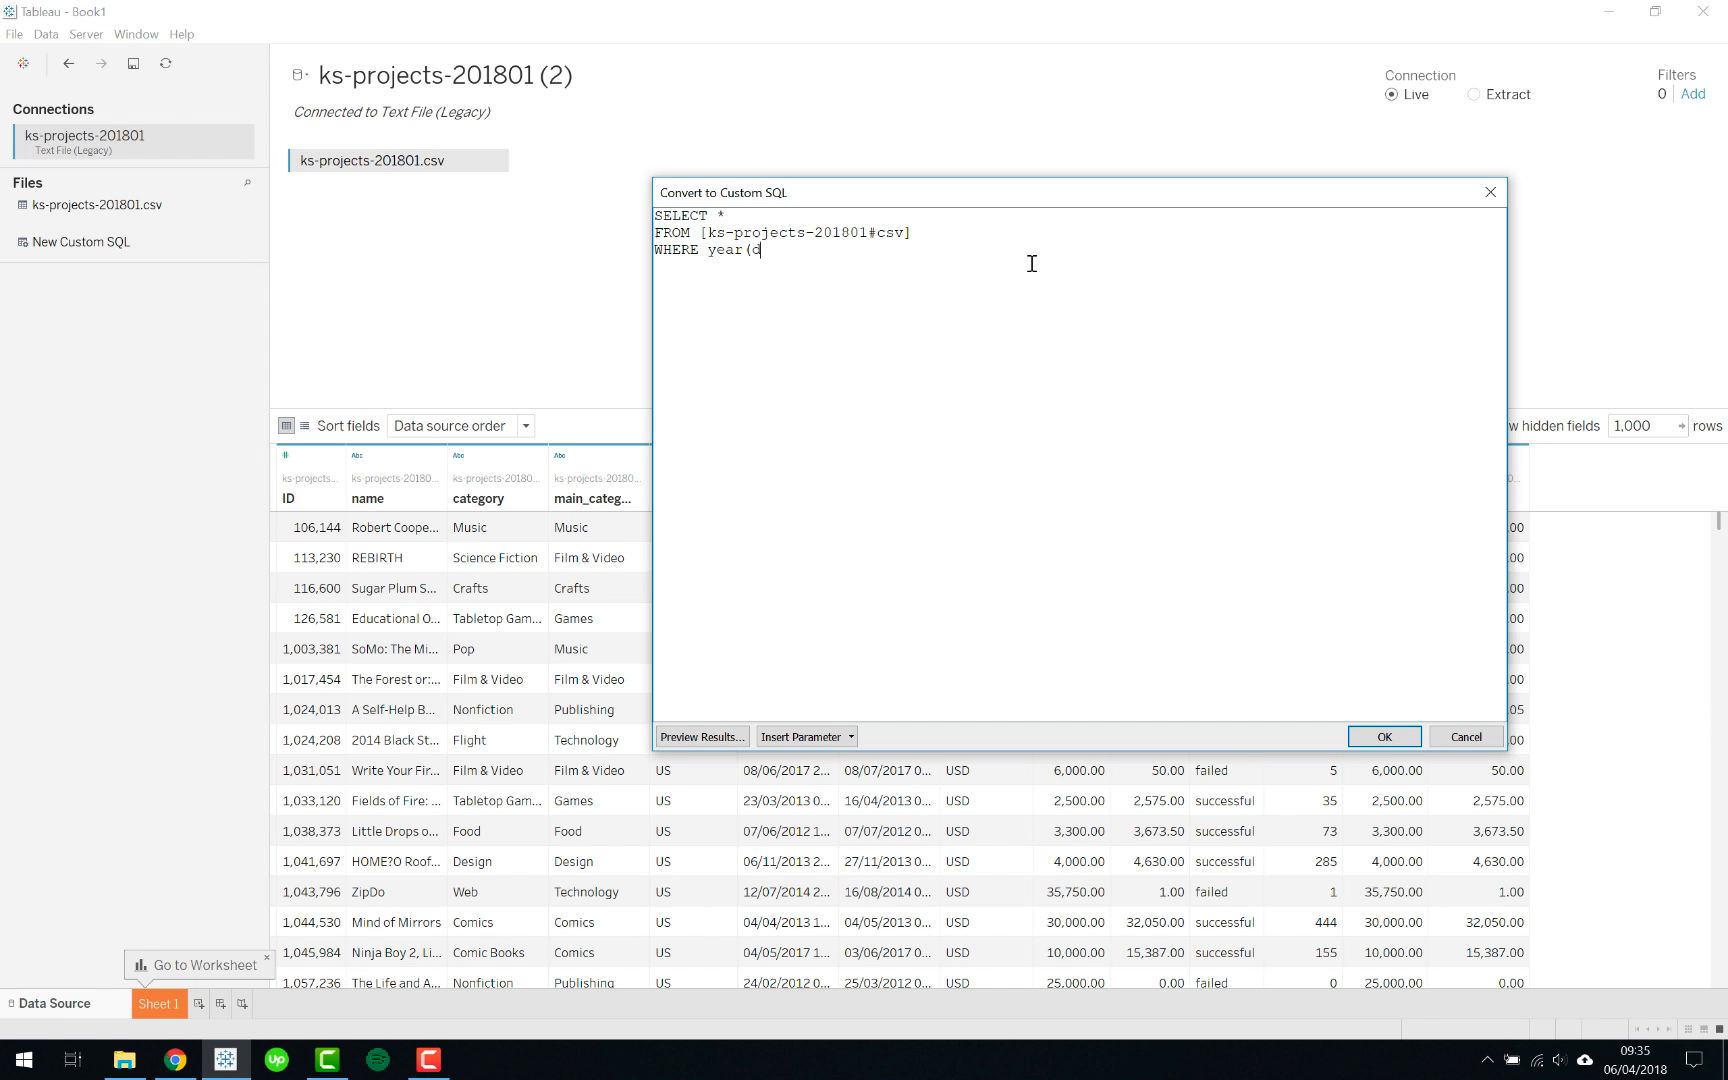
type("eadline) > 2")
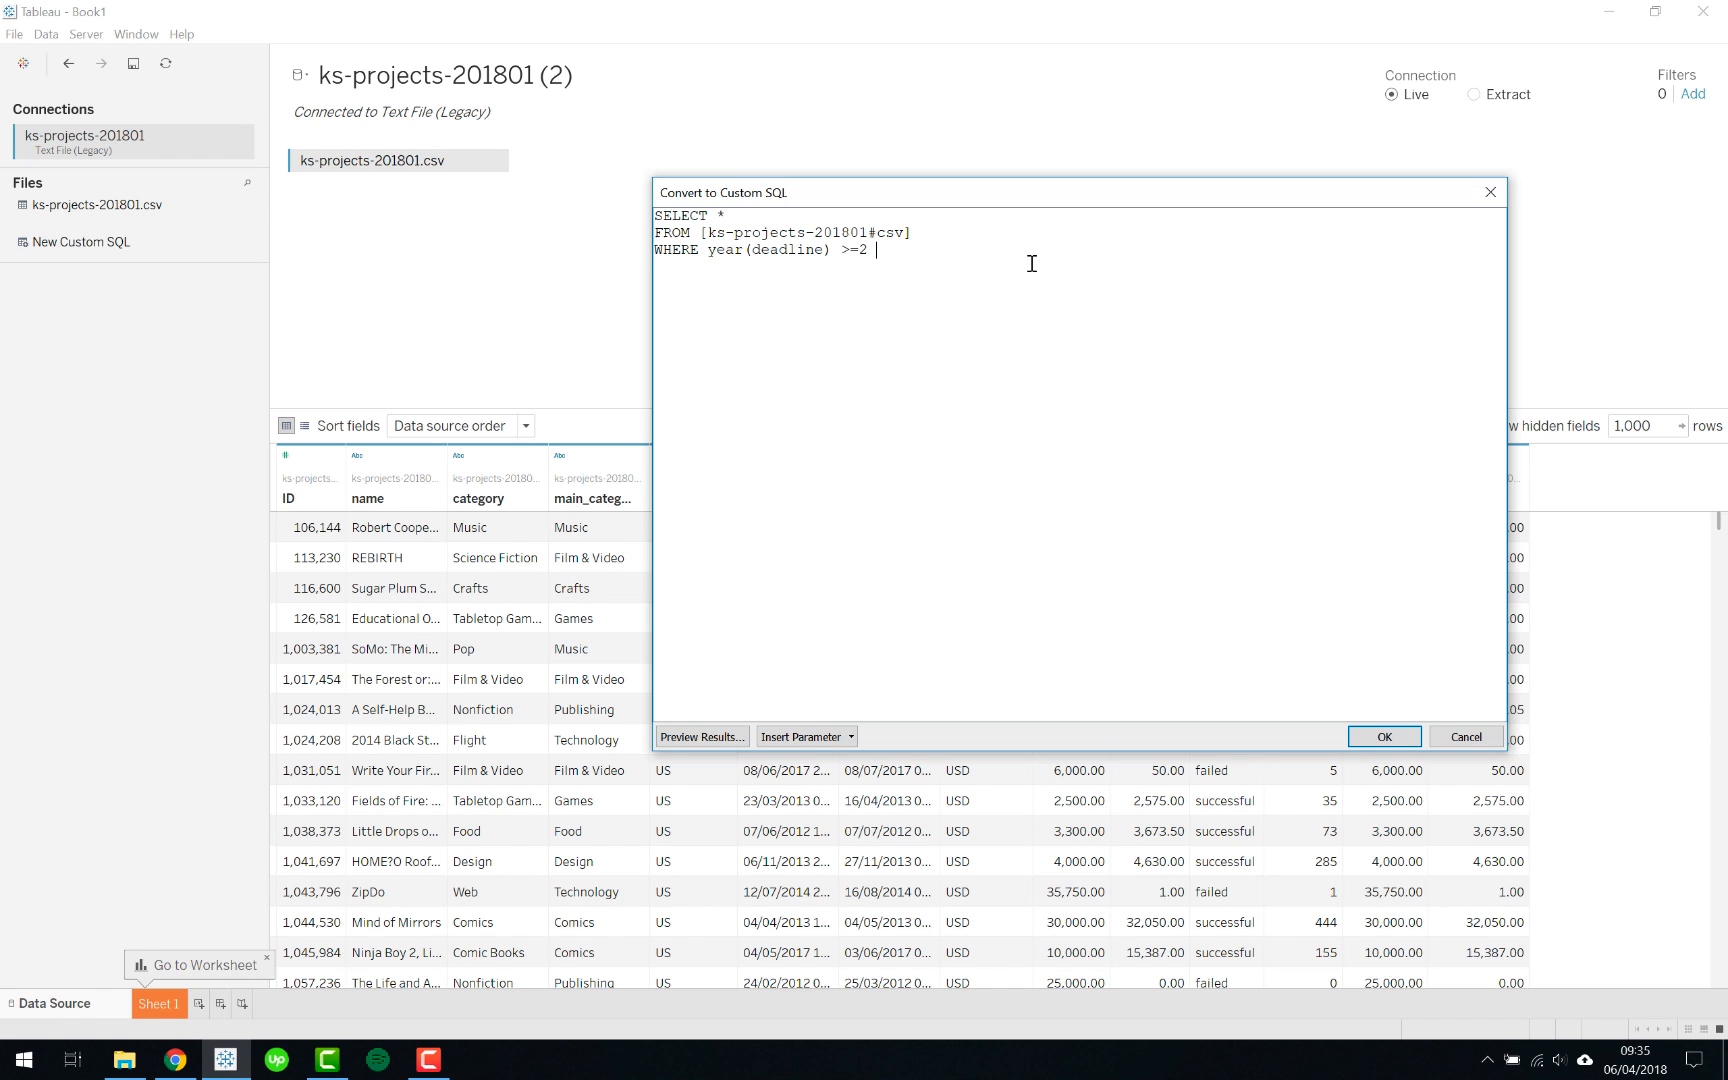
type("015")
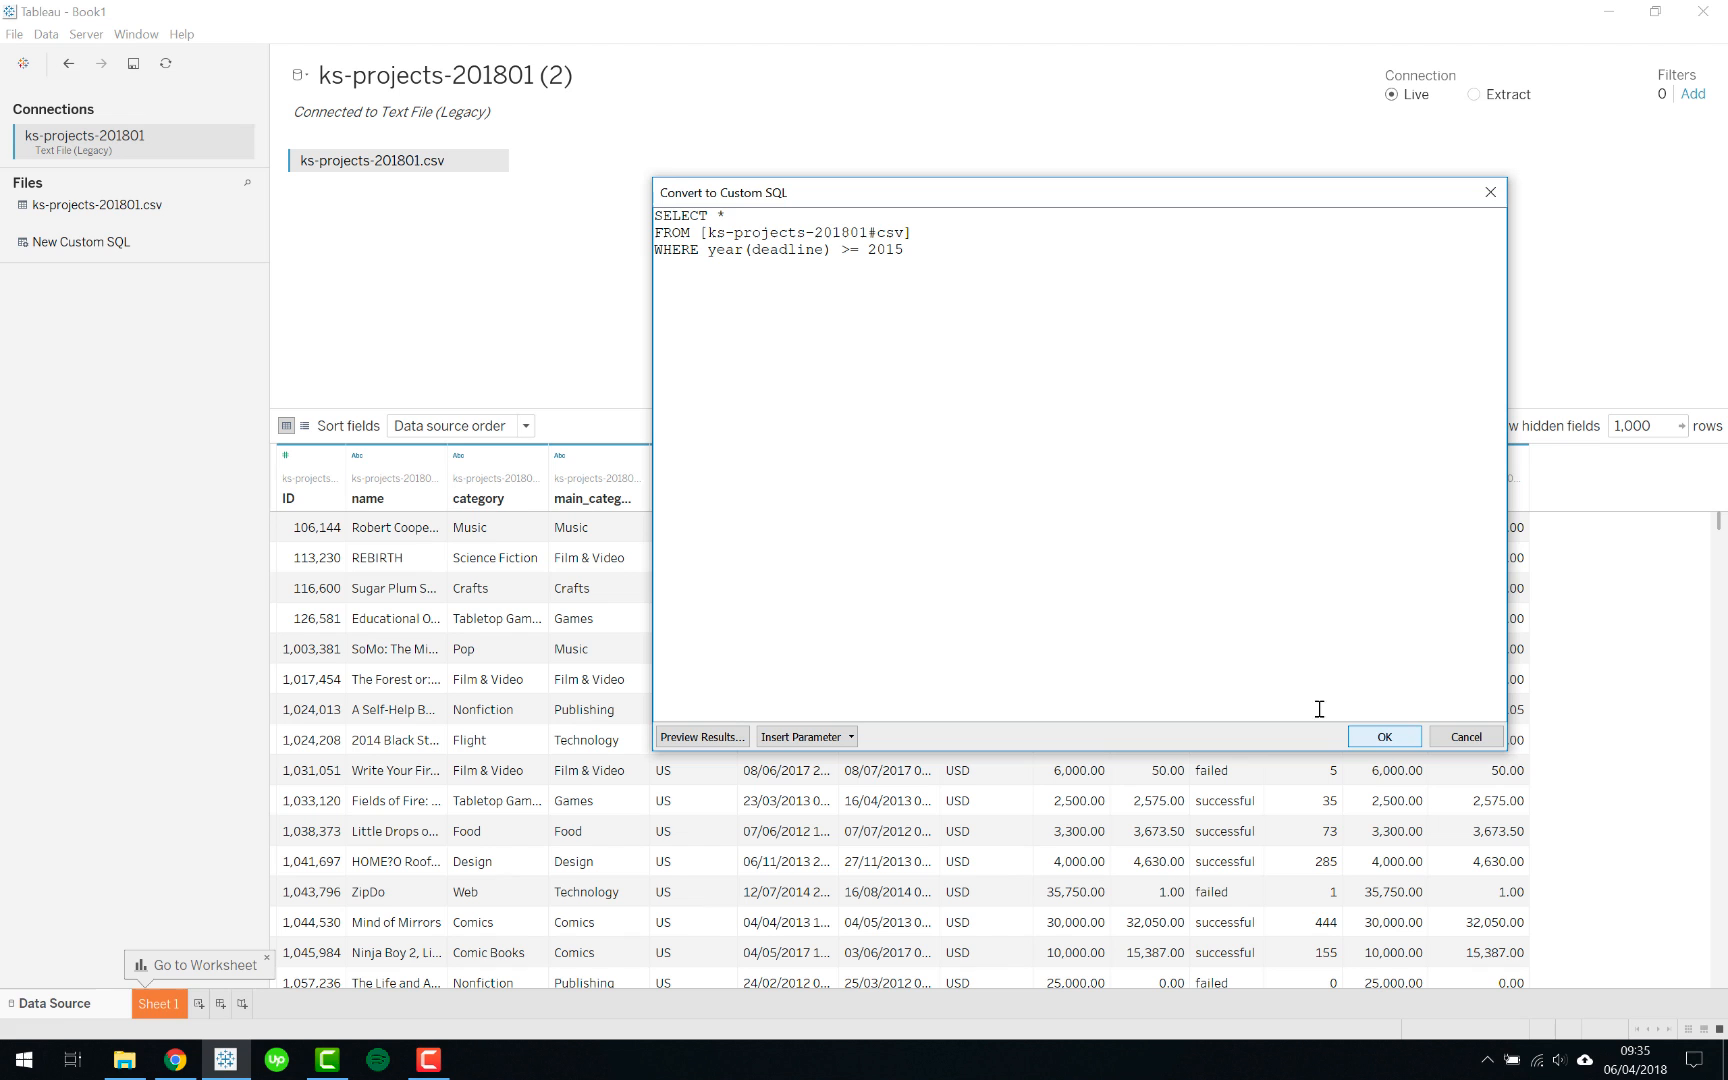
left_click(1384, 736)
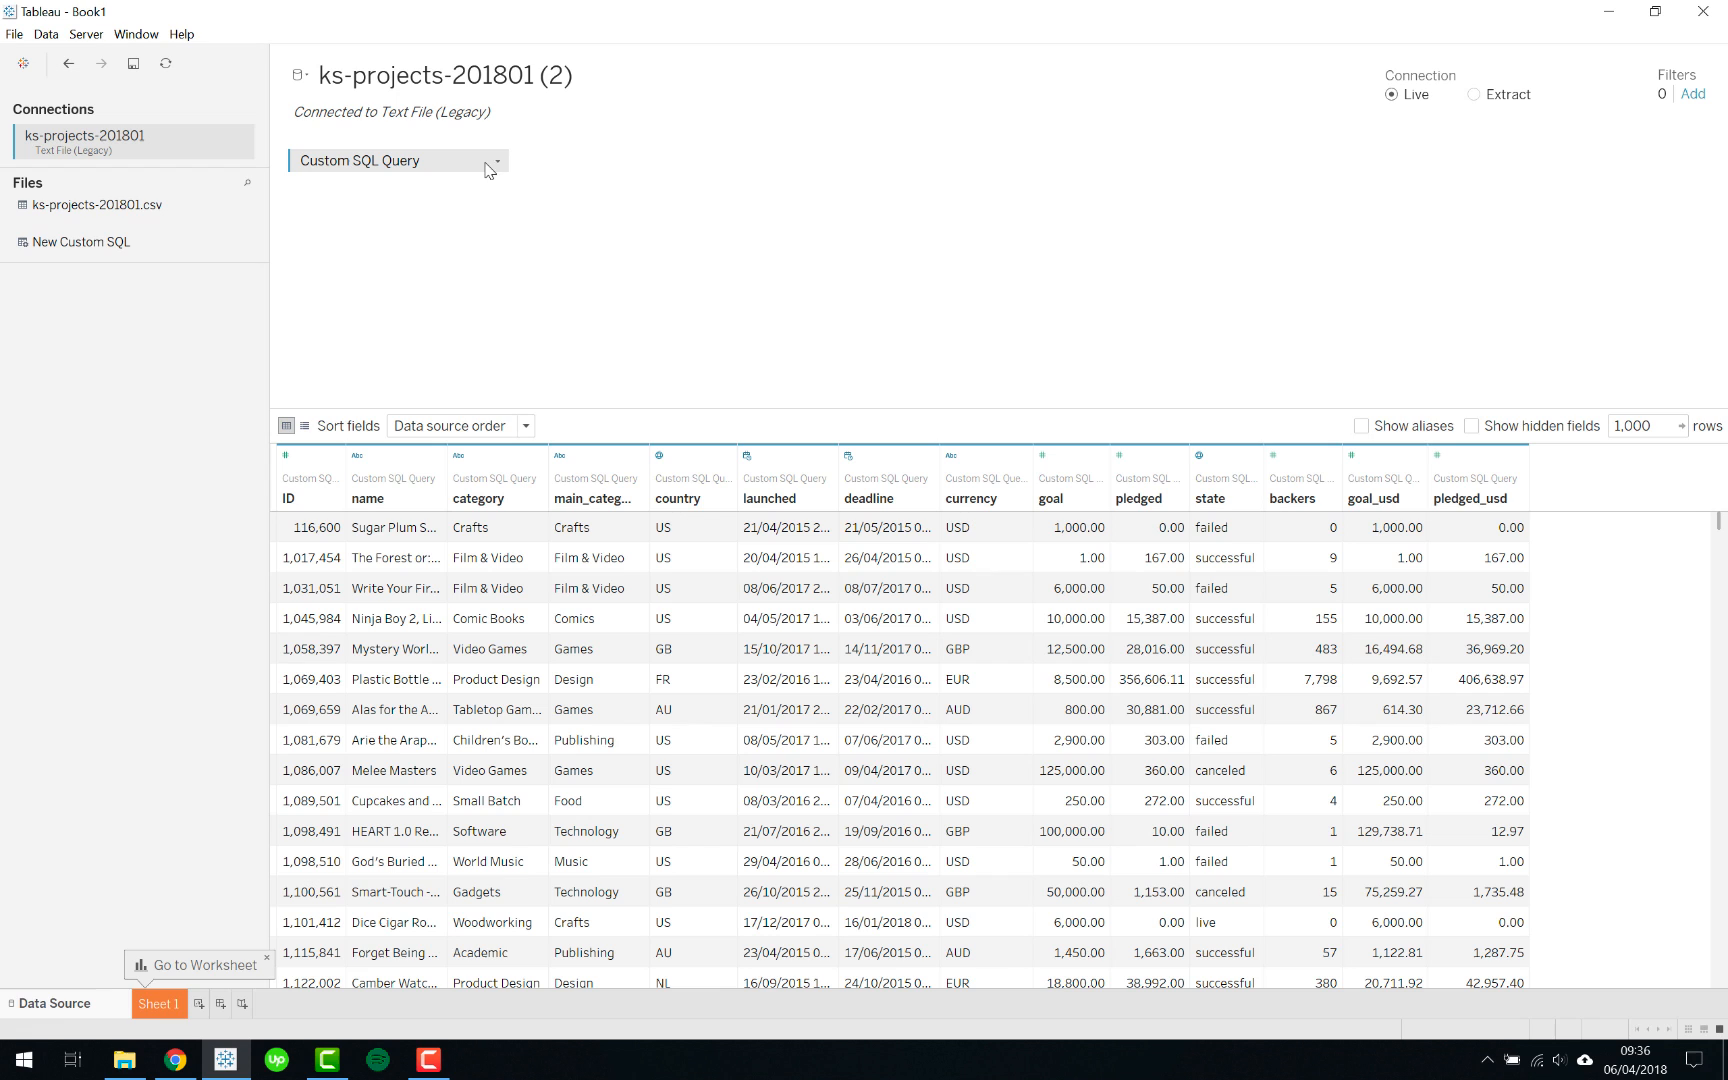
left_click(496, 160)
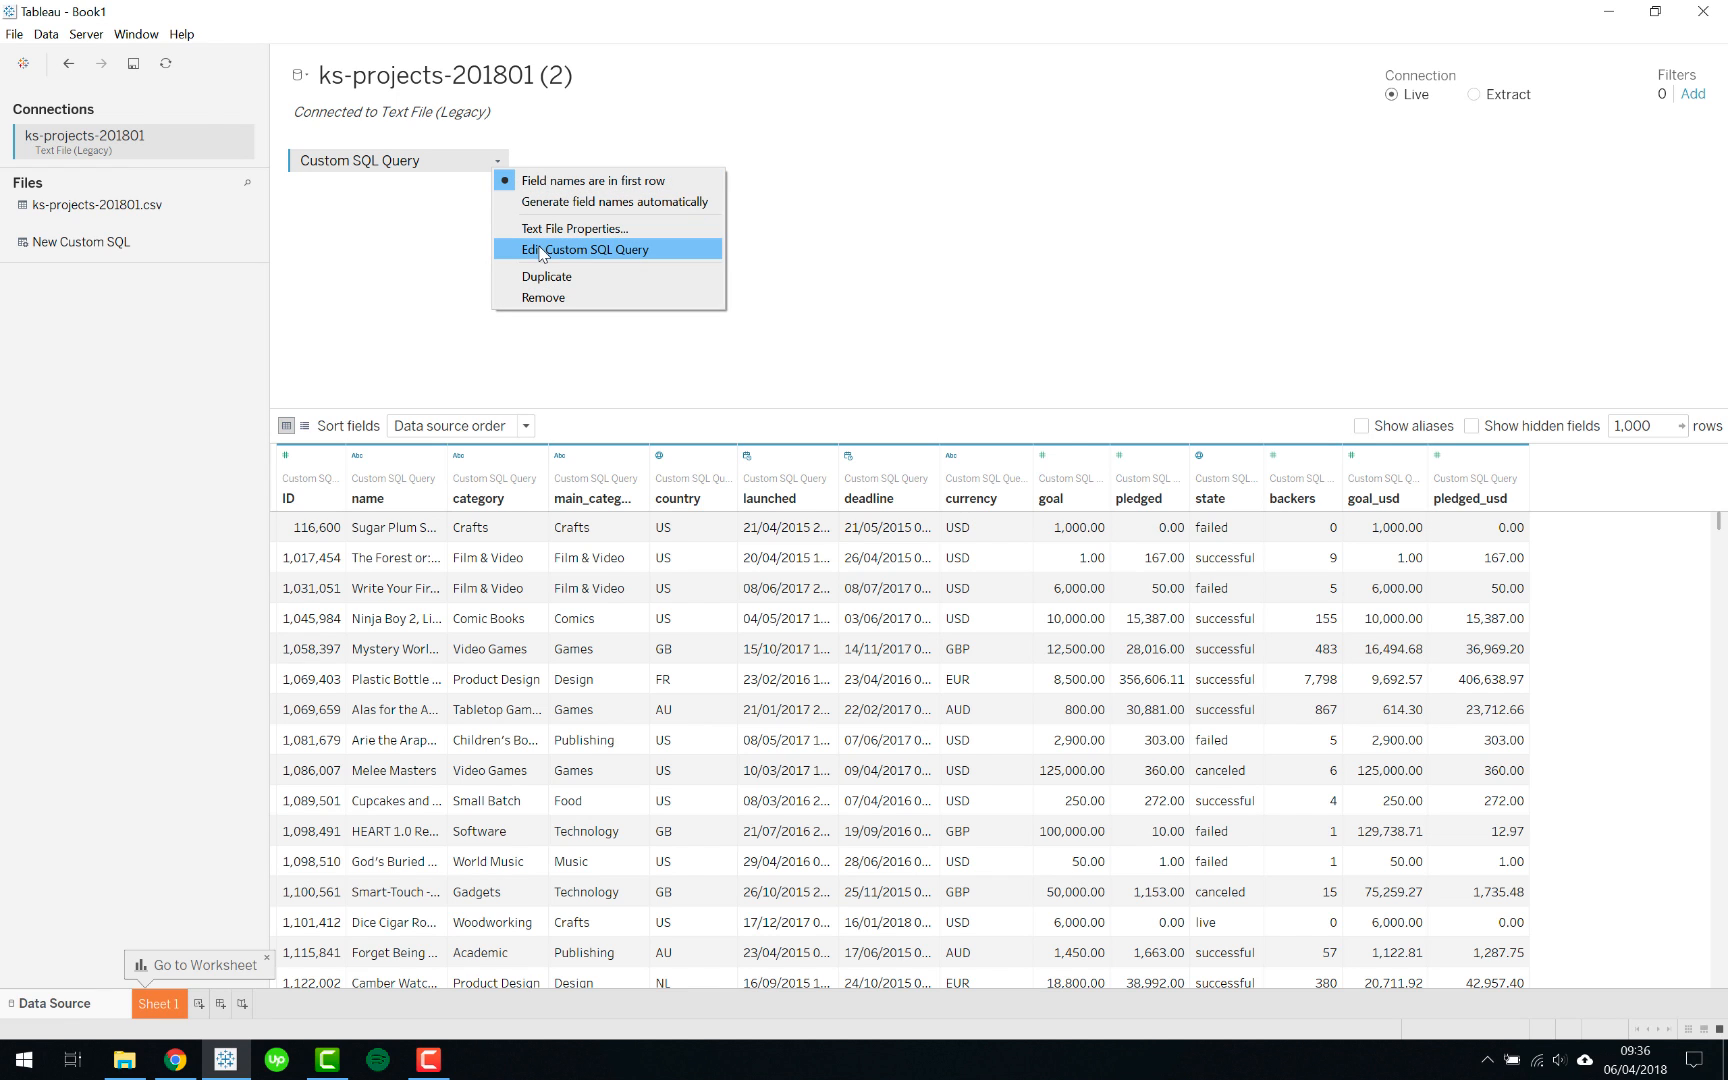
left_click(588, 250)
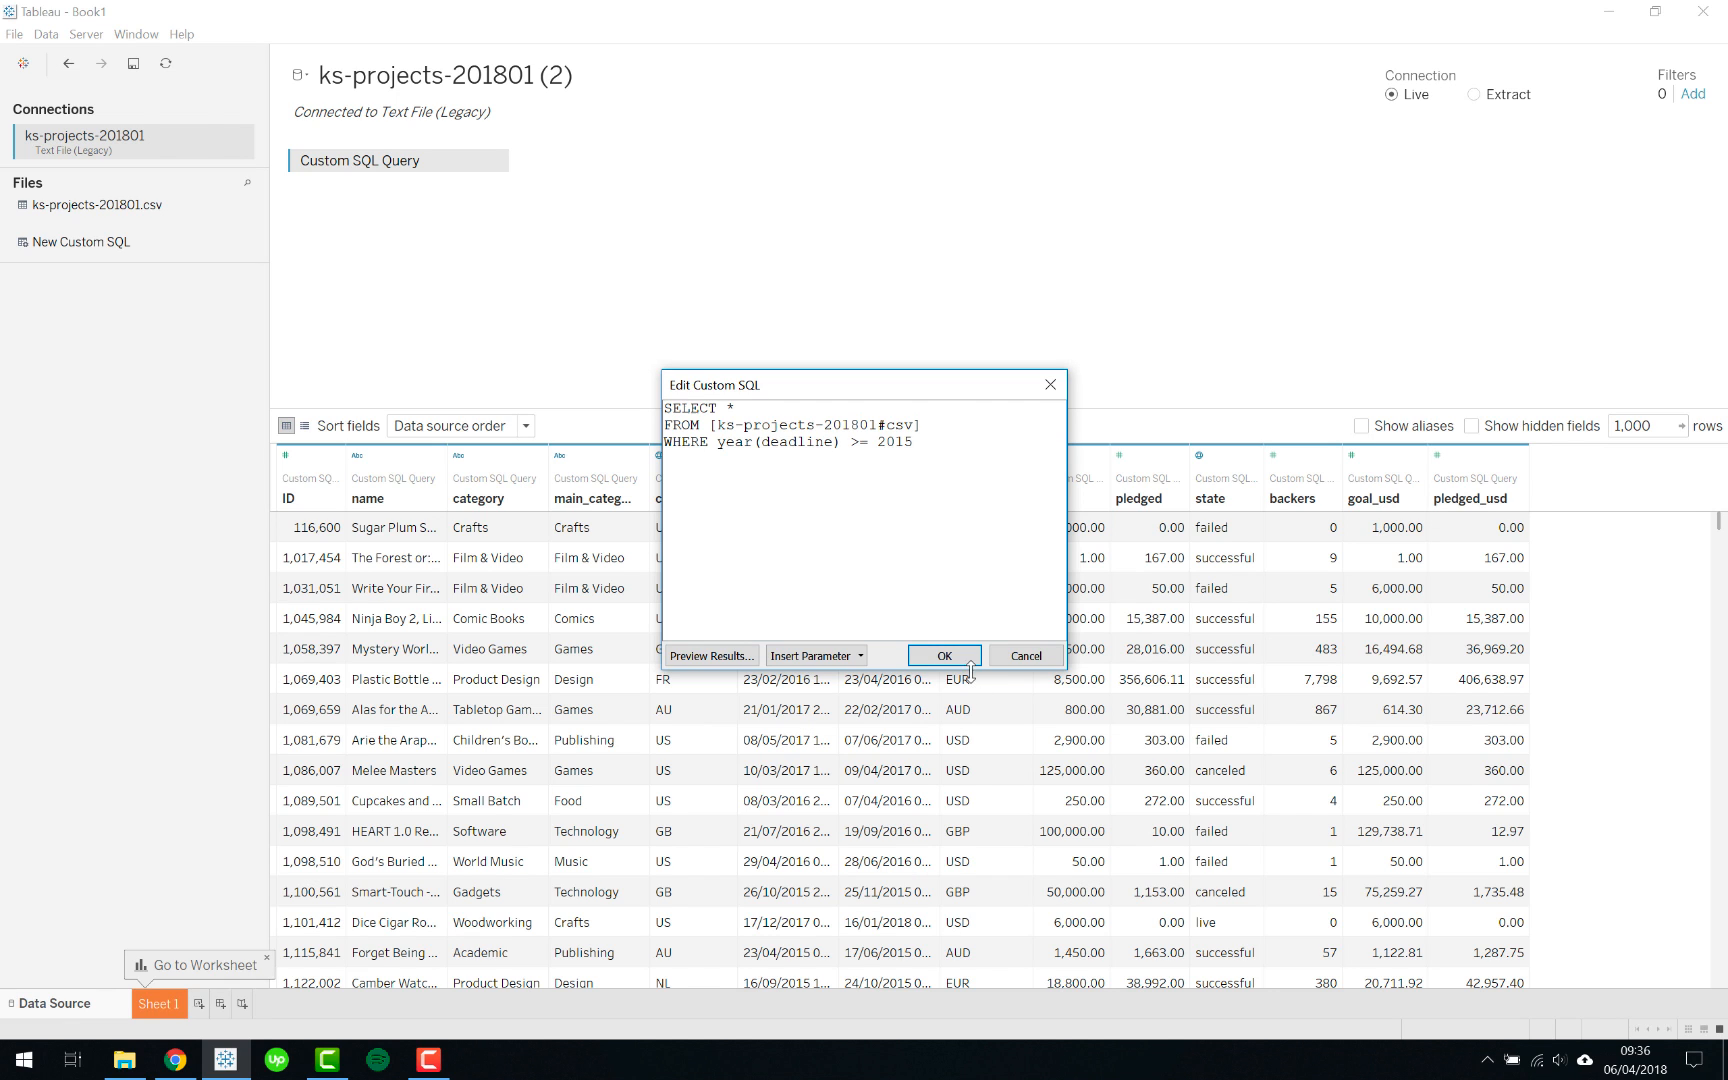
left_click(938, 656)
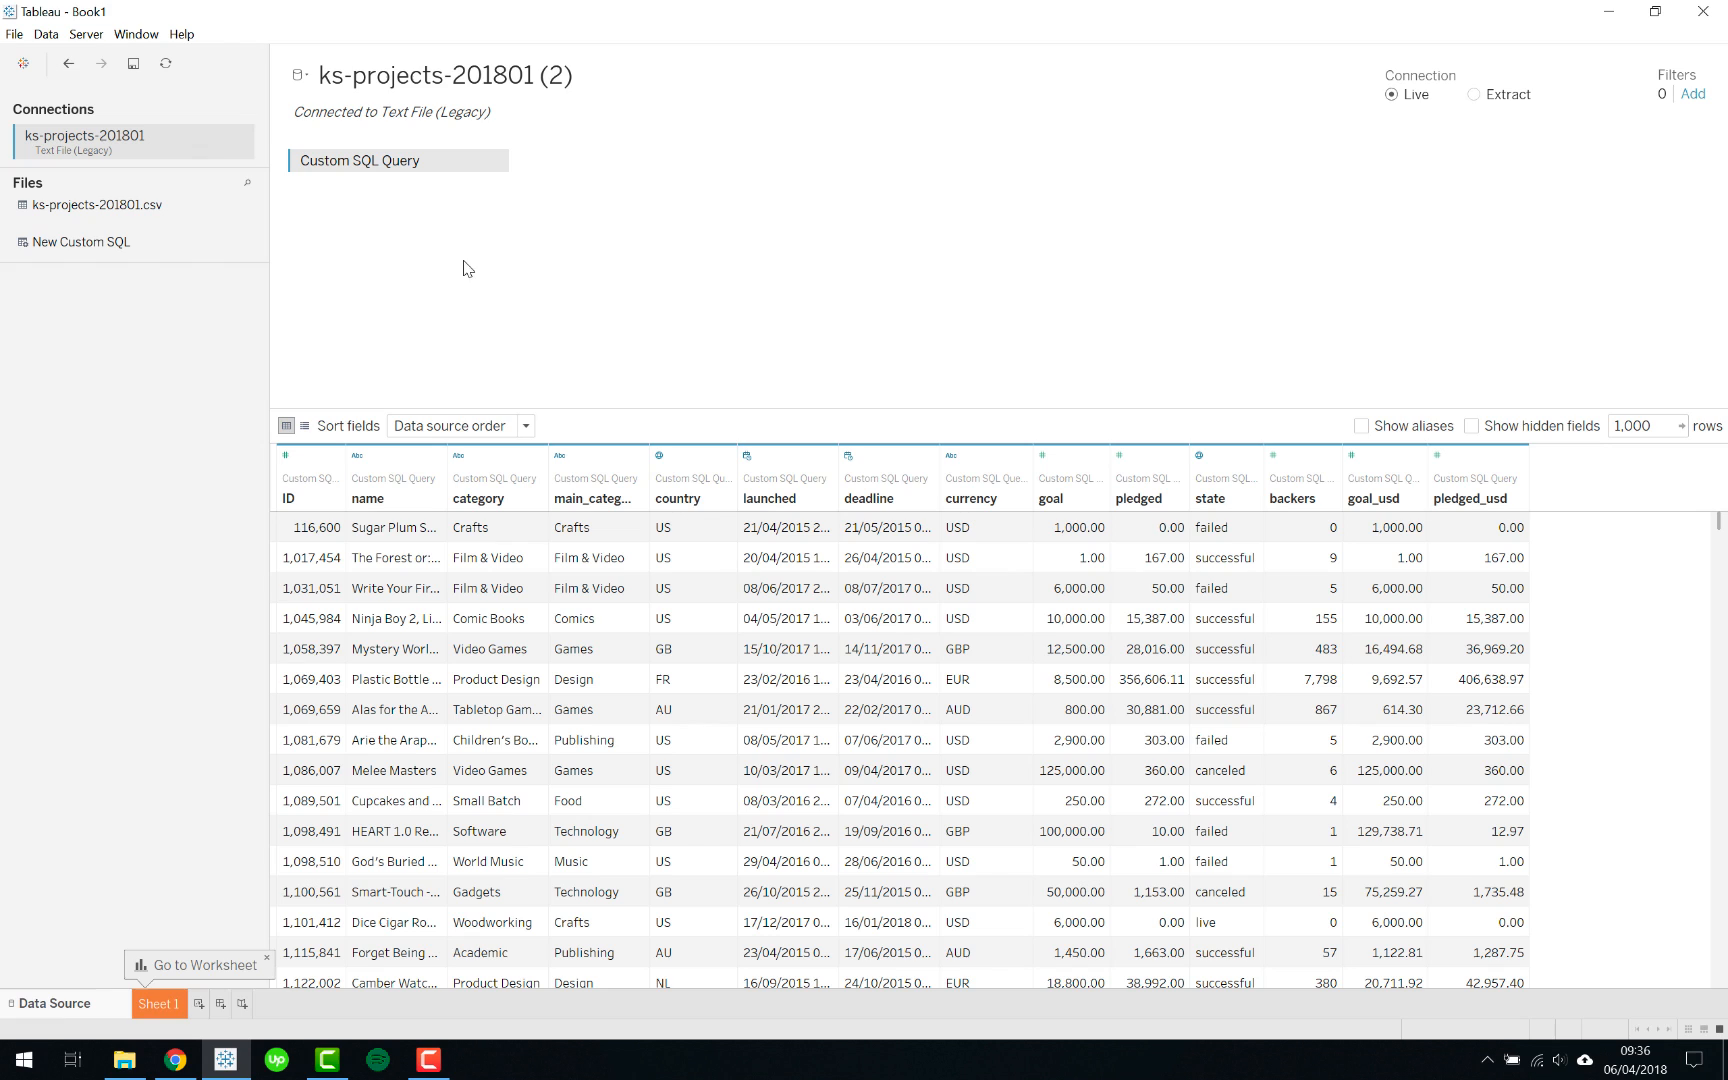
double_click(444, 74)
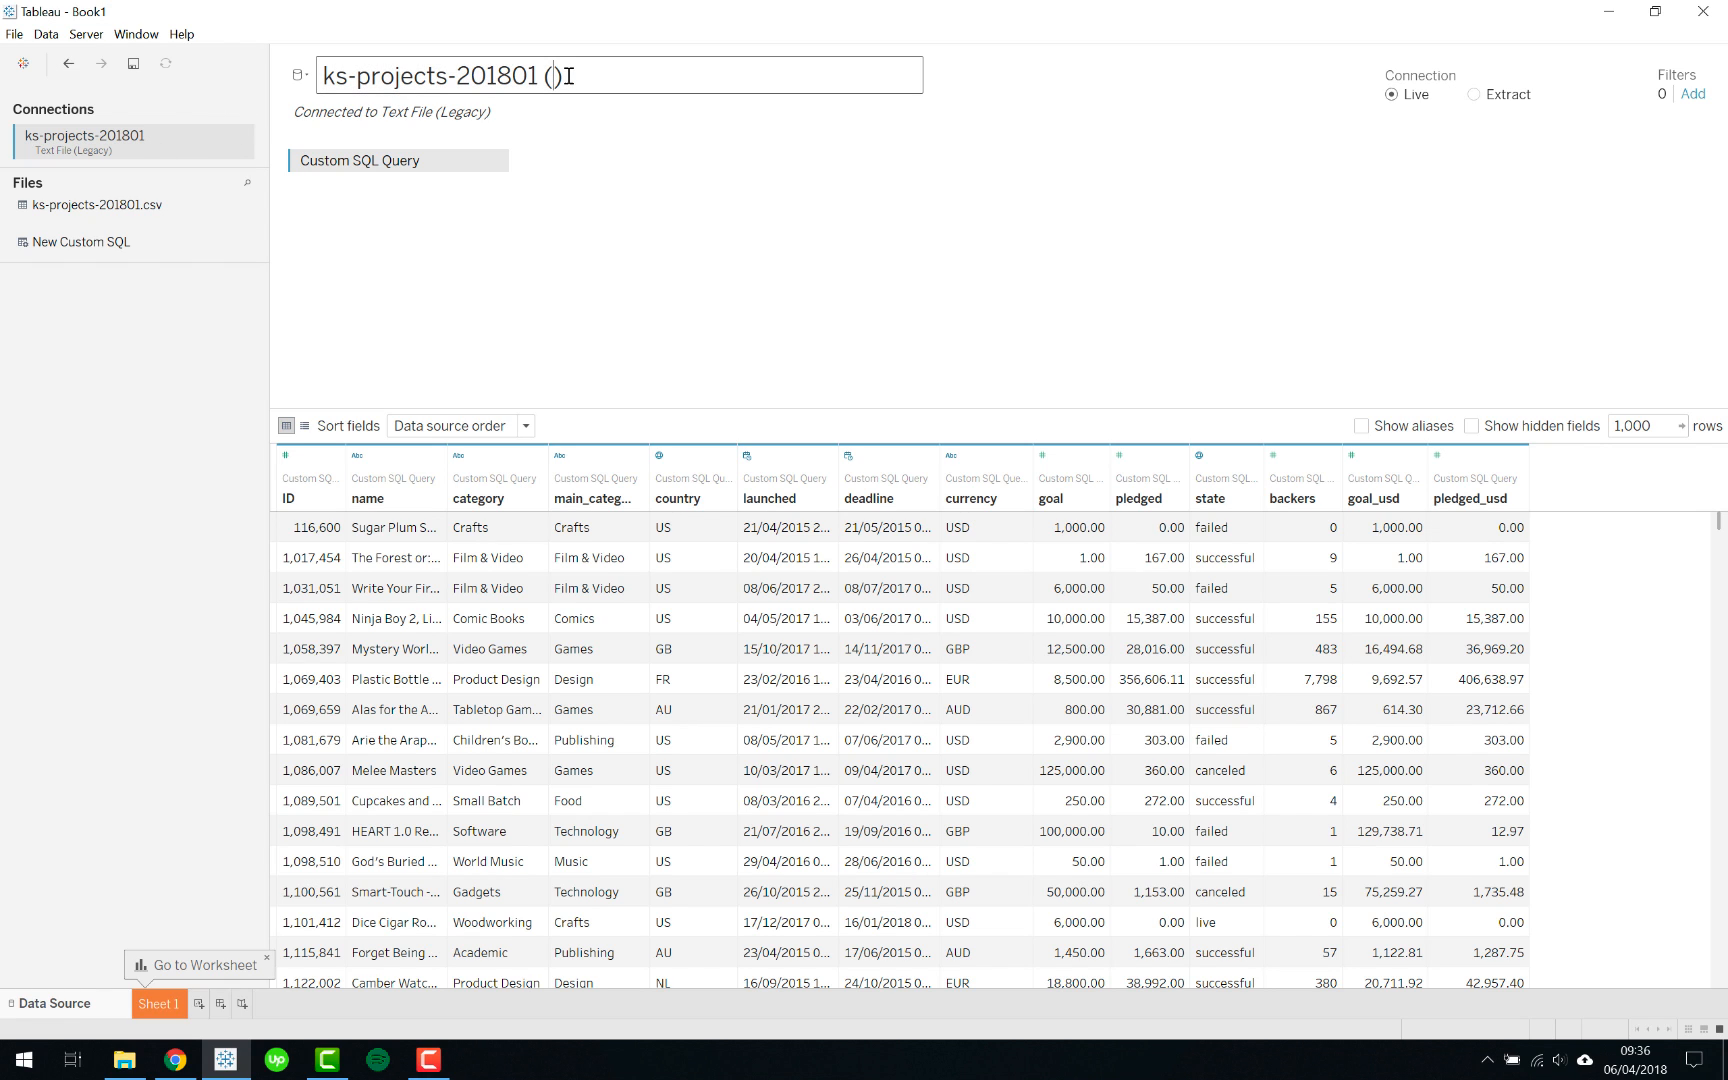
Step: Name the custom SQL source 'ks-projects-201801 (legacy connection)' and switch to the original ks-projects-201801 source
type("legacy connection")
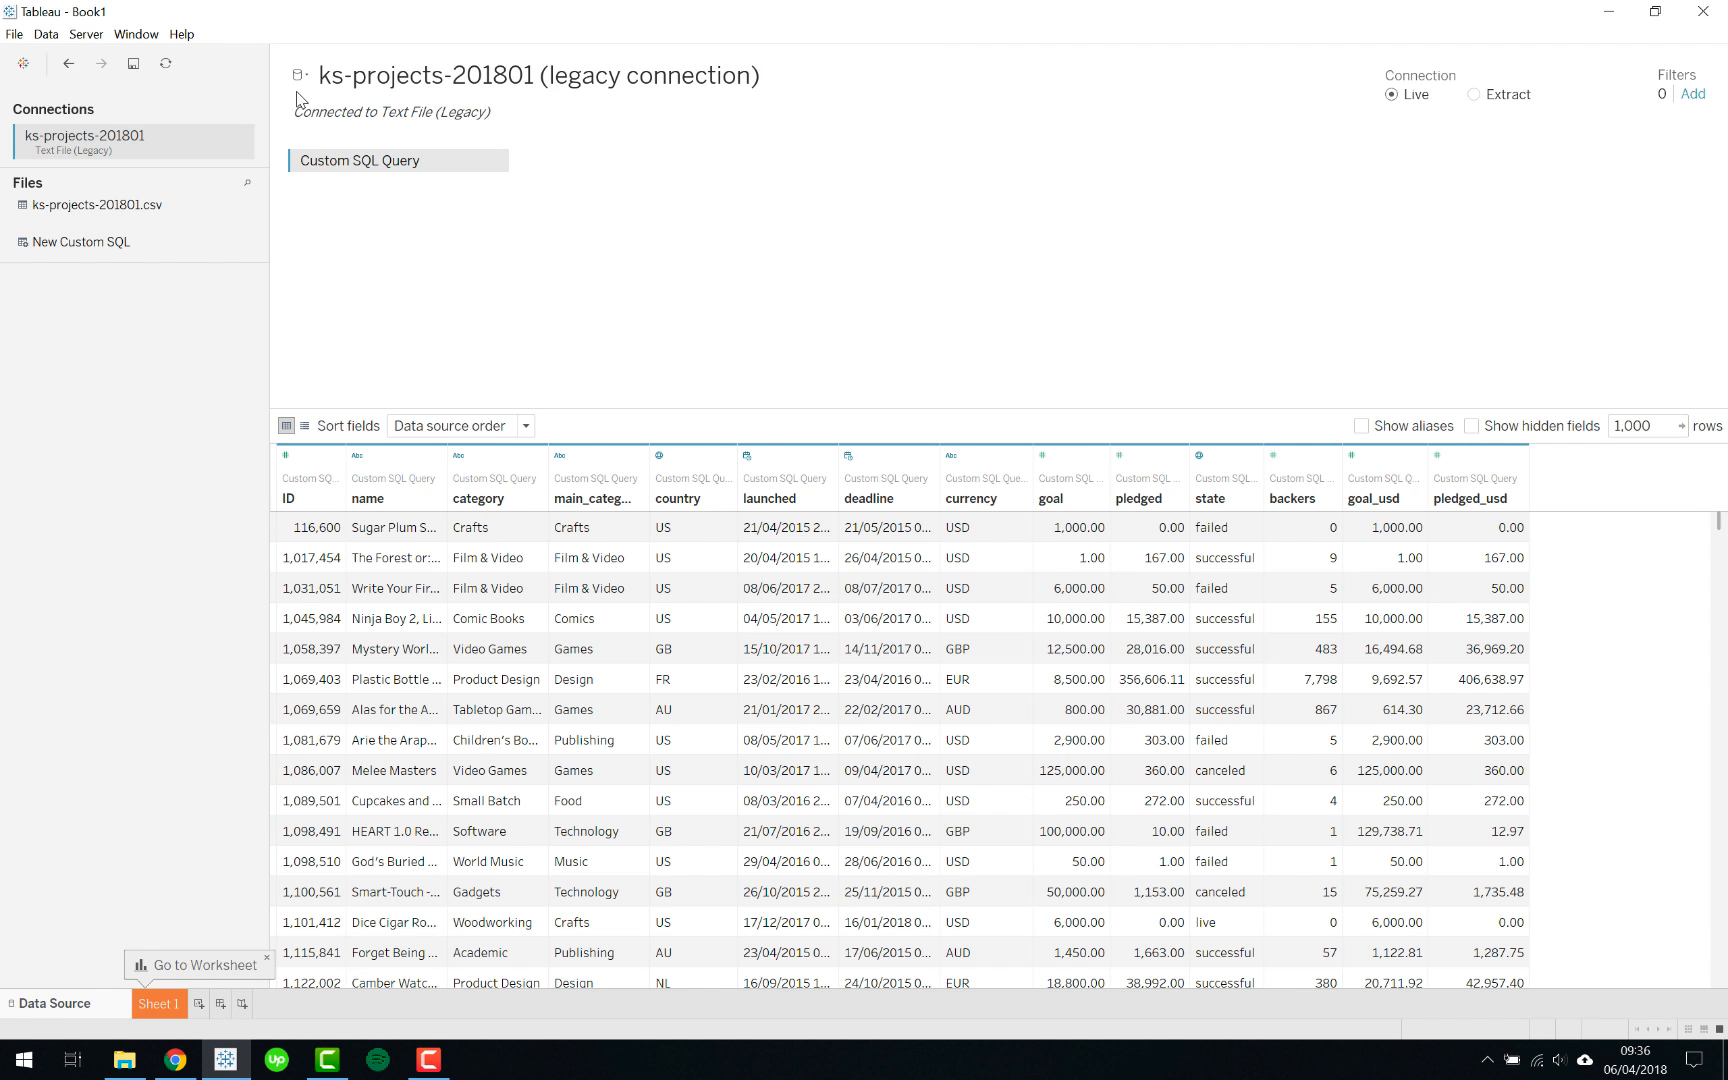
left_click(298, 74)
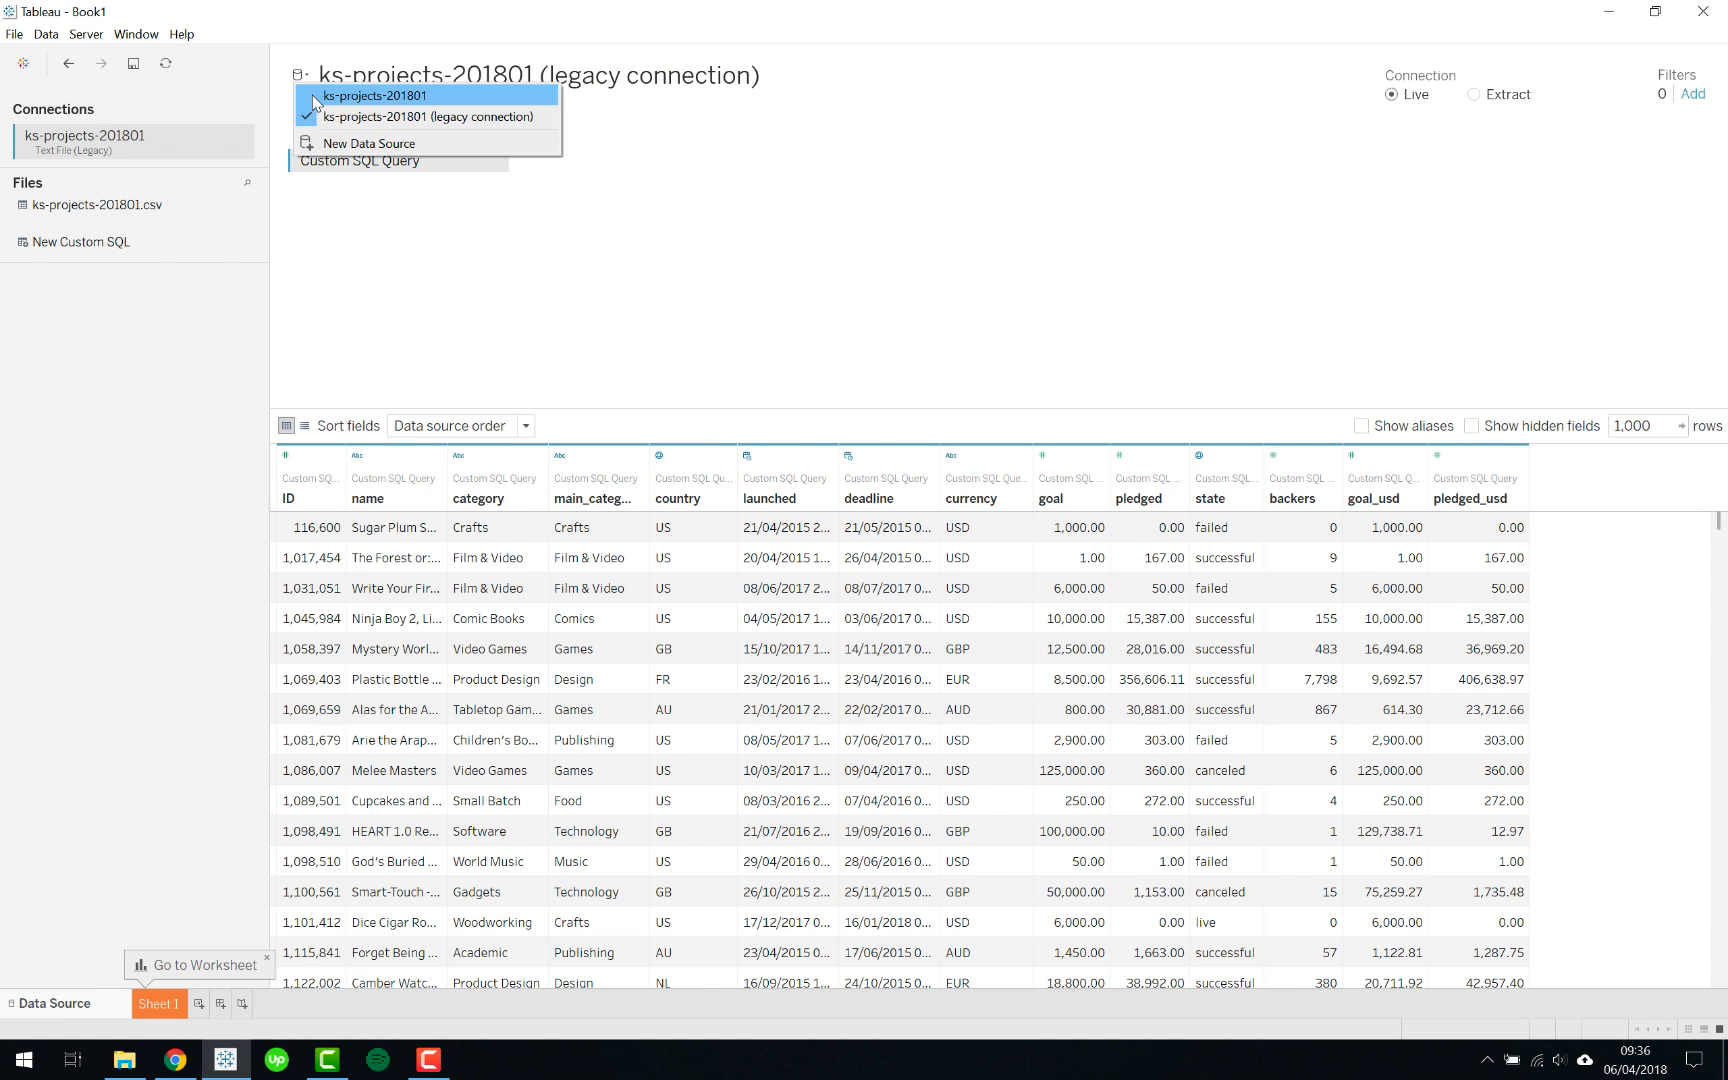
left_click(390, 96)
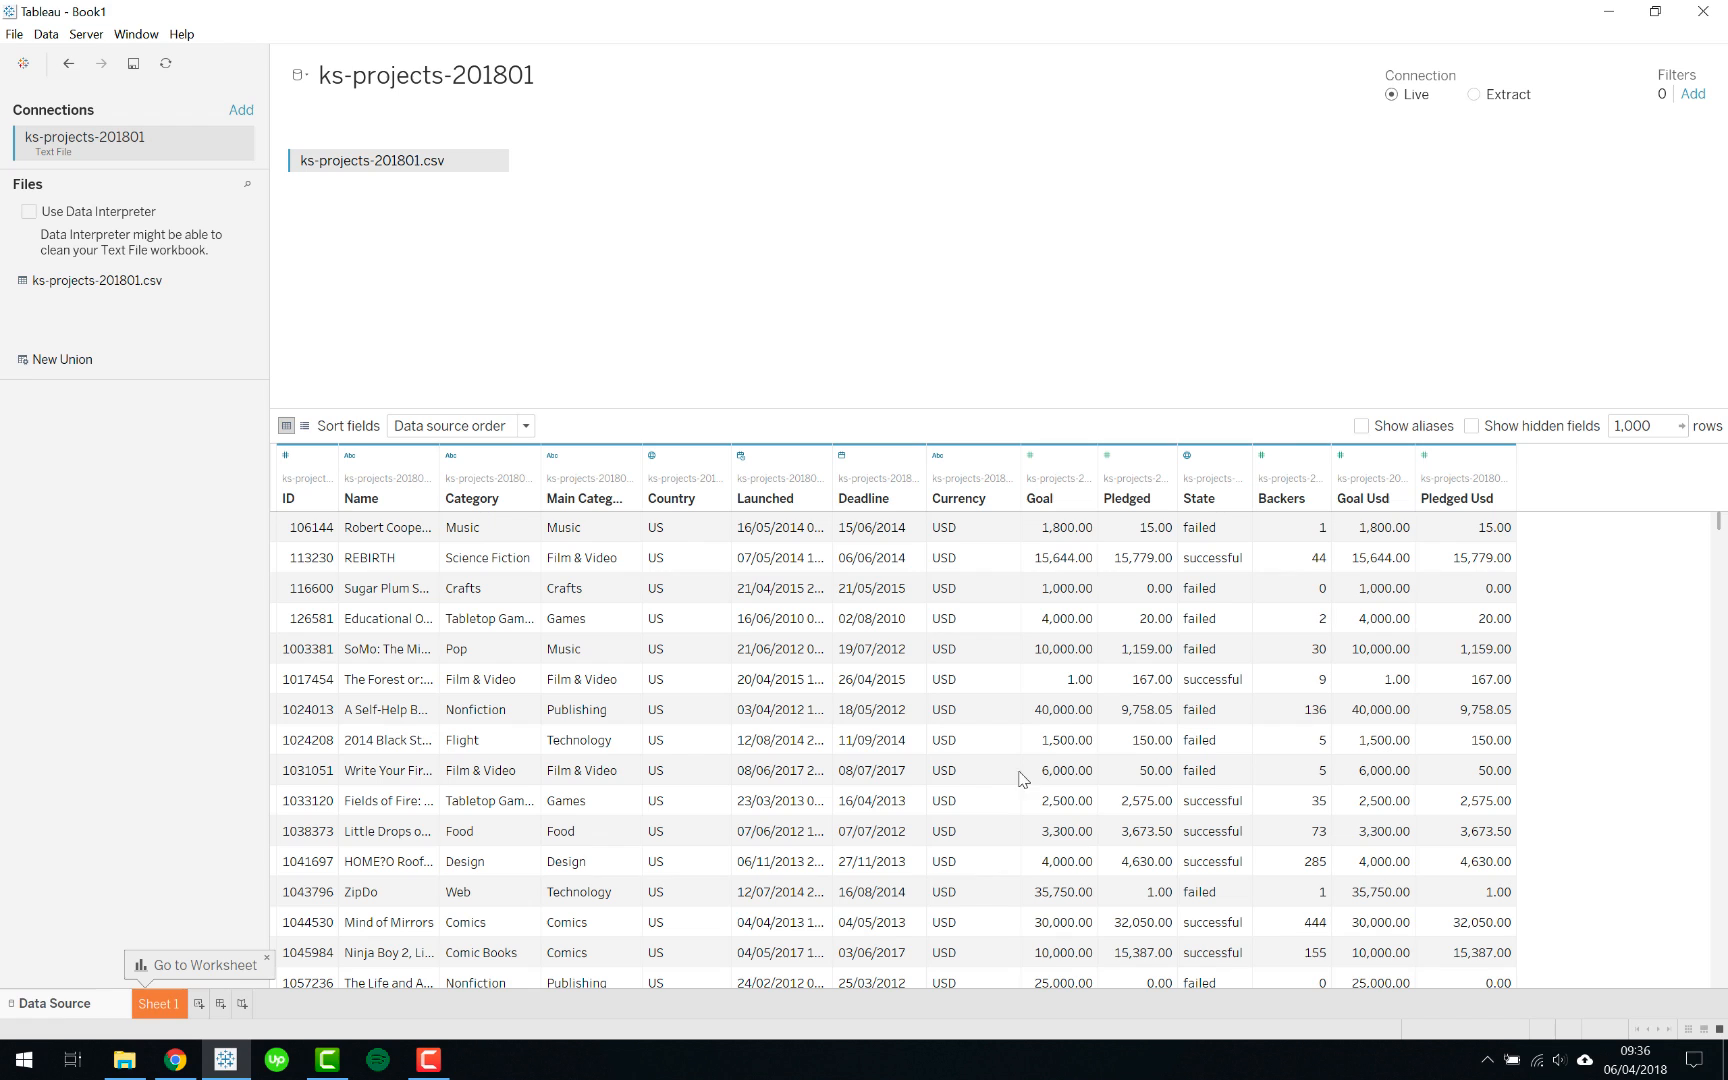
mouse_move(908, 708)
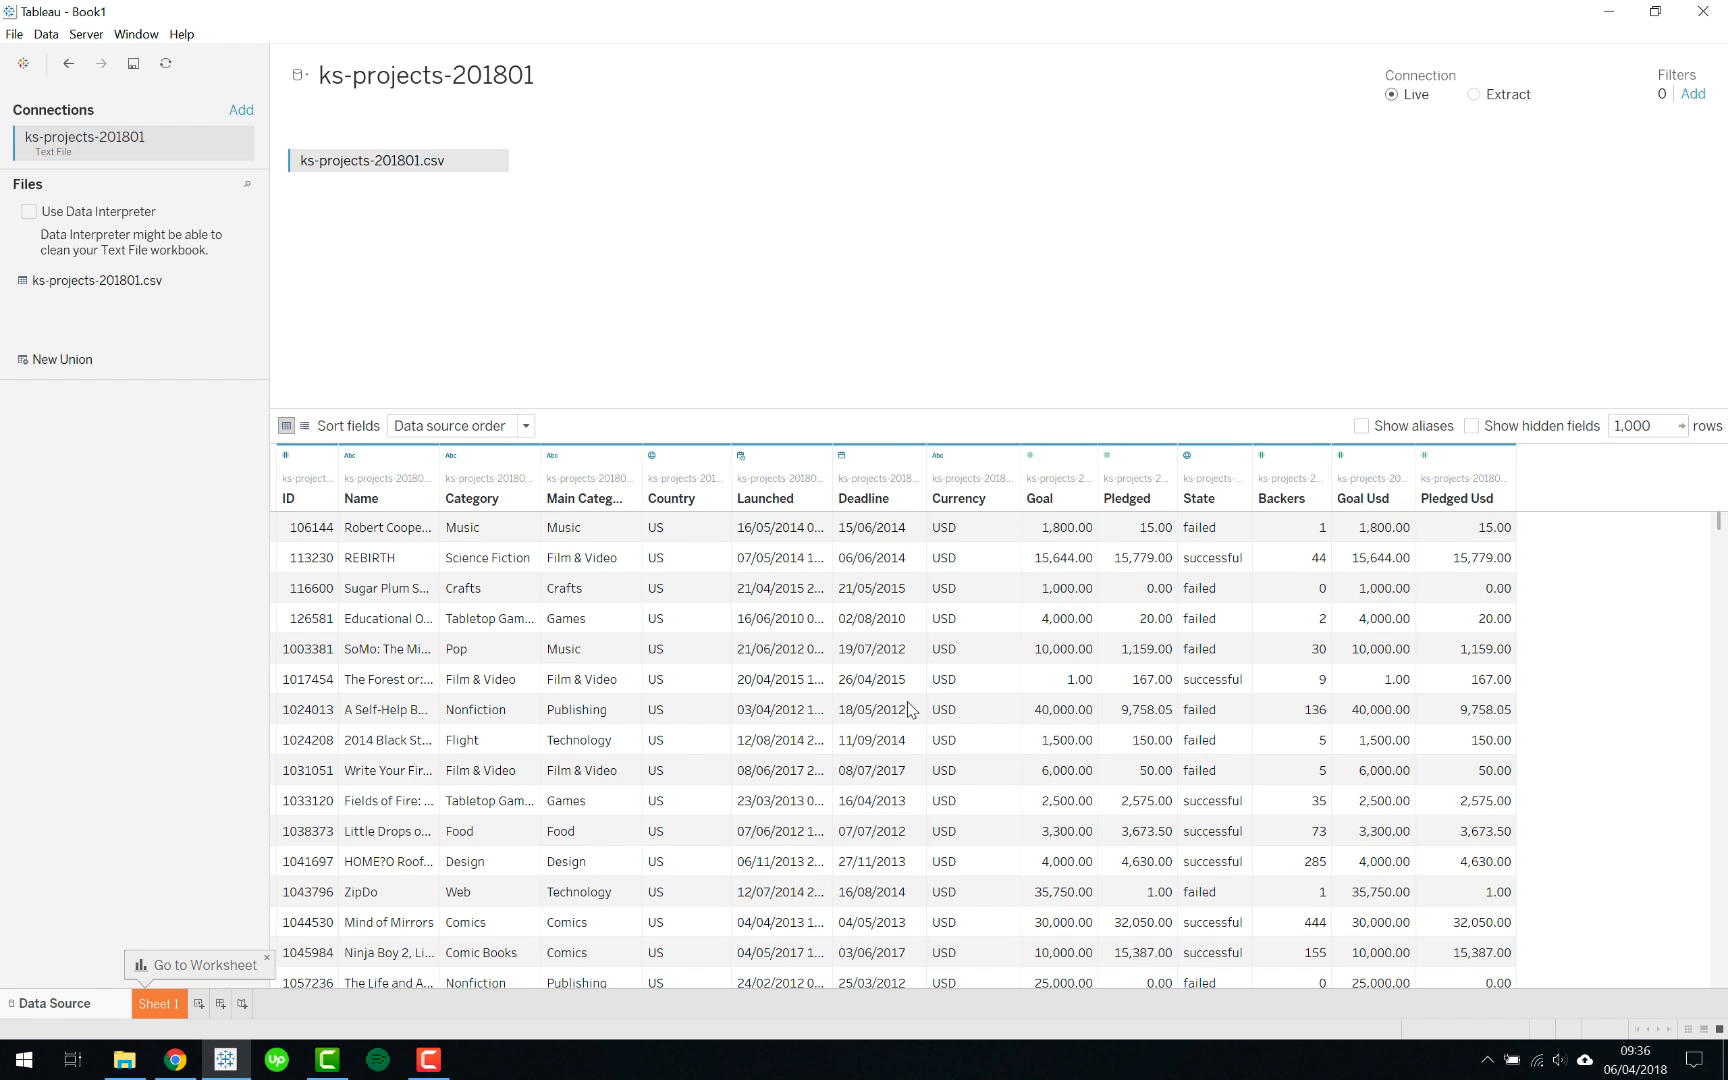
mouse_move(1672, 240)
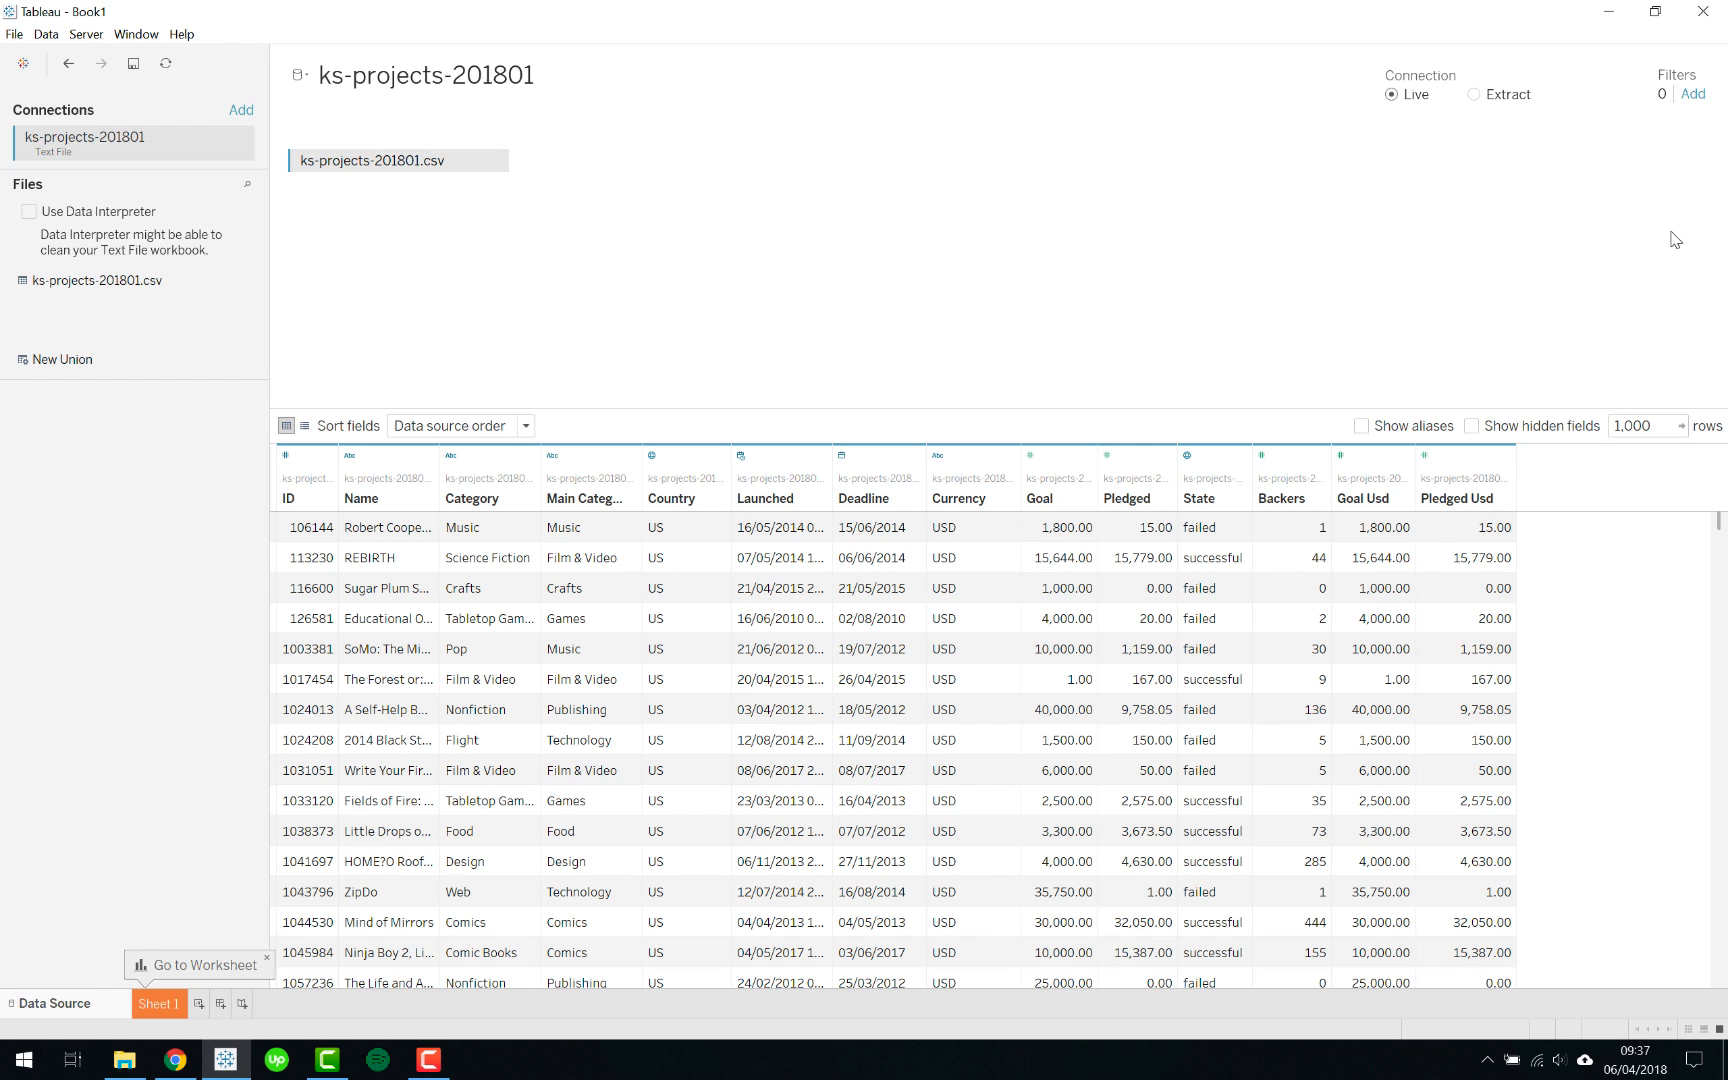
mouse_move(1694, 96)
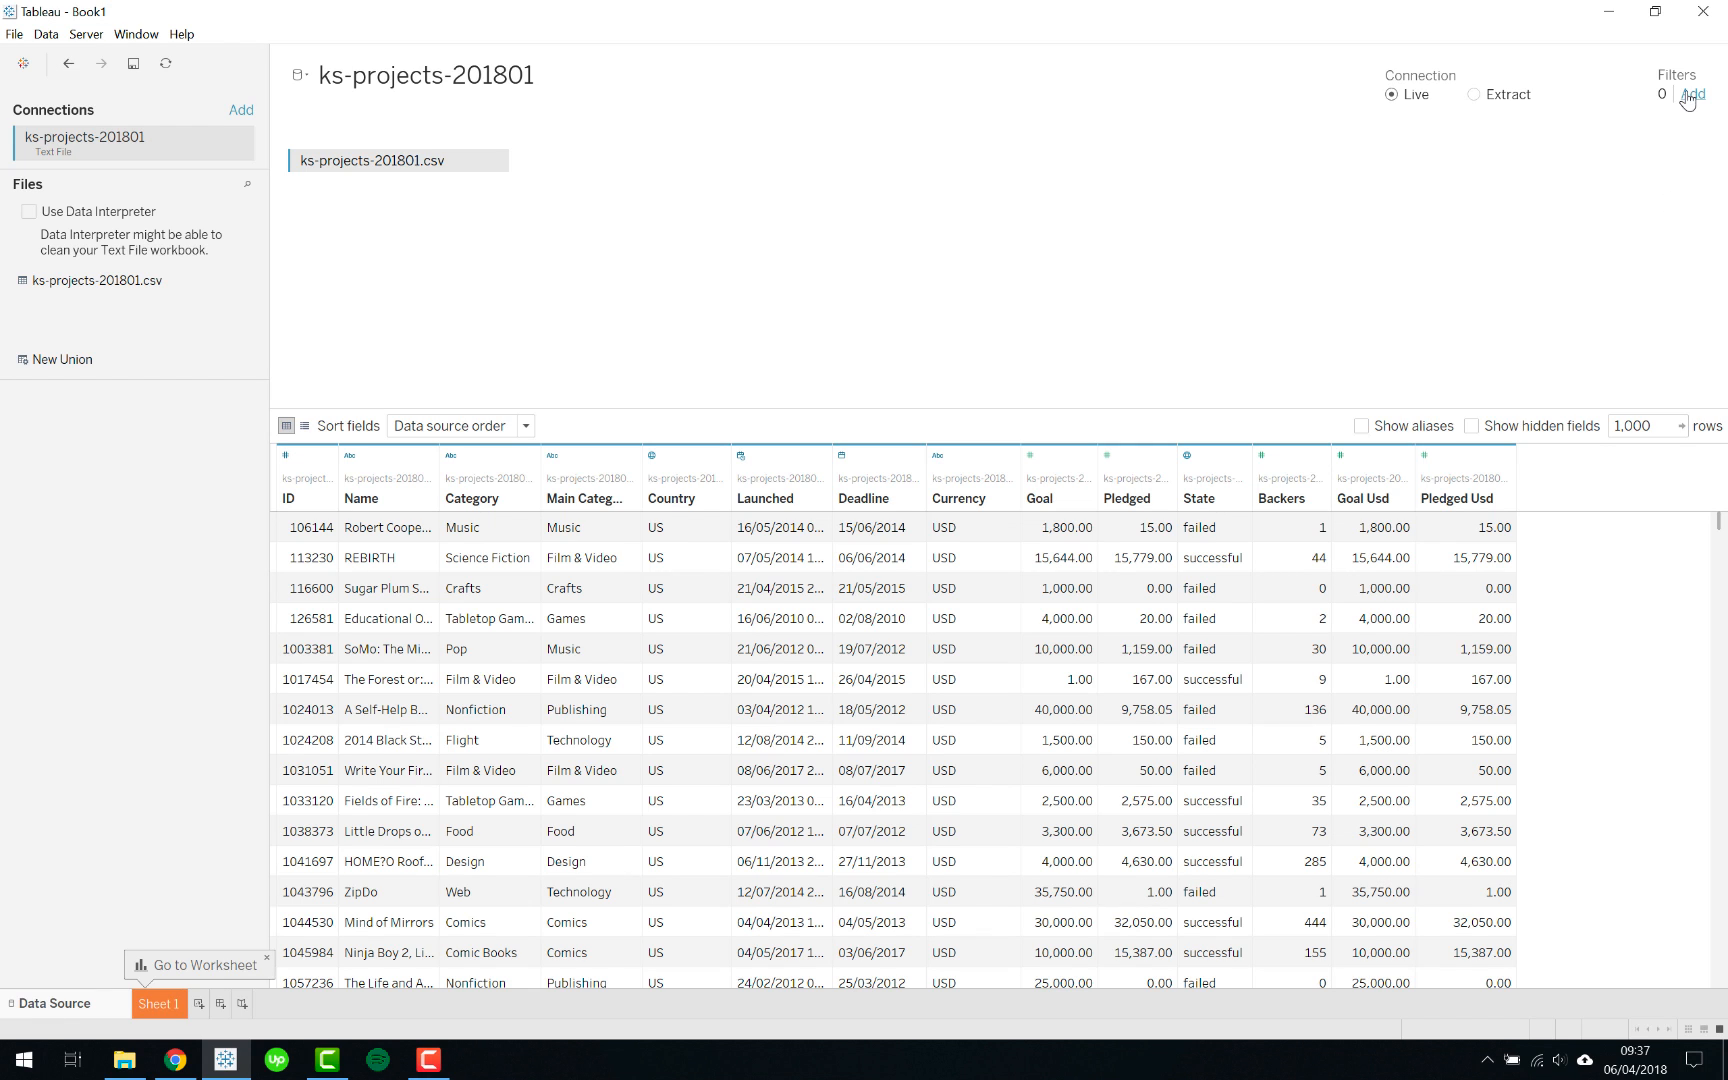
mouse_move(1338, 136)
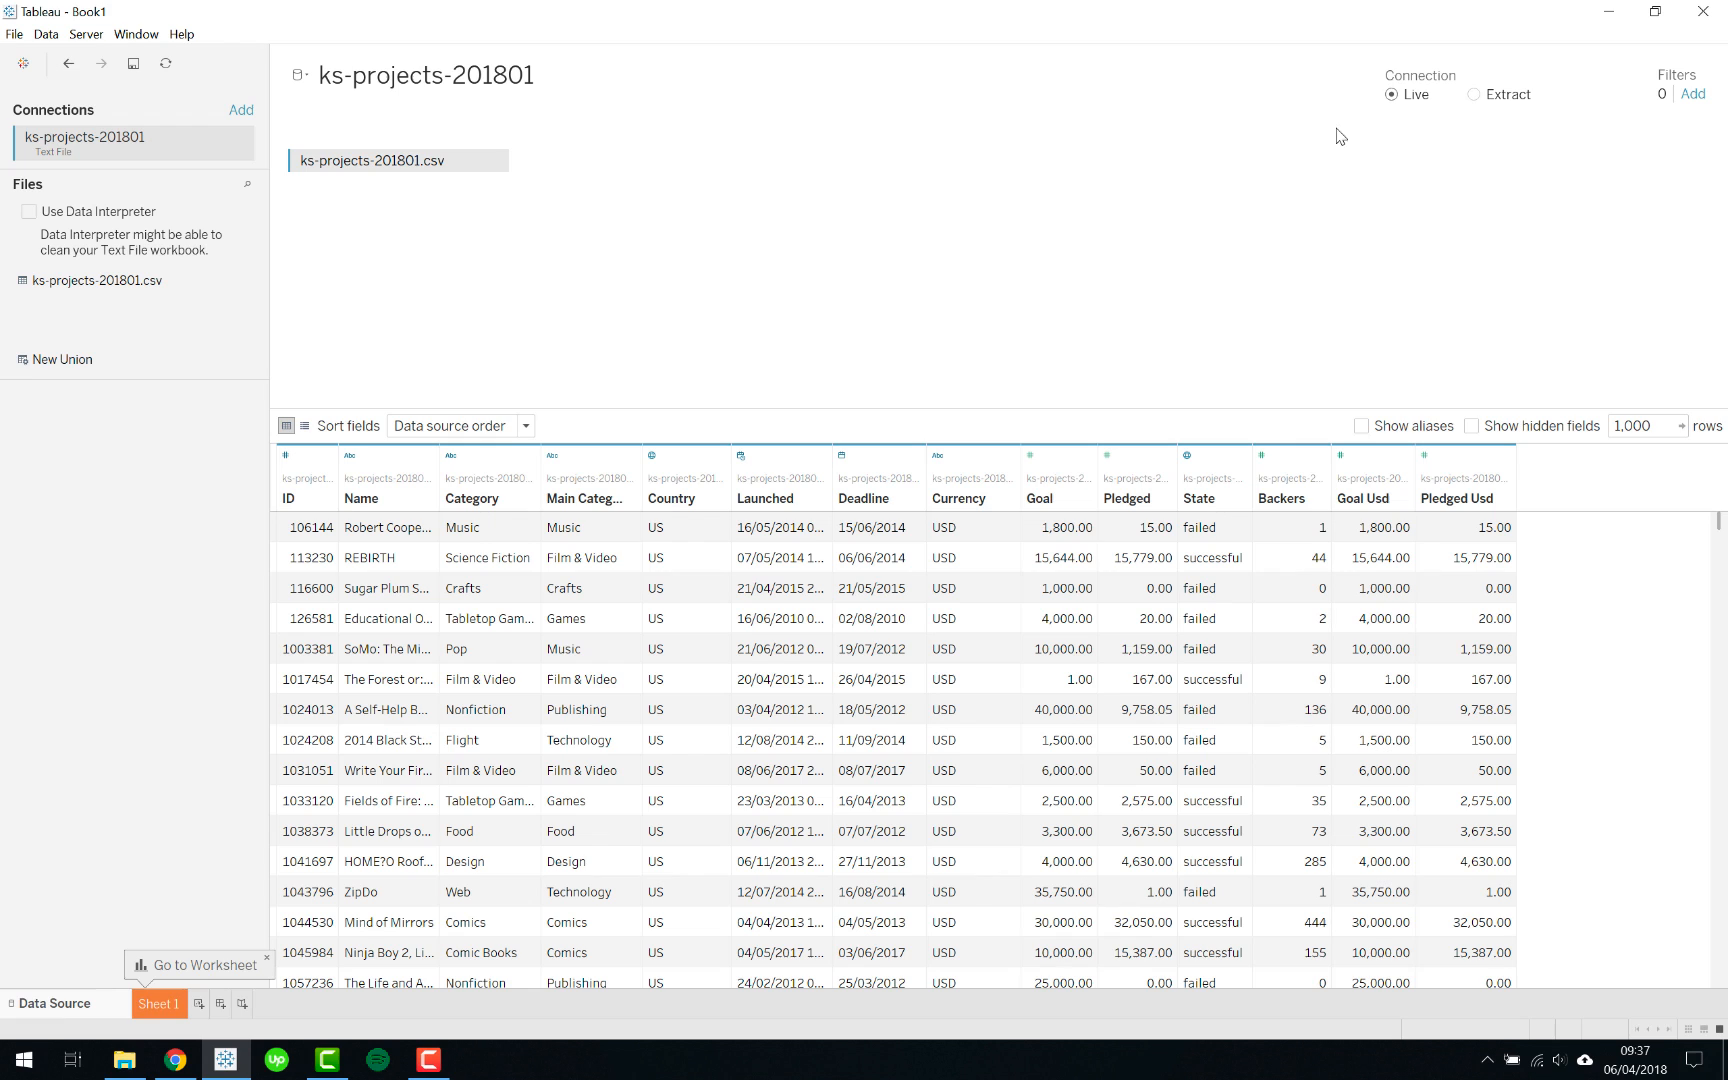
mouse_move(1692, 94)
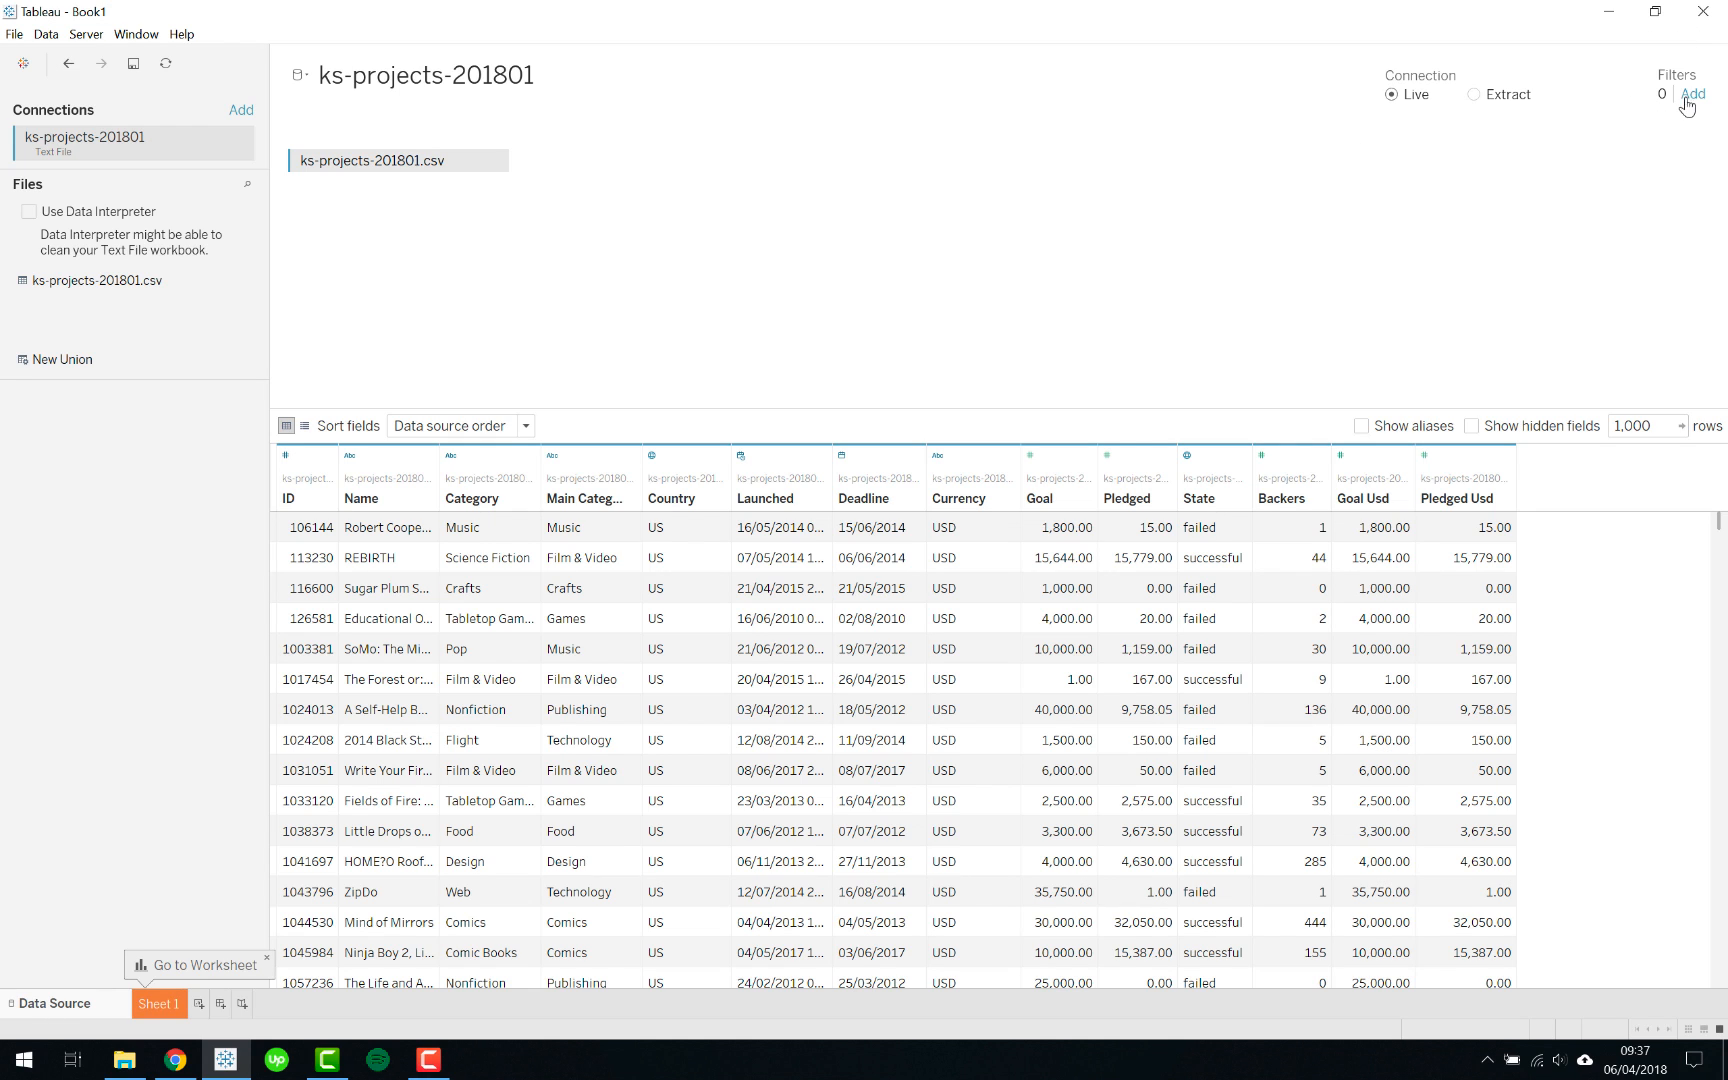
mouse_move(1714, 178)
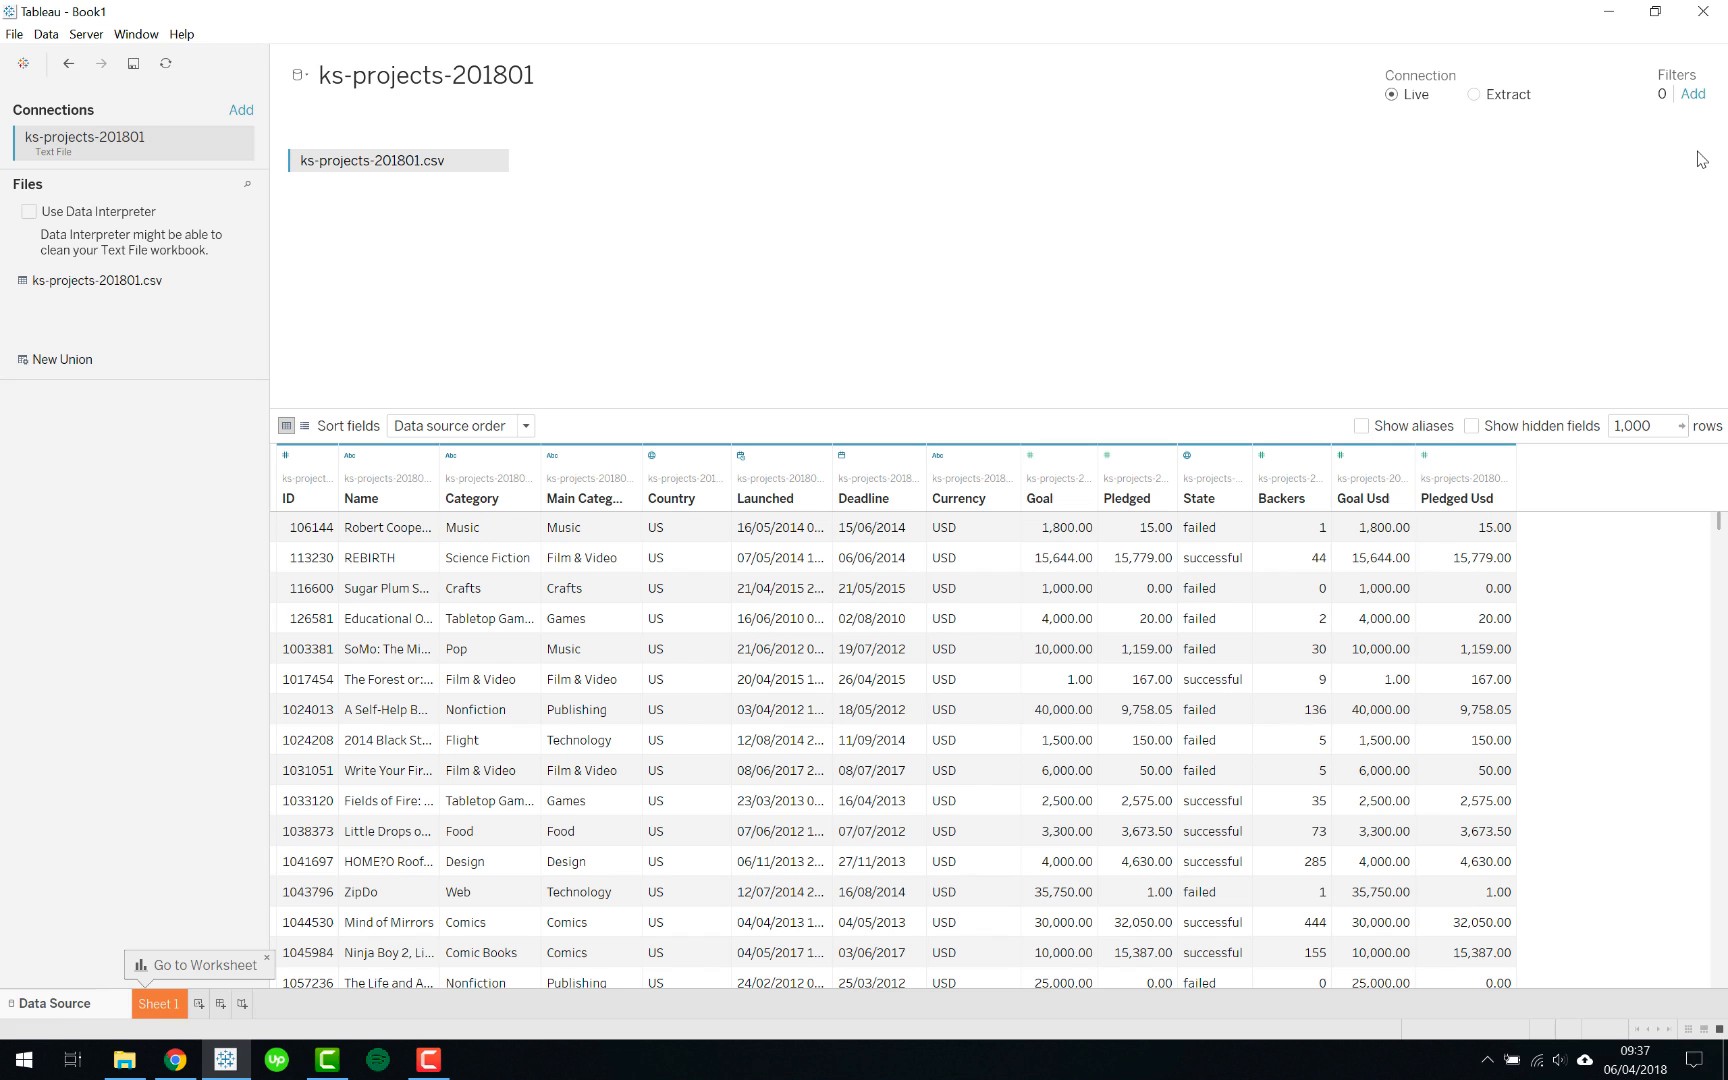
mouse_move(1694, 94)
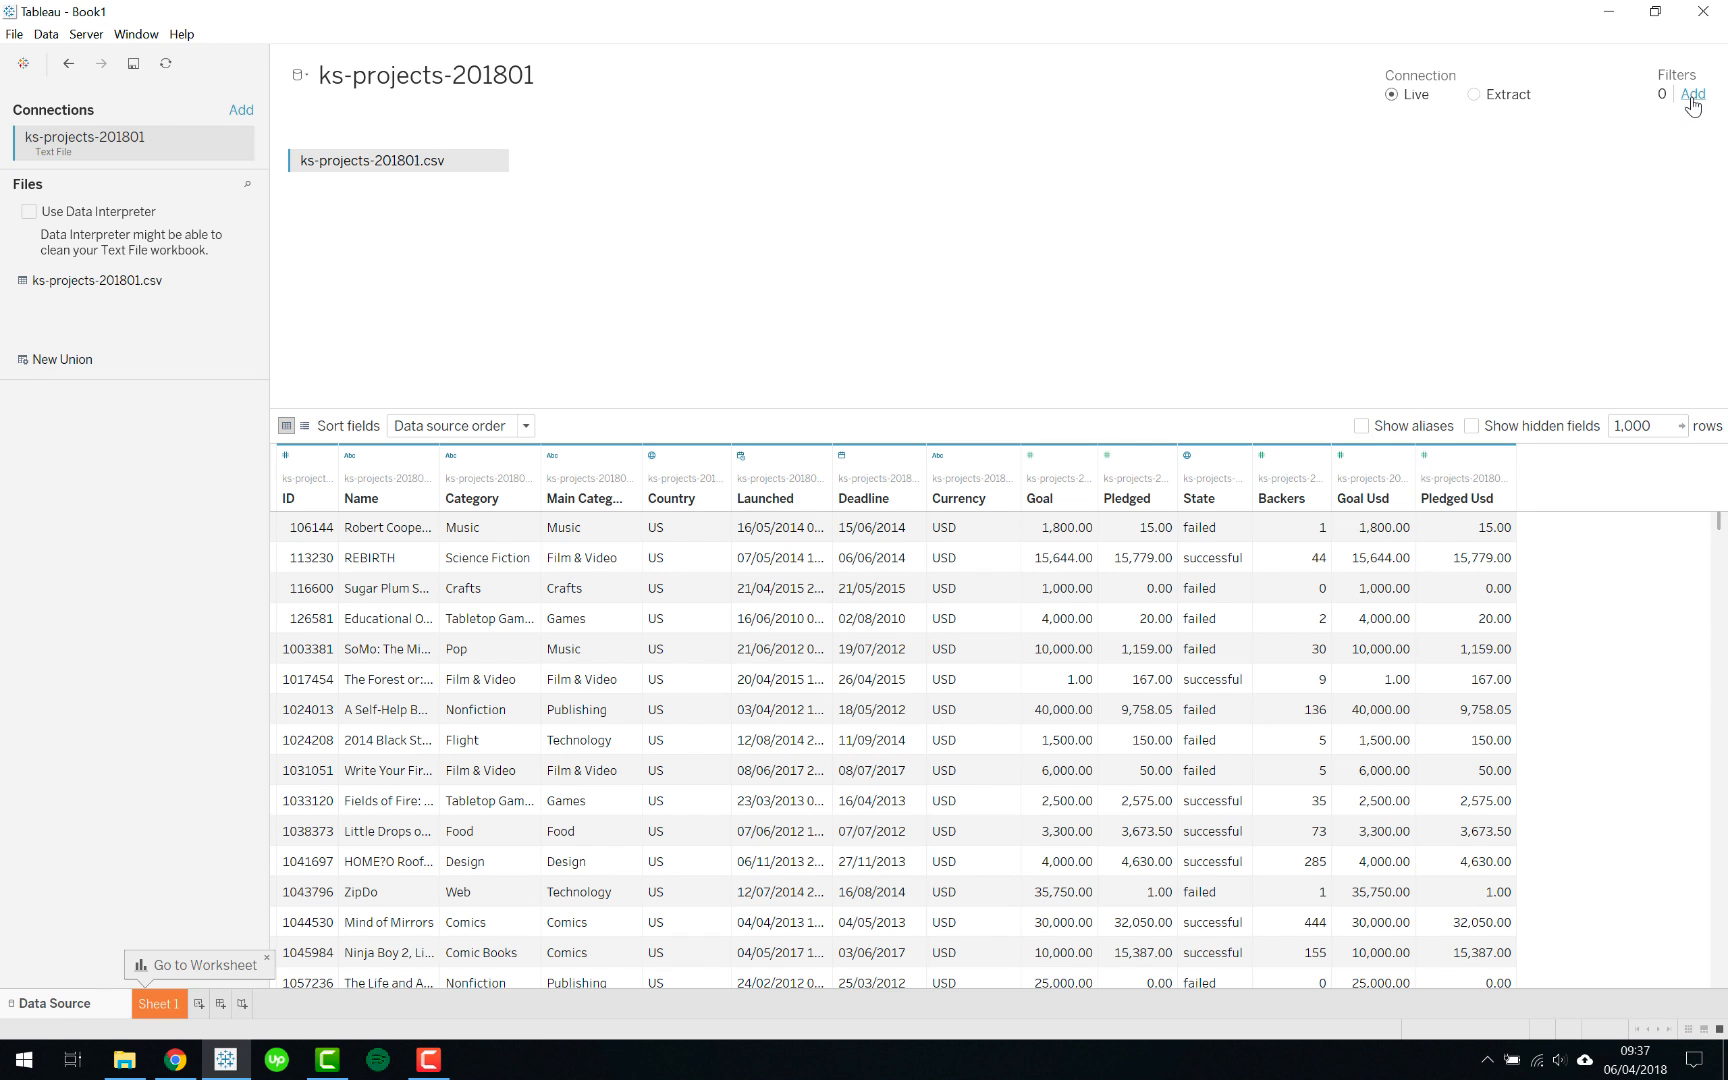
left_click(1692, 94)
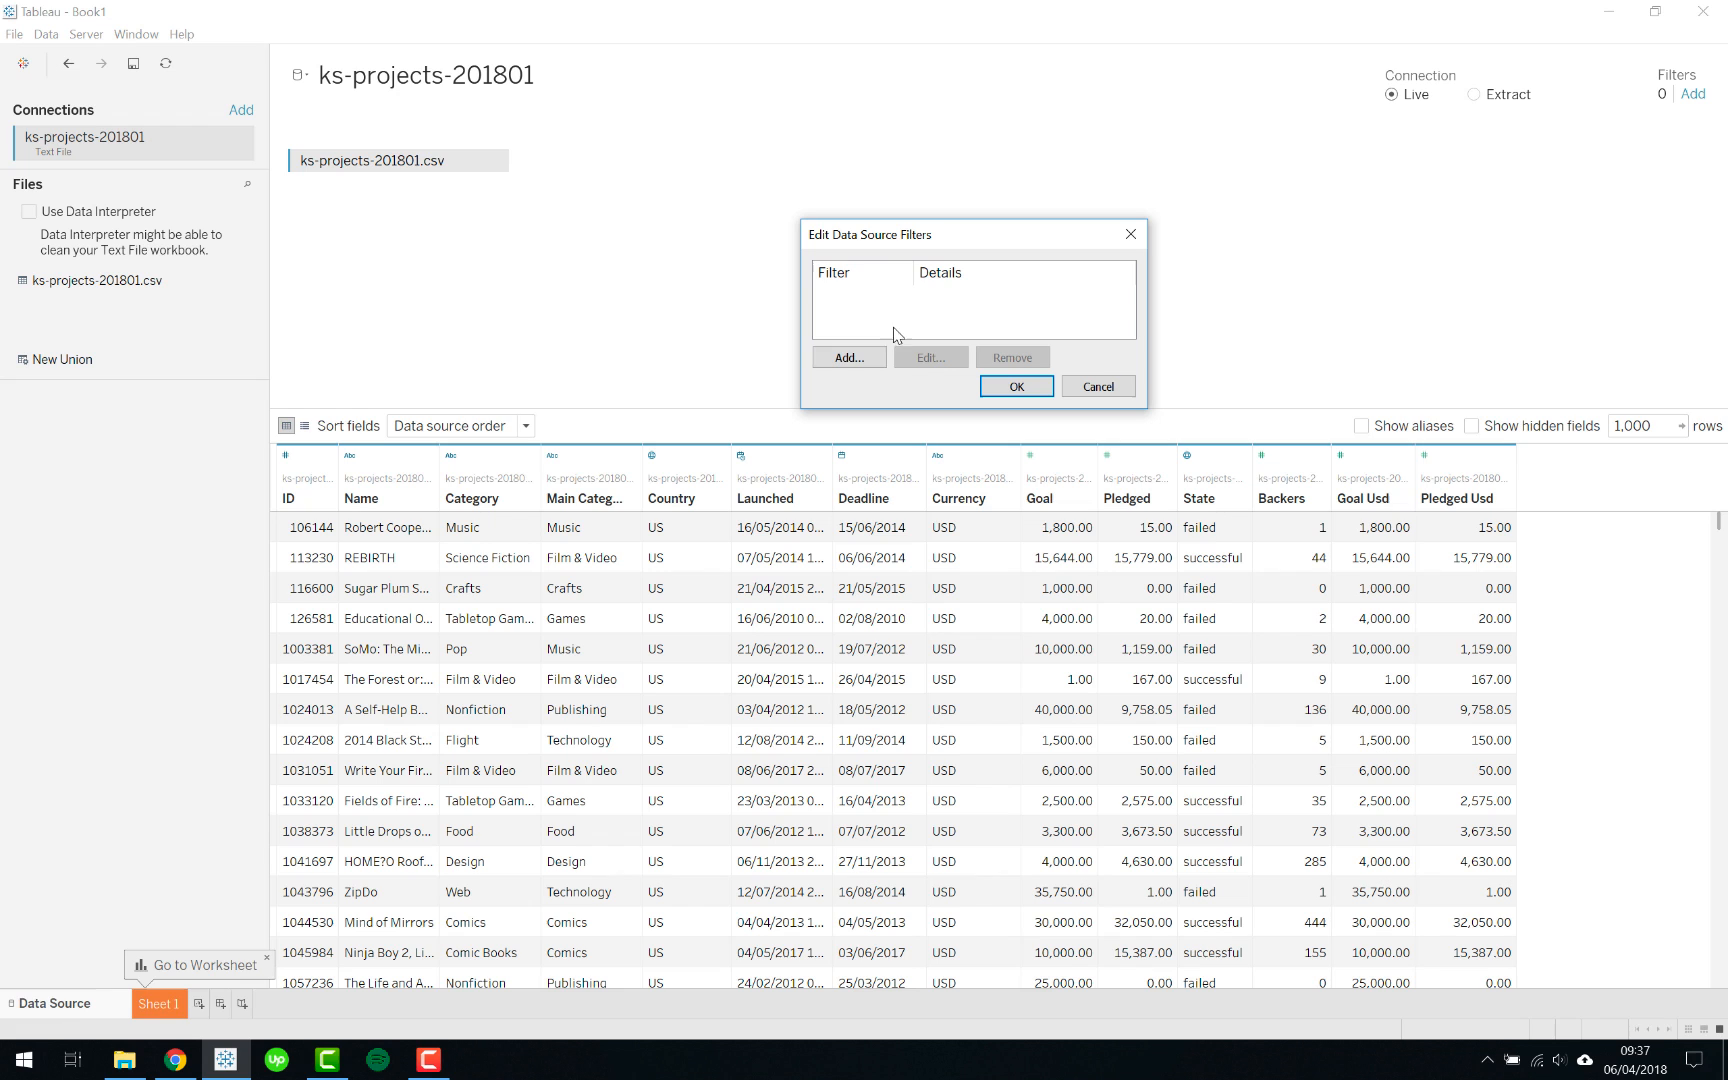
Step: Add a Country data source filter that excludes the N,0" value and apply it
left_click(848, 358)
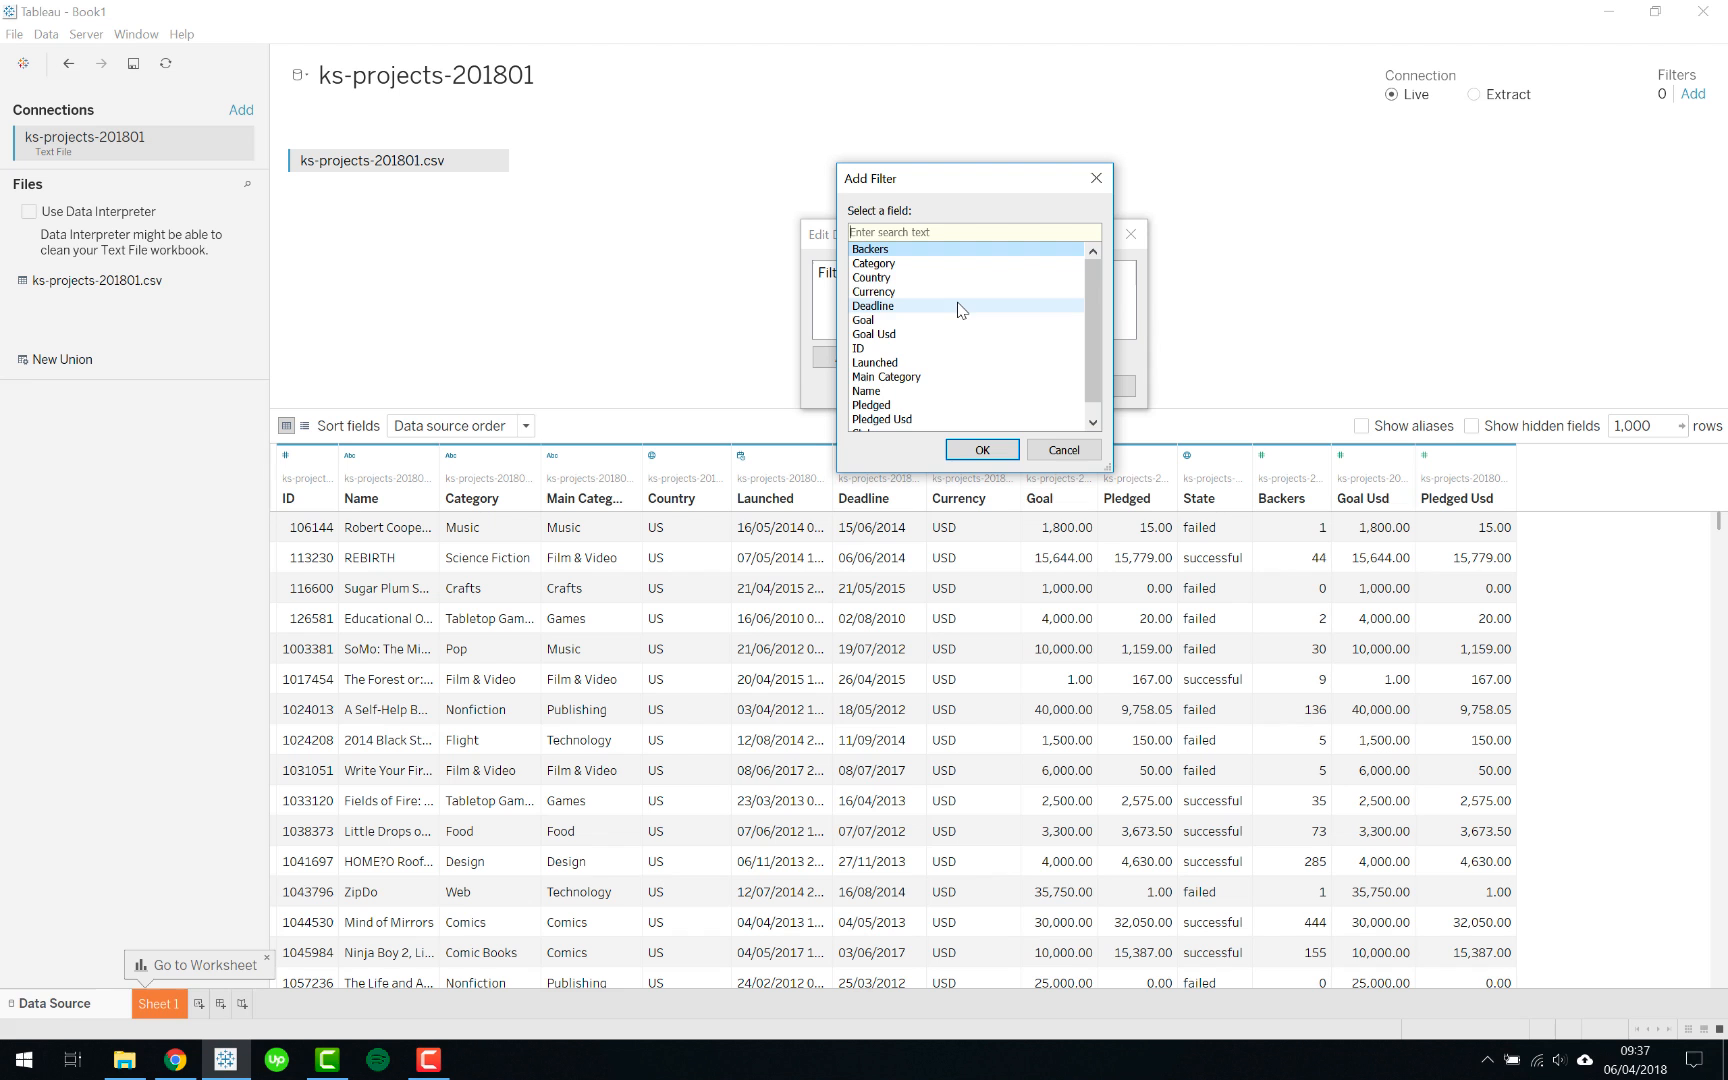
mouse_move(952, 276)
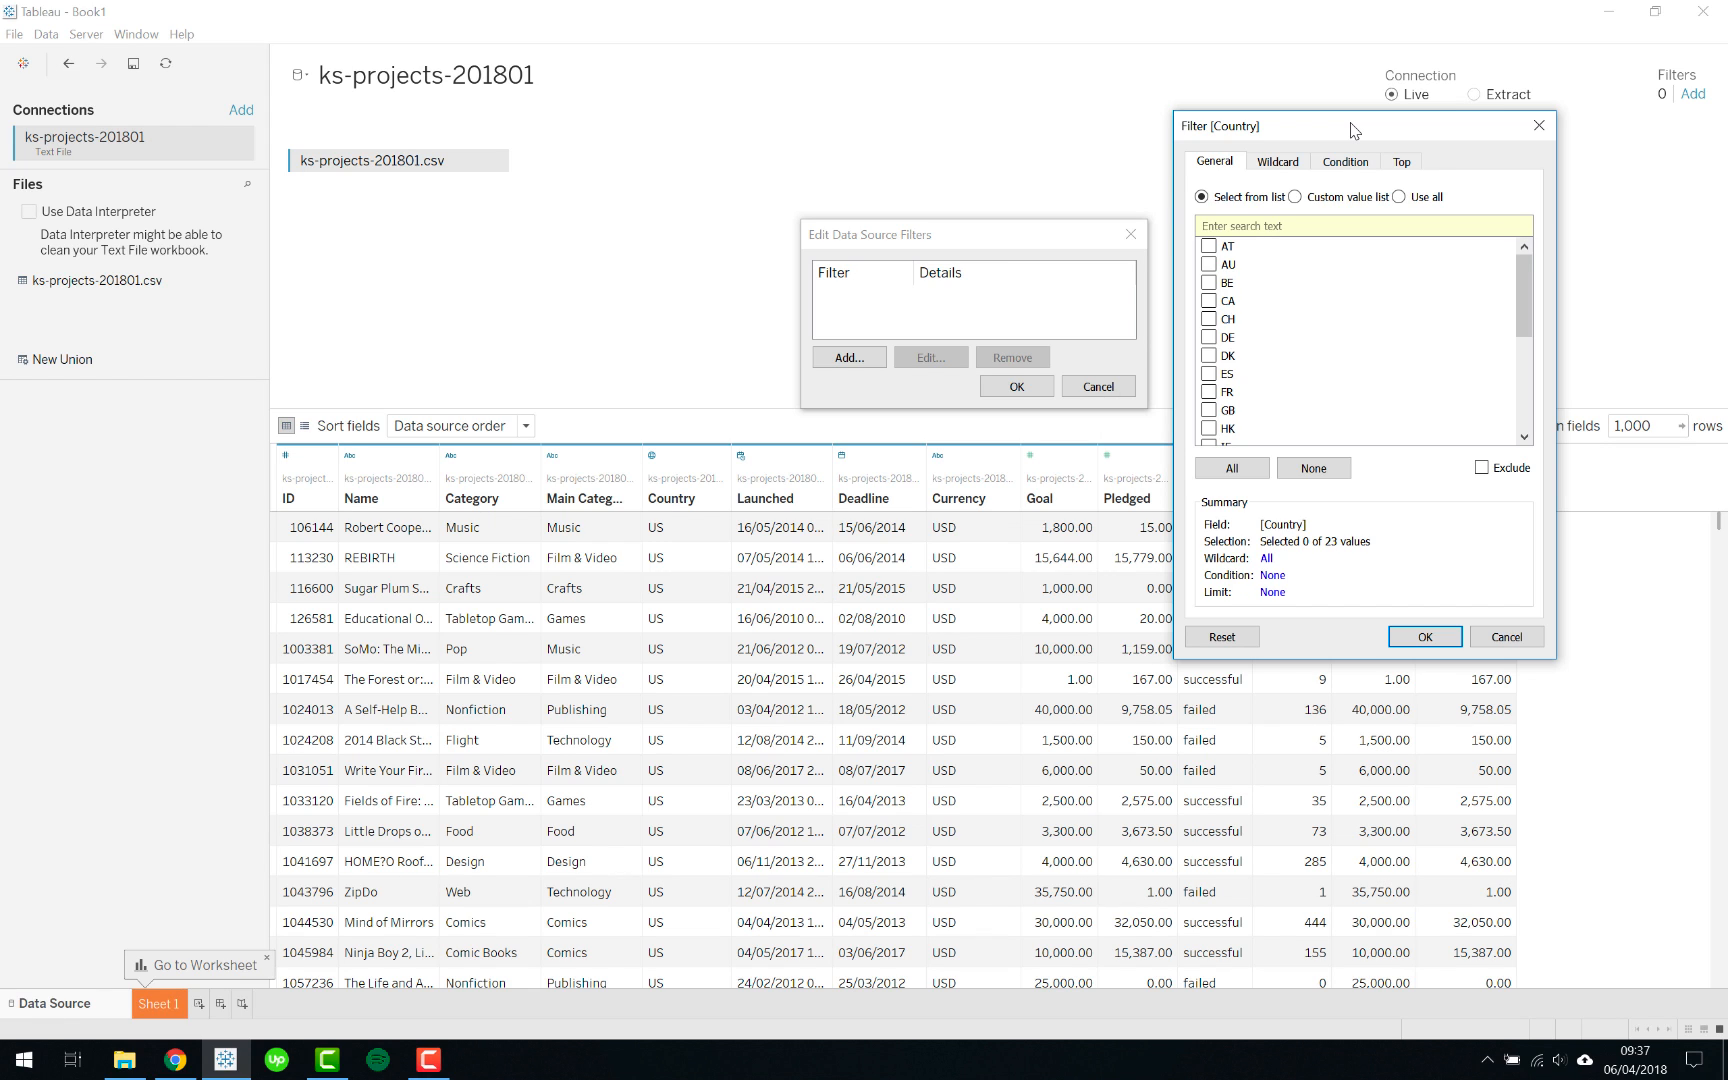
mouse_move(1474, 362)
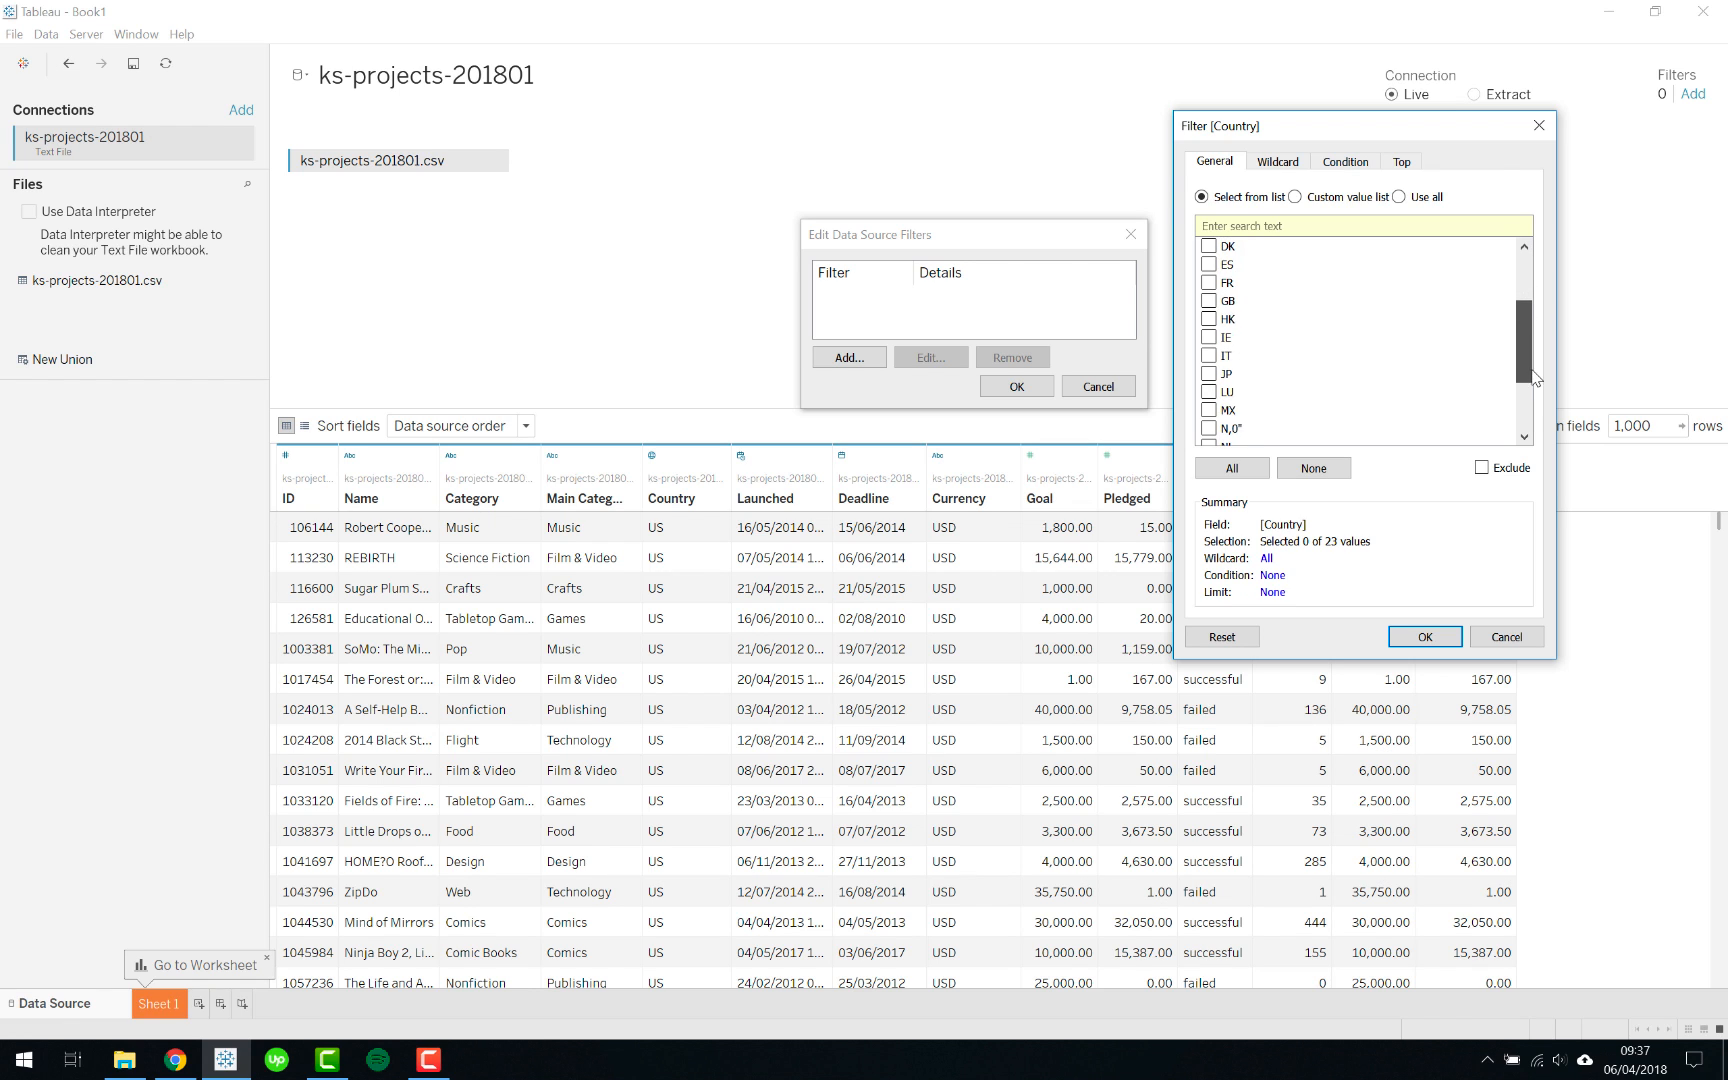
scroll("down", 3)
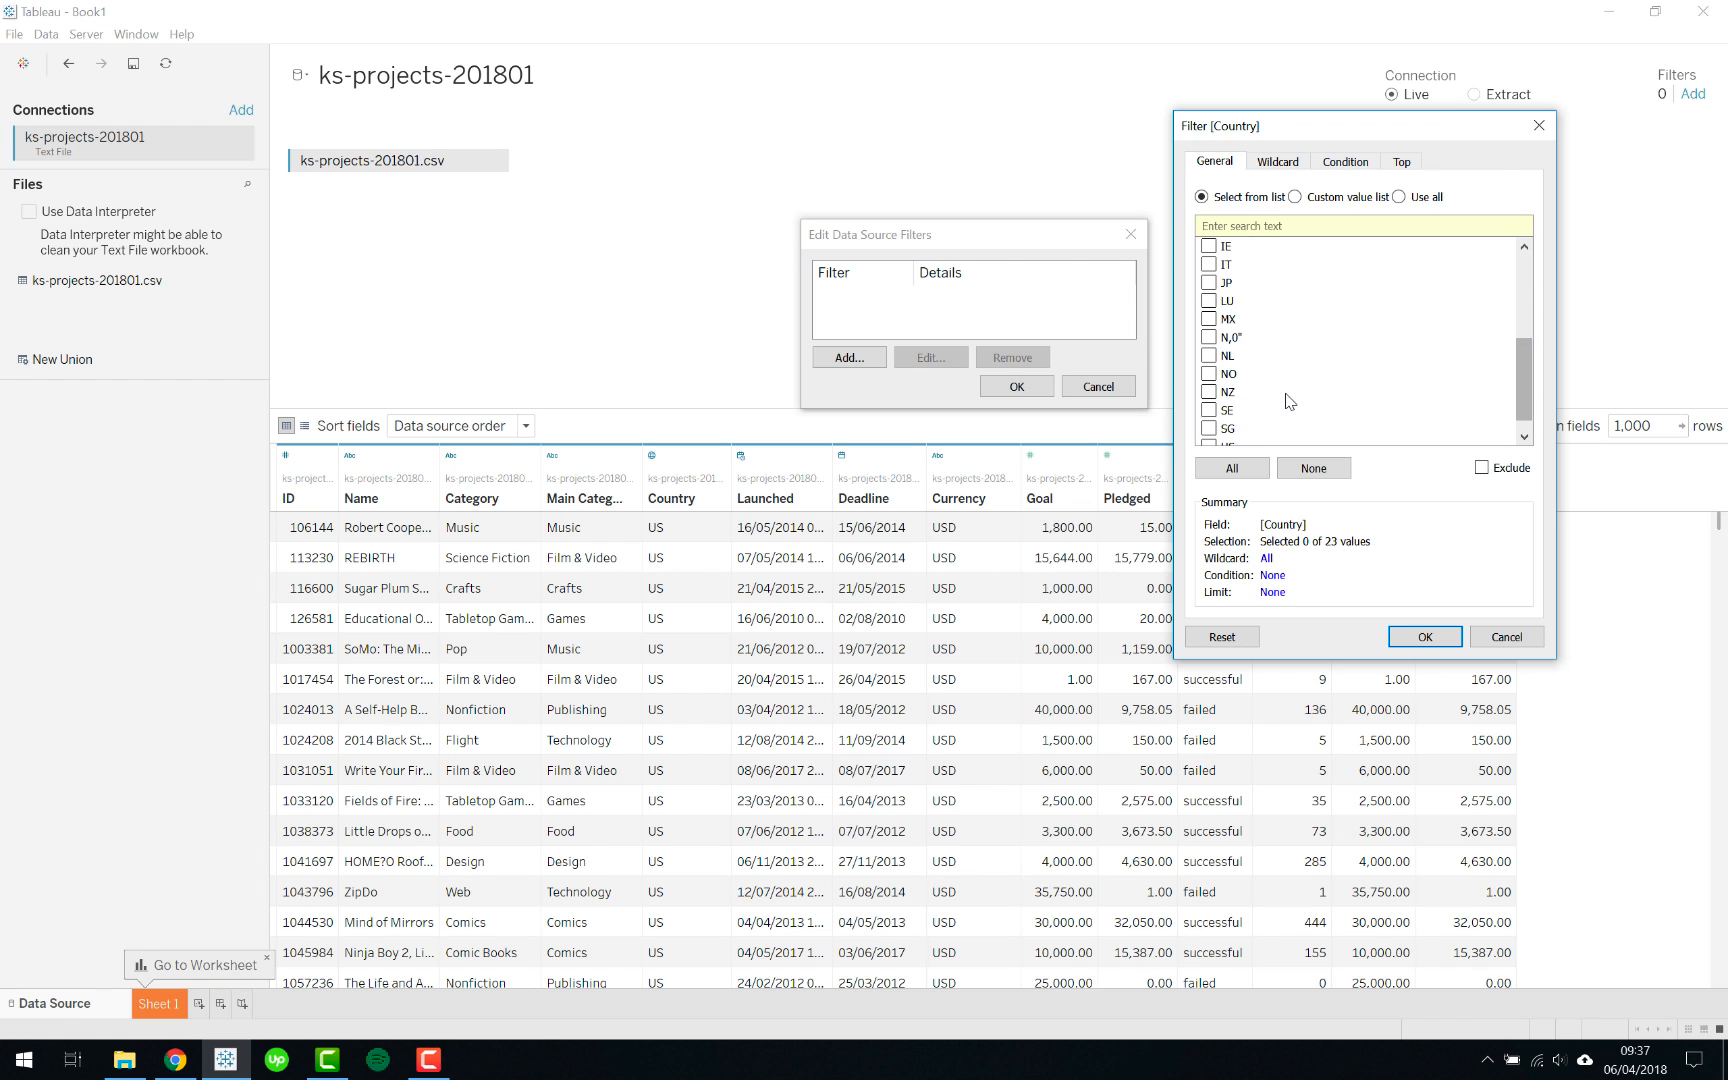
left_click(1212, 338)
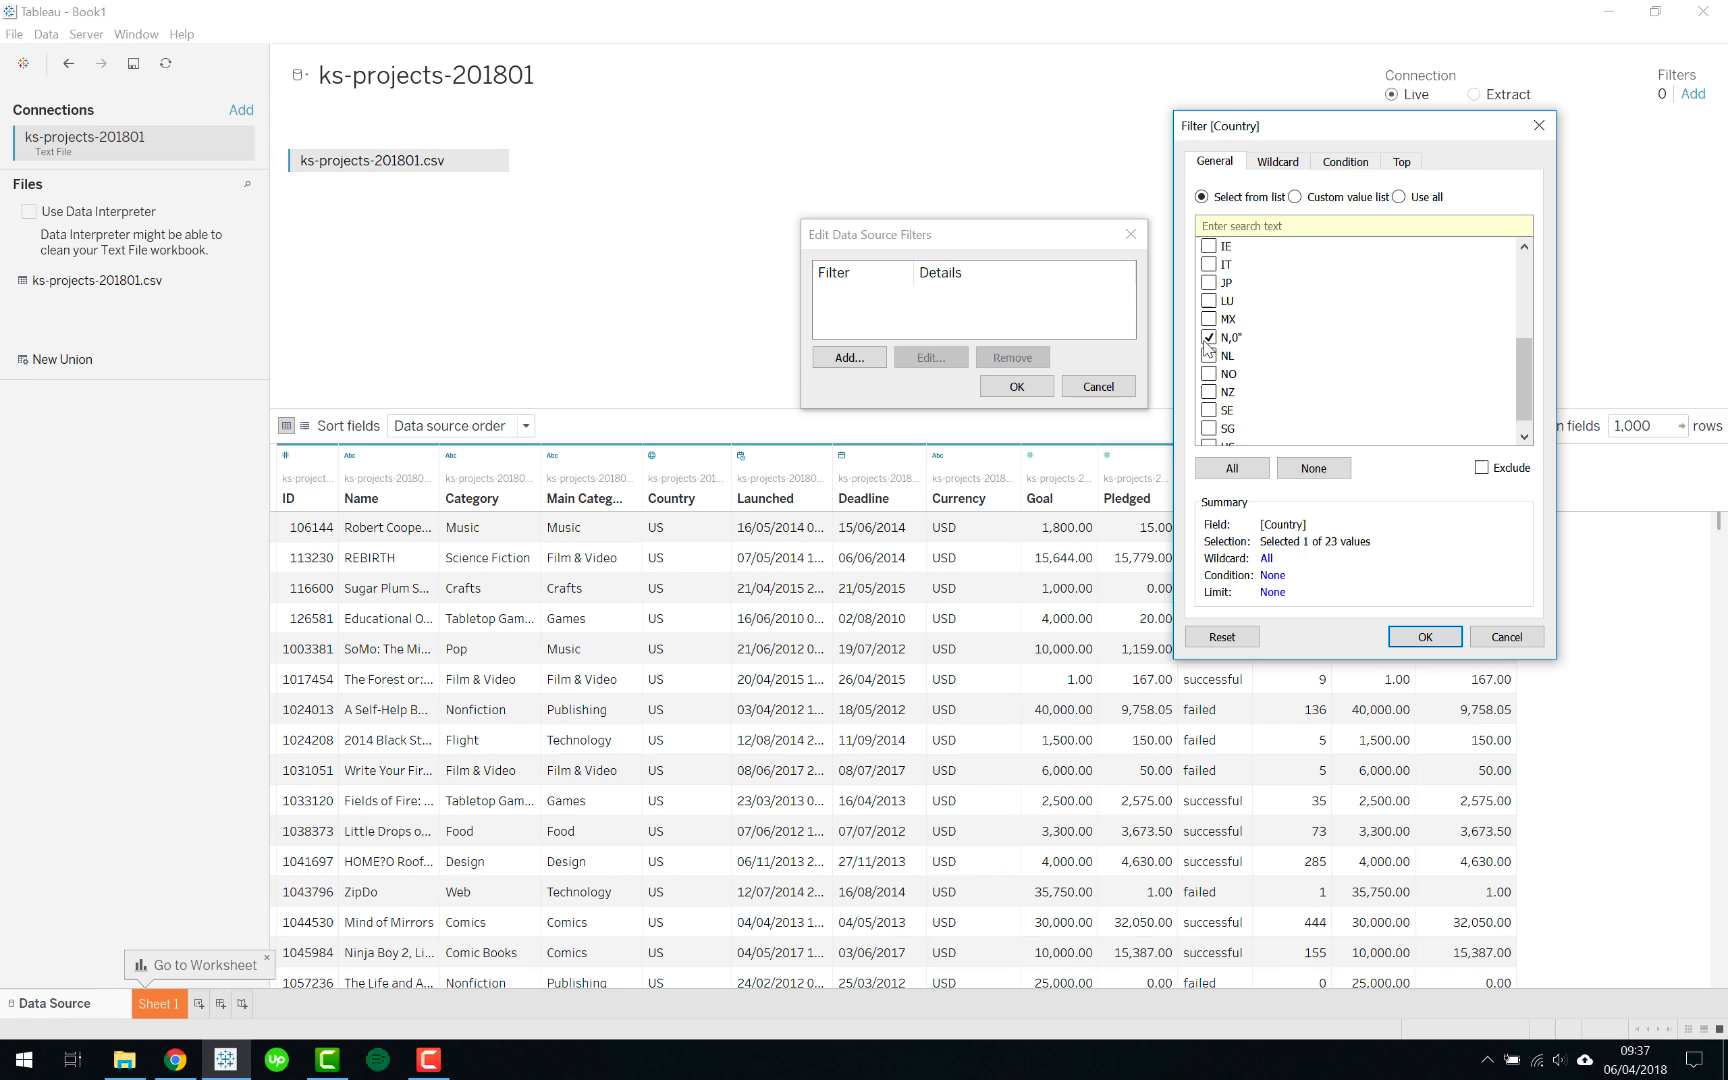
mouse_move(1238, 352)
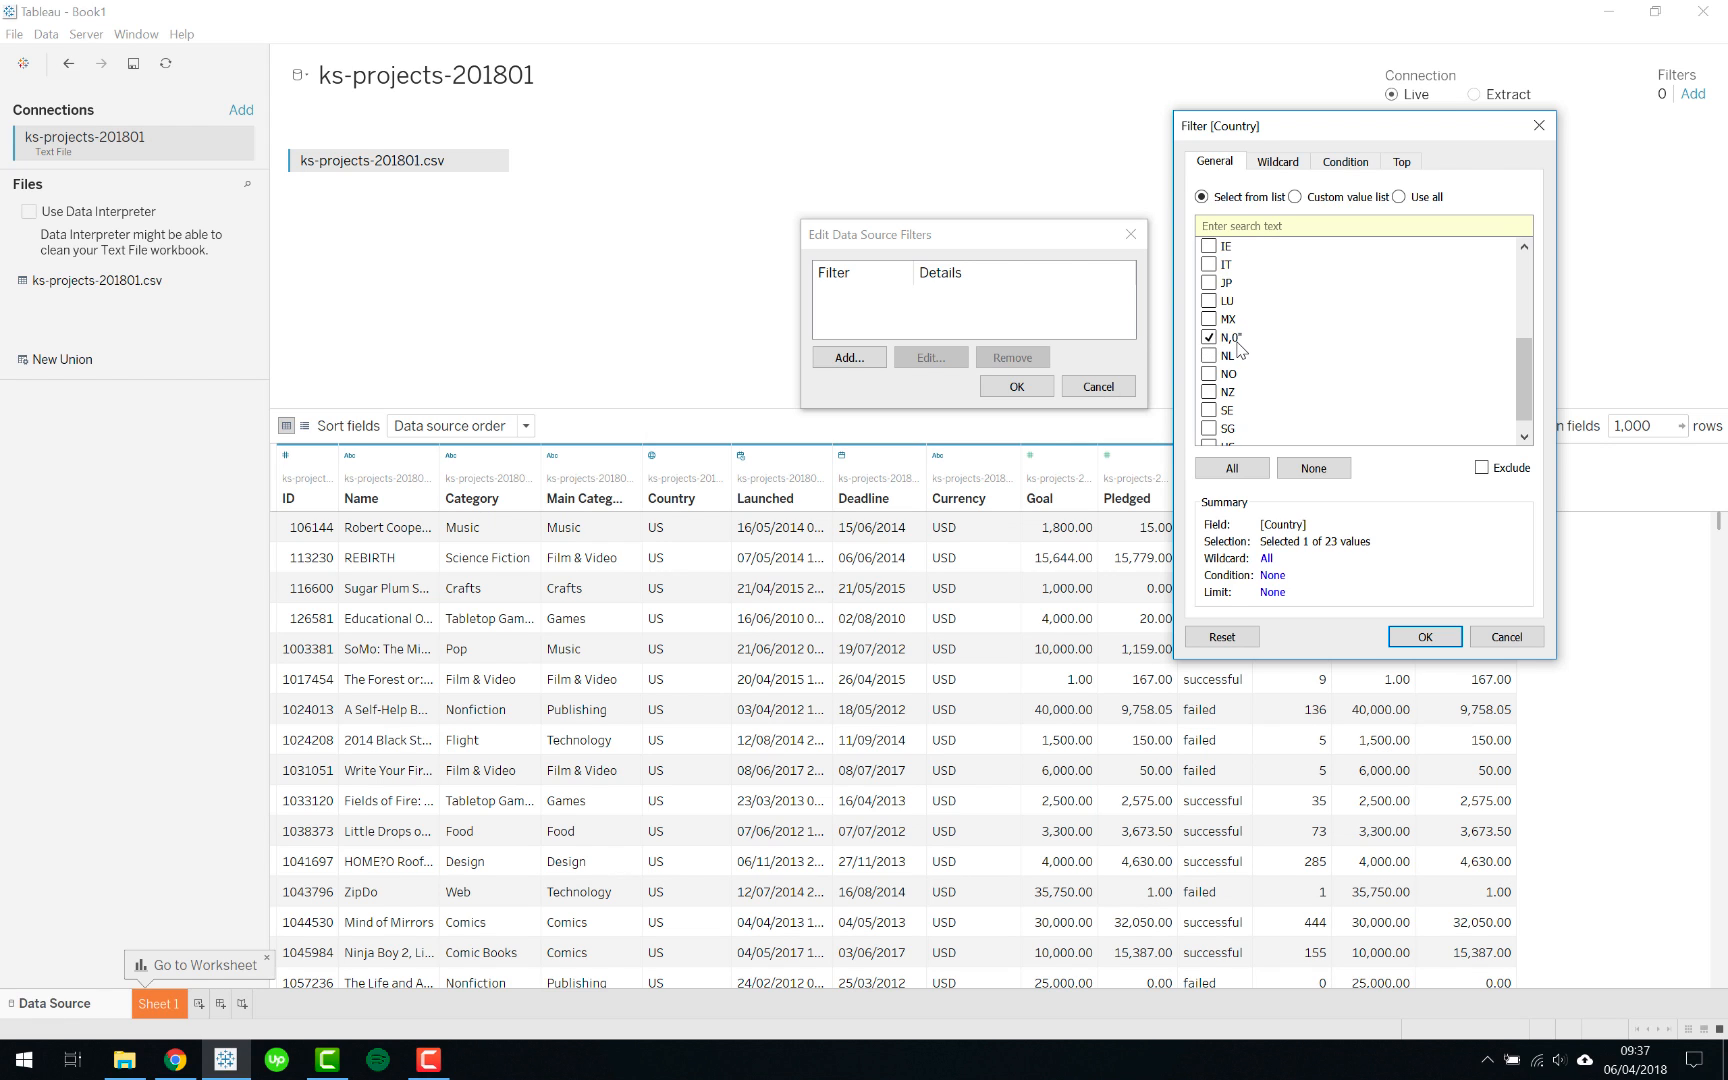
mouse_move(1292, 372)
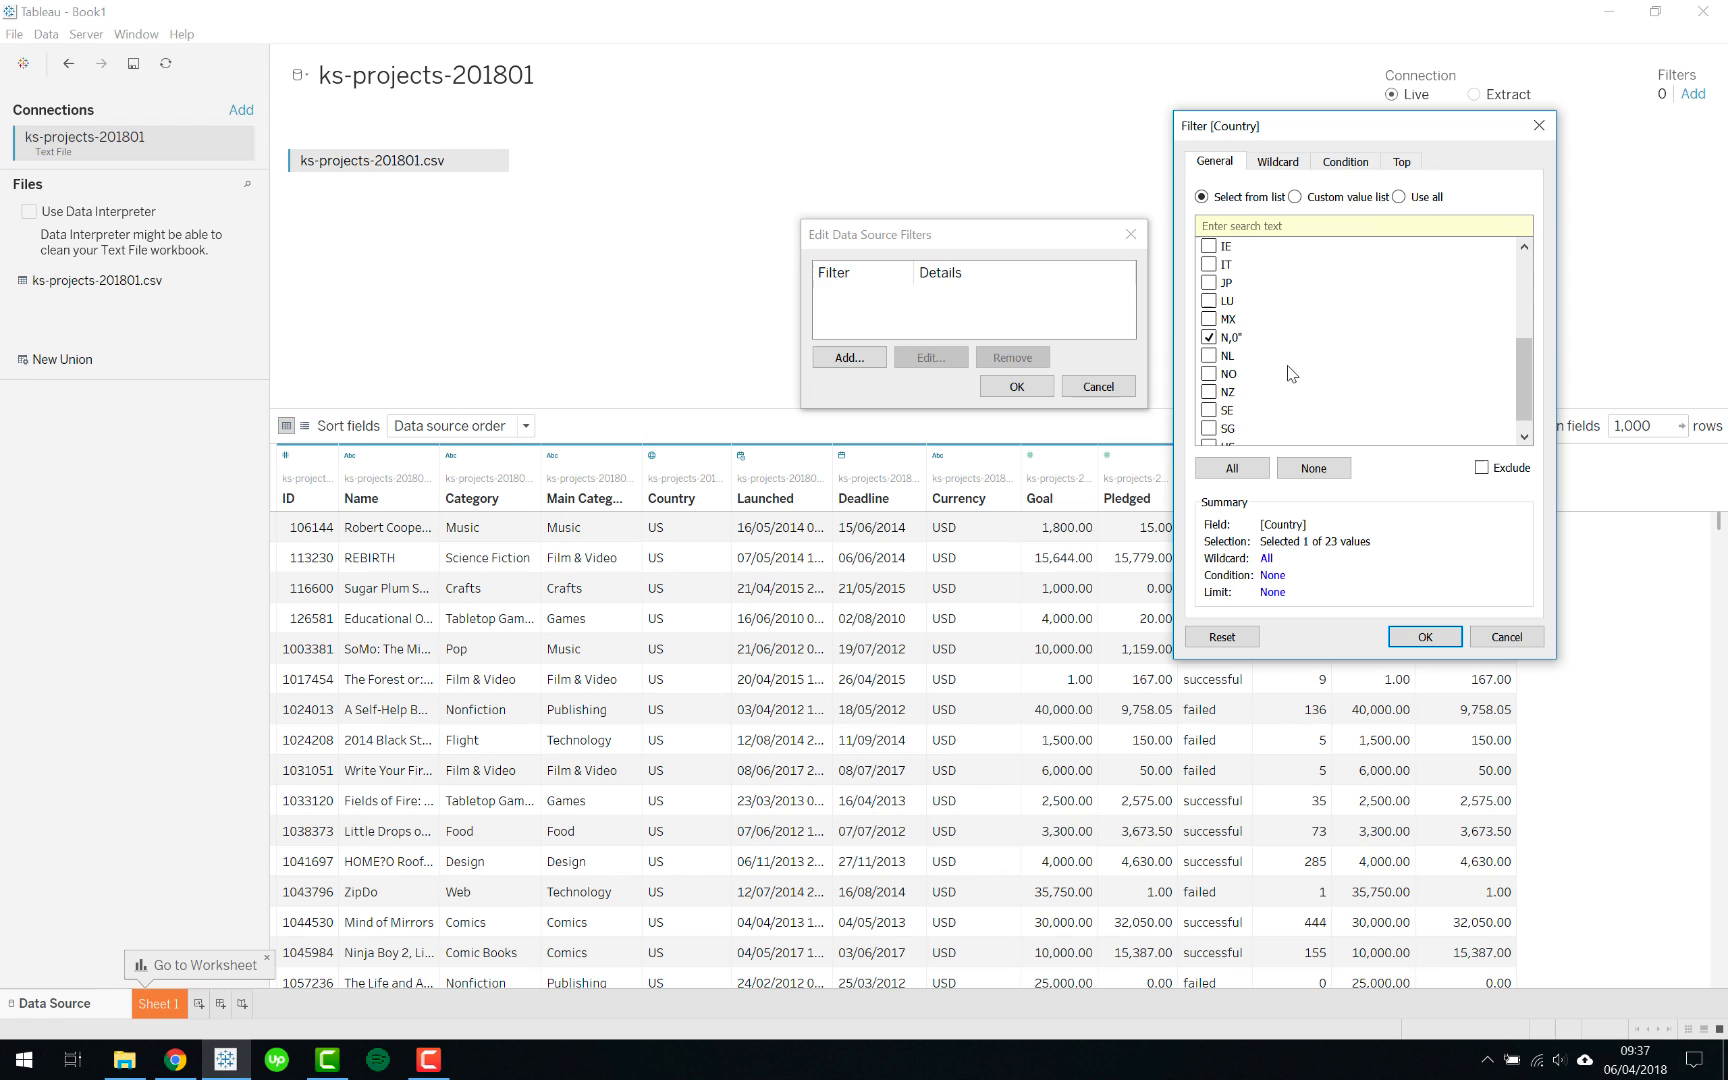
left_click(1482, 468)
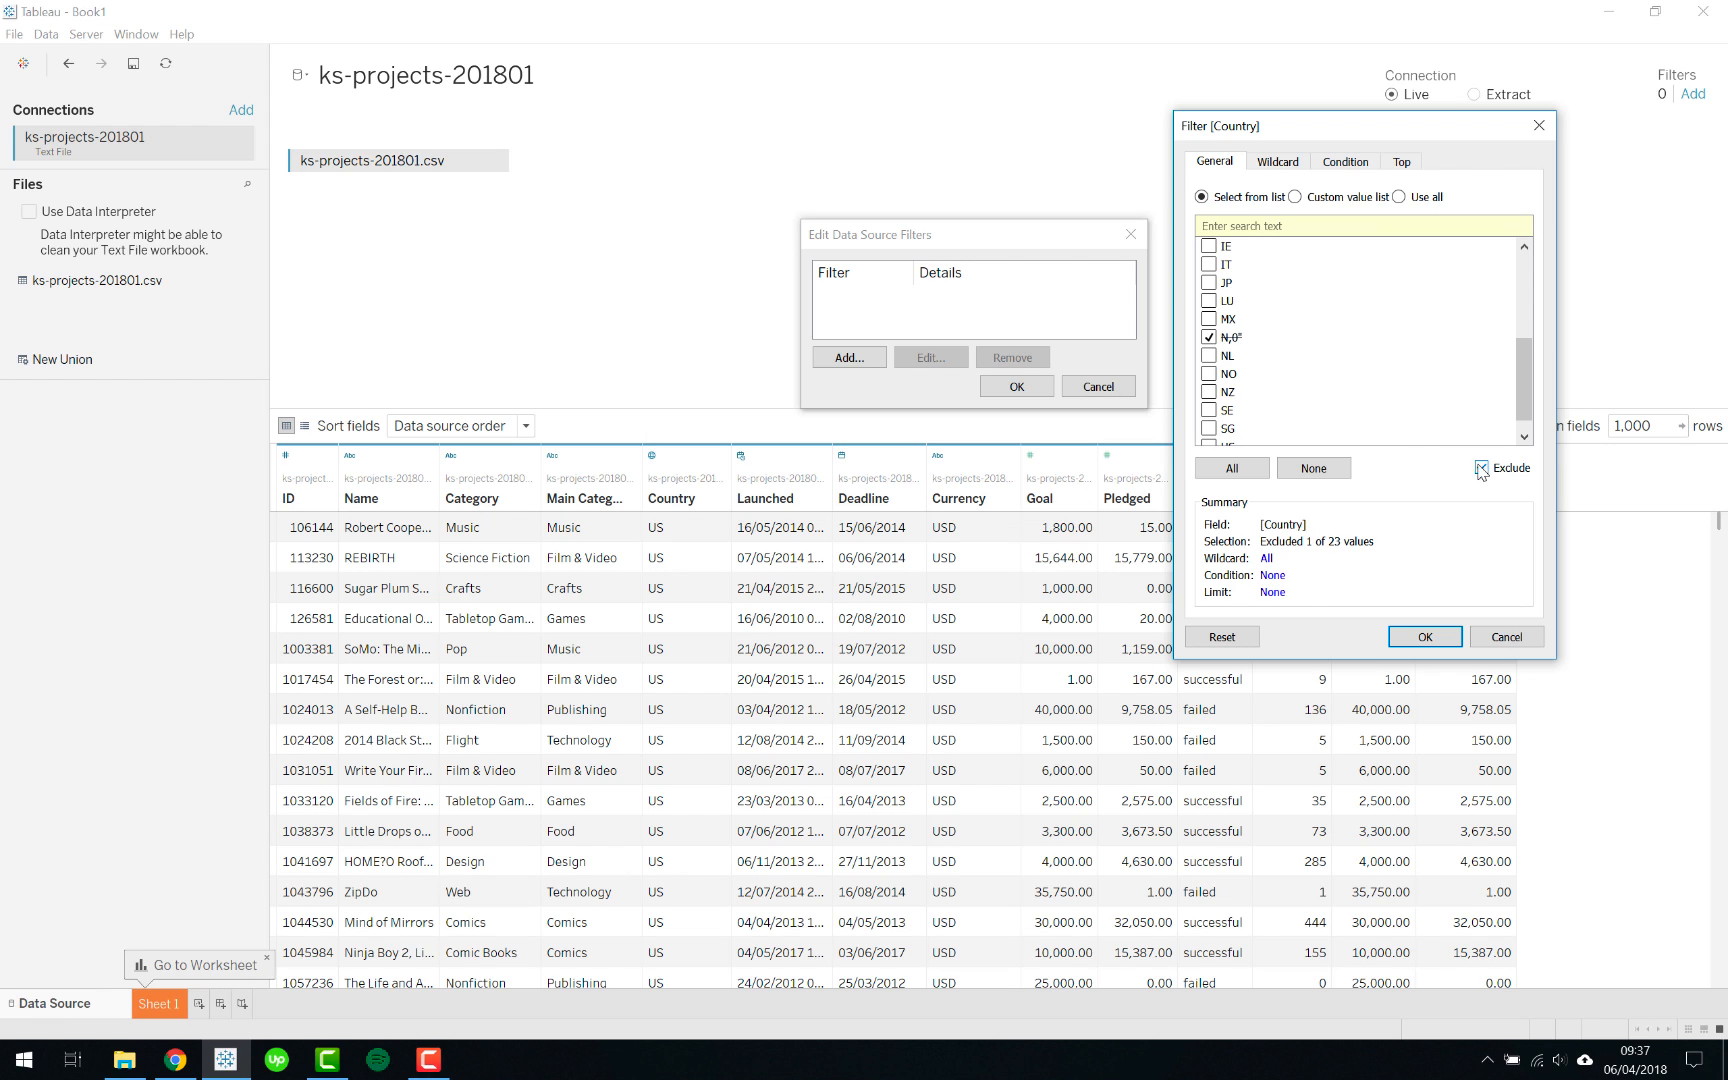
mouse_move(1374, 474)
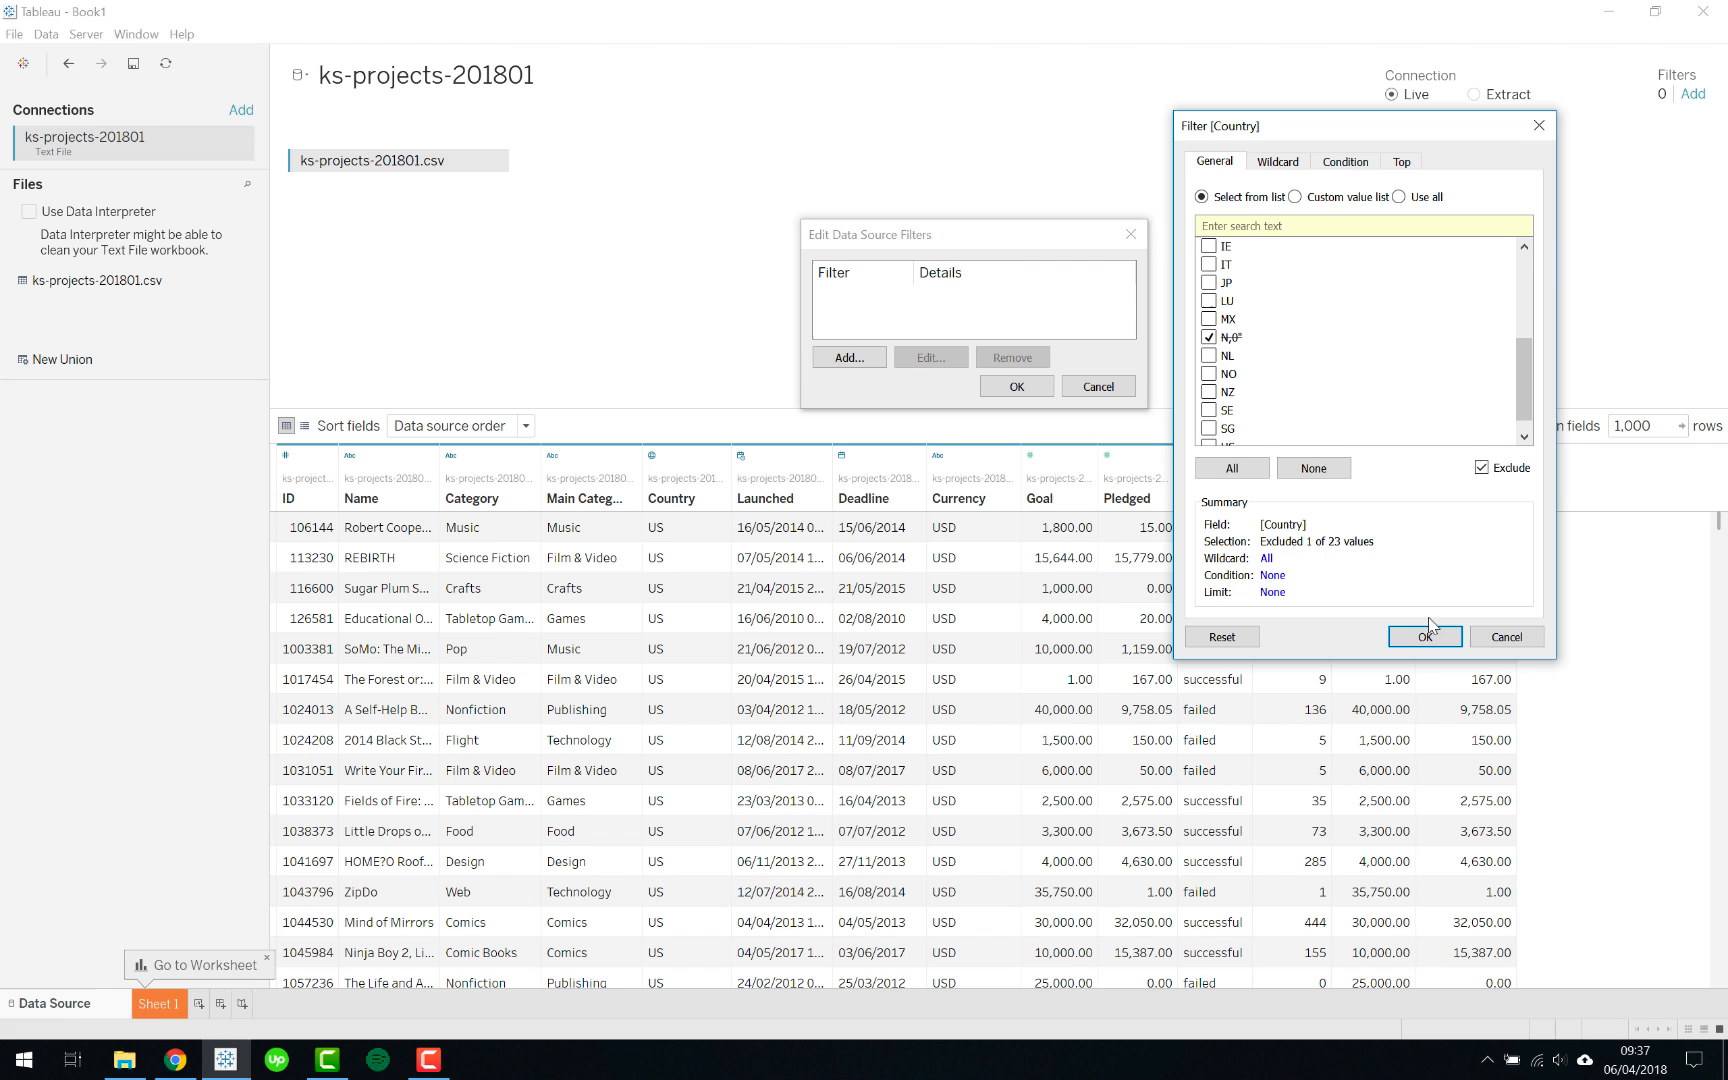
left_click(1422, 636)
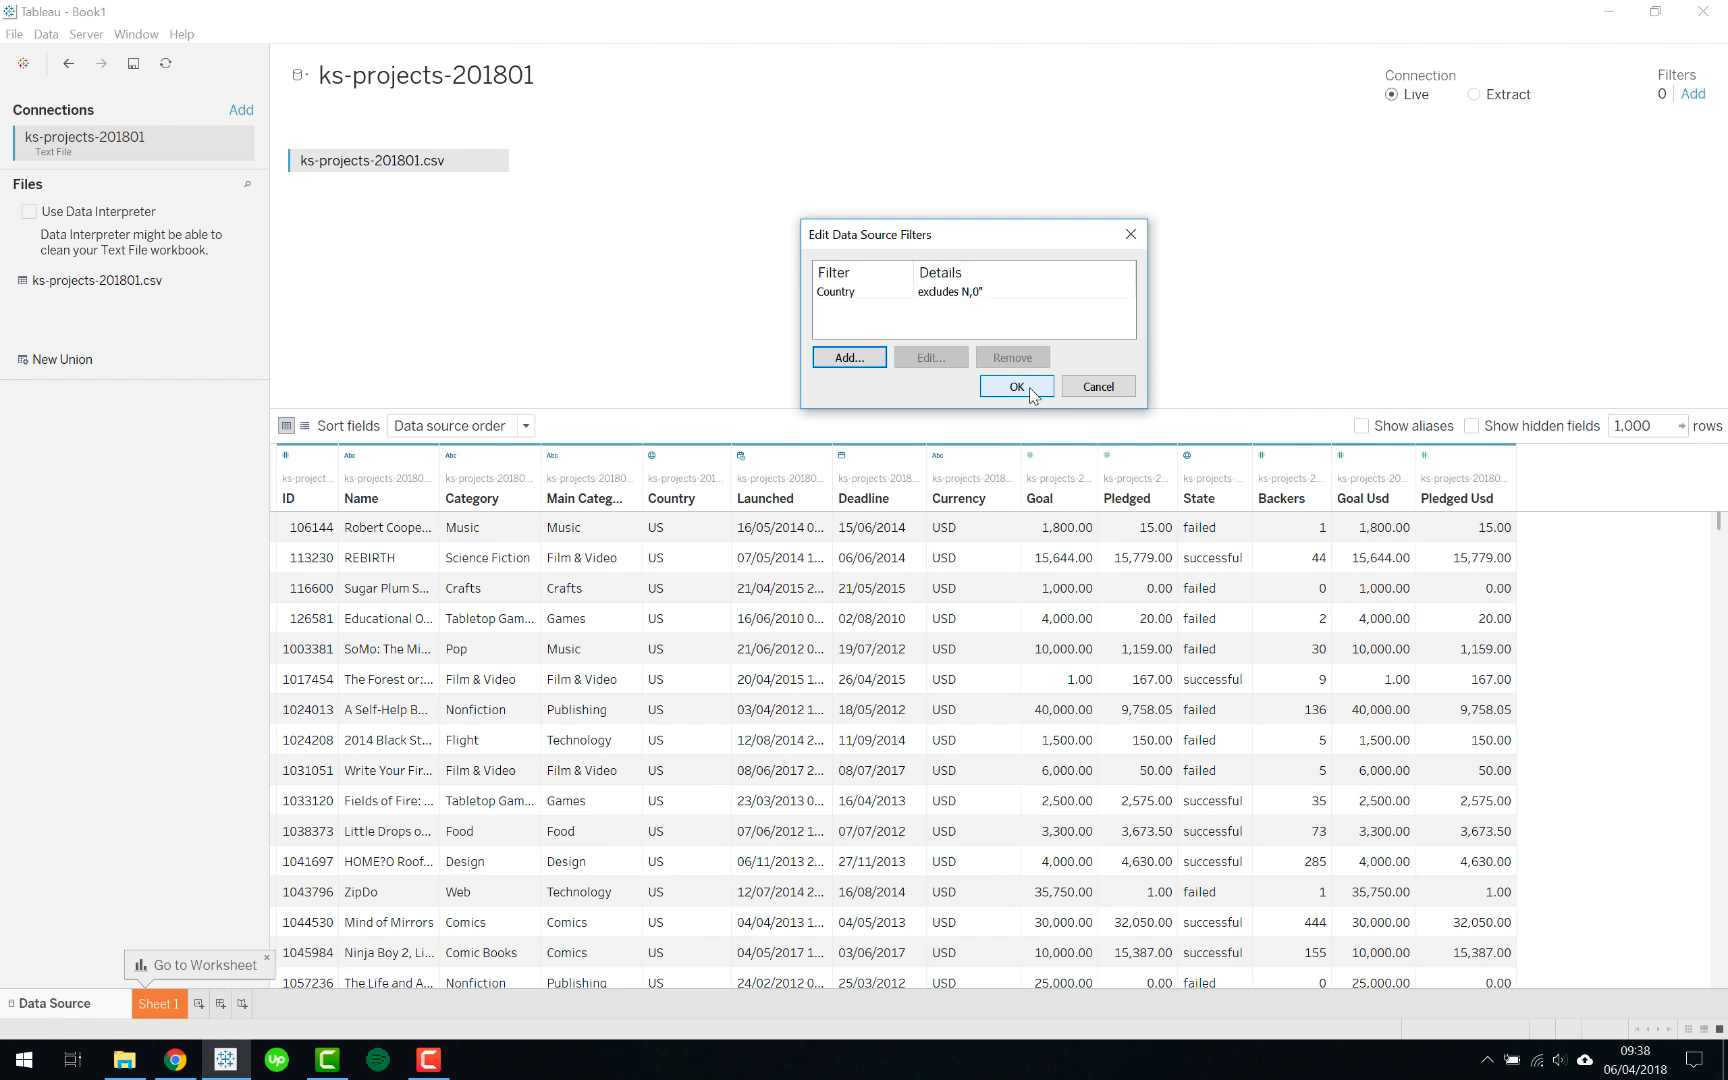
left_click(1014, 386)
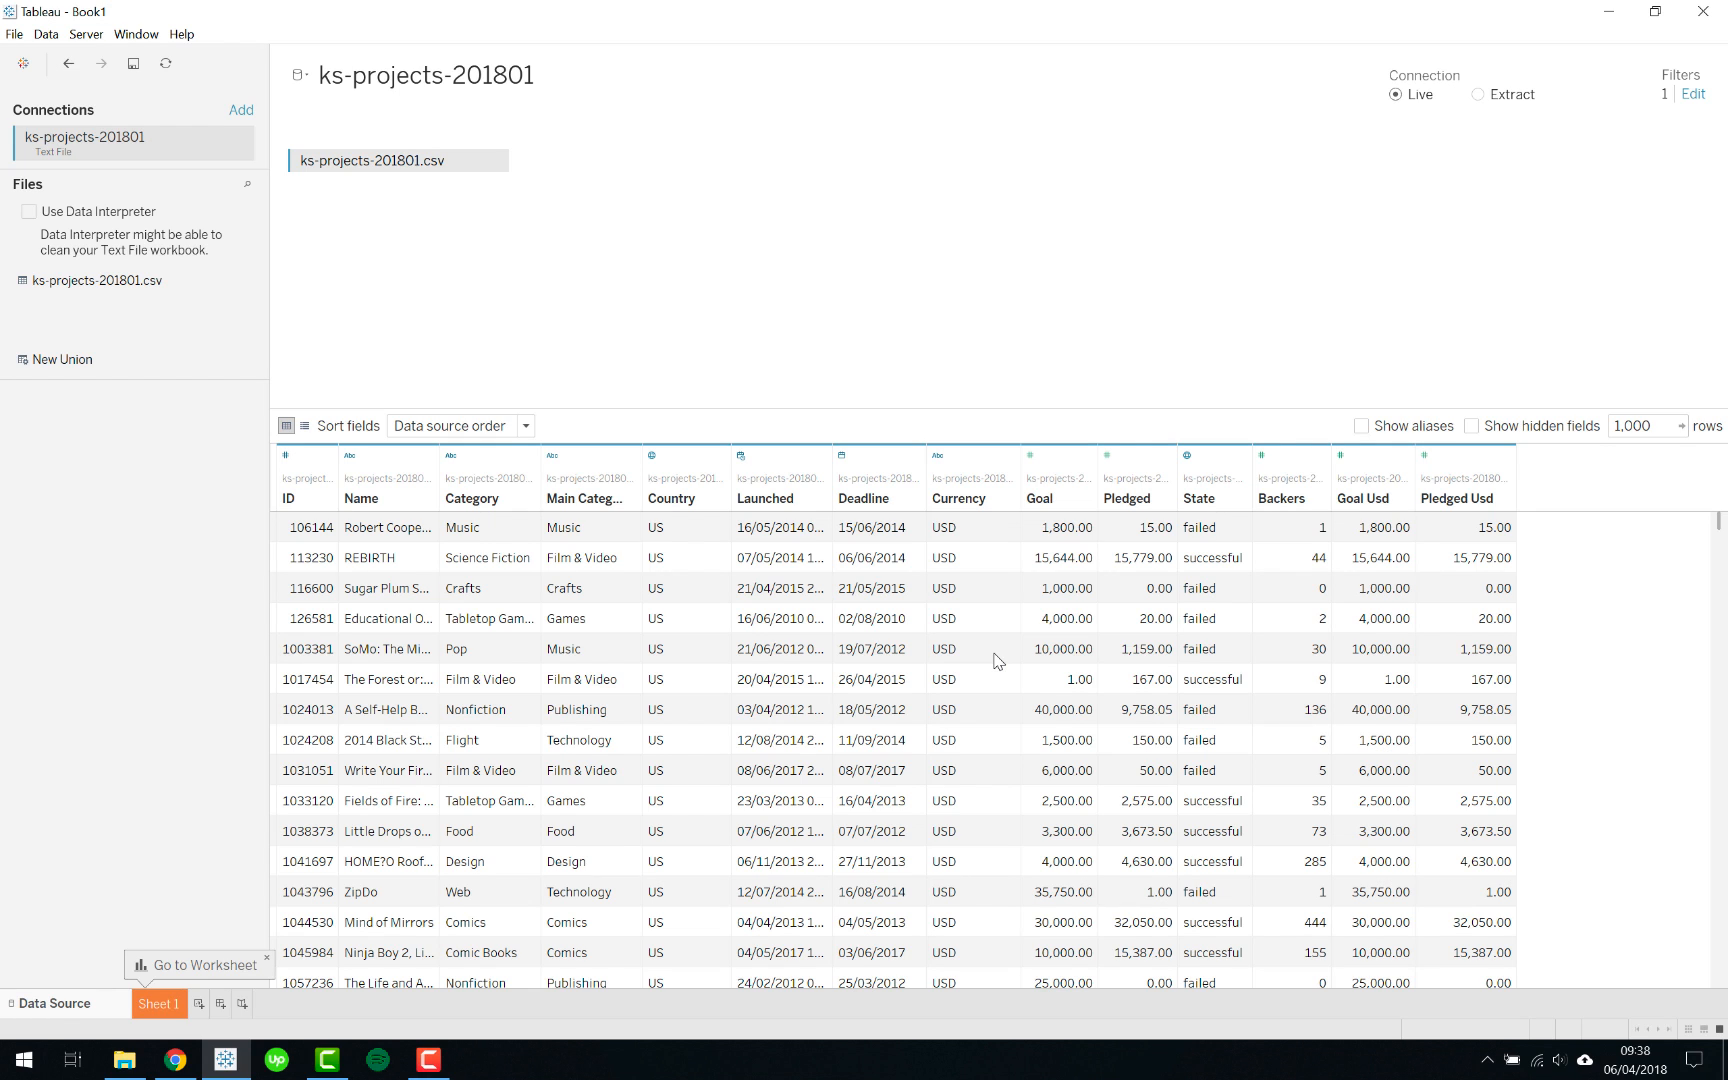
mouse_move(1662, 124)
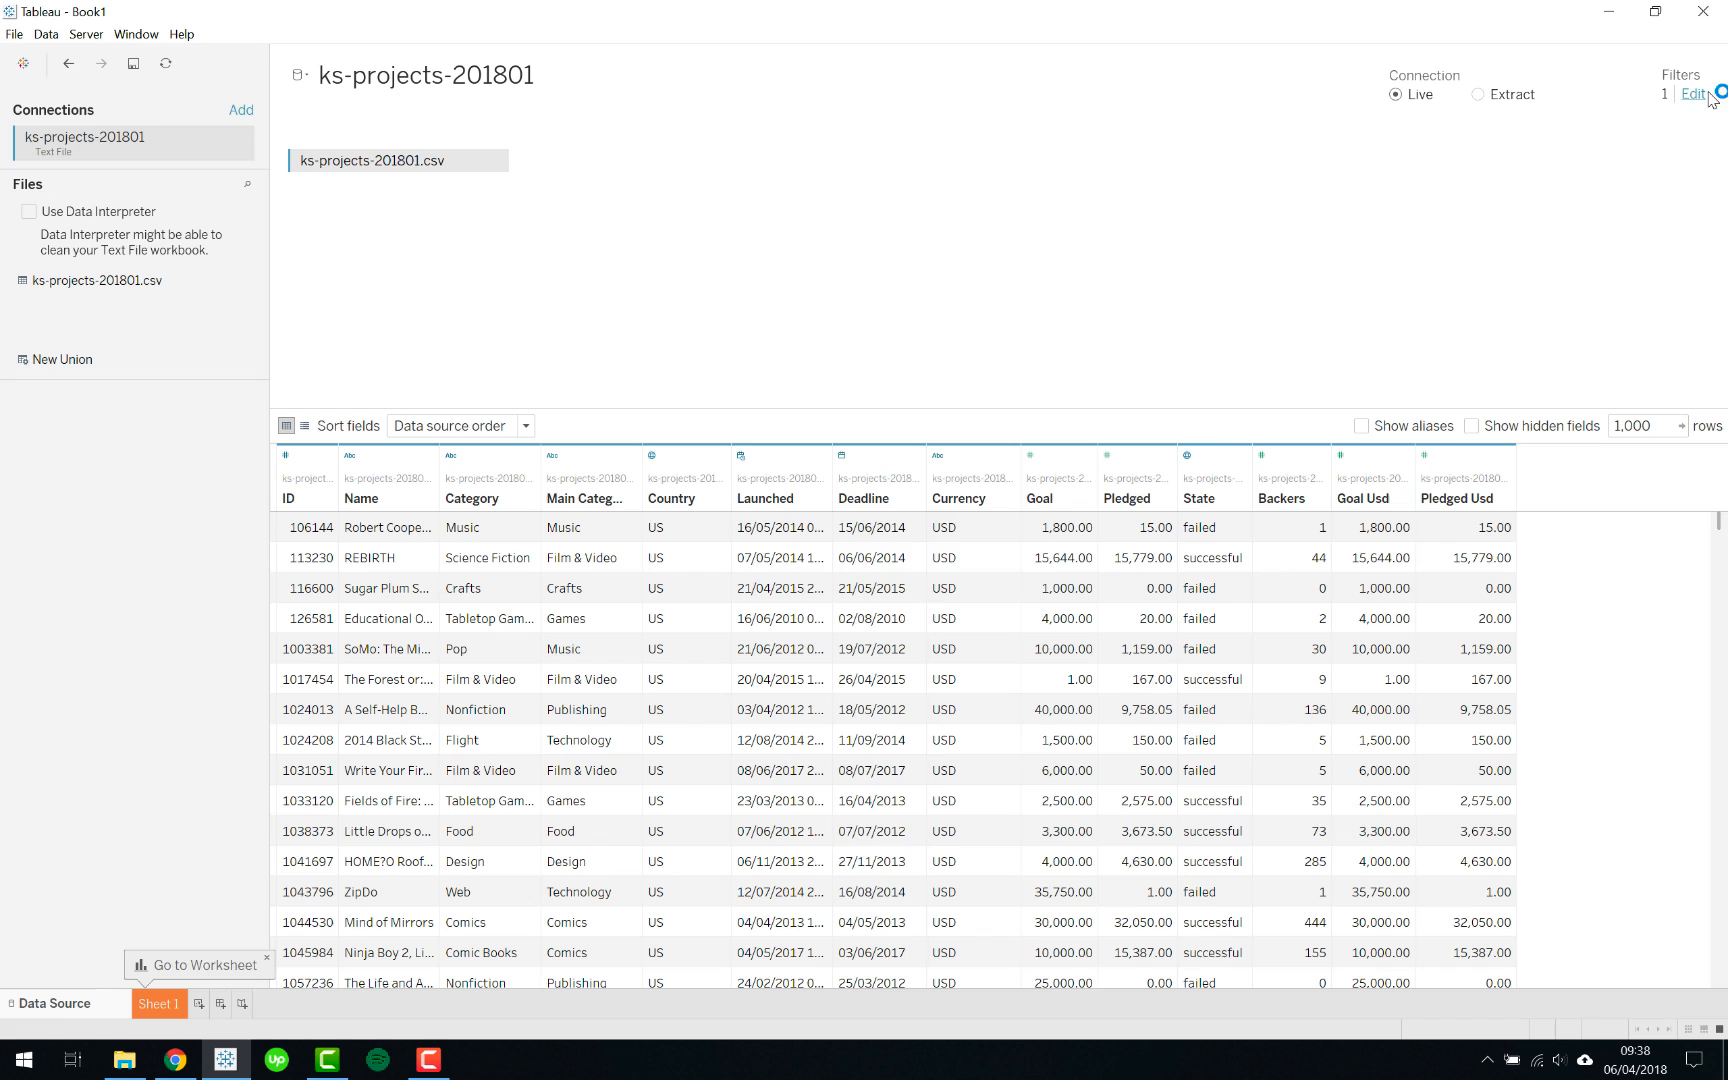
Step: Add a Deadline range-of-dates filter from 01/01/2015 to 03/03/2018 and apply both filters
left_click(1694, 94)
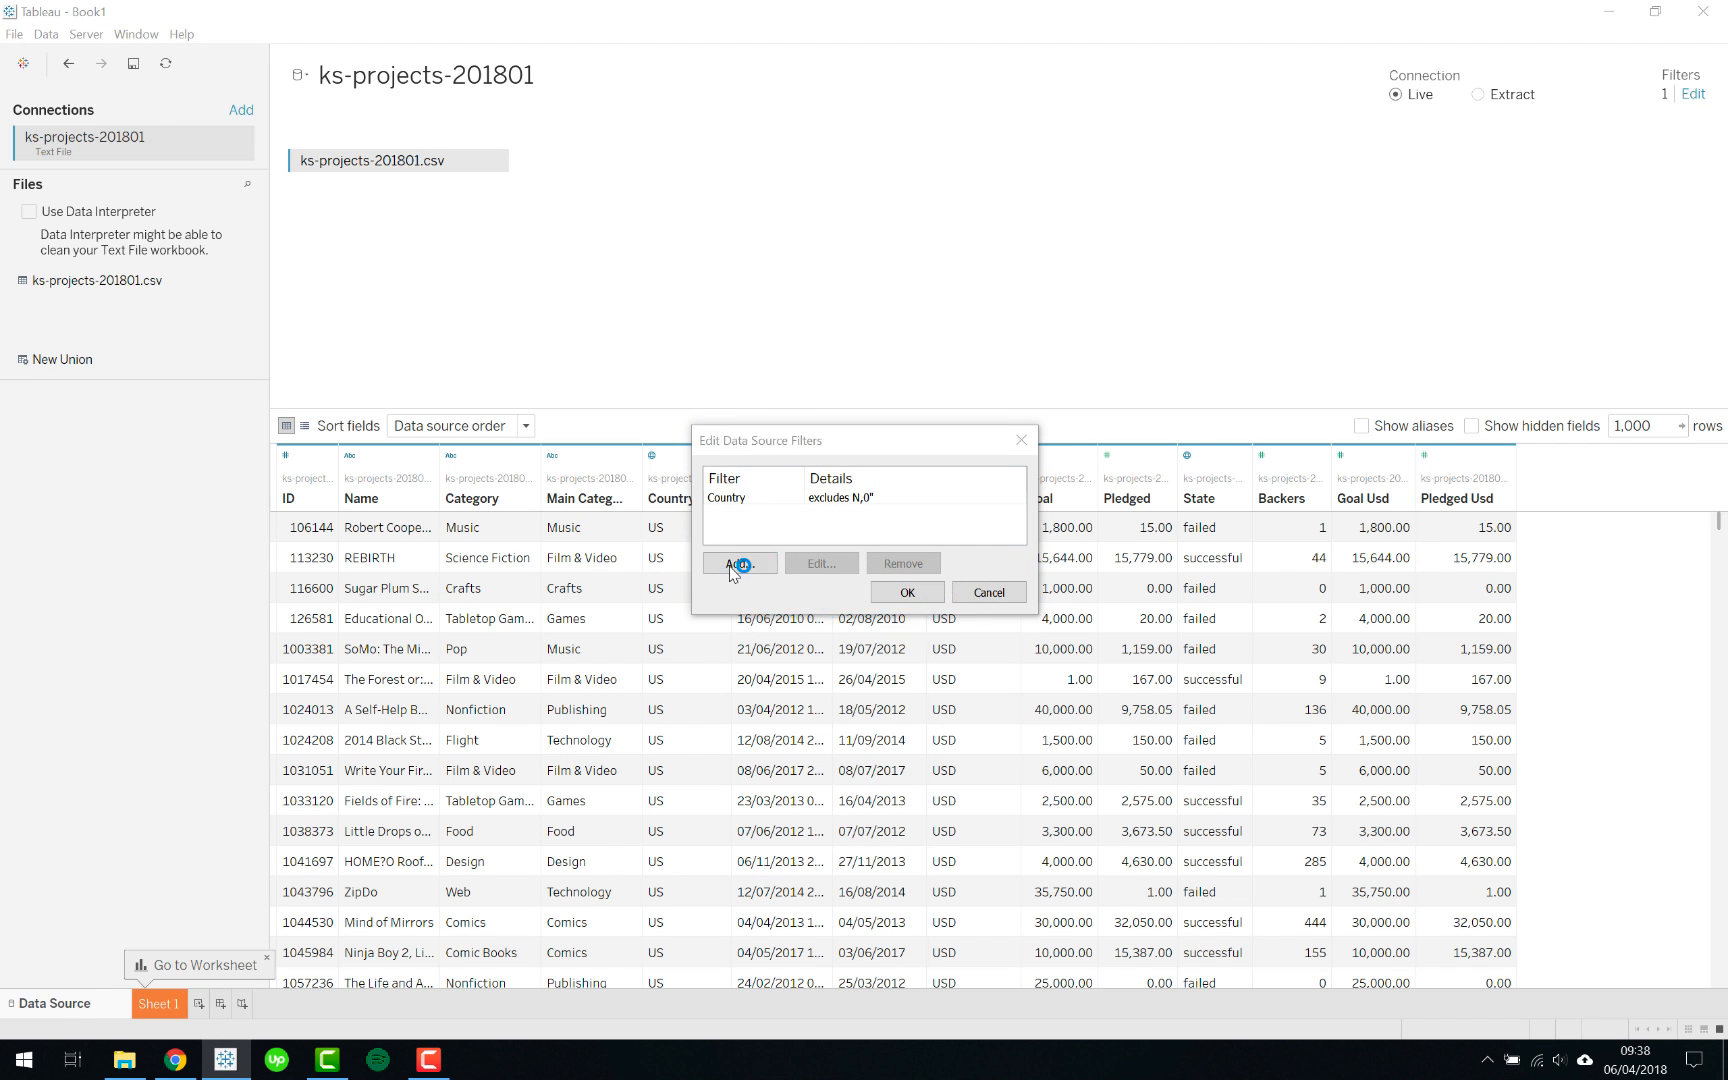
left_click(738, 564)
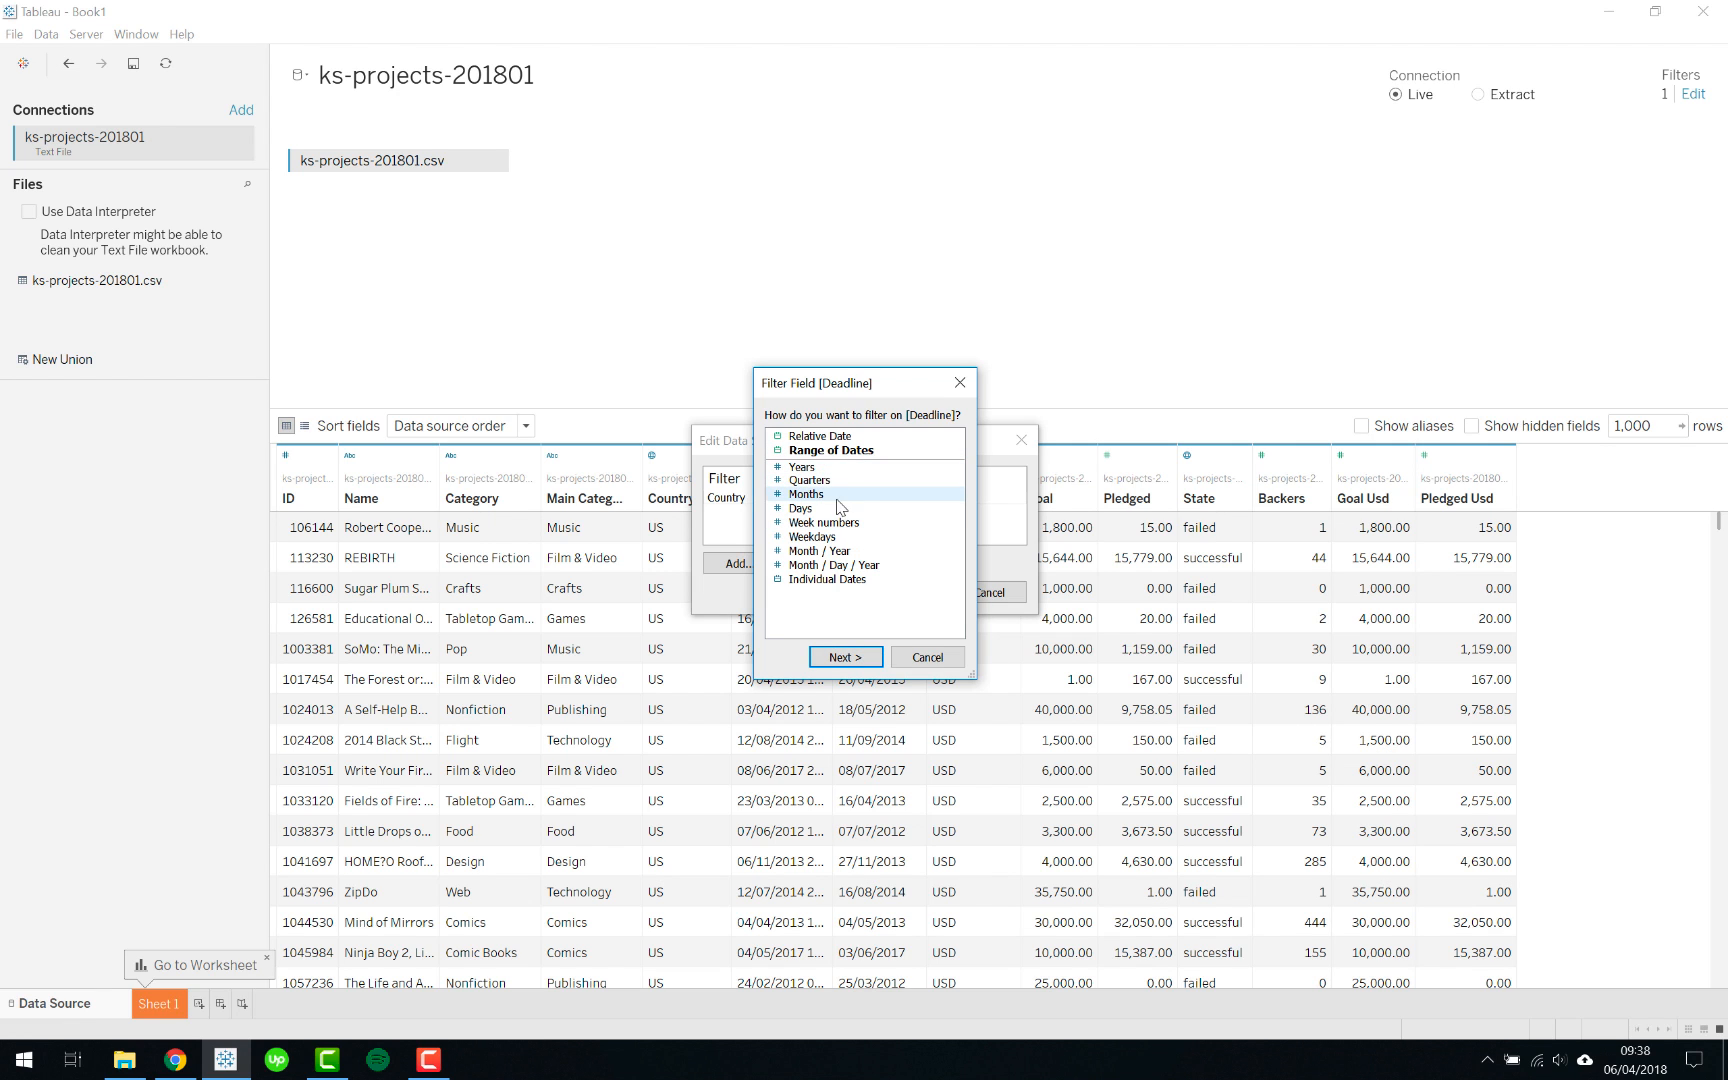
left_click(834, 450)
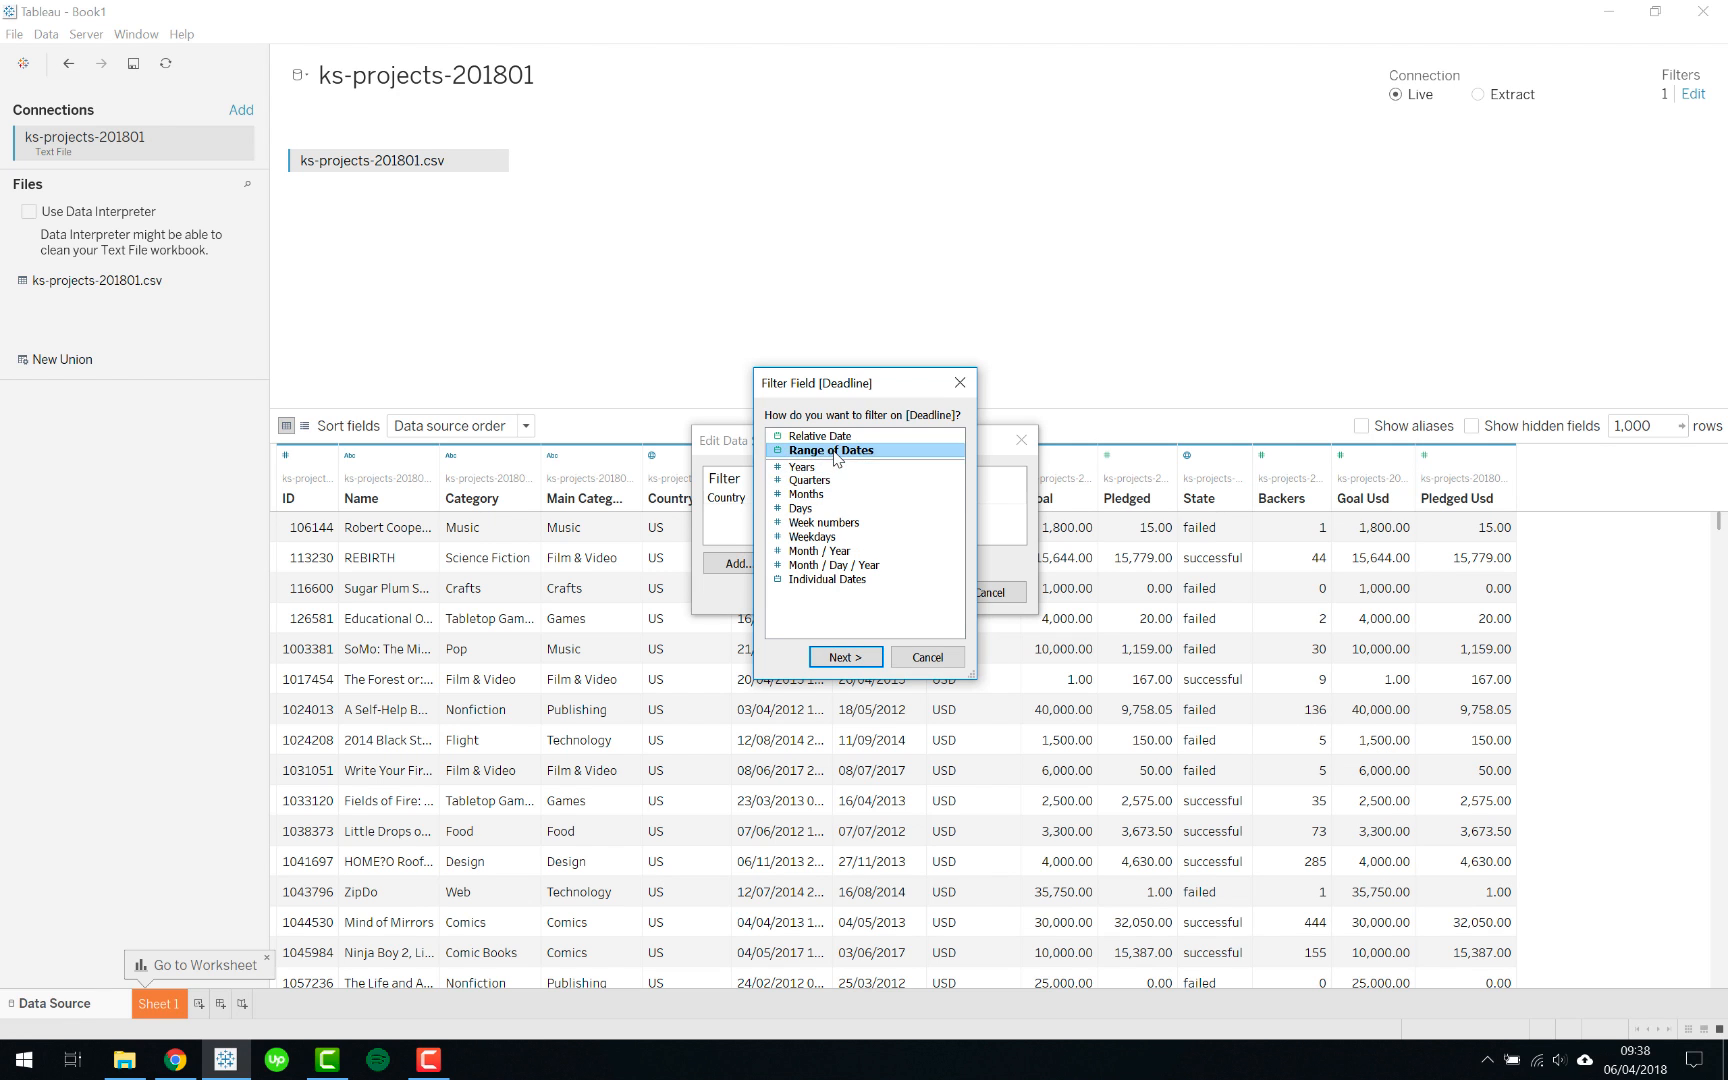
left_click(844, 656)
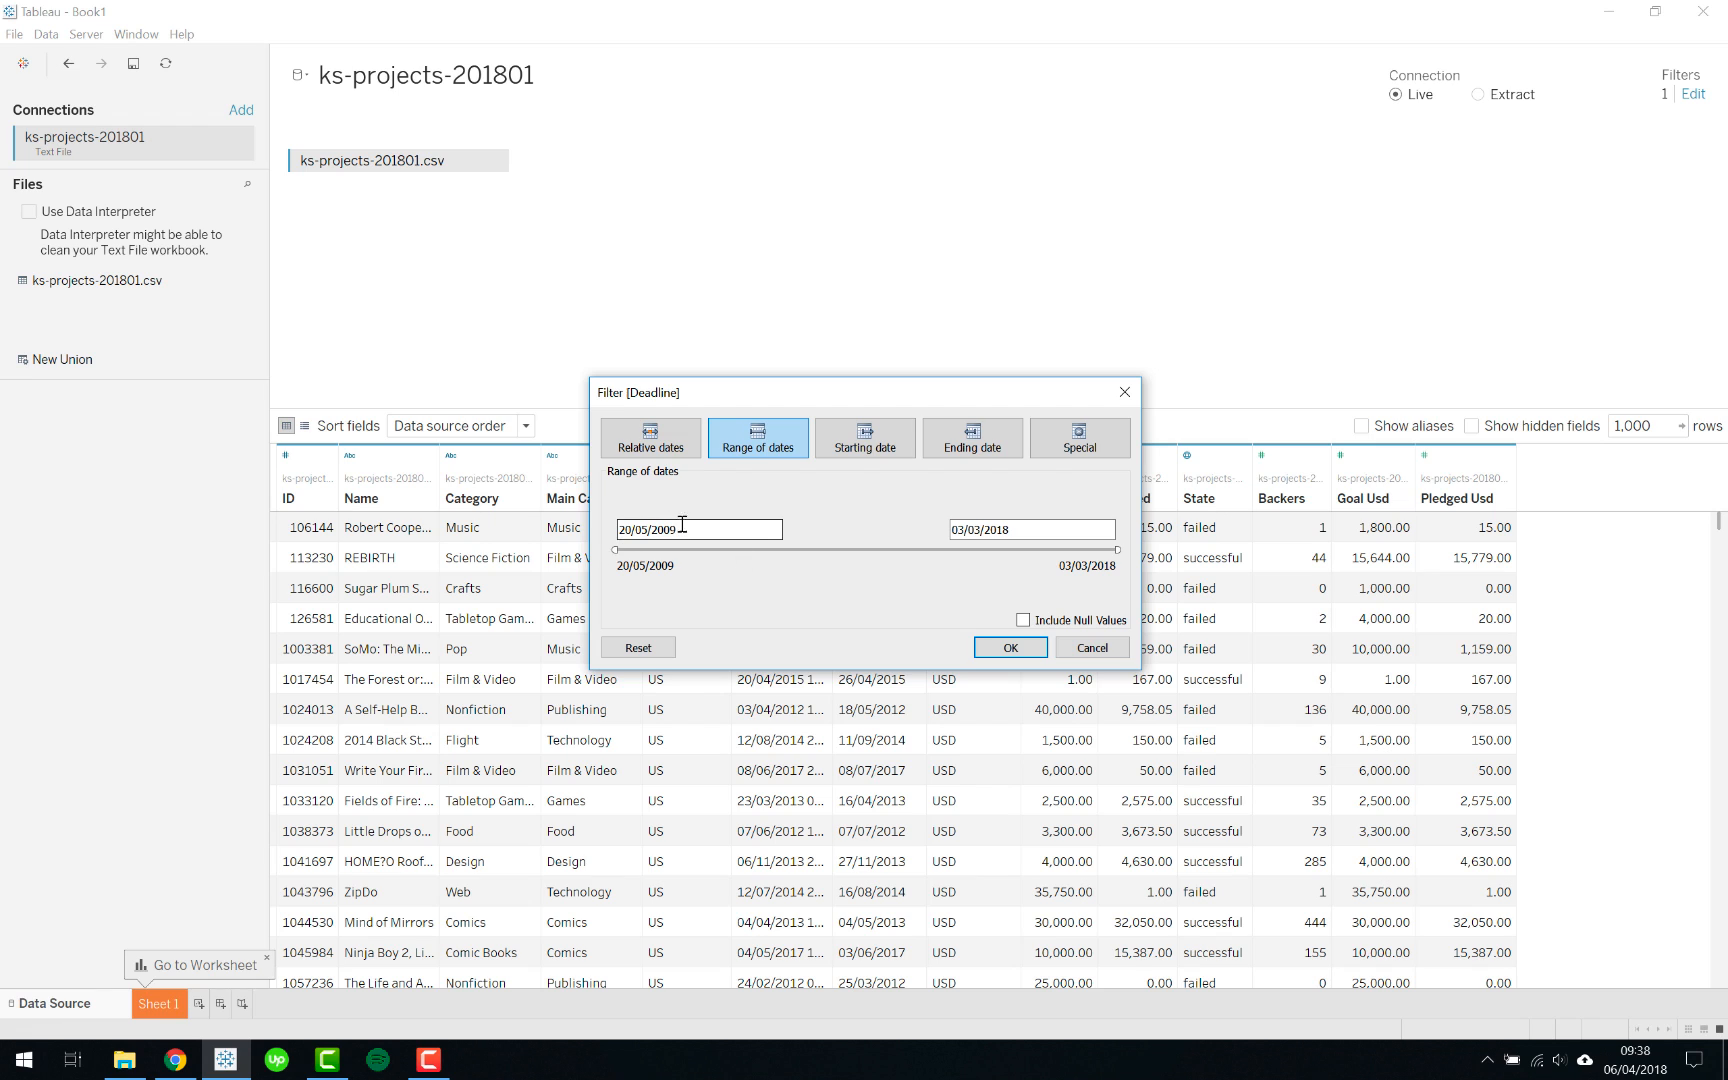
left_click(696, 528)
type("15")
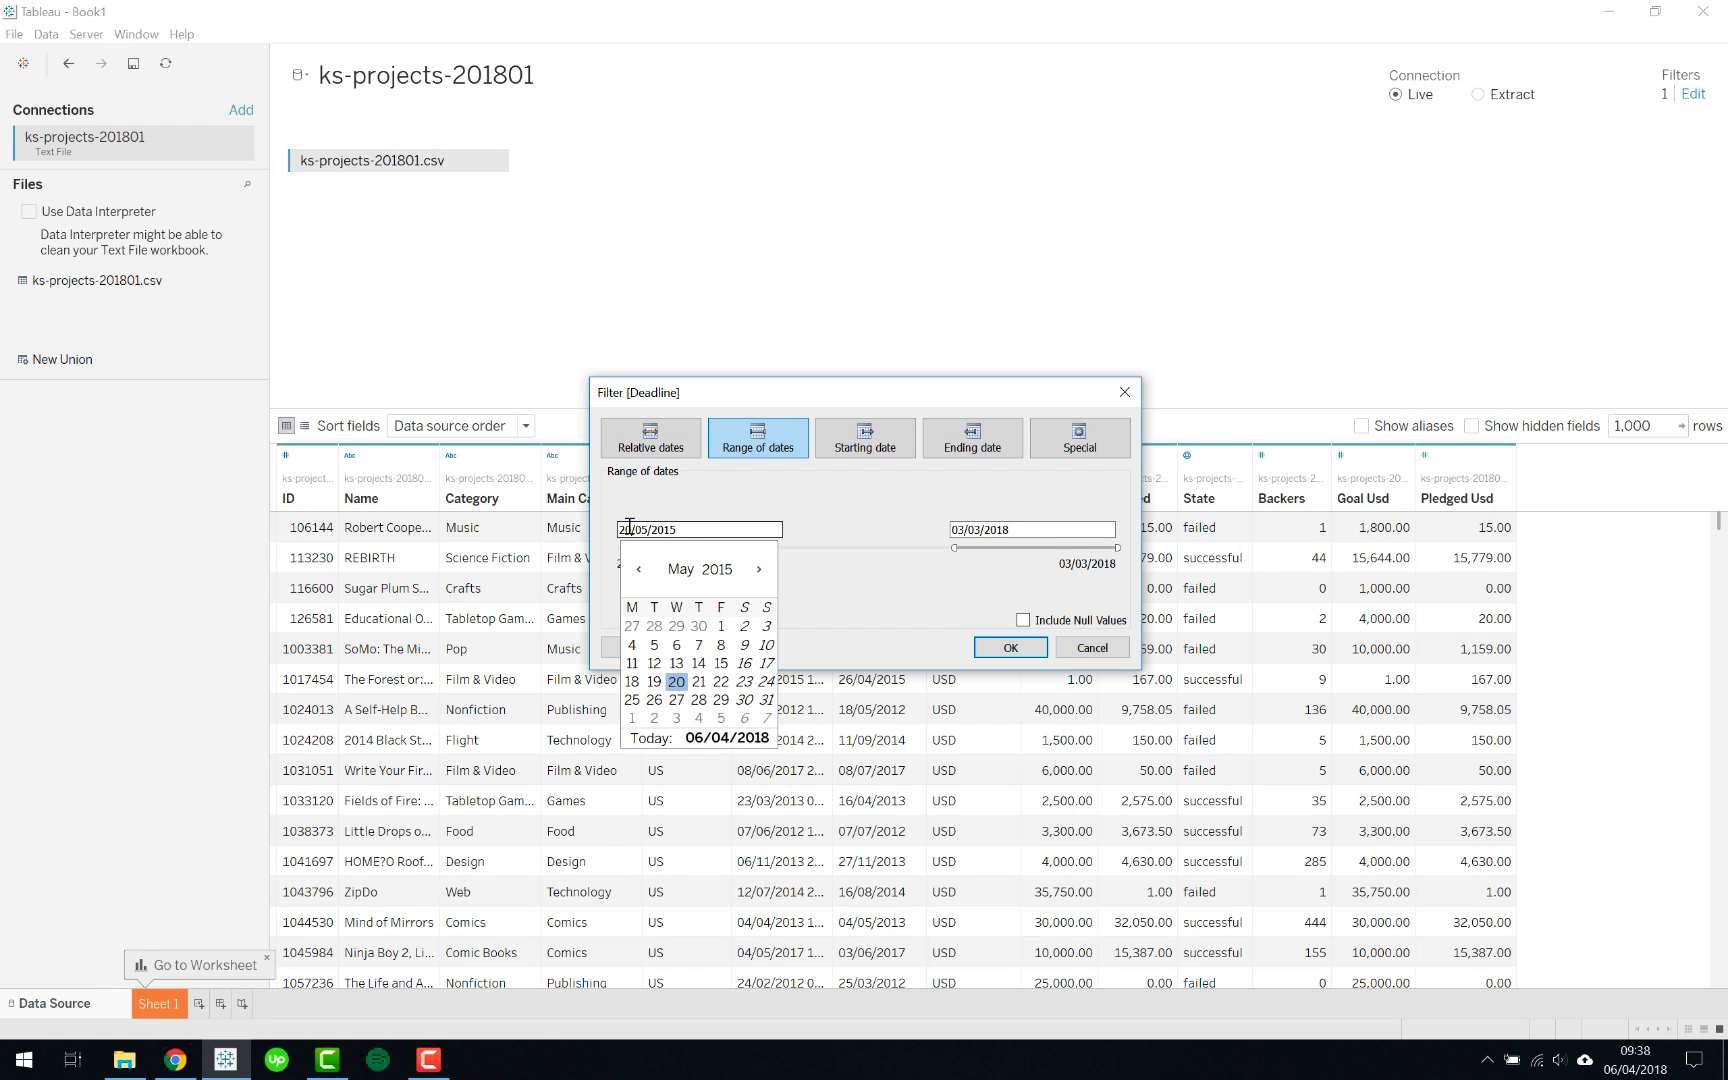
left_click(720, 626)
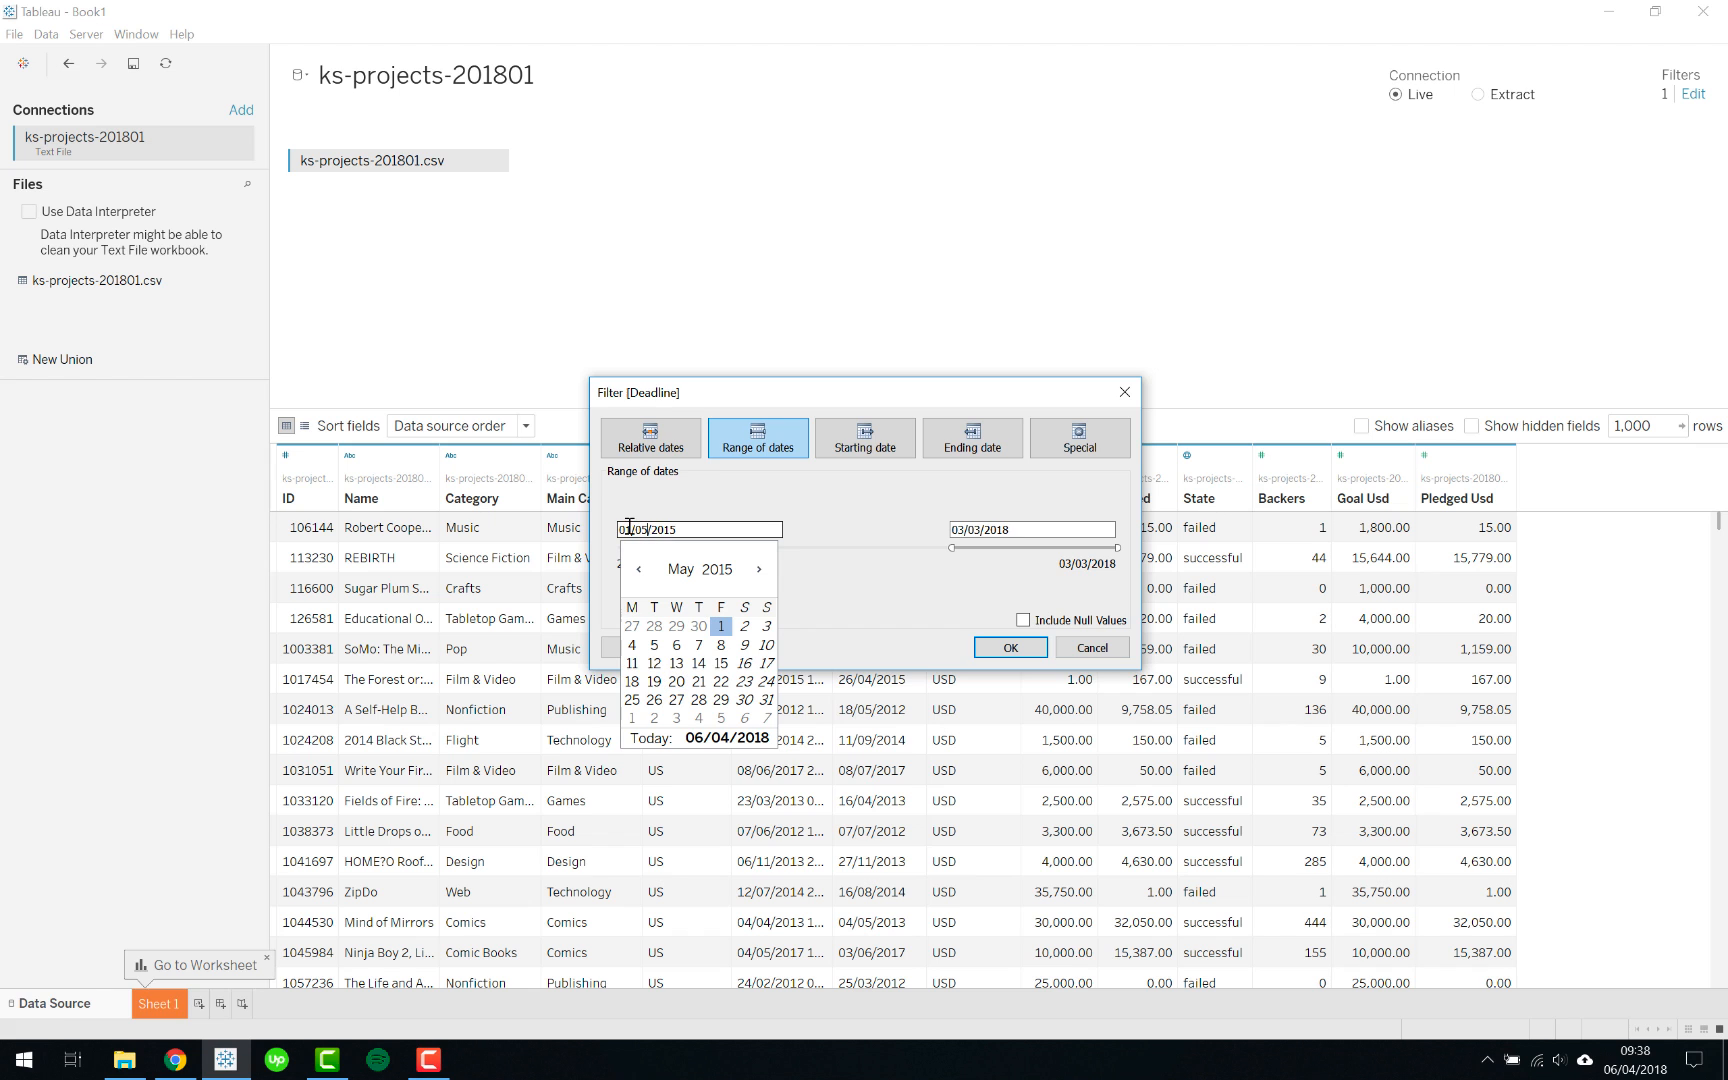
left_click(1008, 646)
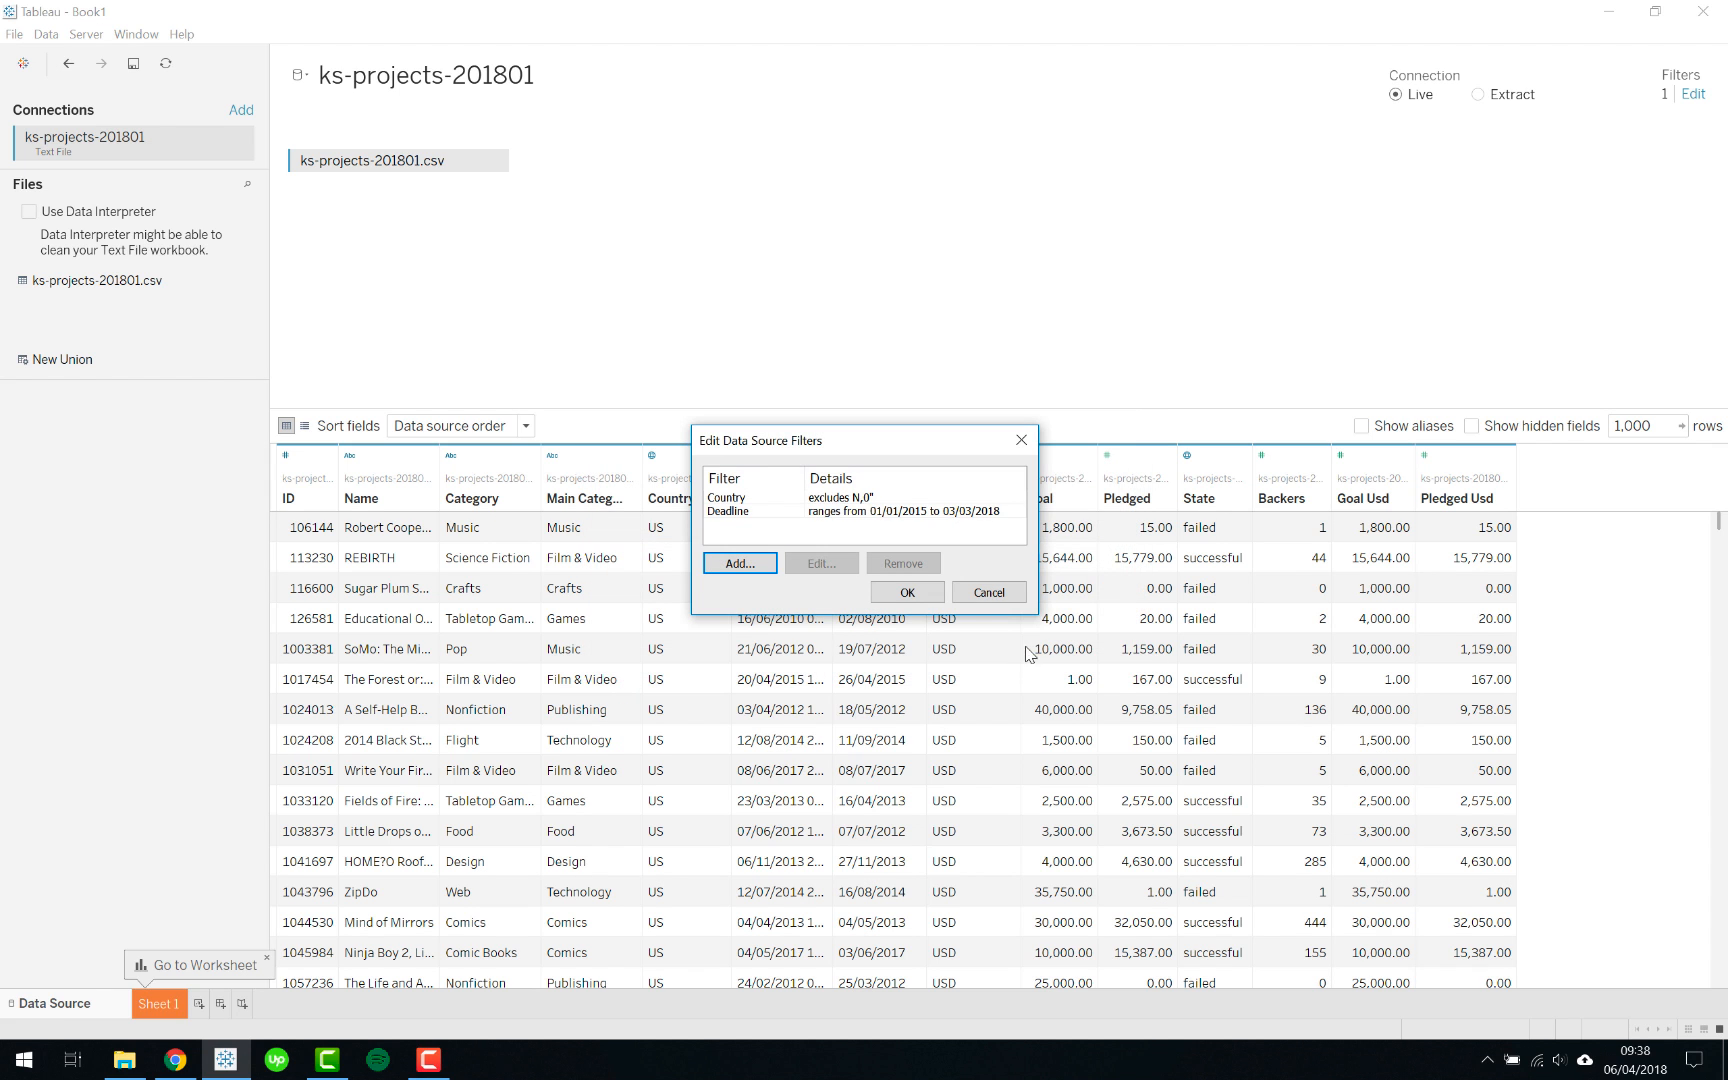
left_click(904, 592)
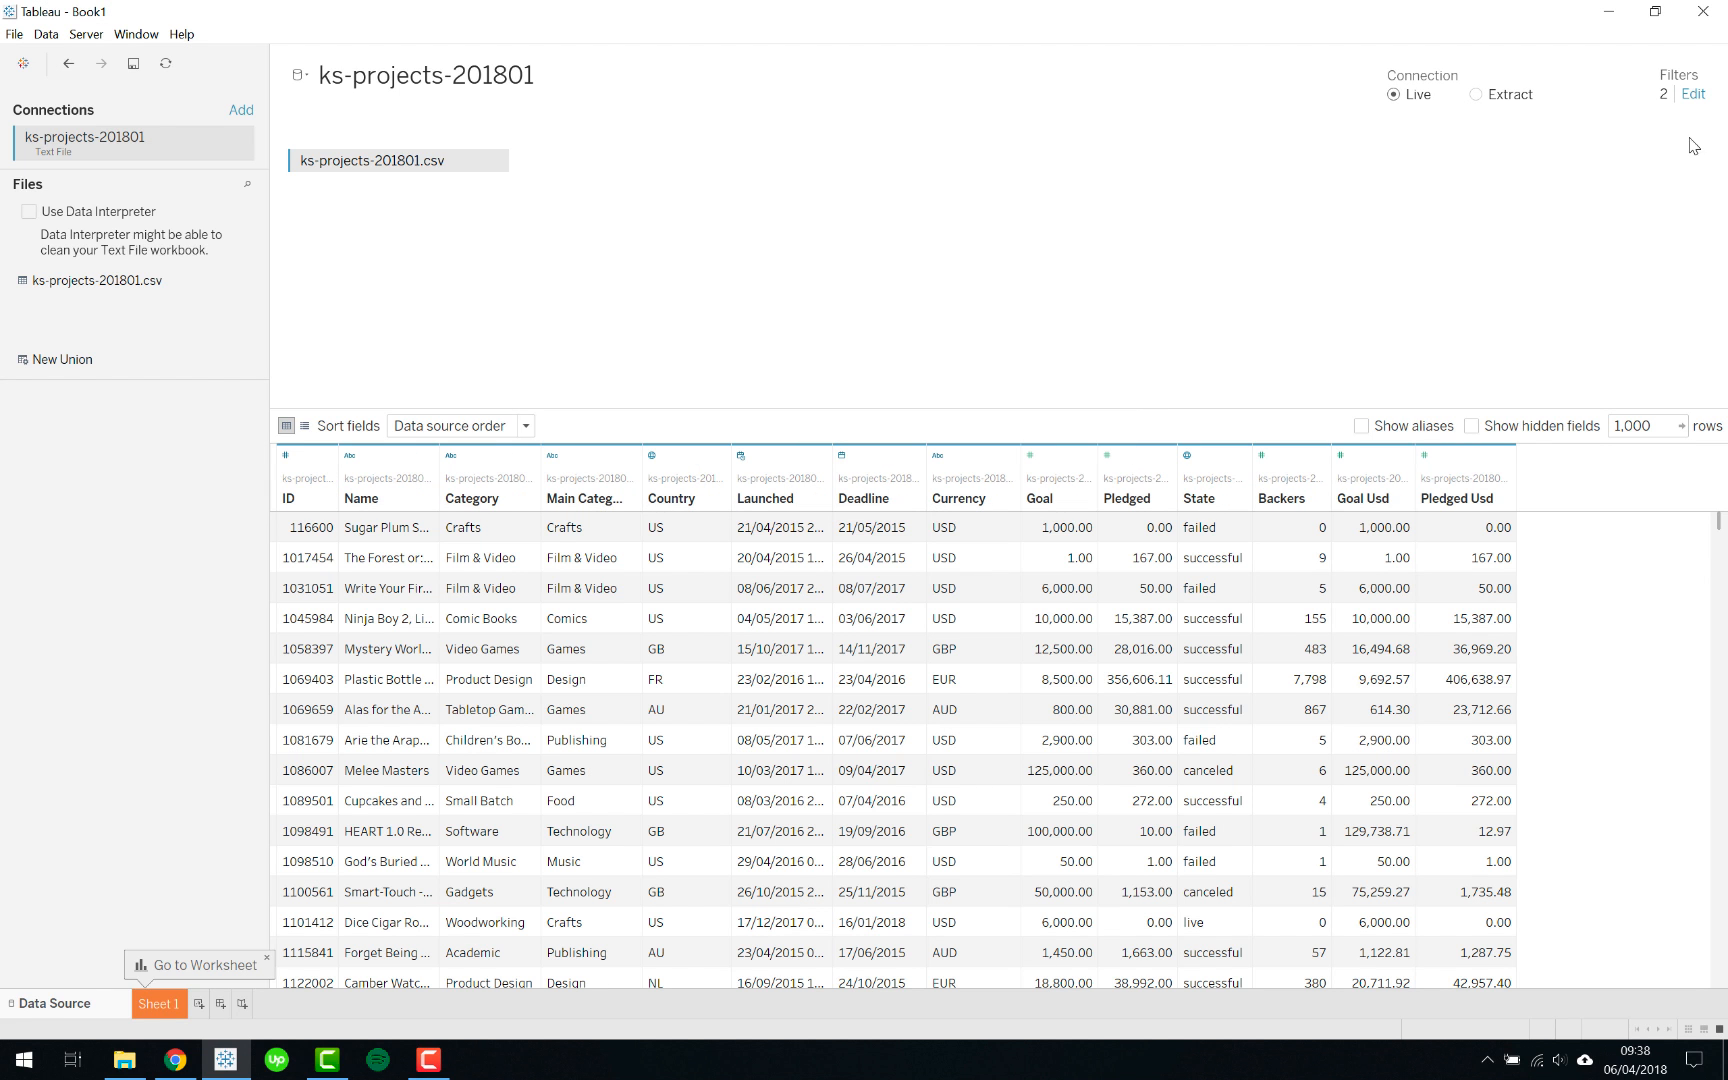
mouse_move(946, 688)
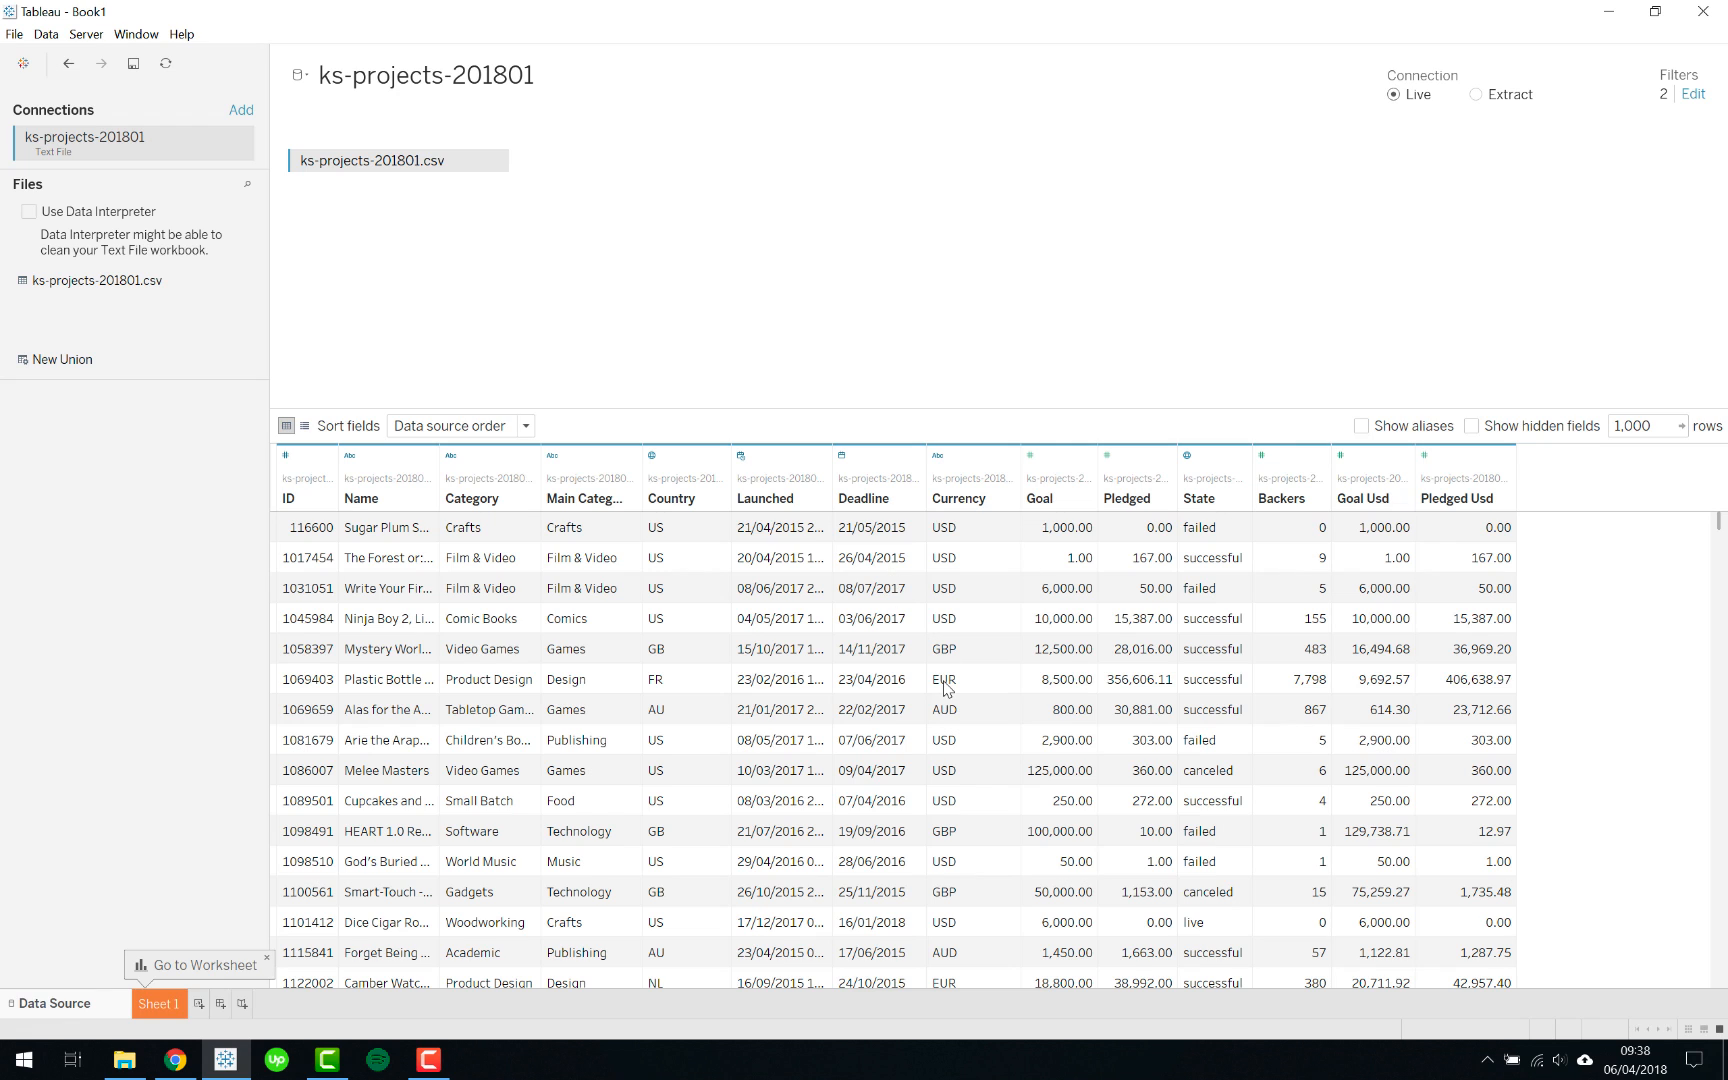
Step: Remove the Deadline date-range filter, leaving only the Country exclusion
left_click(1692, 94)
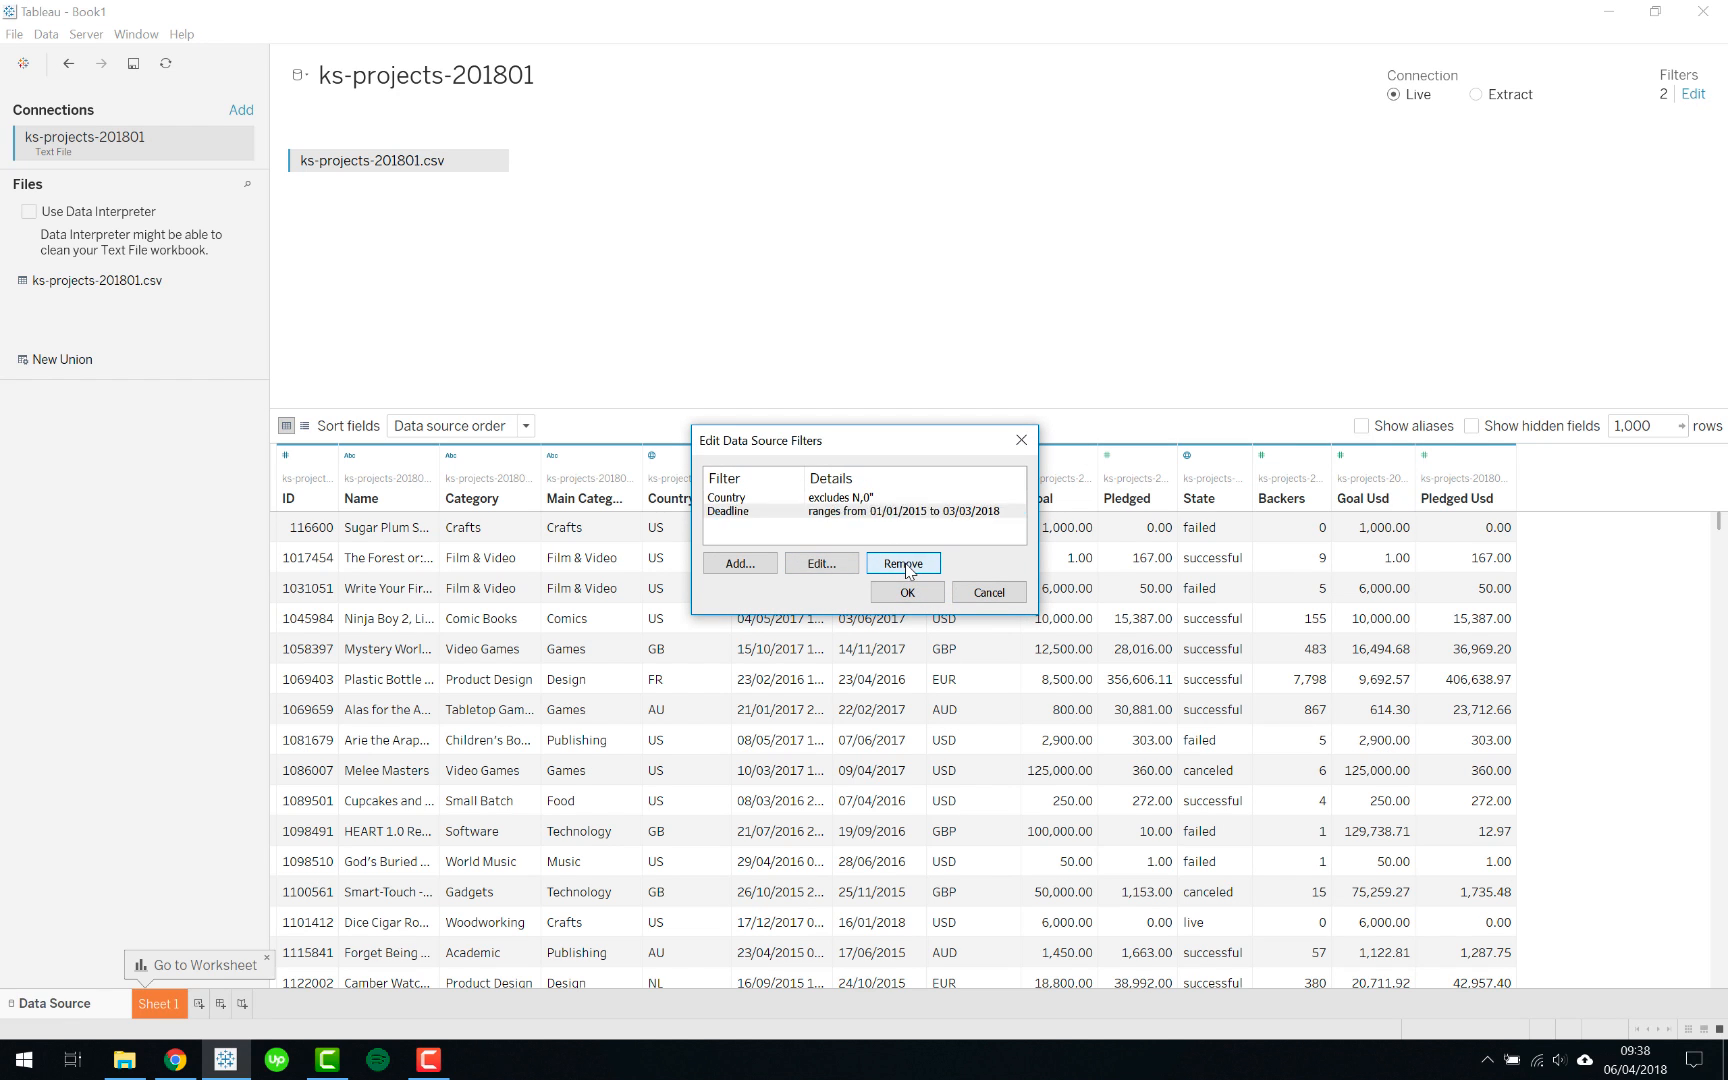
left_click(902, 564)
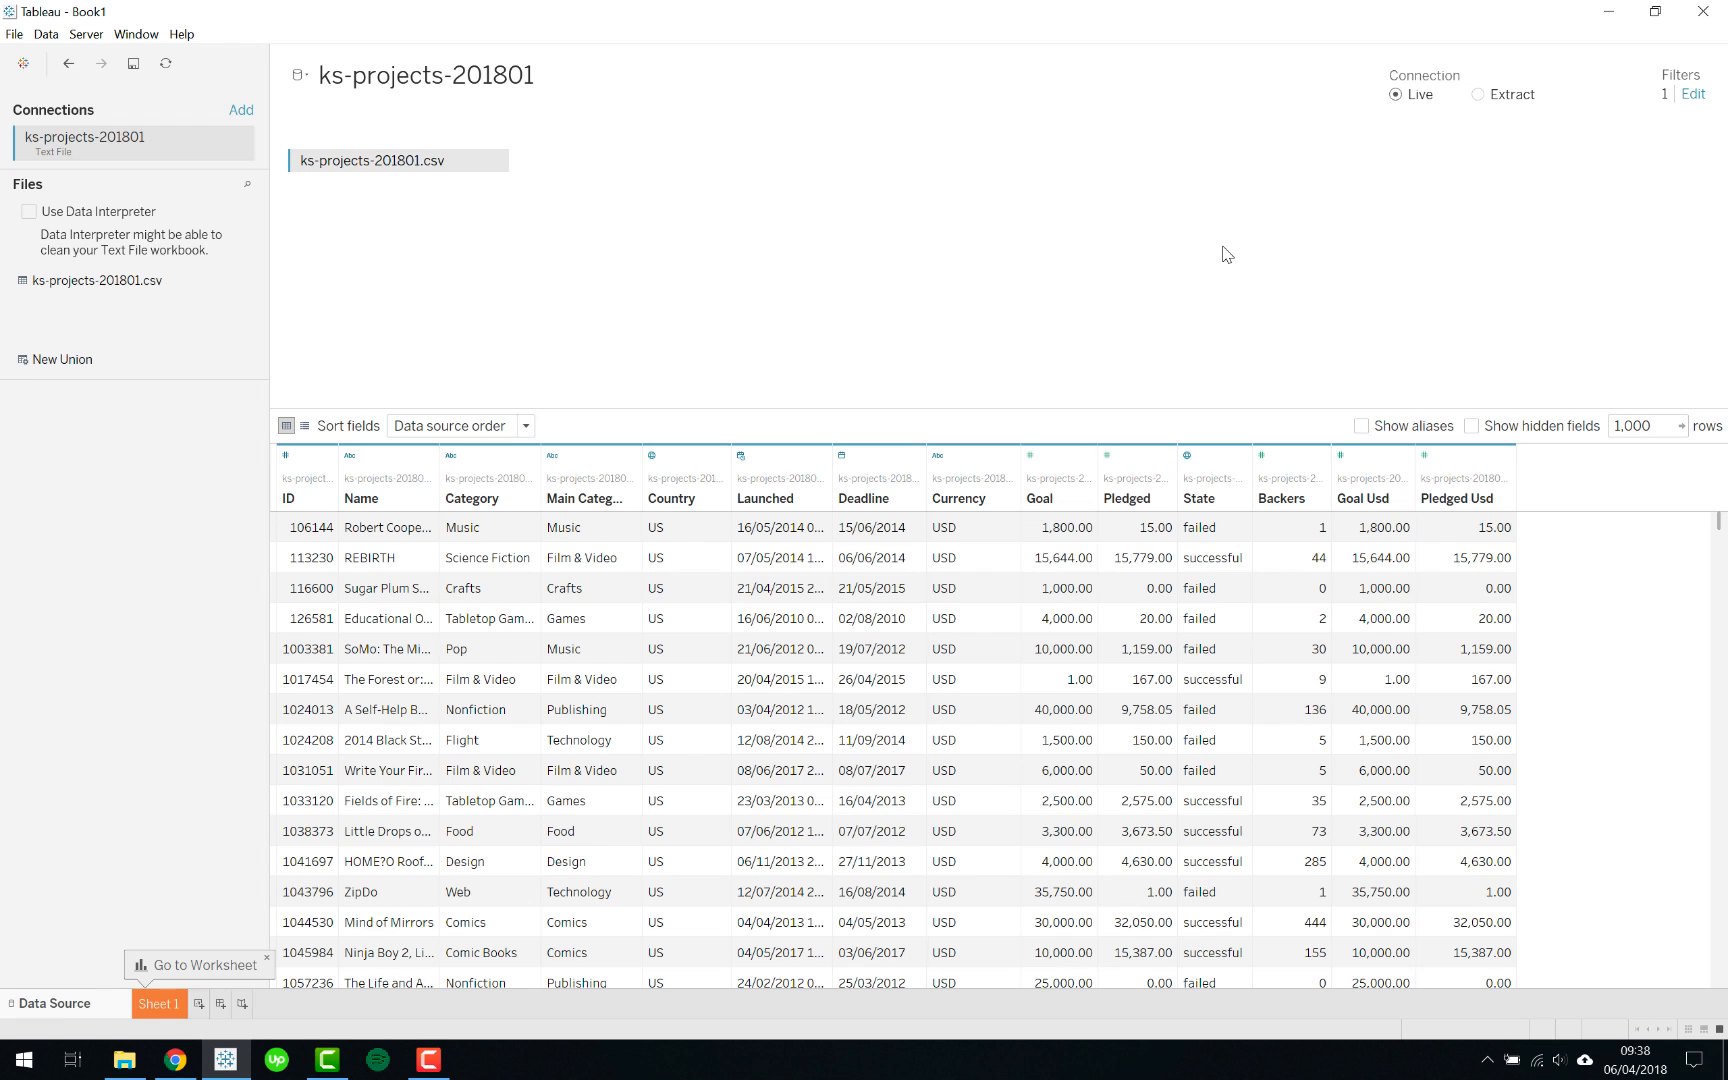
mouse_move(430, 934)
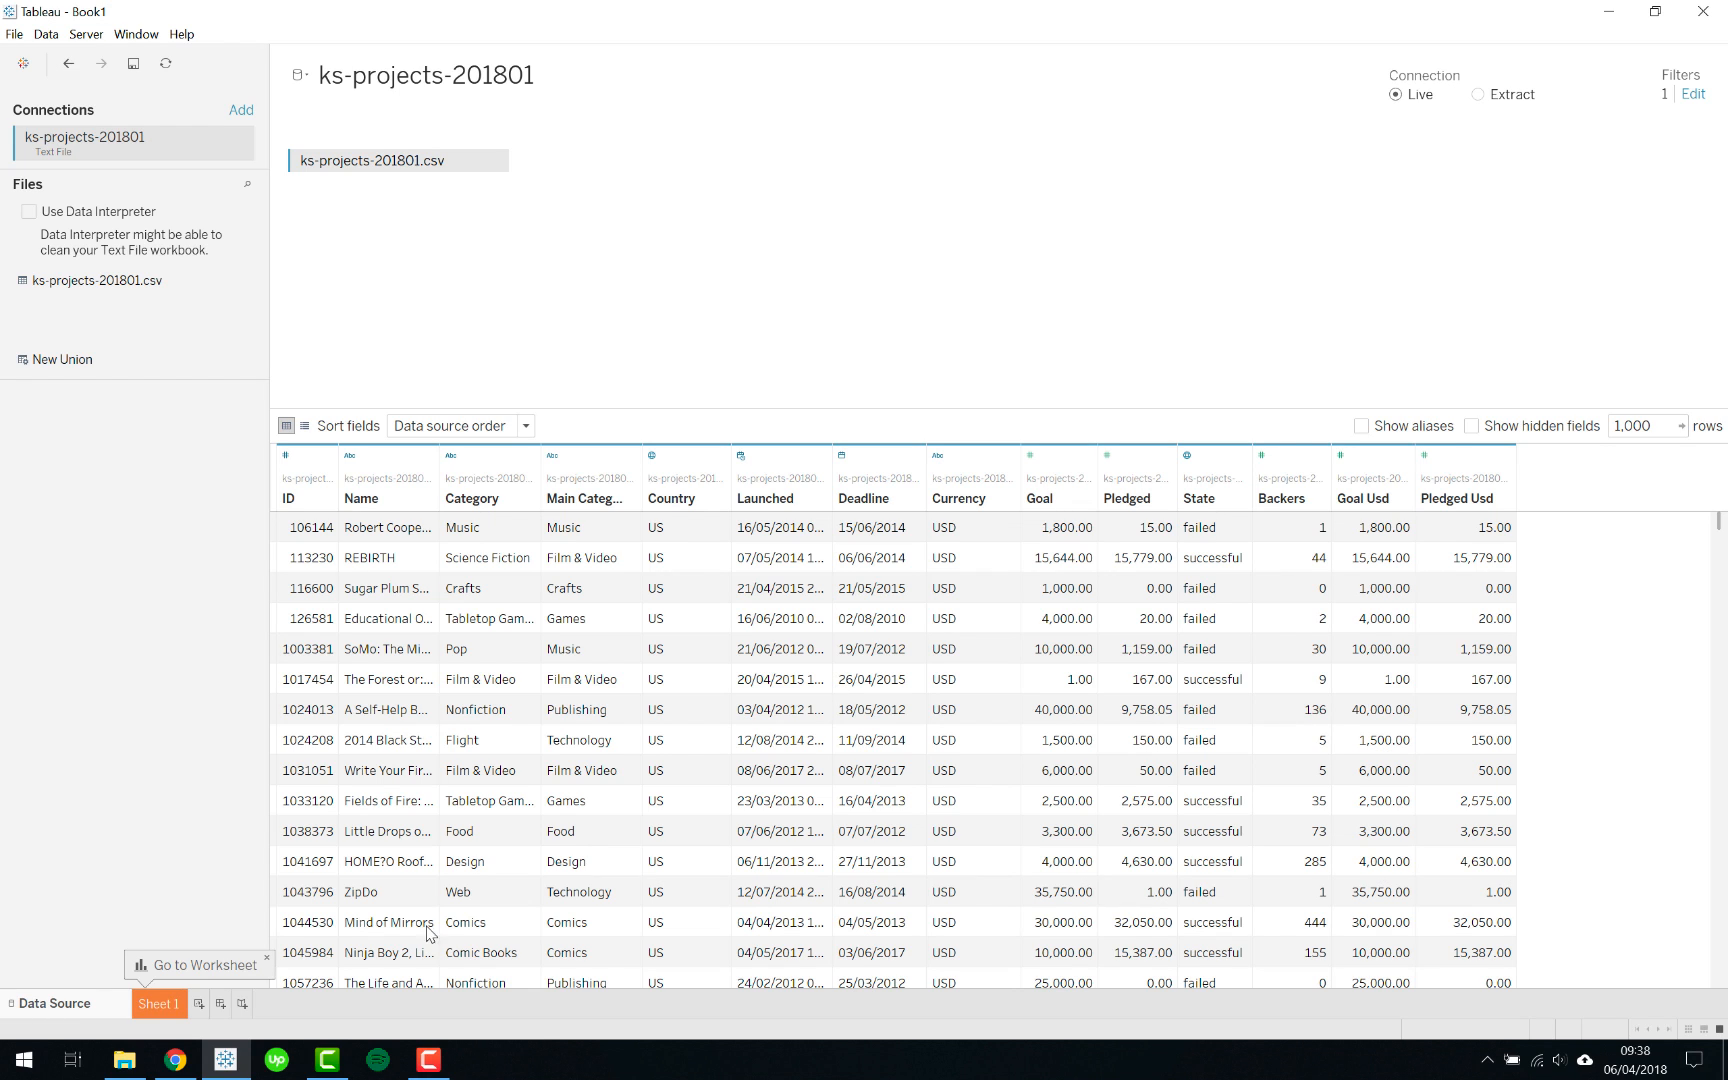
mouse_move(858, 84)
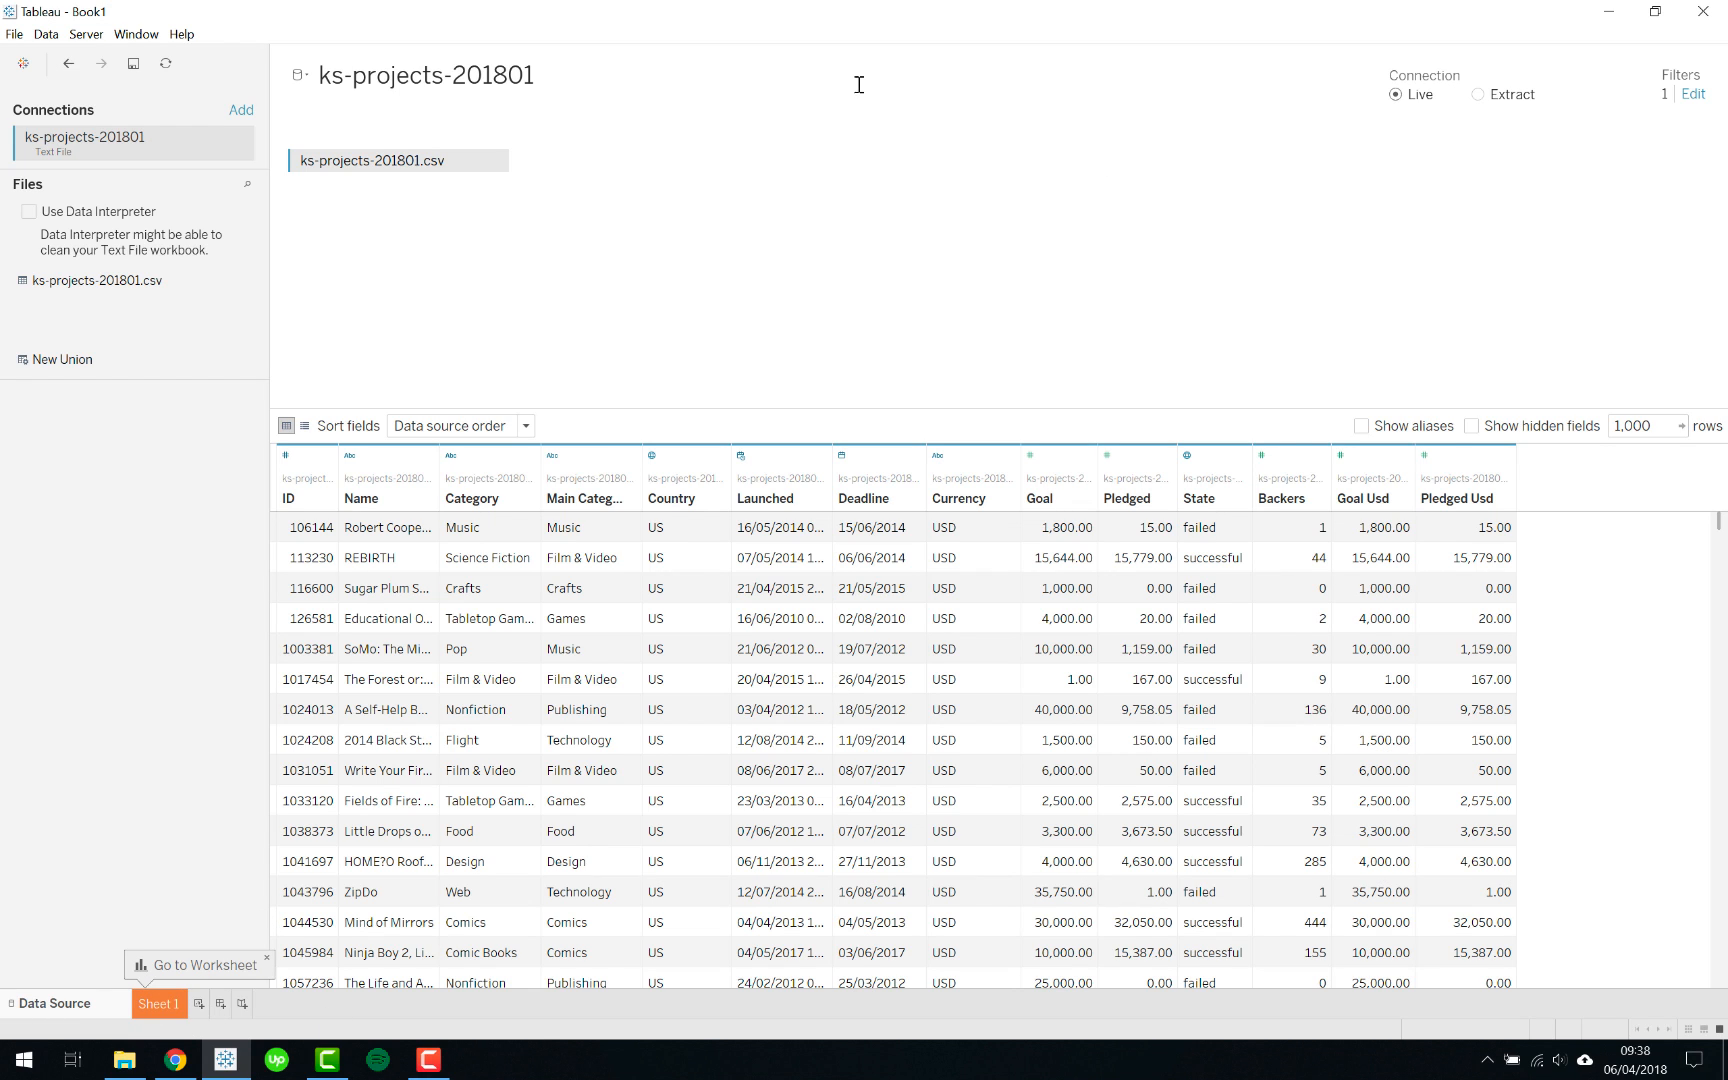
mouse_move(834, 678)
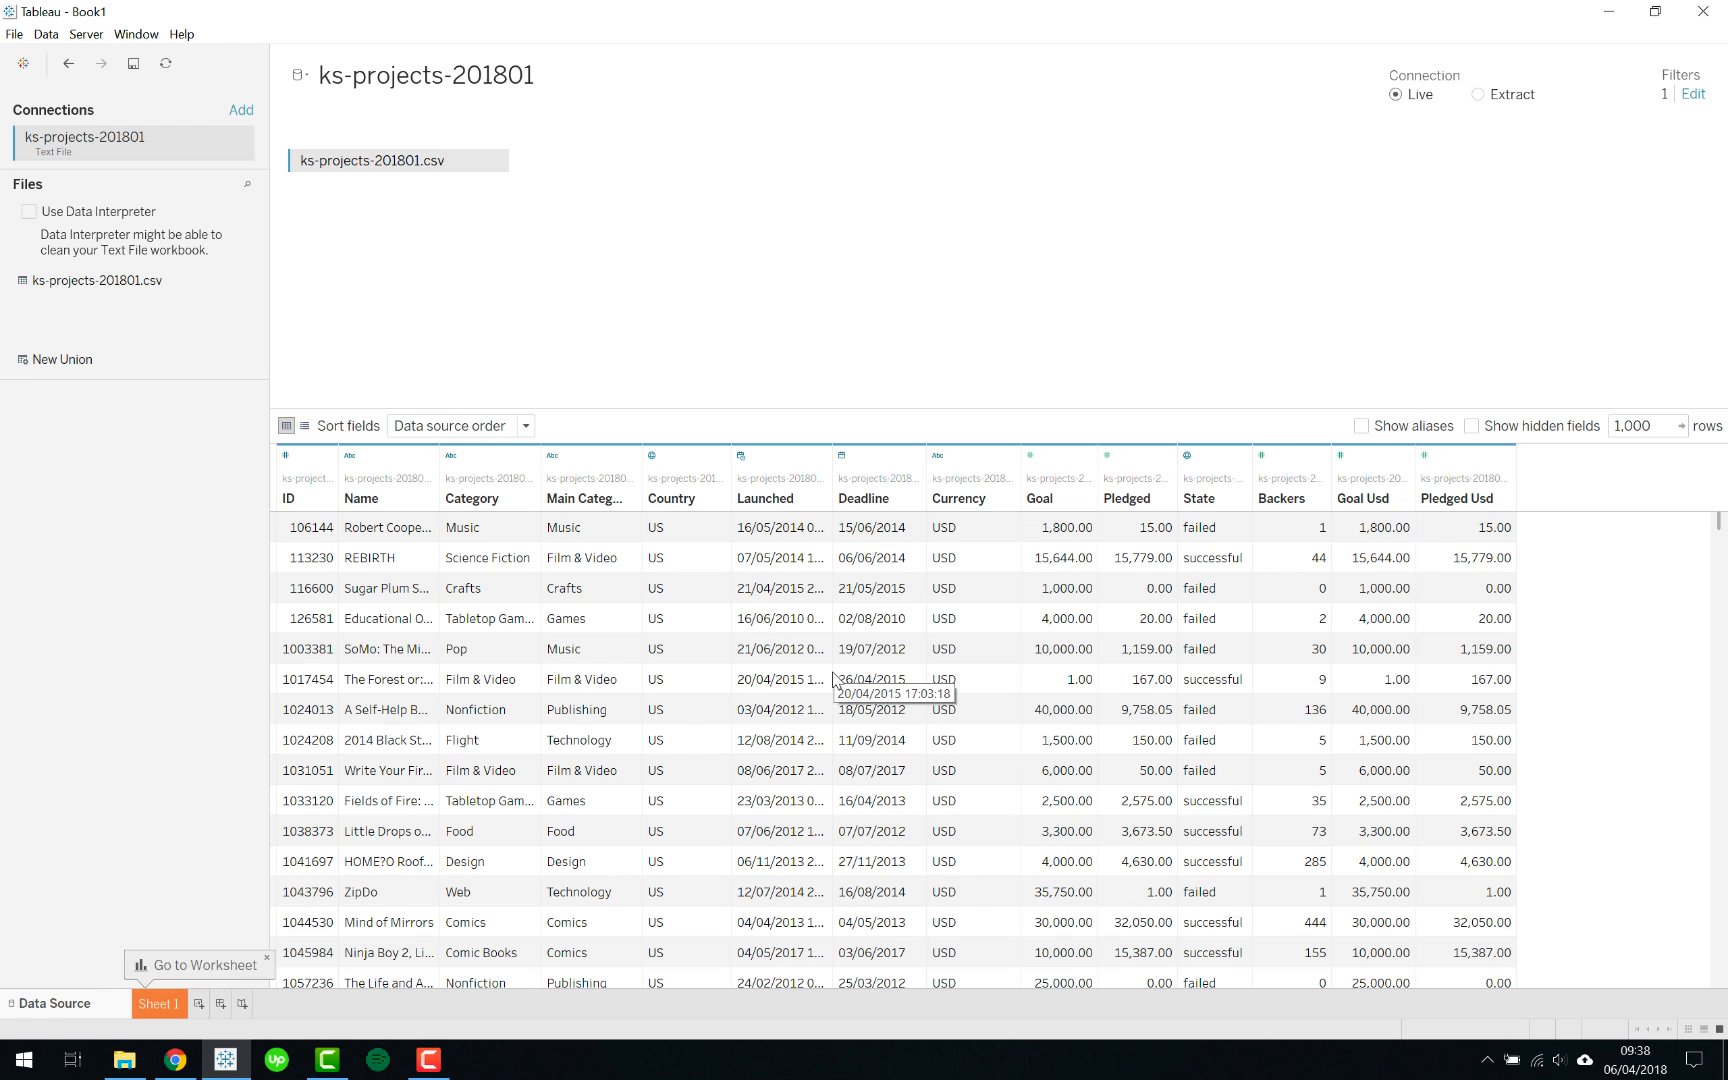
mouse_move(930, 708)
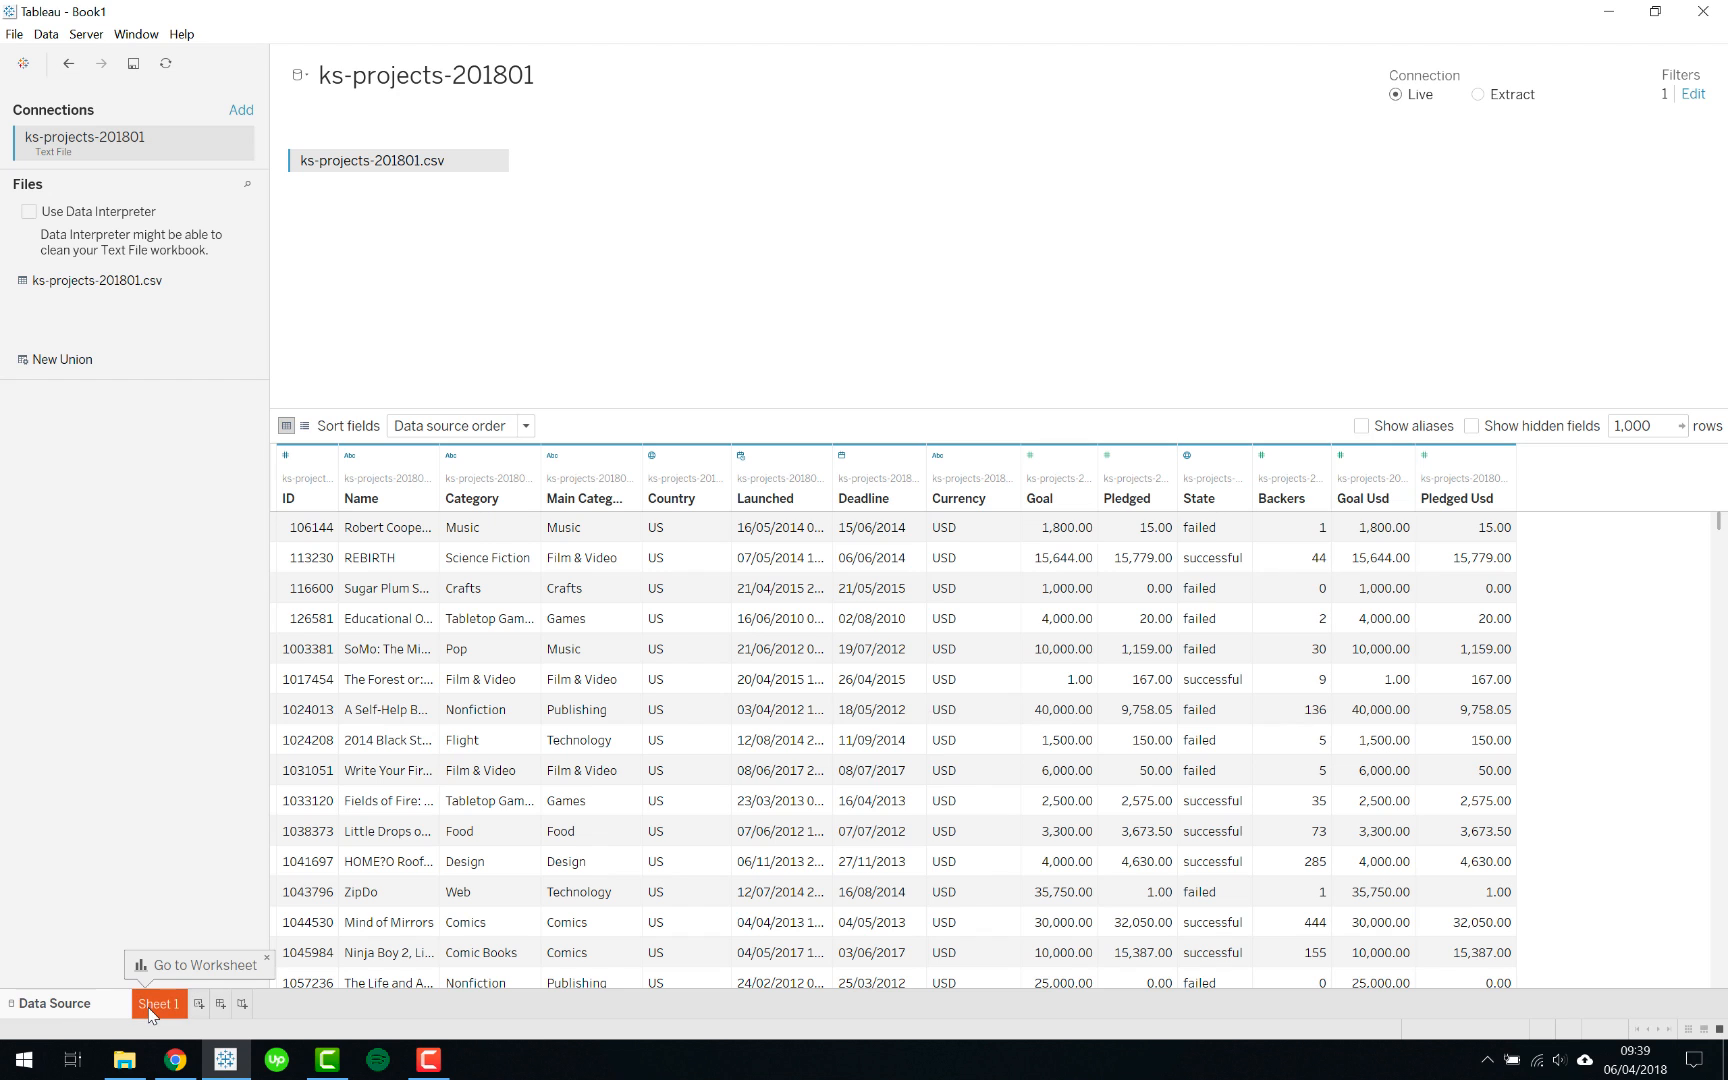
Step: On Sheet 1, show the data source filters for ks-projects-201801, listing only the Country exclusion
left_click(158, 1002)
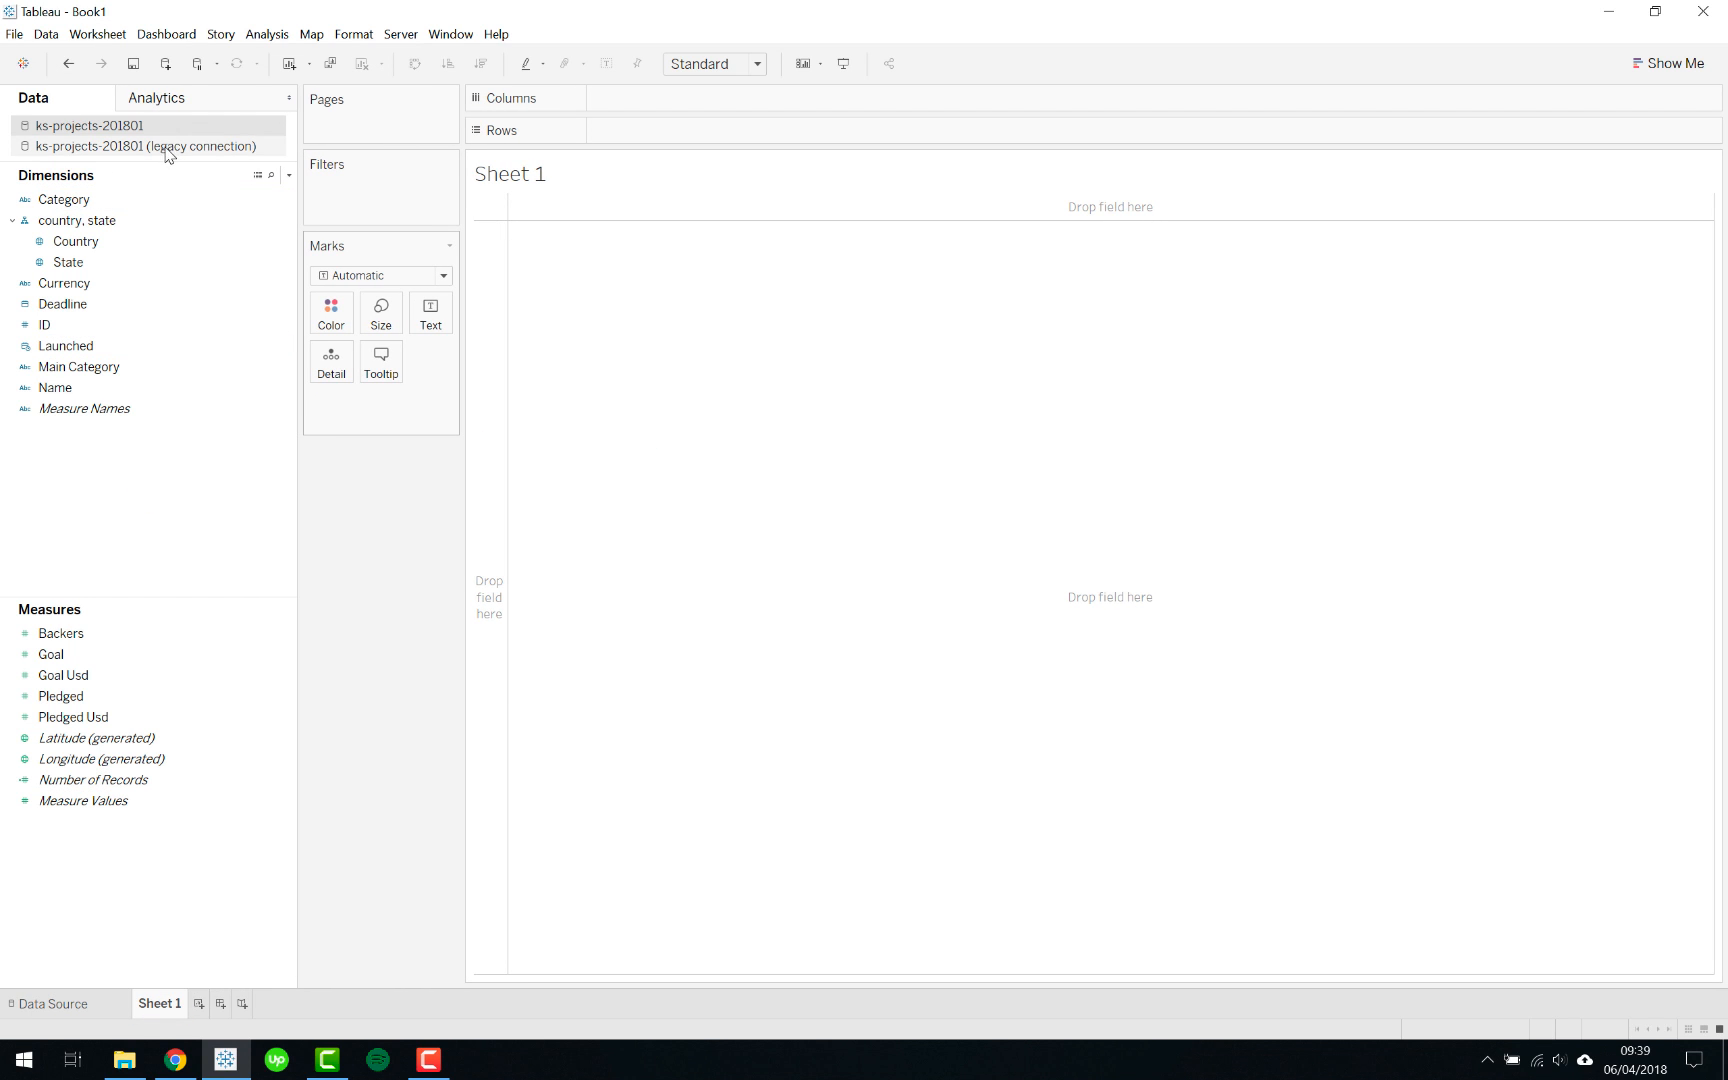
left_click(92, 124)
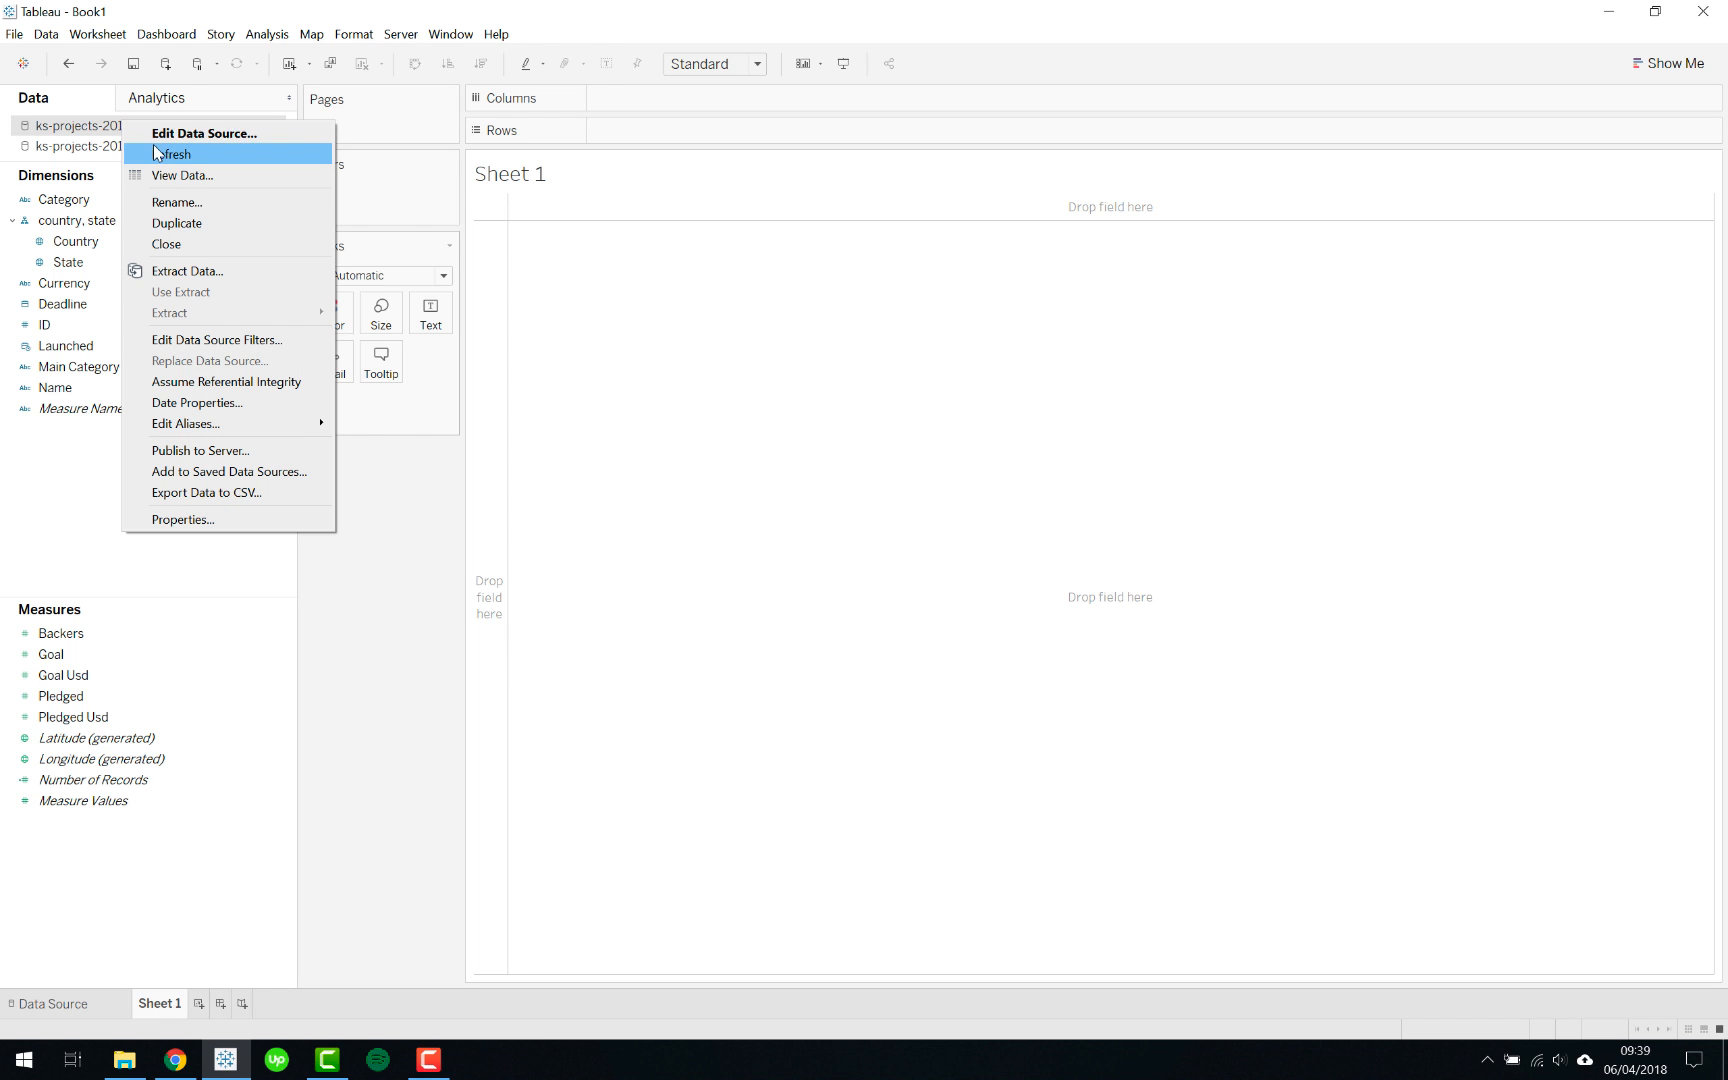
mouse_move(220, 132)
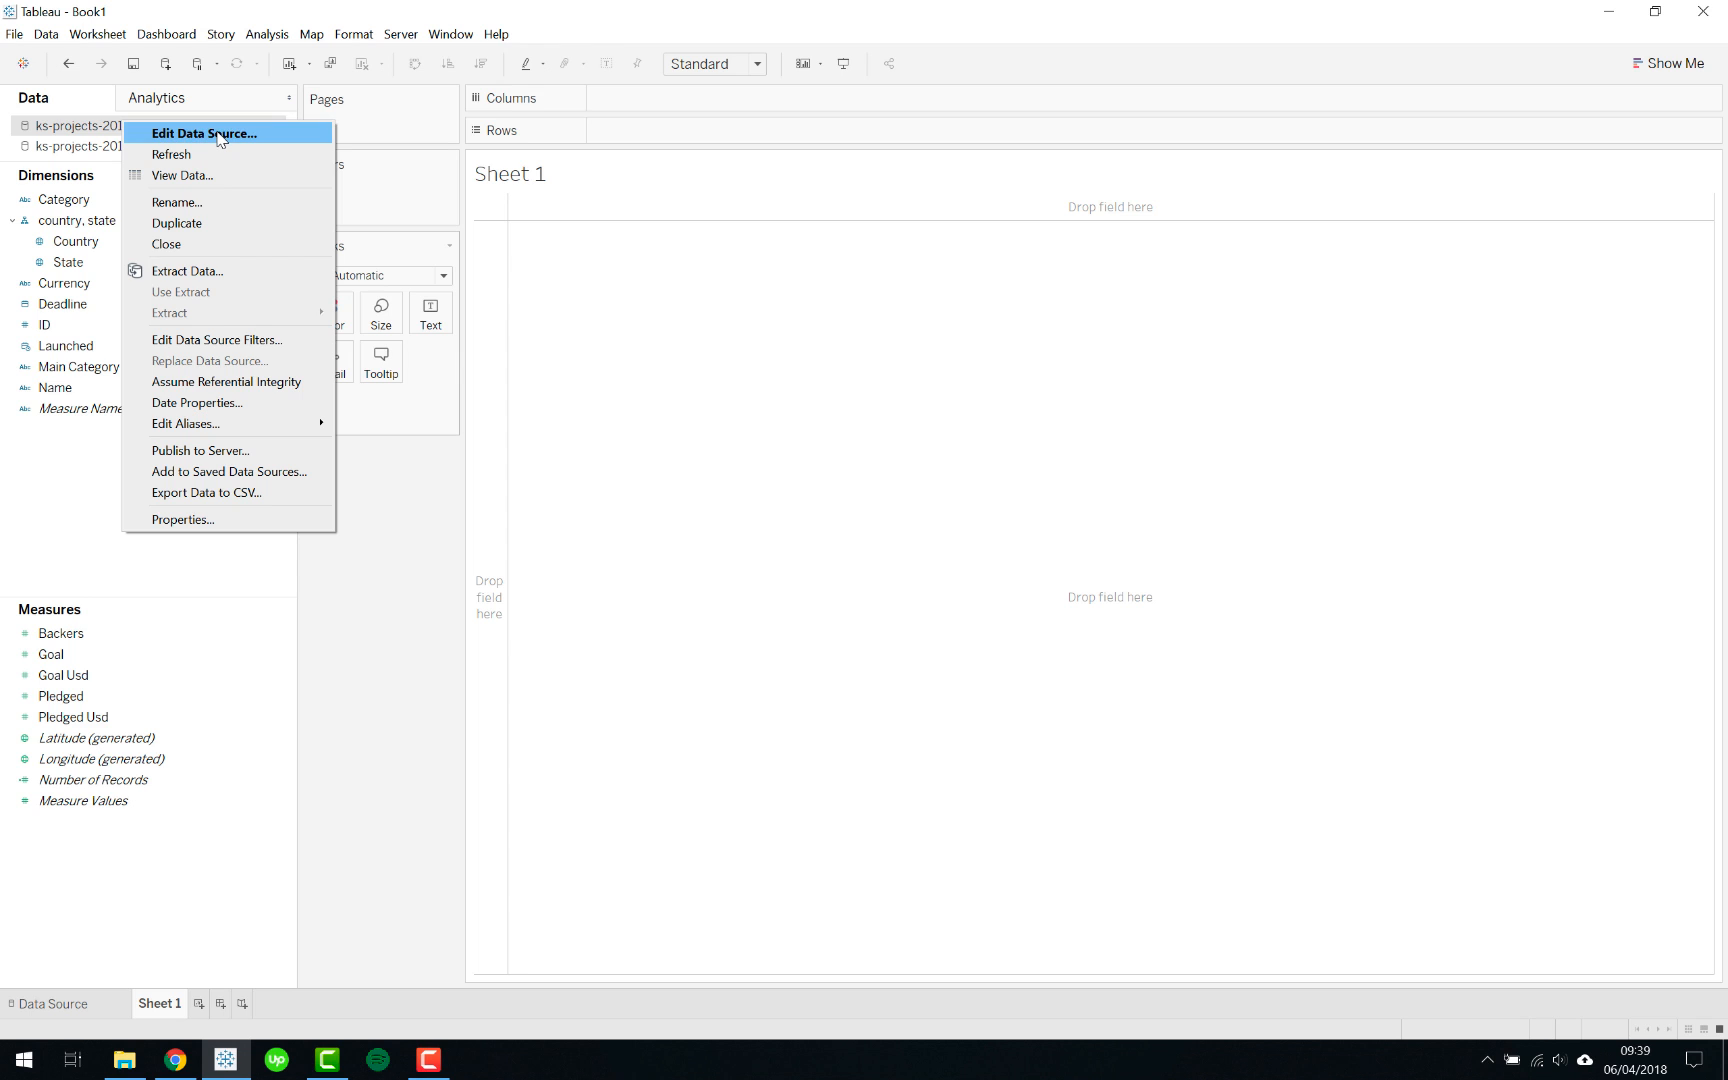
mouse_move(254, 340)
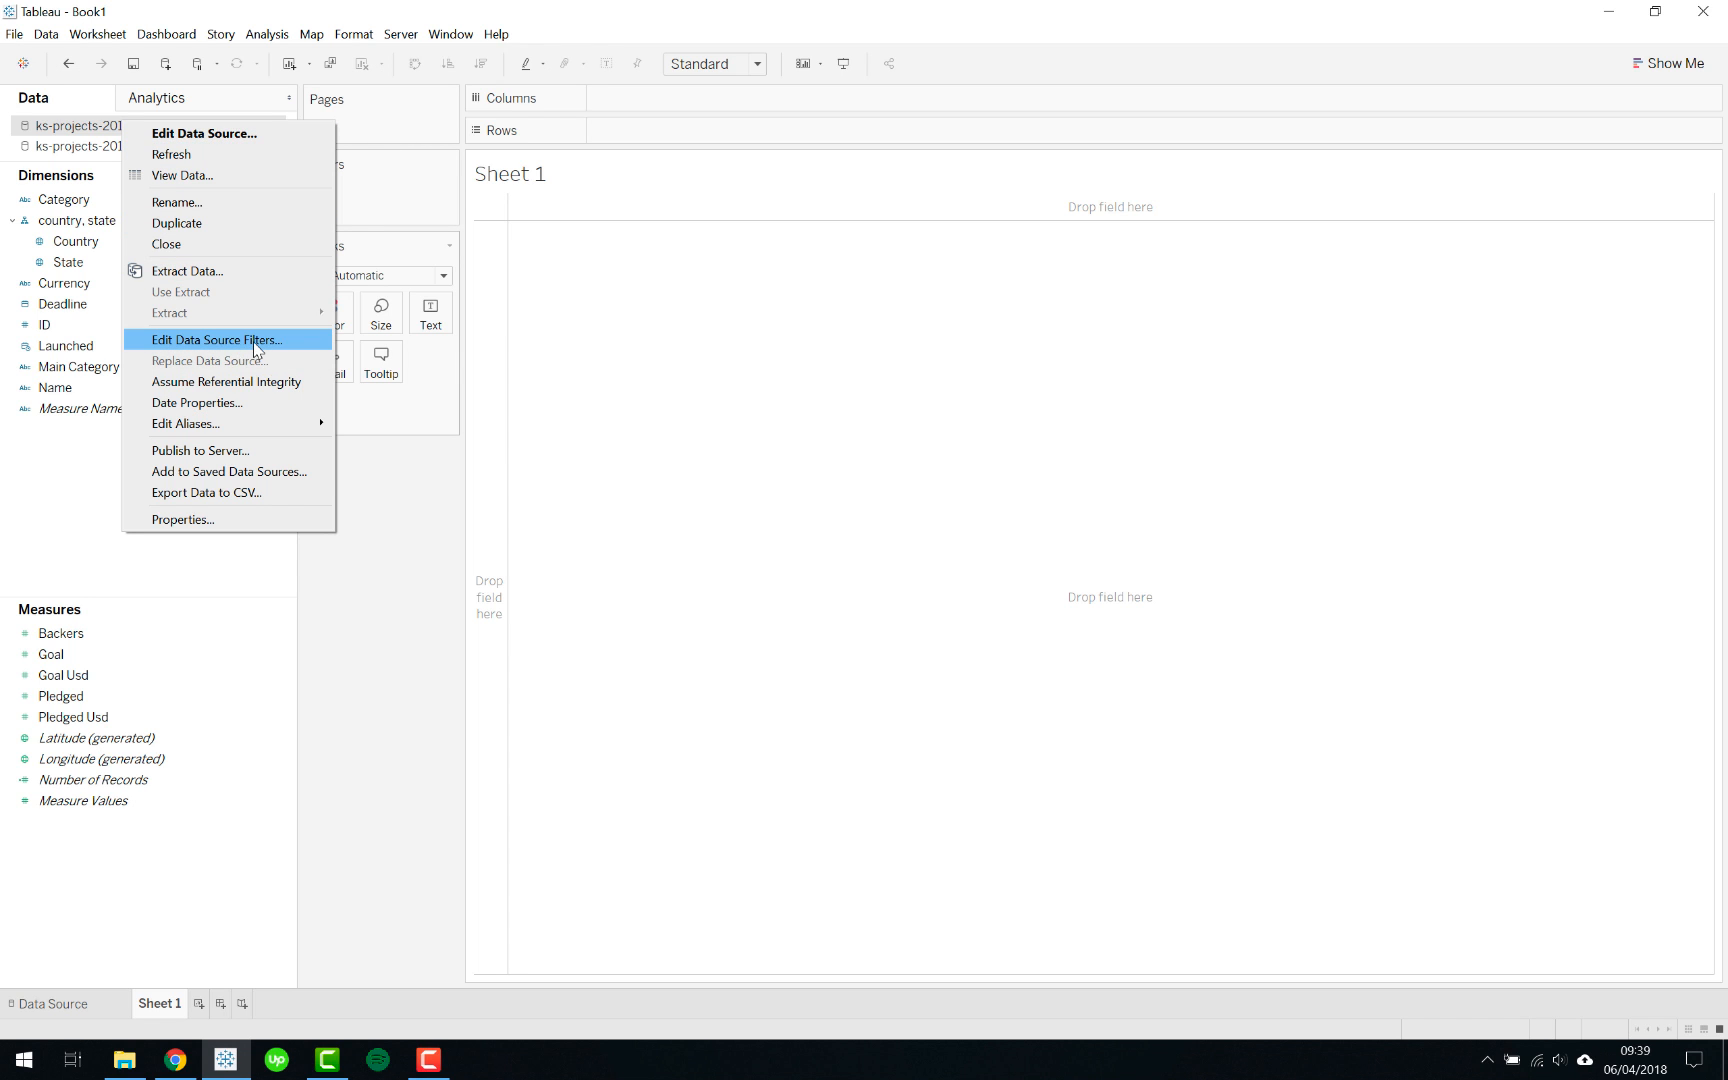
left_click(216, 340)
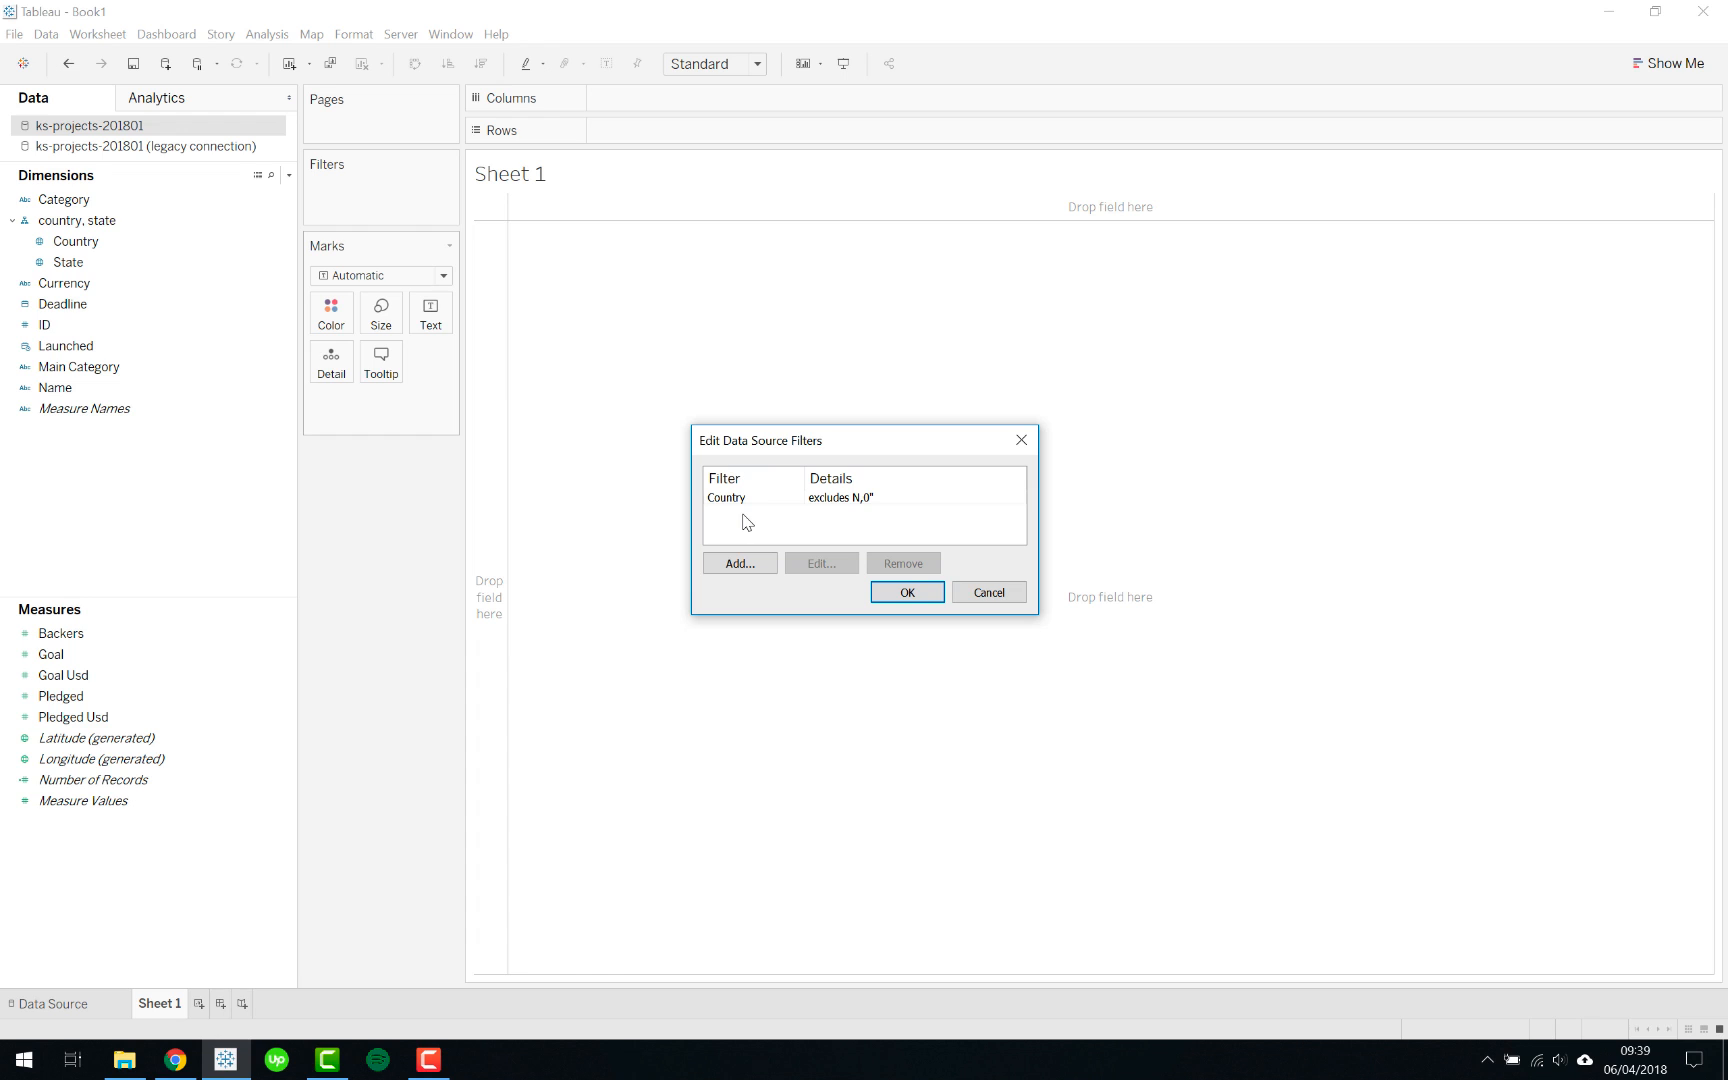
mouse_move(806, 484)
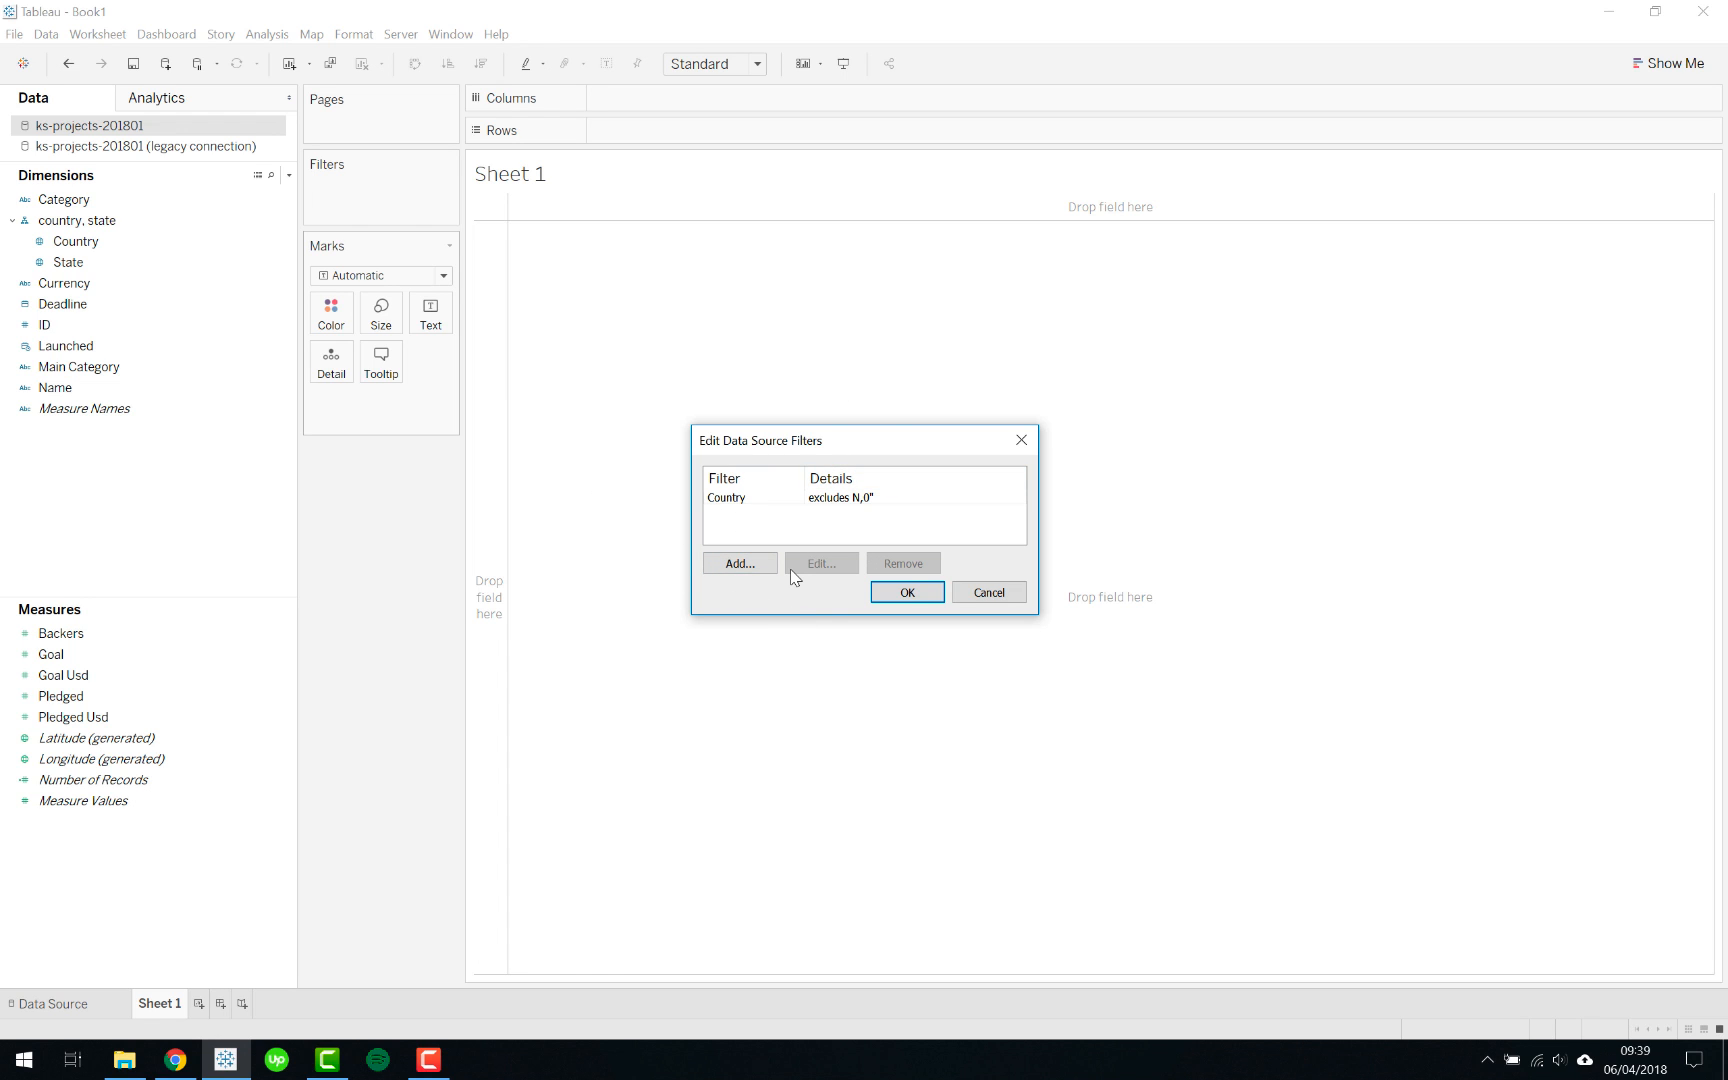
mouse_move(974, 798)
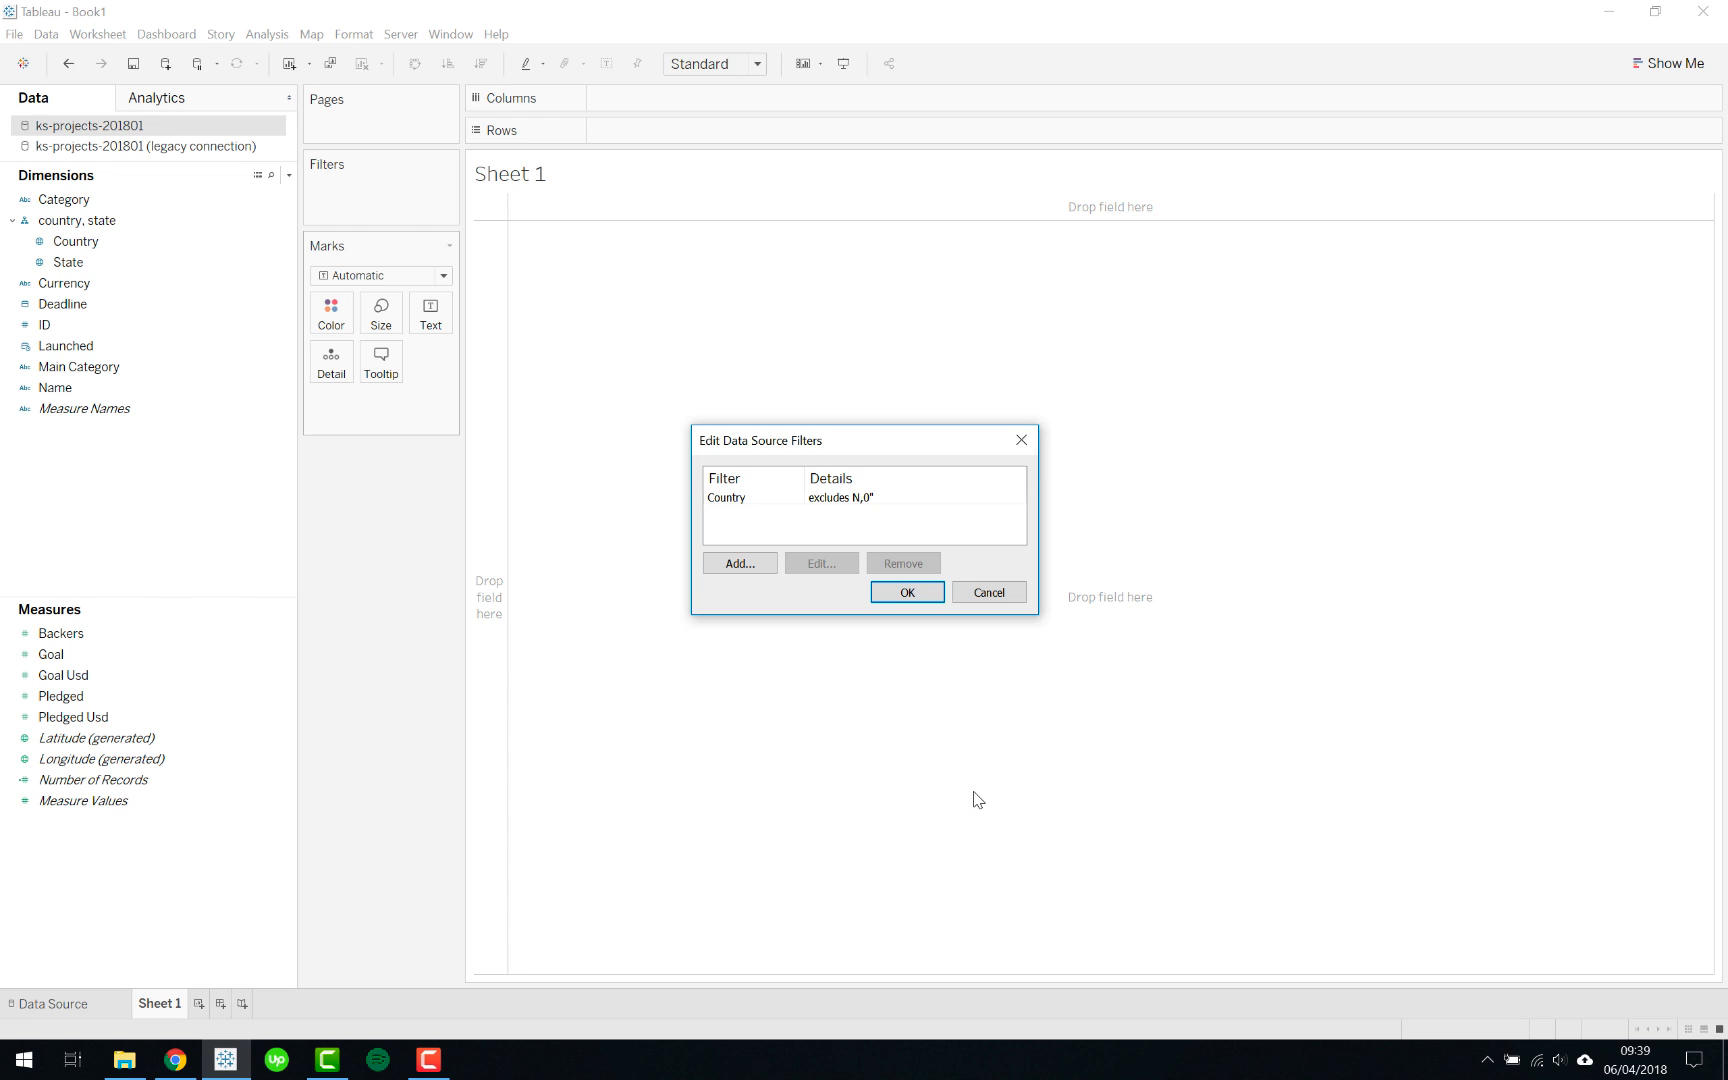